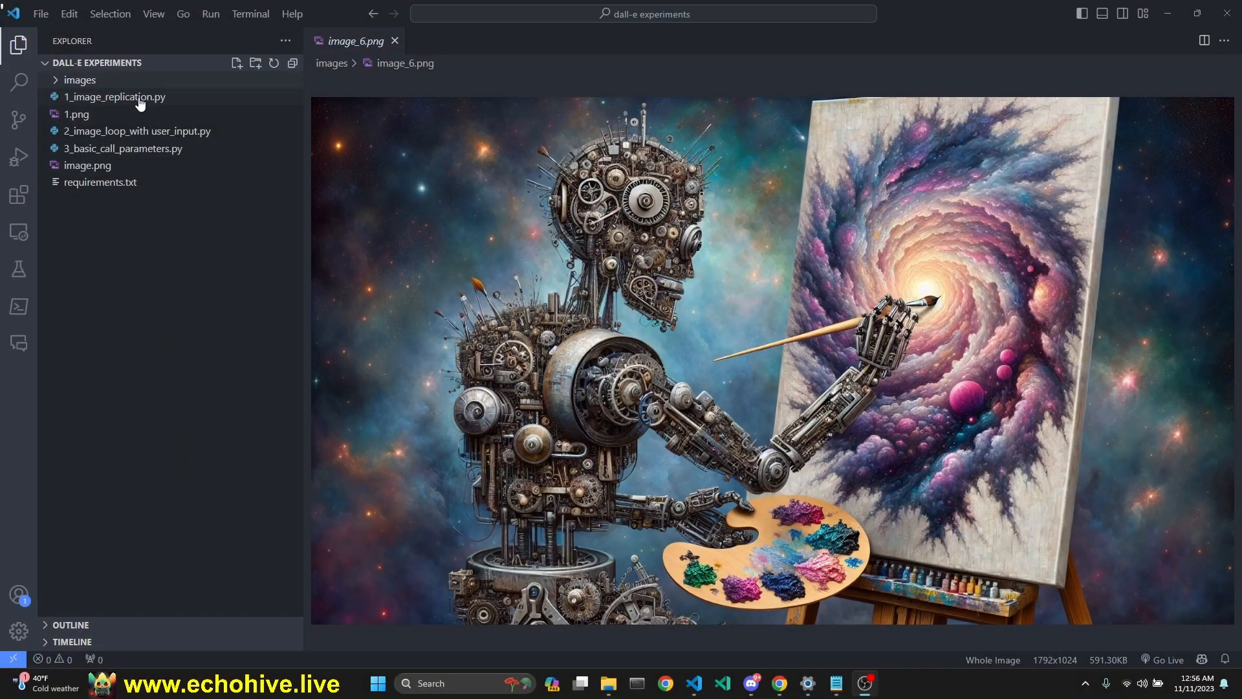
# - Review 1_image_replication.py end to end, then switch to 2_image_loop_with user_input.py
pyautogui.click(116, 96)
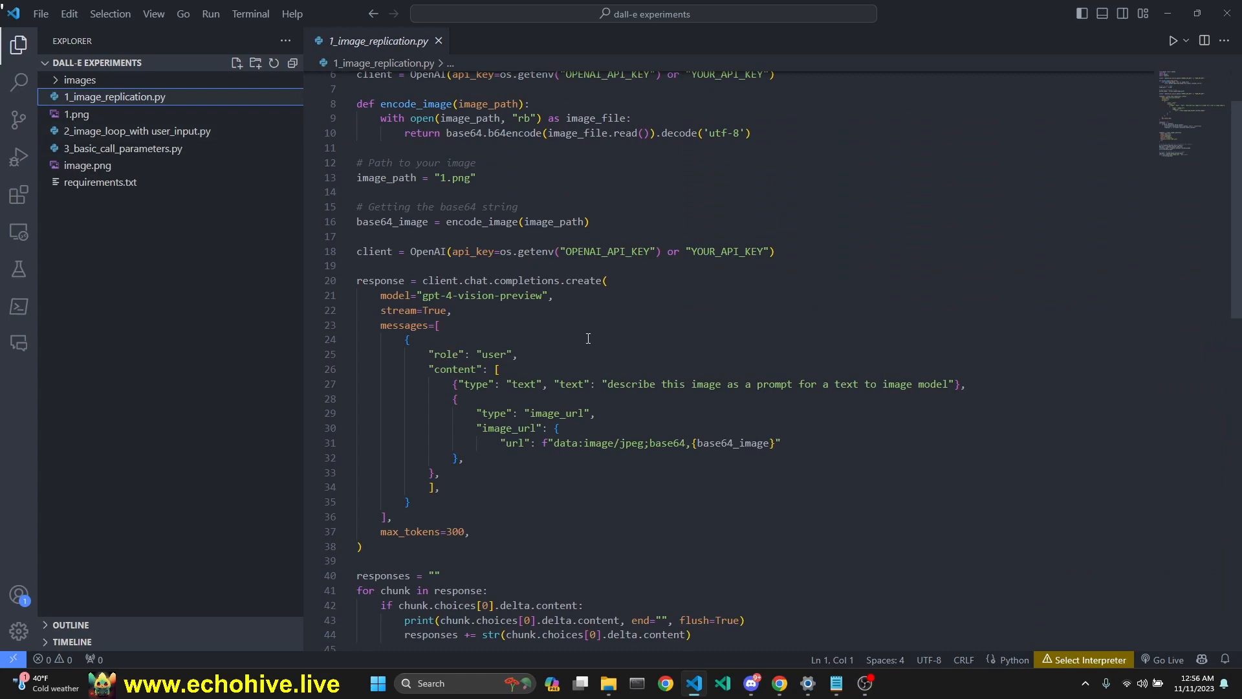
pyautogui.scroll(-3)
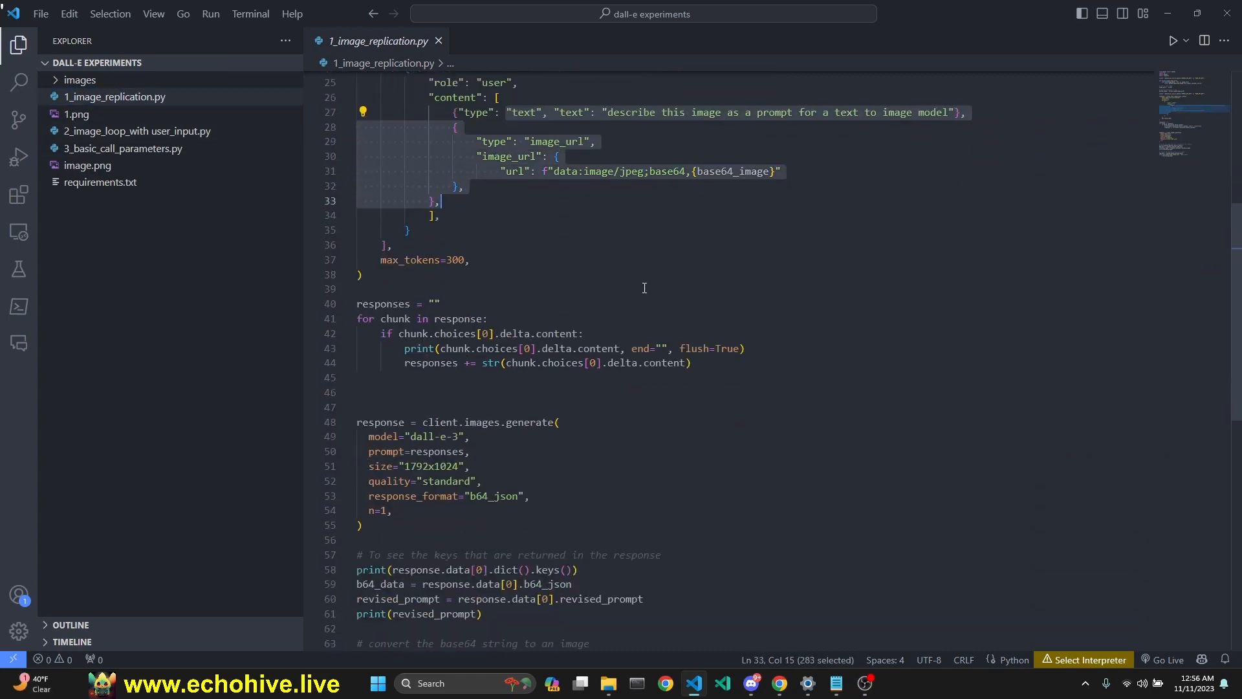
pyautogui.scroll(3)
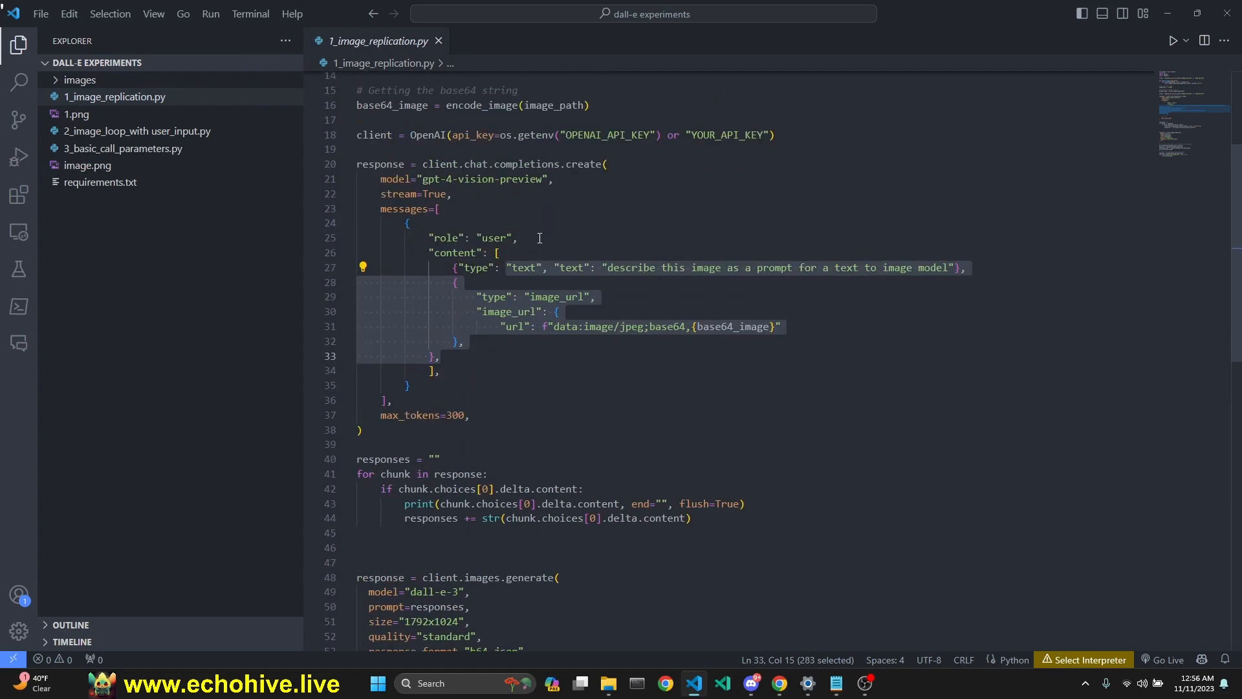
pyautogui.scroll(-3)
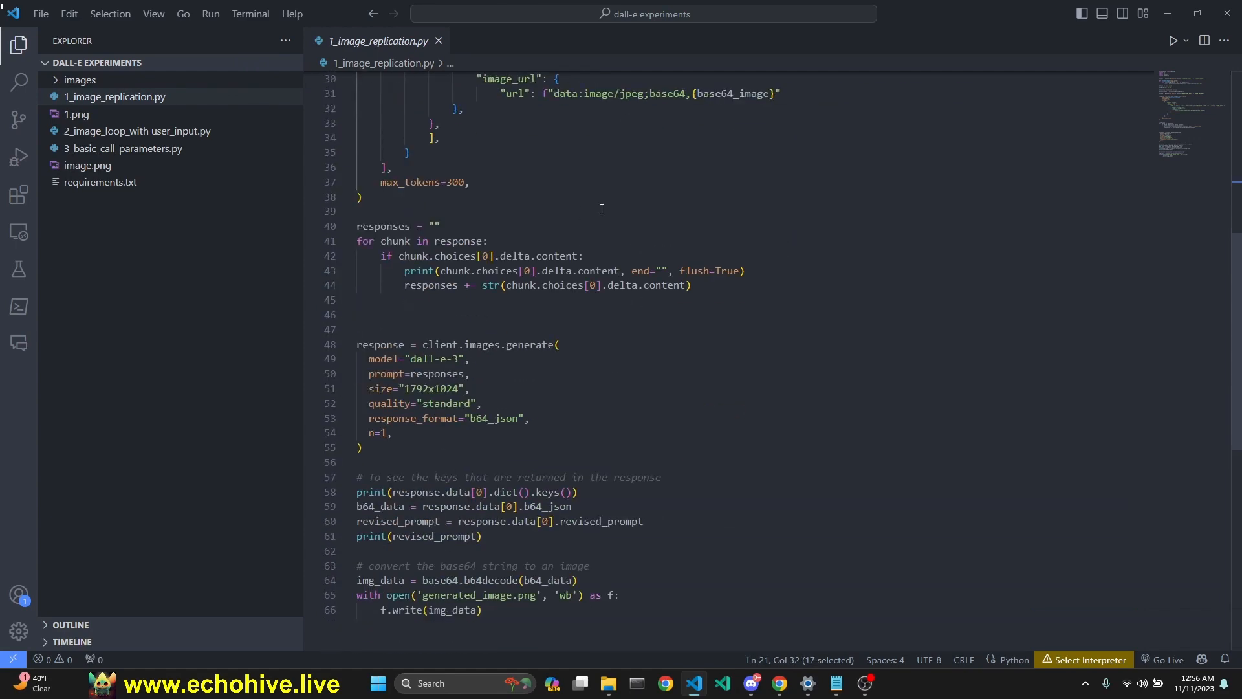
pyautogui.scroll(-3)
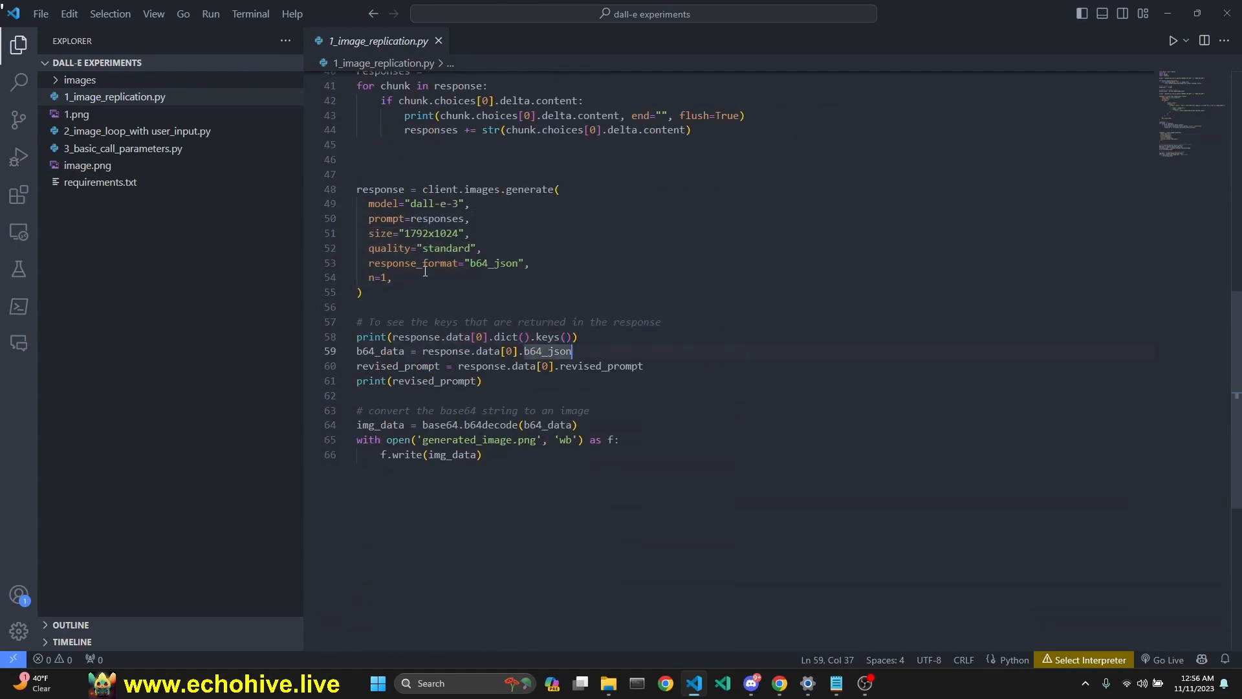
pyautogui.click(137, 131)
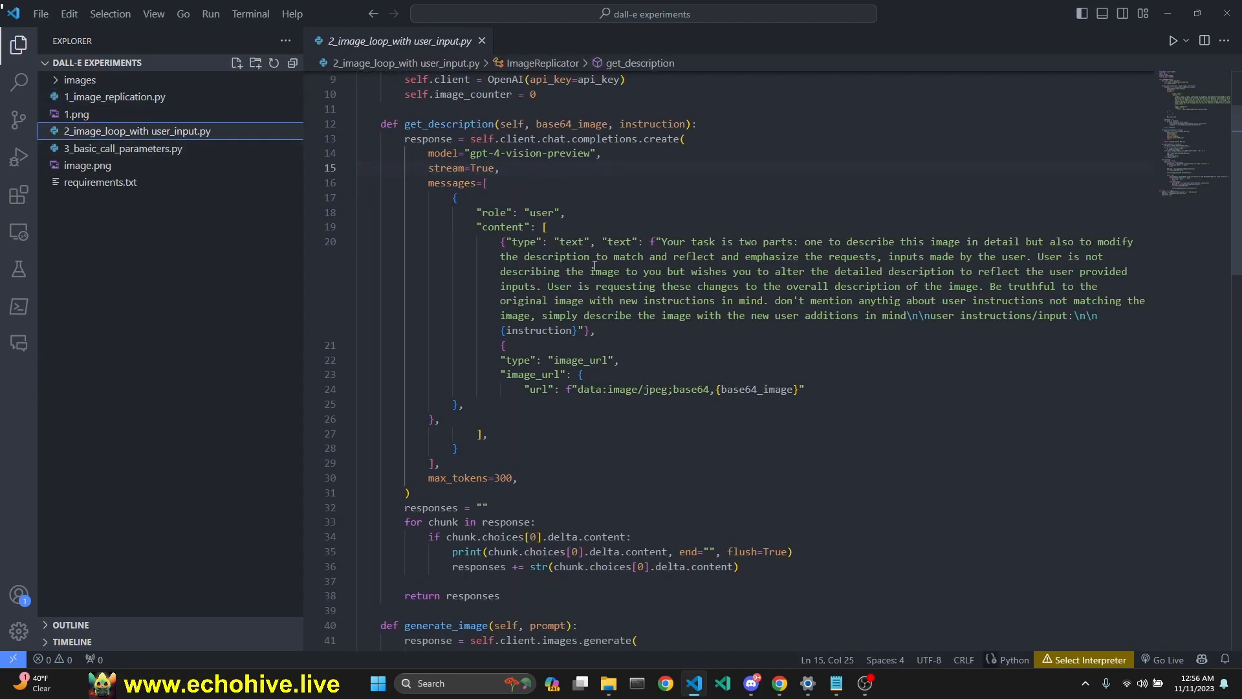
pyautogui.moveTo(515, 255)
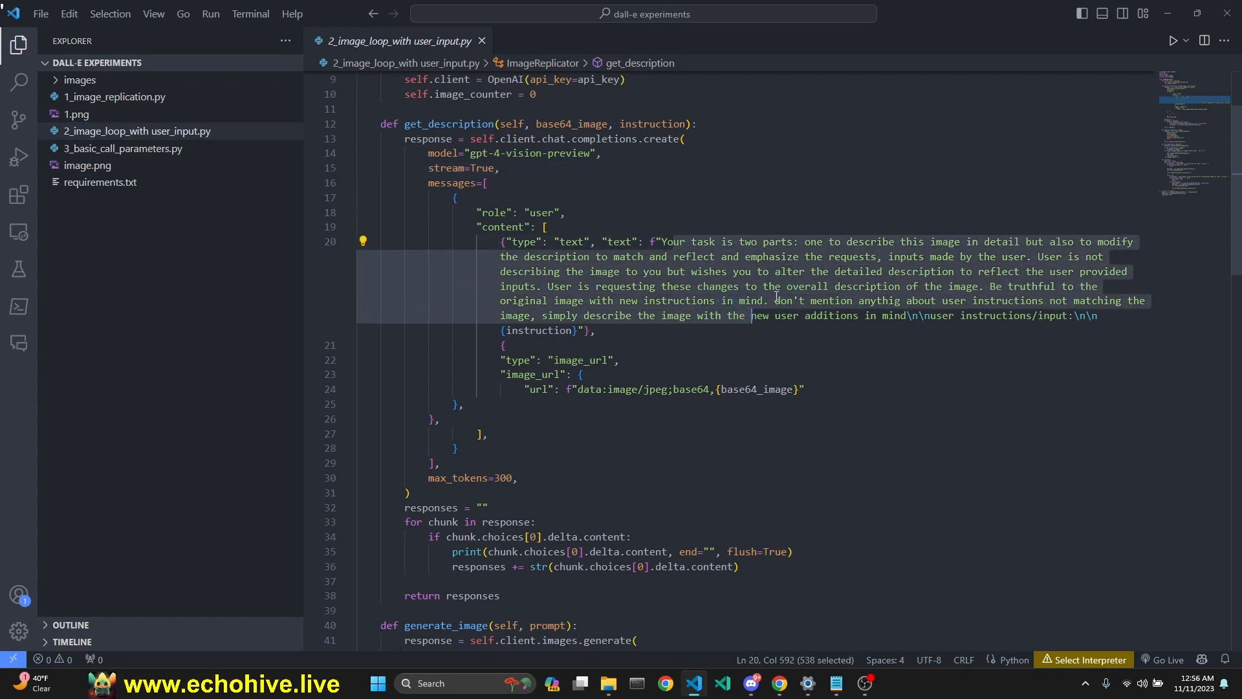
pyautogui.moveTo(114, 80)
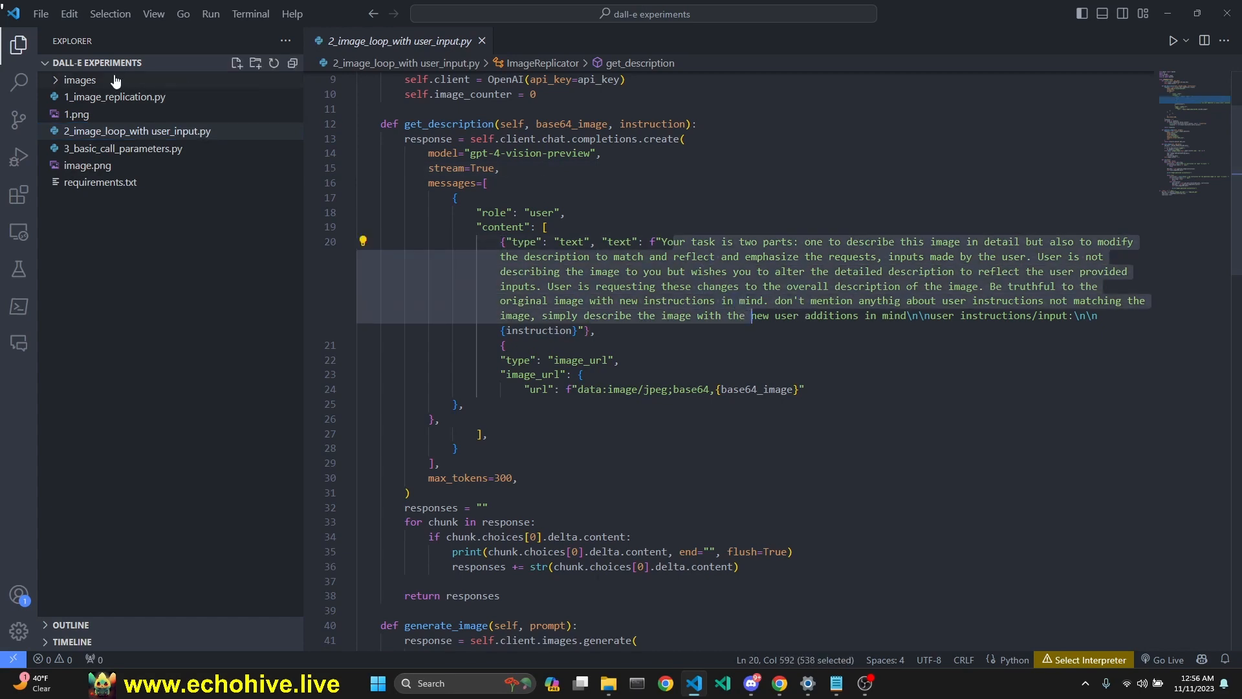
# - Preview the generated robot-painter images image_1 through image_5 and the next one
pyautogui.click(79, 79)
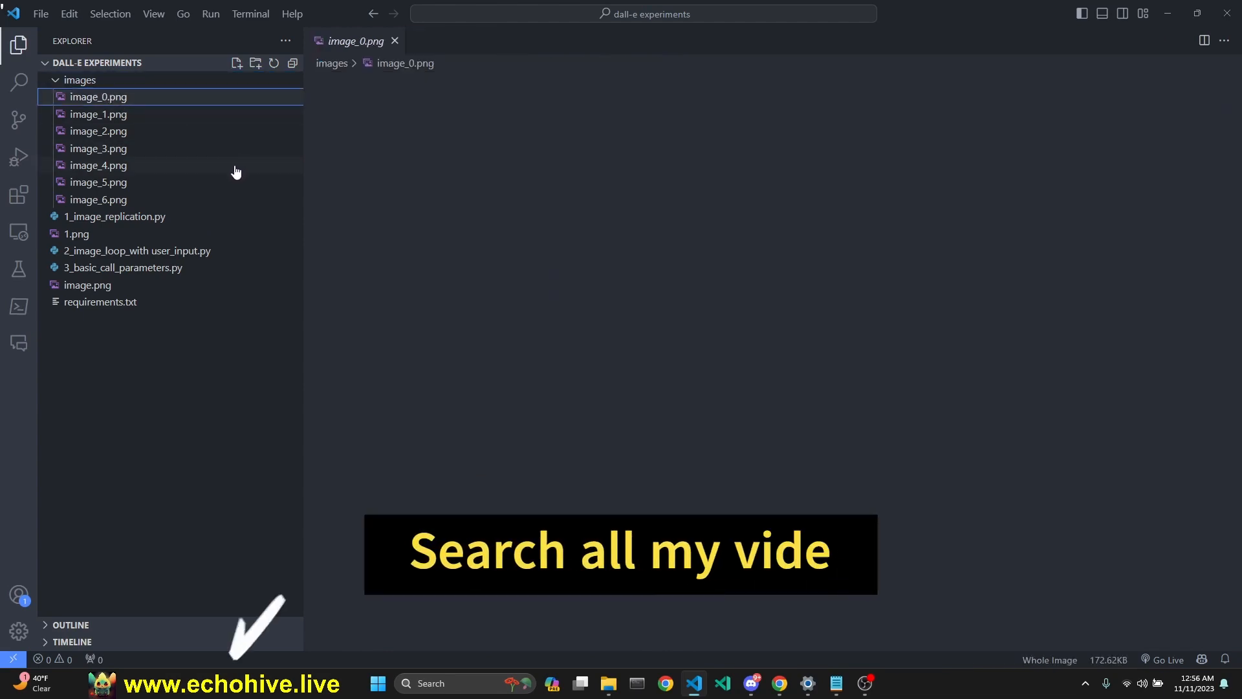
pyautogui.moveTo(707, 280)
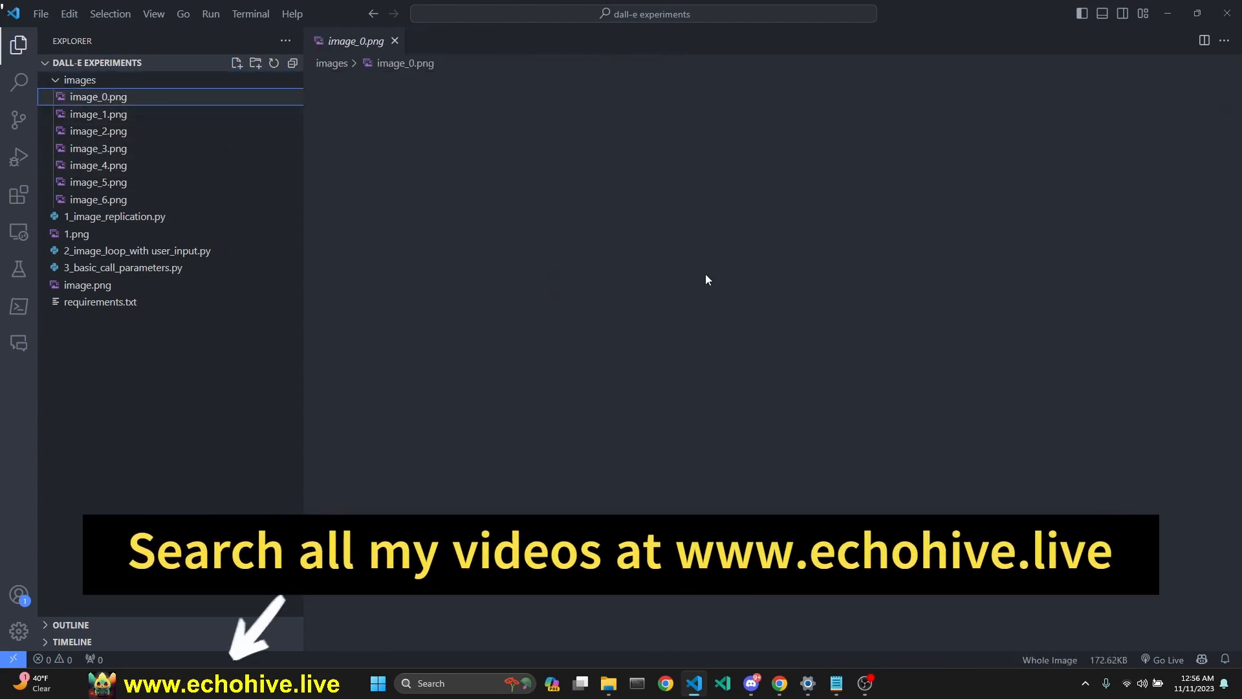
pyautogui.click(98, 114)
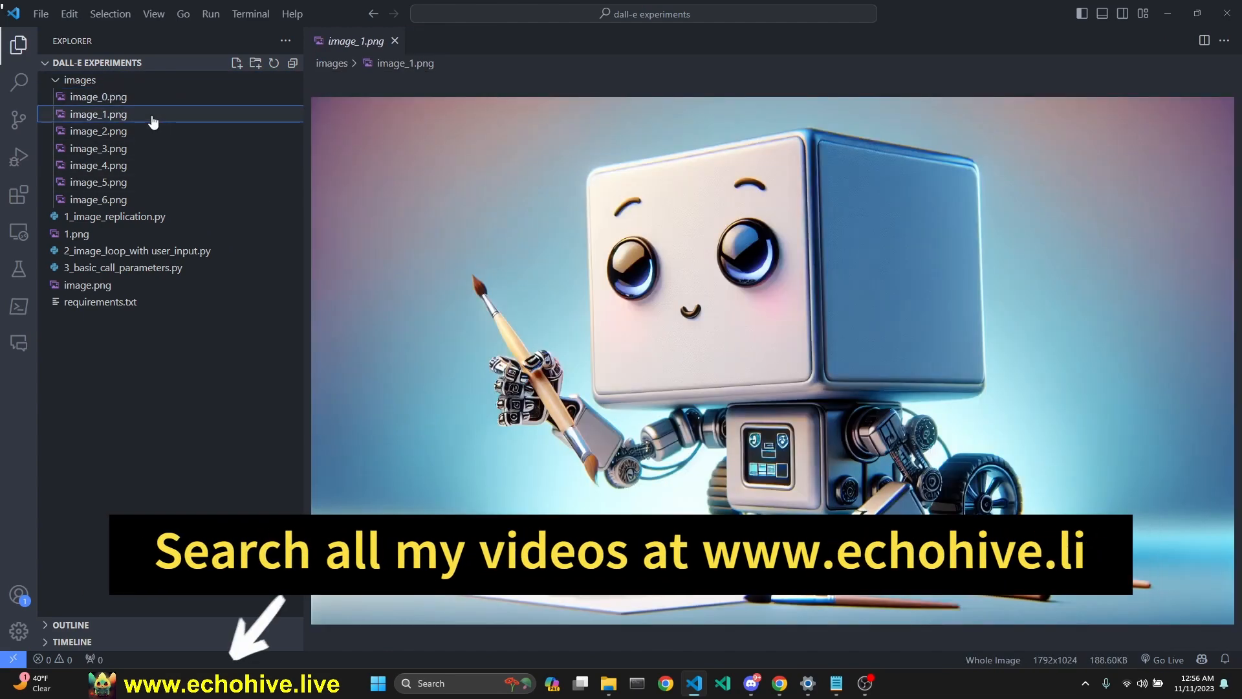
pyautogui.click(98, 131)
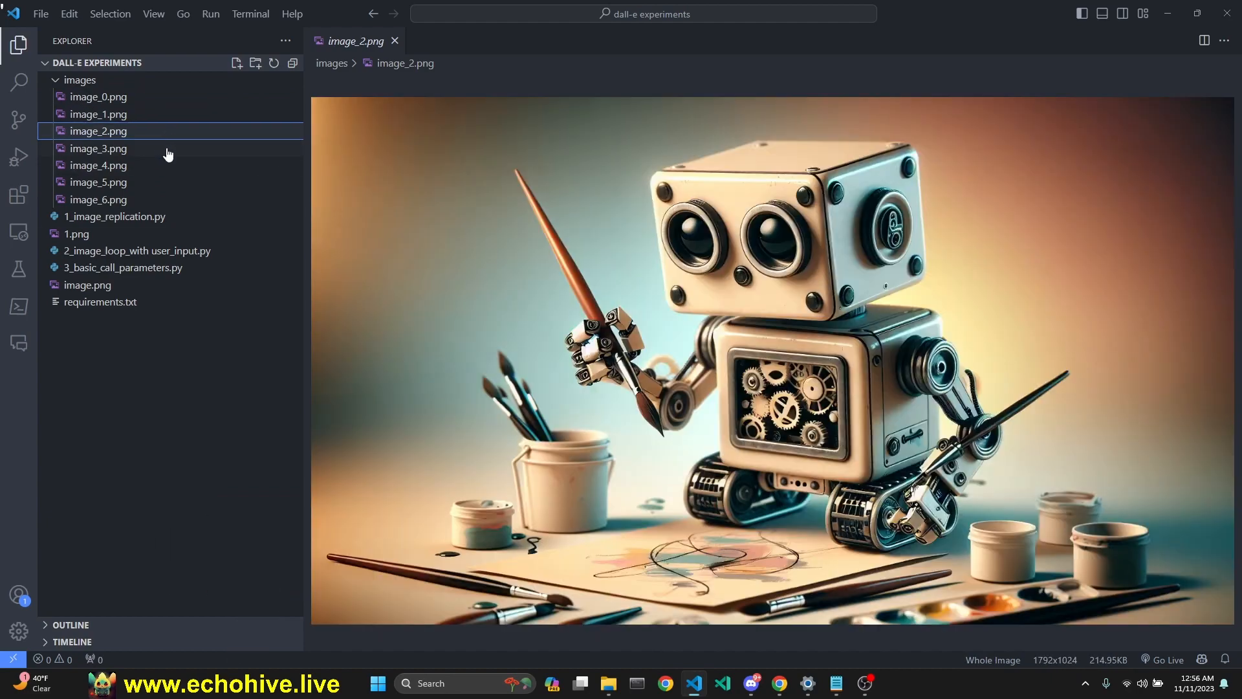
pyautogui.click(99, 165)
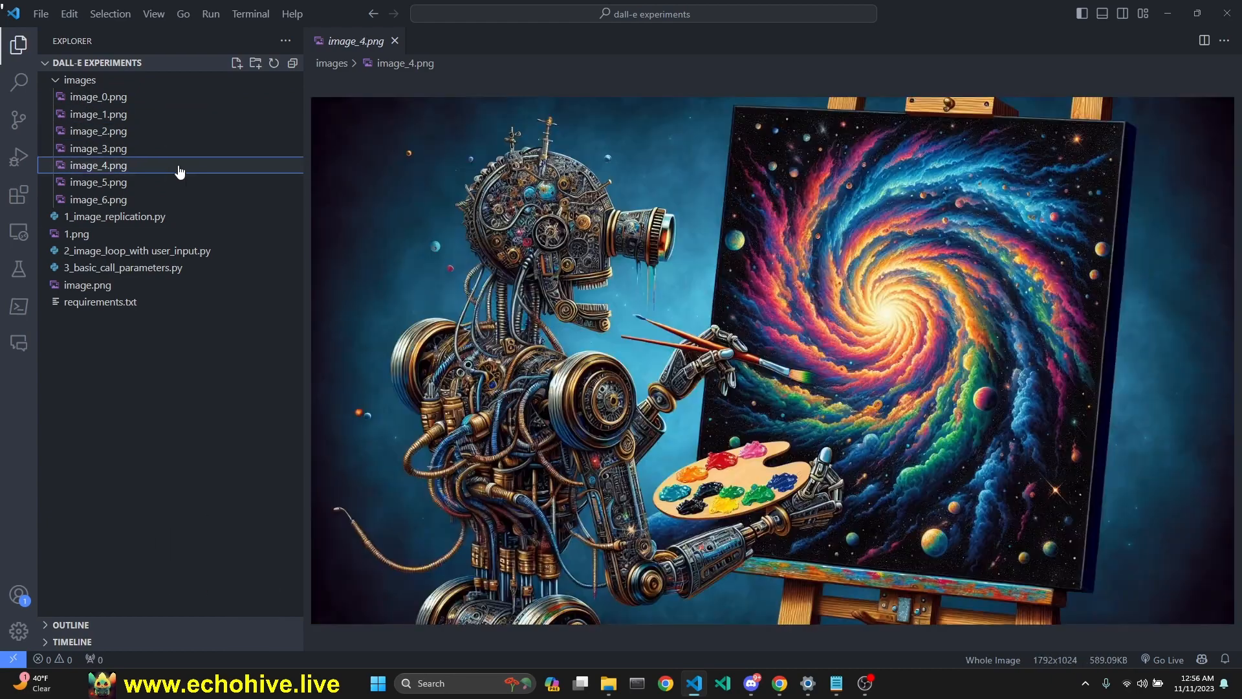
pyautogui.click(98, 182)
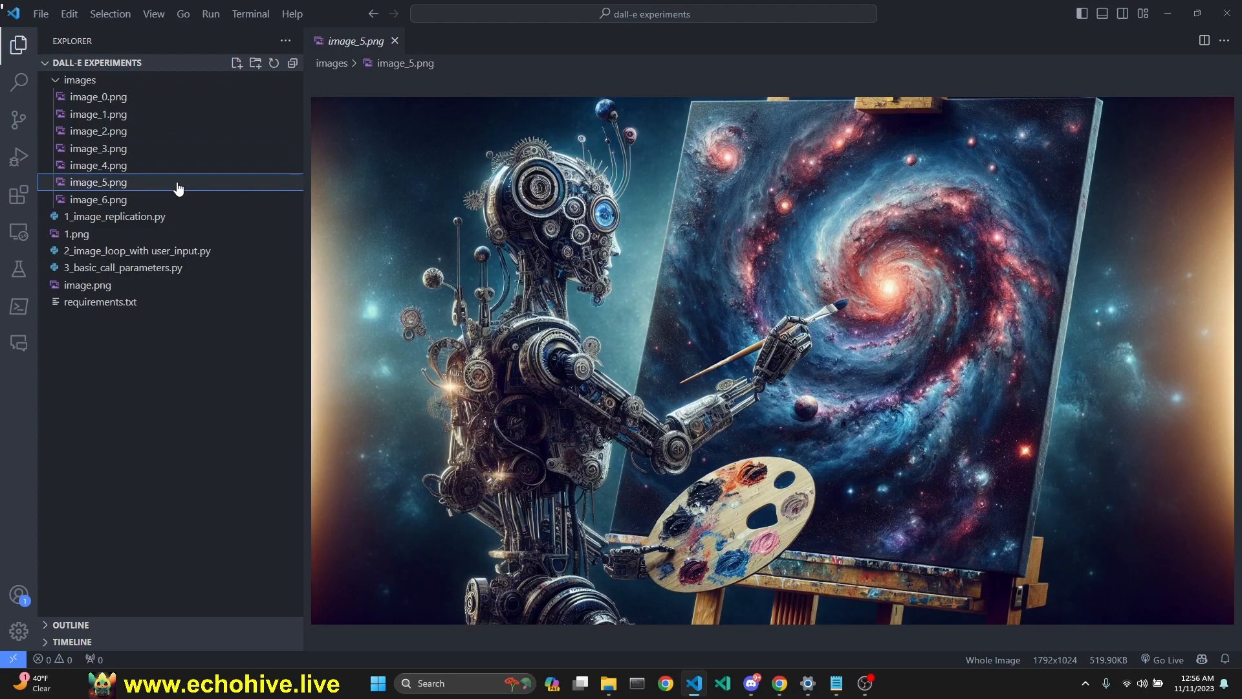
pyautogui.click(97, 199)
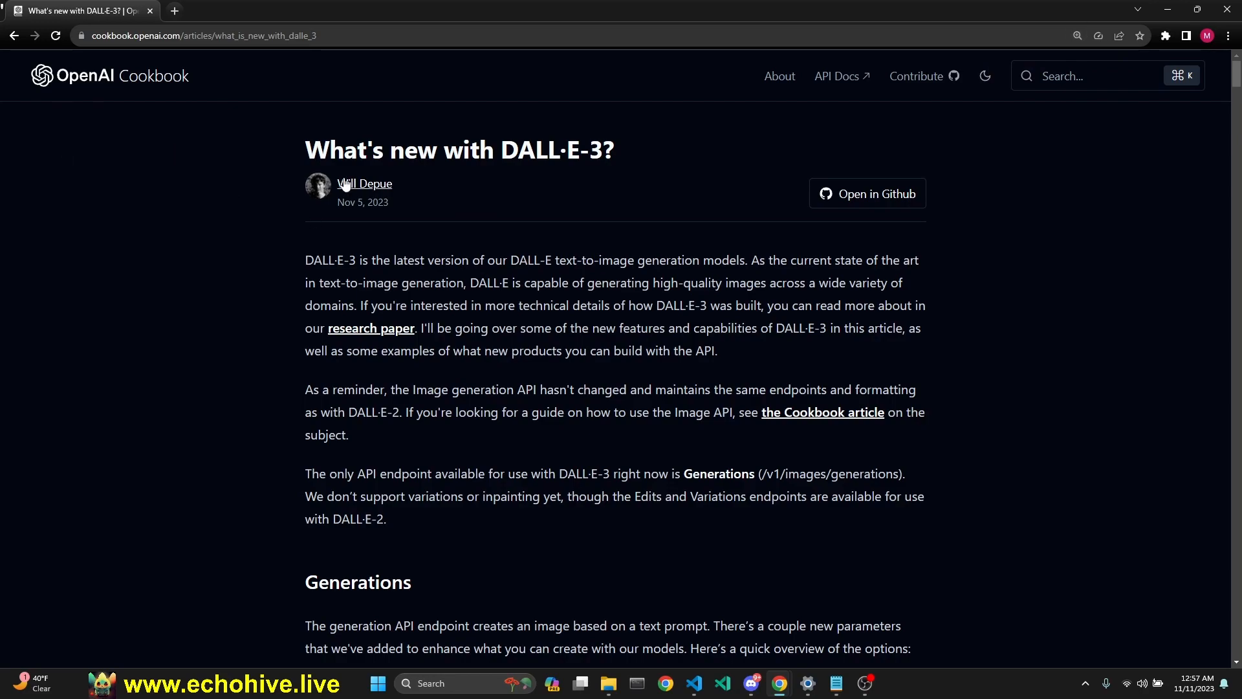
# - Scroll the DALL·E 3 cookbook article through prompt rewriting, HD quality and aspect-ratio examples
pyautogui.scroll(-3)
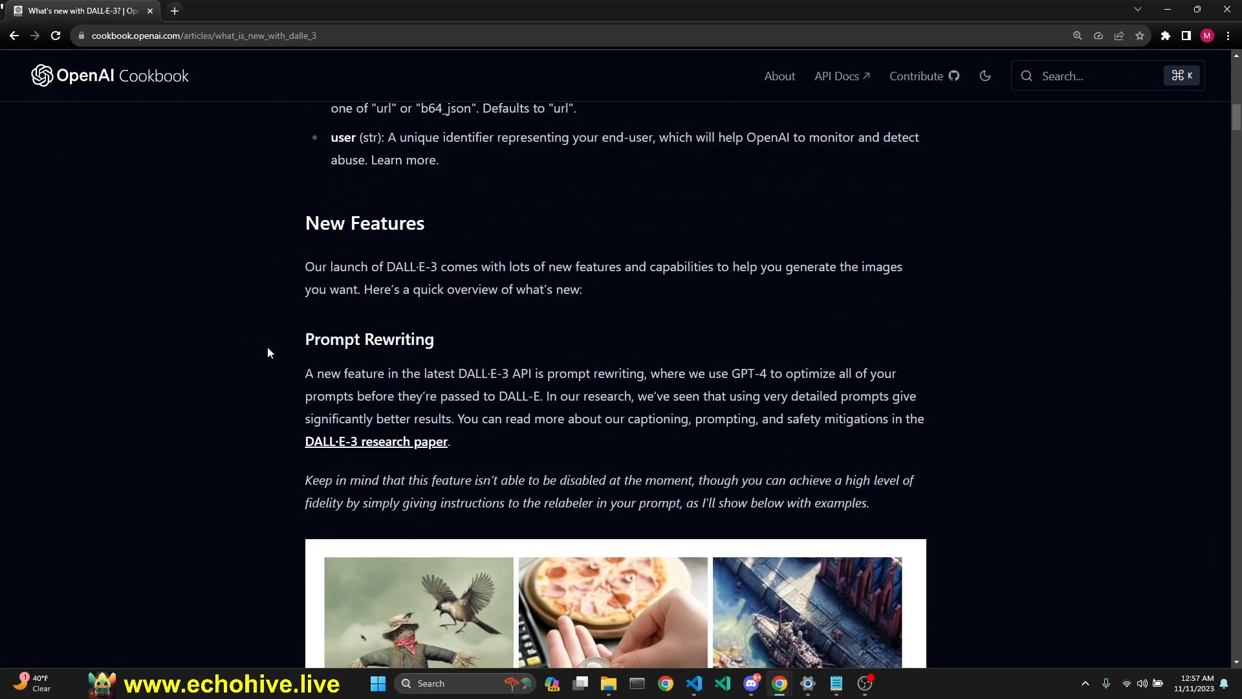
pyautogui.scroll(-3)
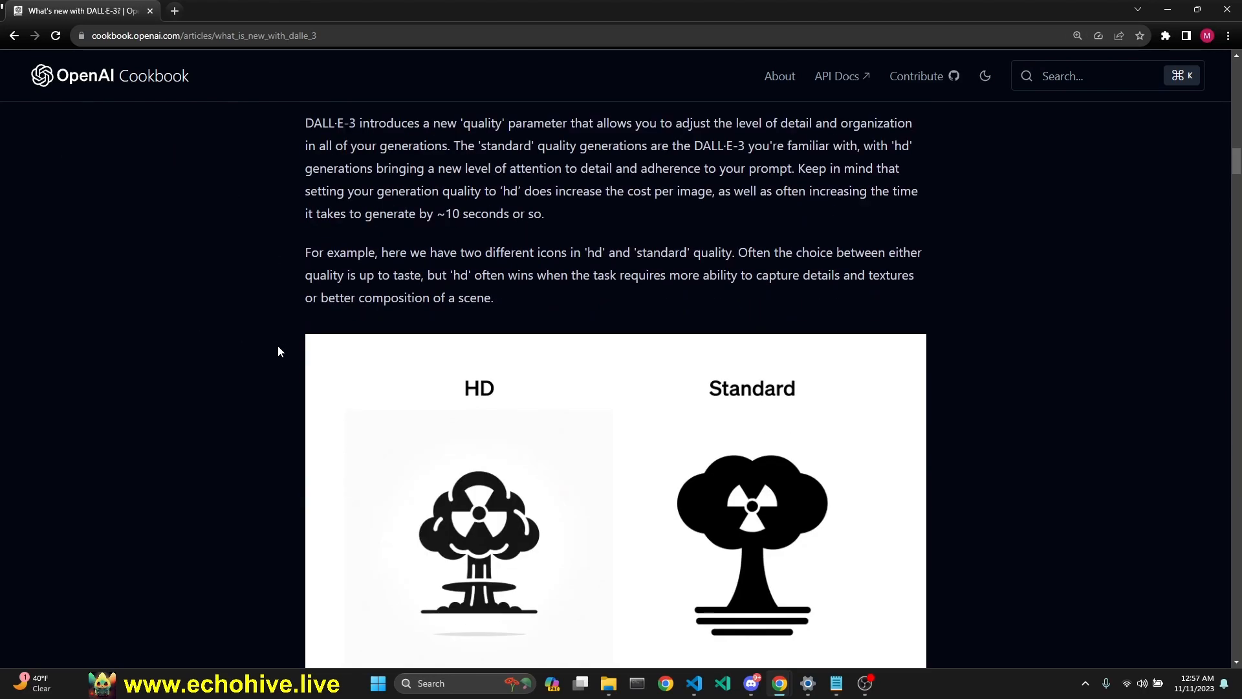
pyautogui.scroll(-3)
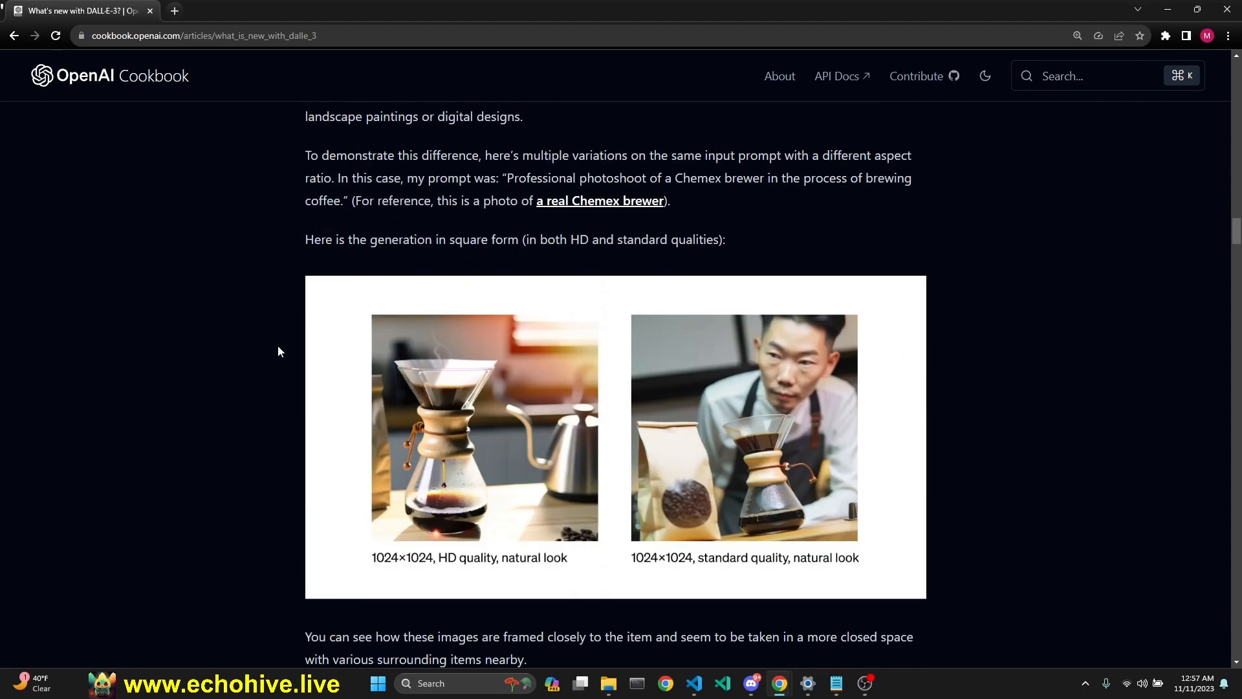
pyautogui.scroll(-3)
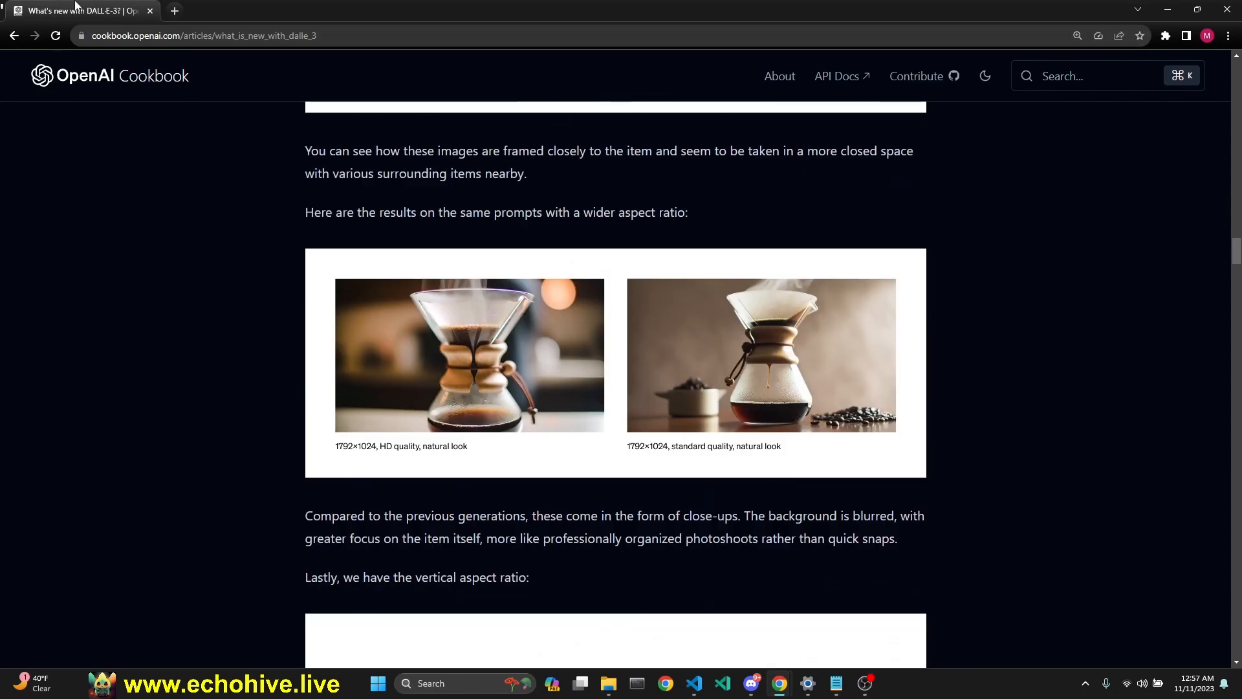
# - Review 3_basic_call_parameters.py, pointing out the PIL import and the b64_json response format
pyautogui.click(693, 684)
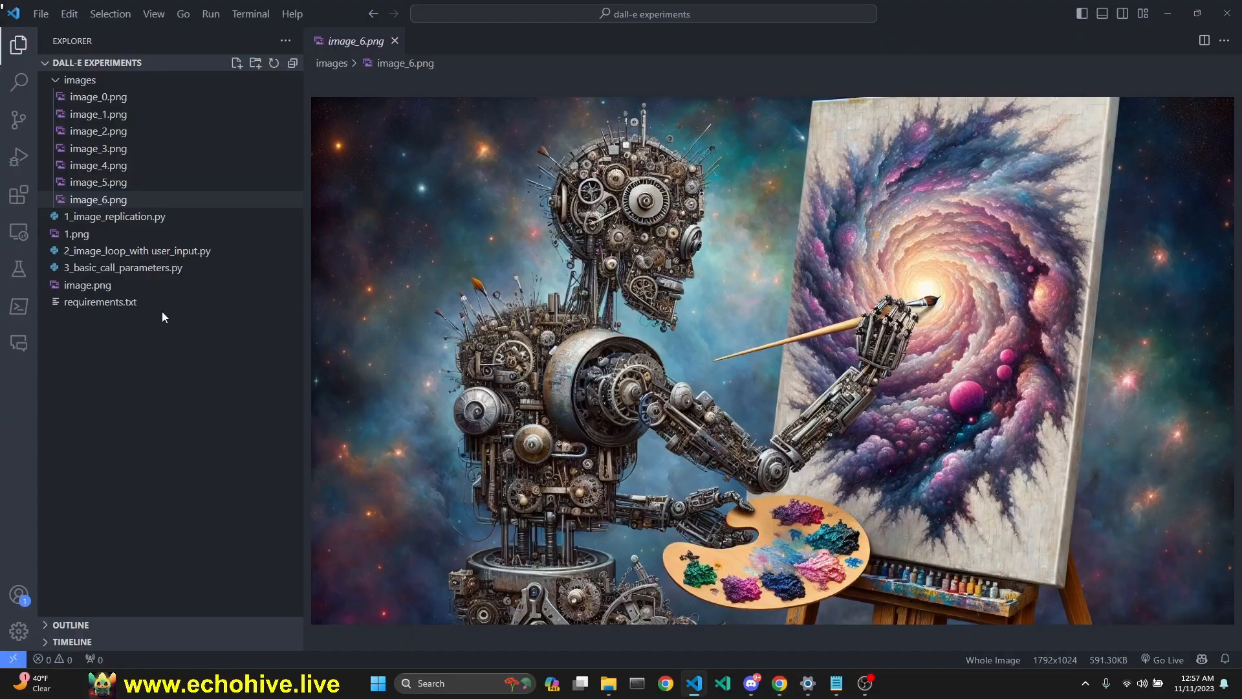
pyautogui.click(124, 266)
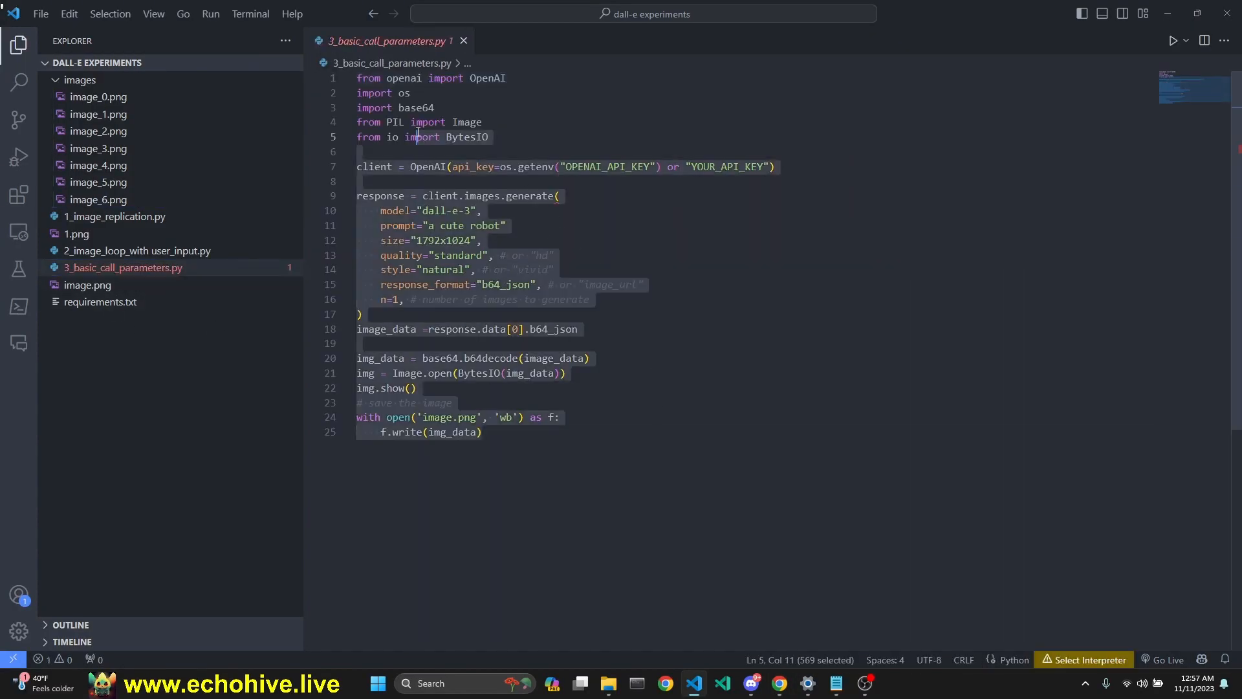
pyautogui.click(483, 122)
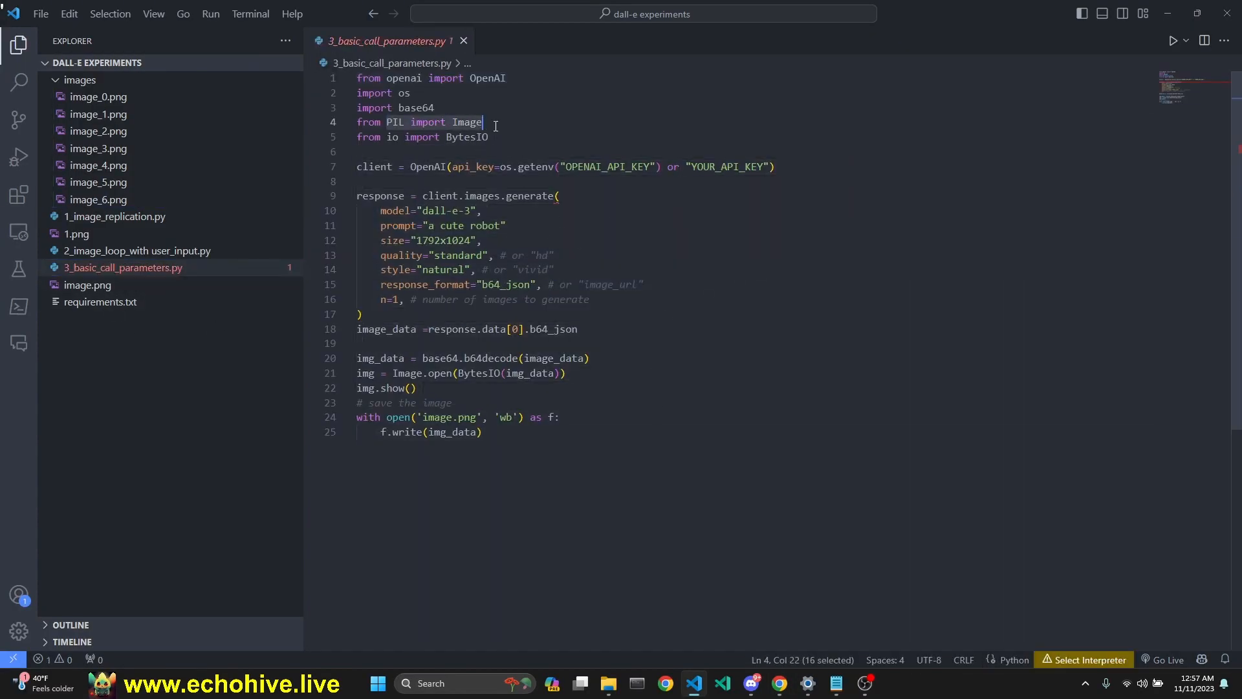
pyautogui.click(483, 284)
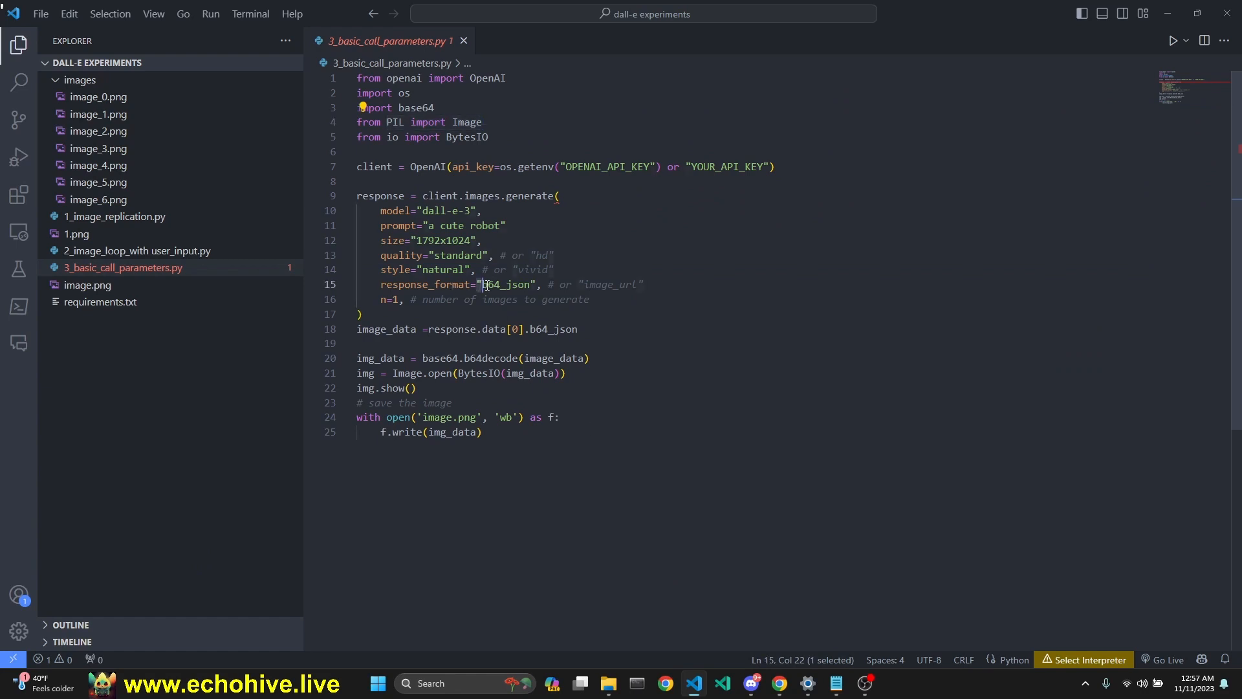
pyautogui.moveTo(482, 285); pyautogui.dragTo(551, 284)
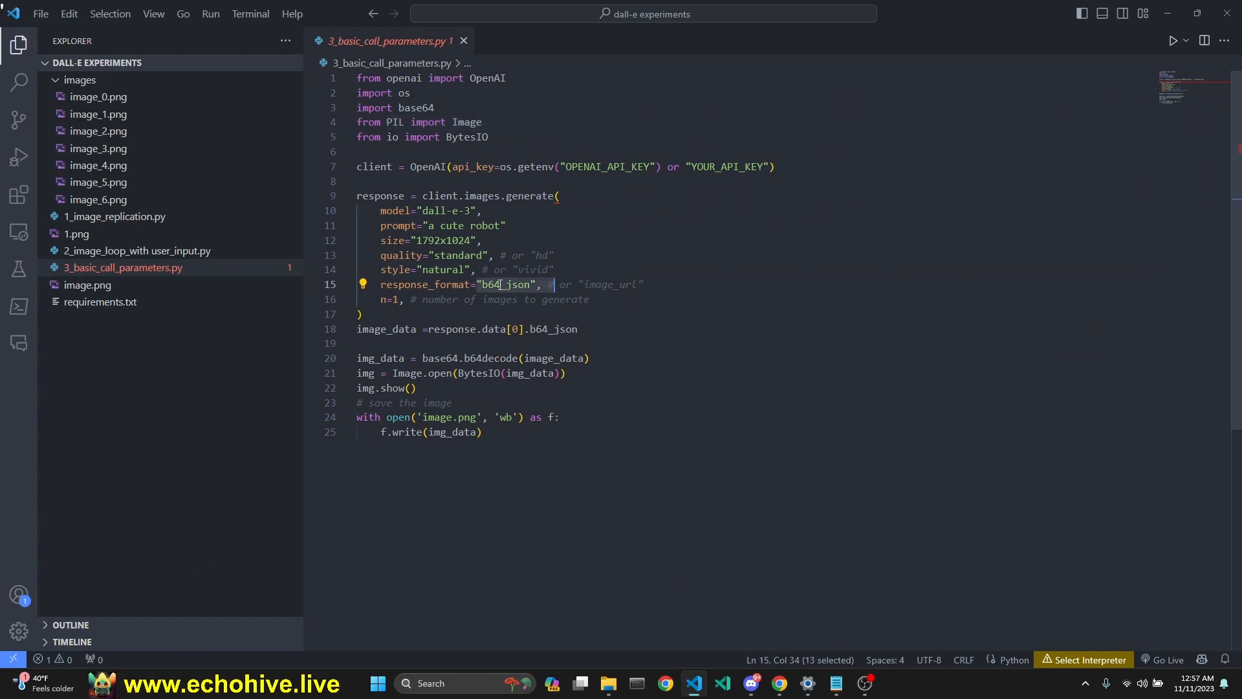
pyautogui.moveTo(485, 272)
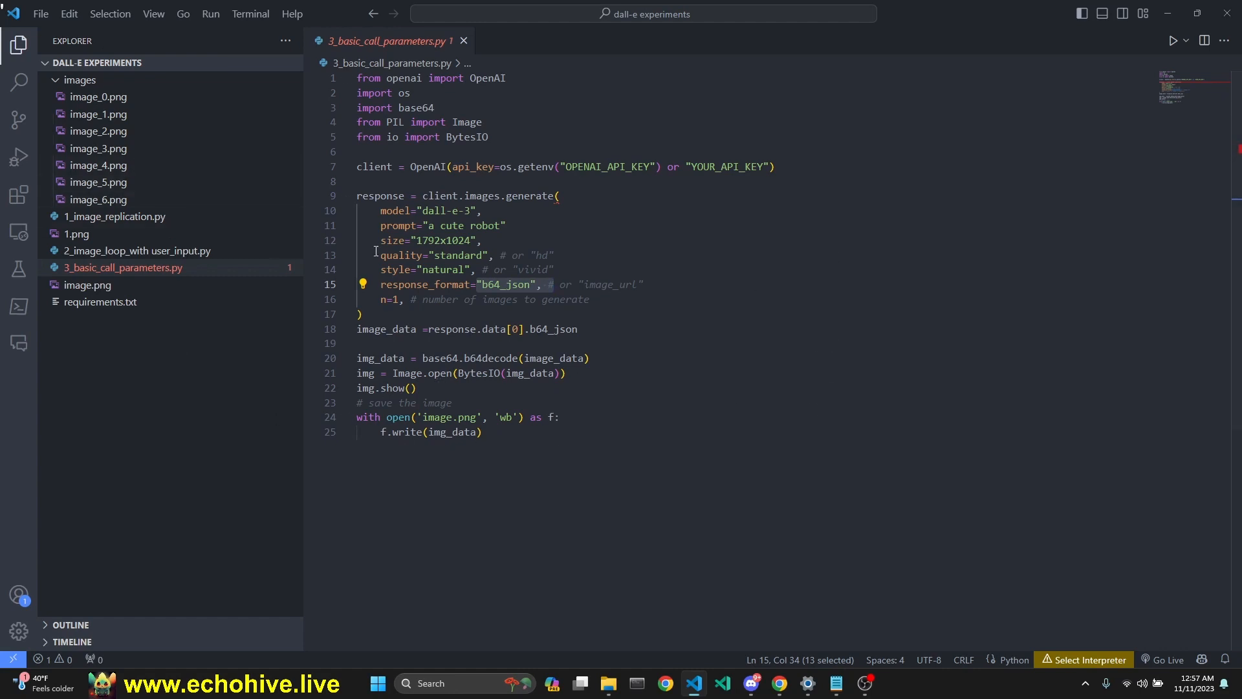
pyautogui.moveTo(945, 386)
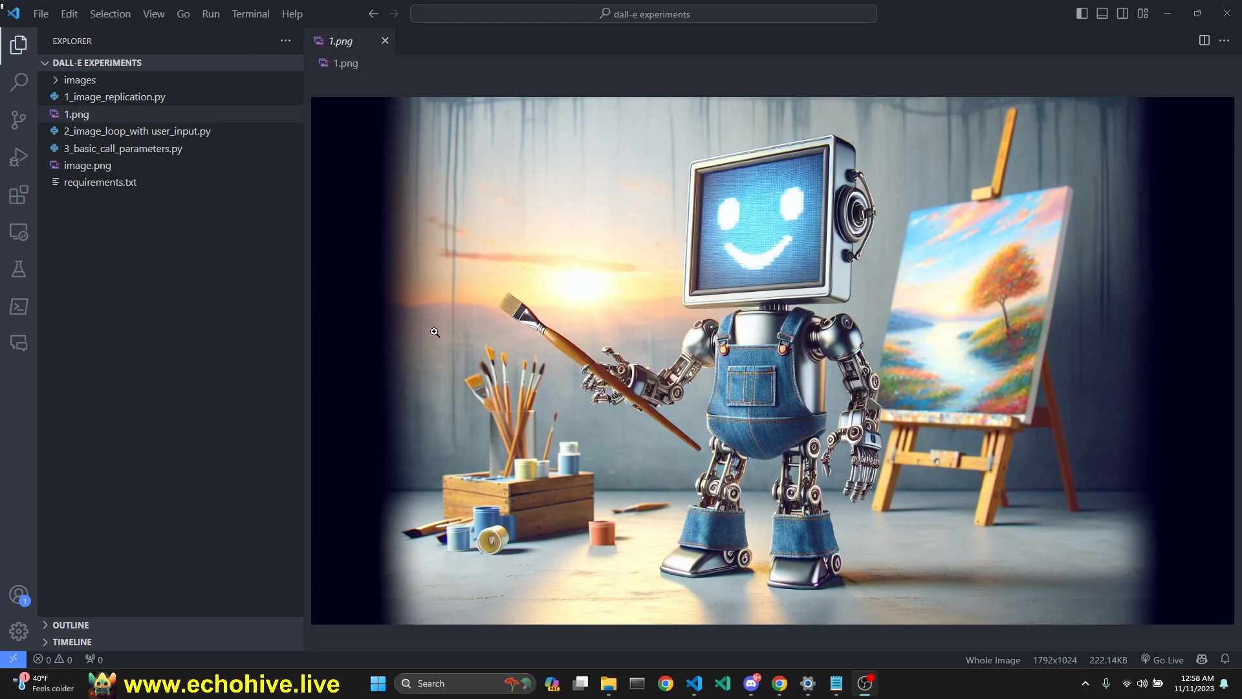
pyautogui.moveTo(624, 244)
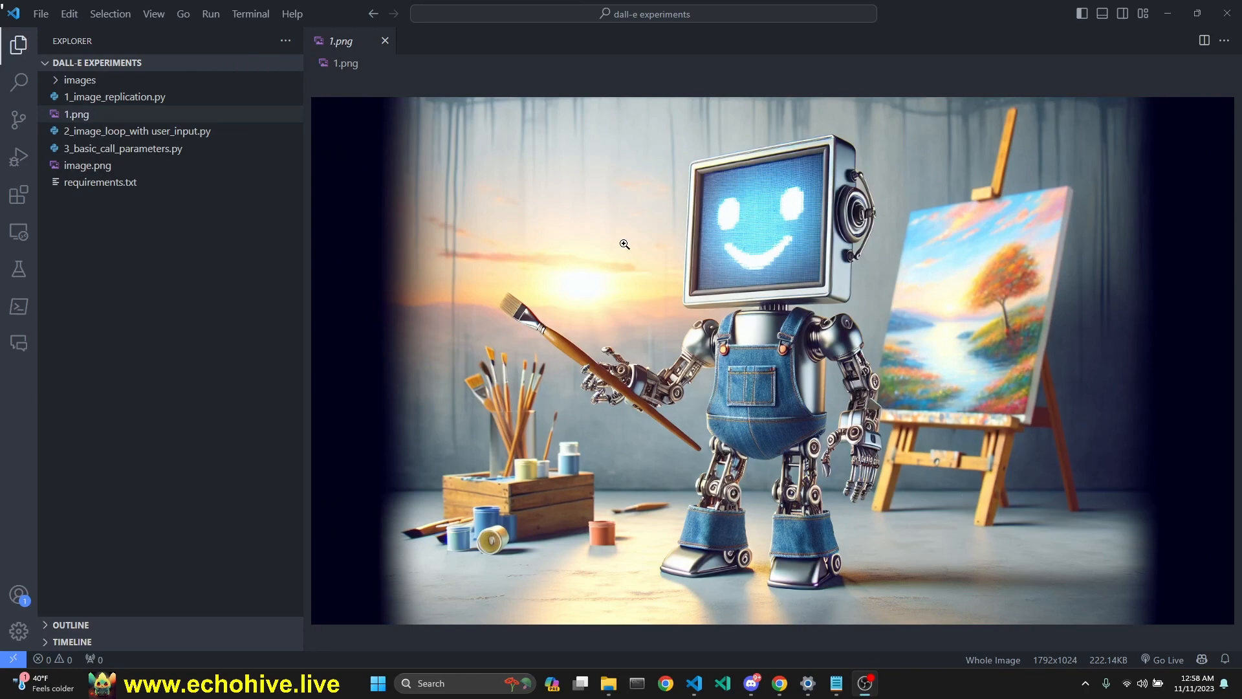
pyautogui.moveTo(471, 256)
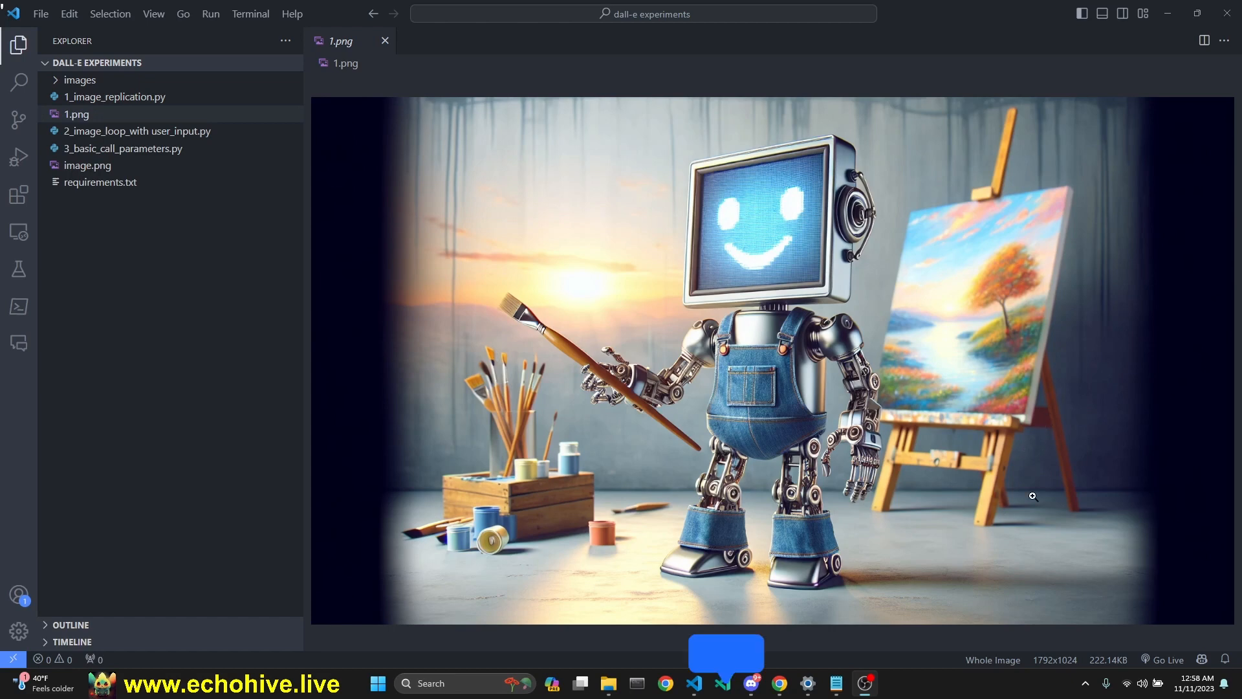
# - Preview the 1.png source robot-painter image
pyautogui.click(115, 97)
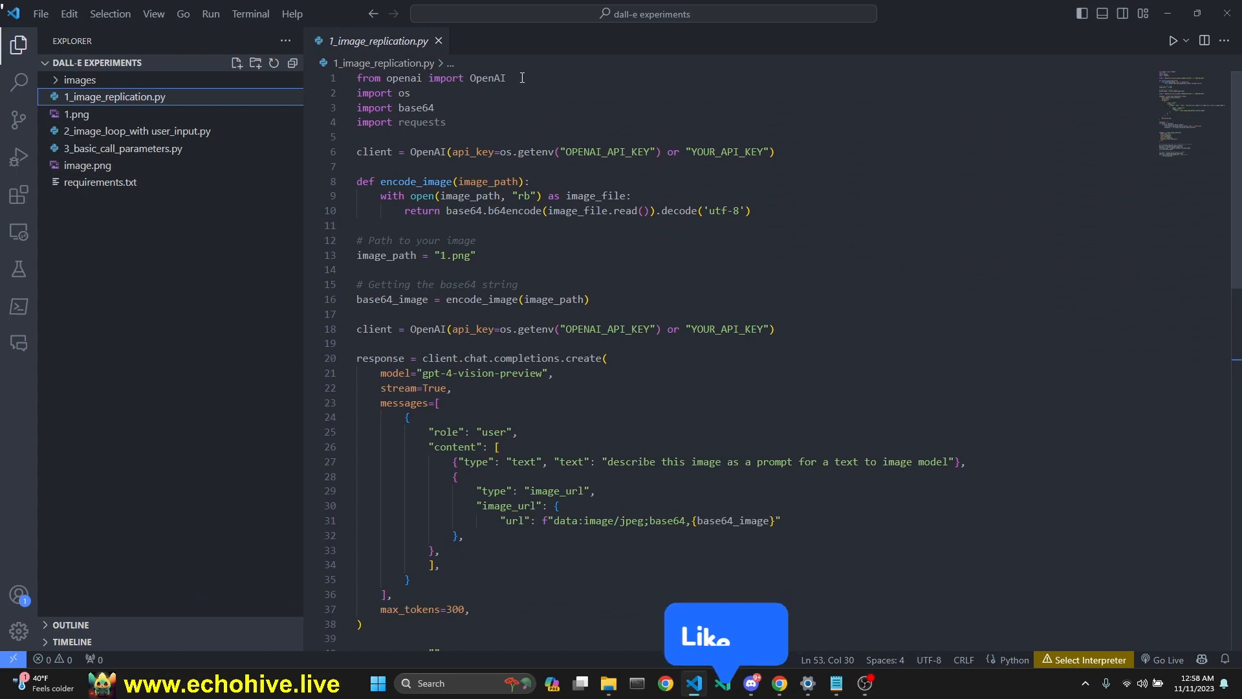
# - Remove the unused requests import and scroll to the DALL·E 3 generate call
pyautogui.click(445, 122)
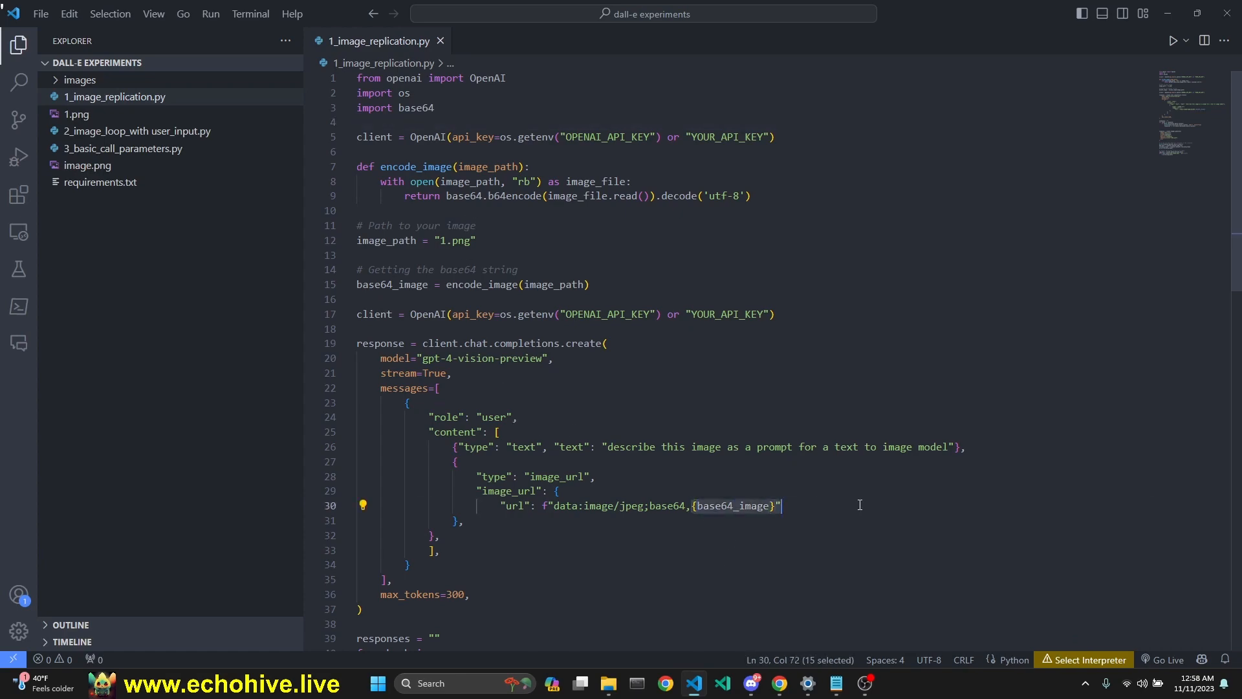
pyautogui.scroll(-3)
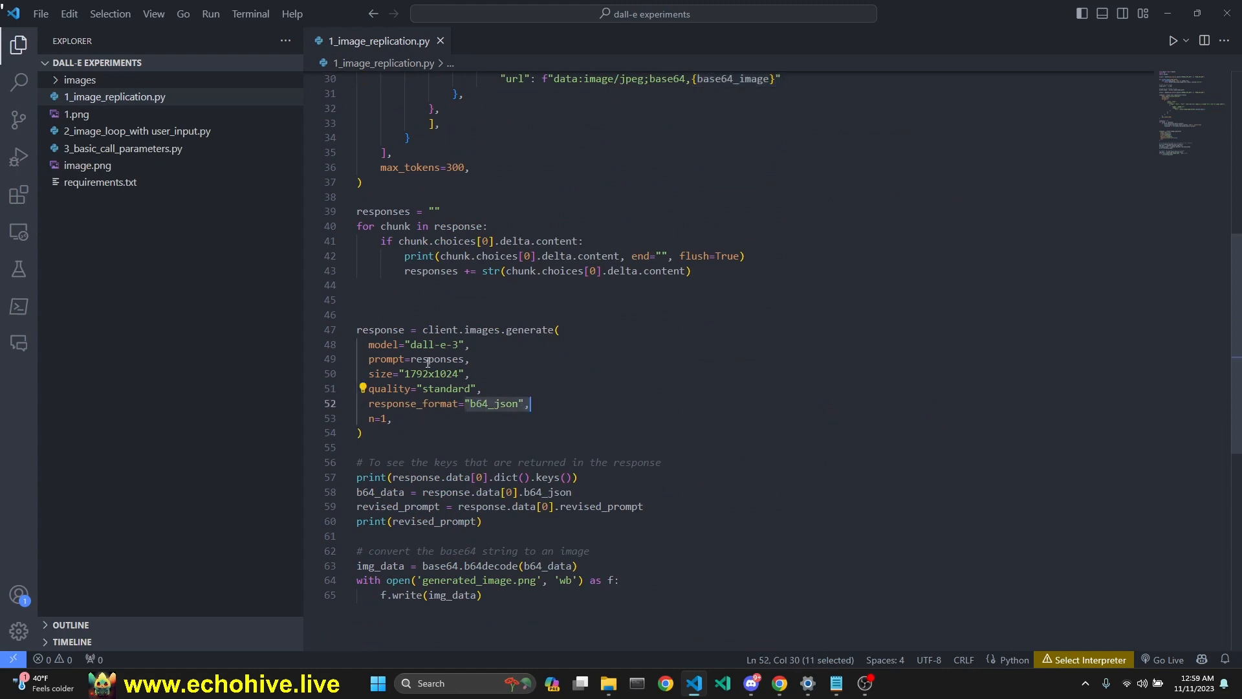
pyautogui.moveTo(115, 123)
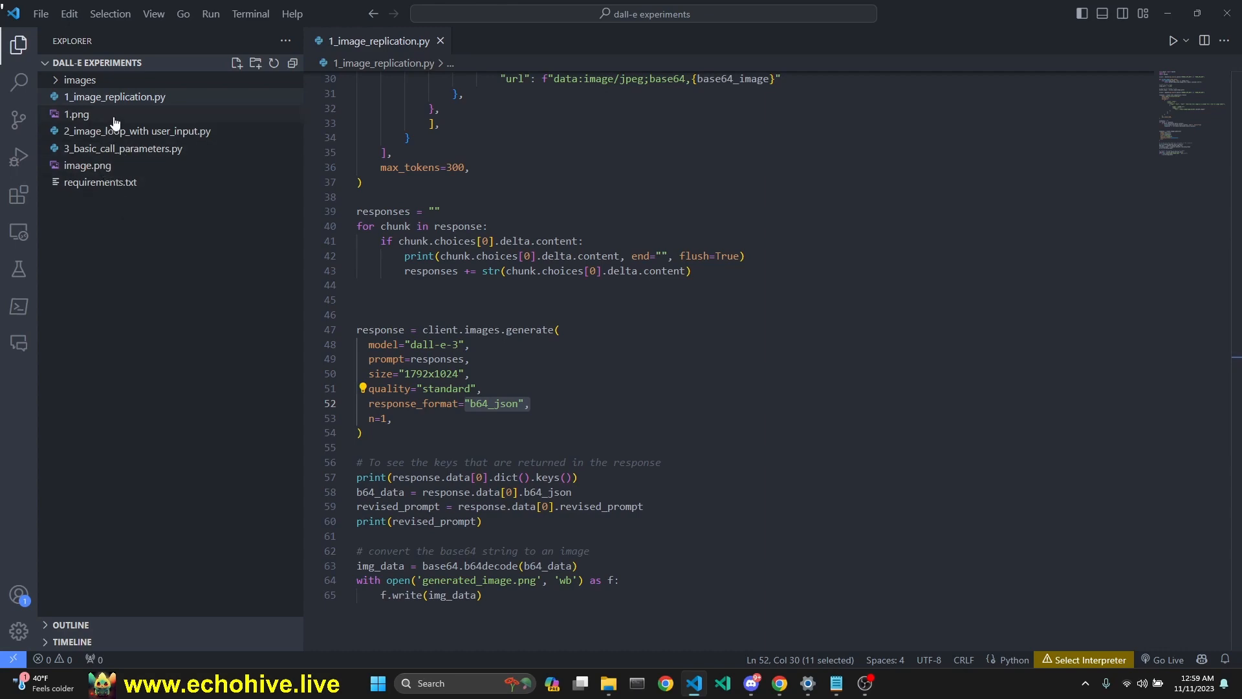
# - View 1.png and the replicated image.png robot painter, then return to the replication script
pyautogui.click(77, 114)
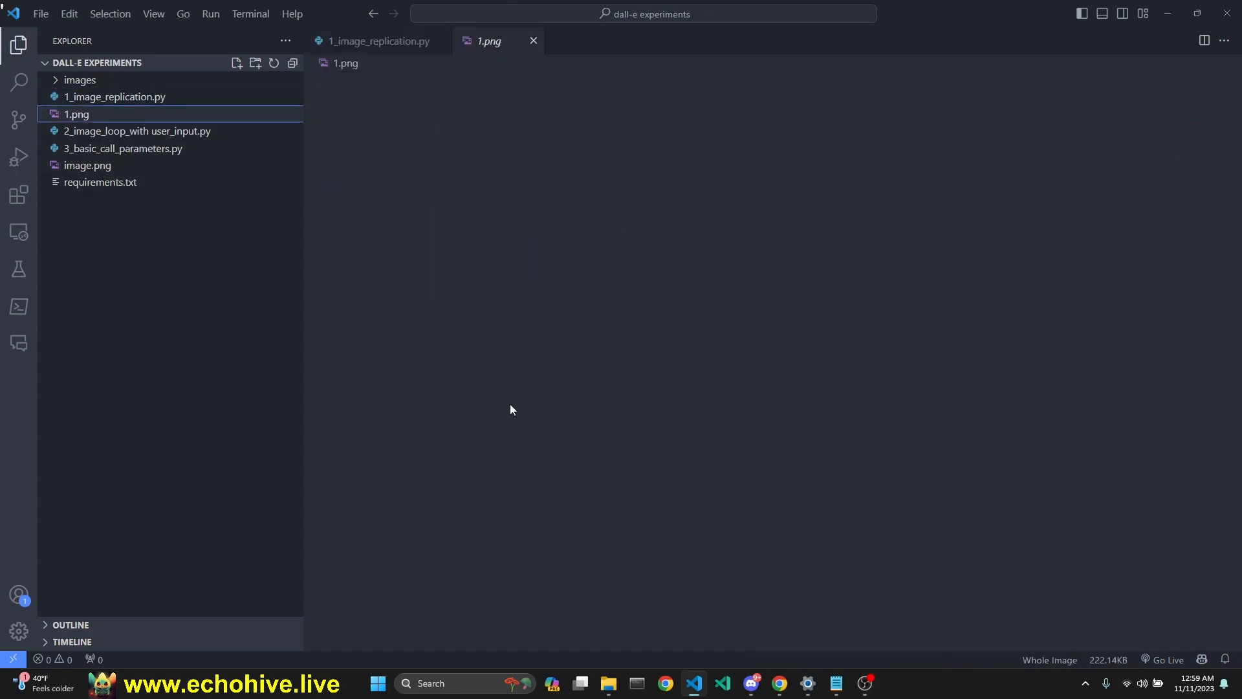
pyautogui.click(87, 164)
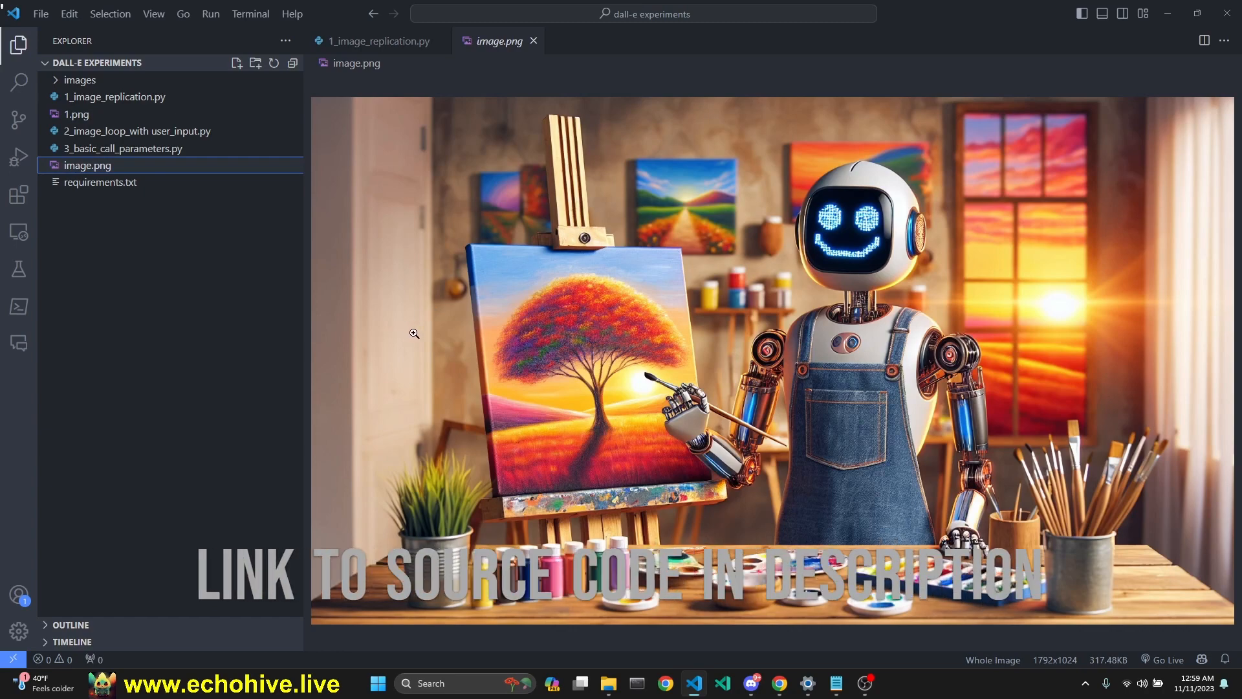
pyautogui.click(379, 40)
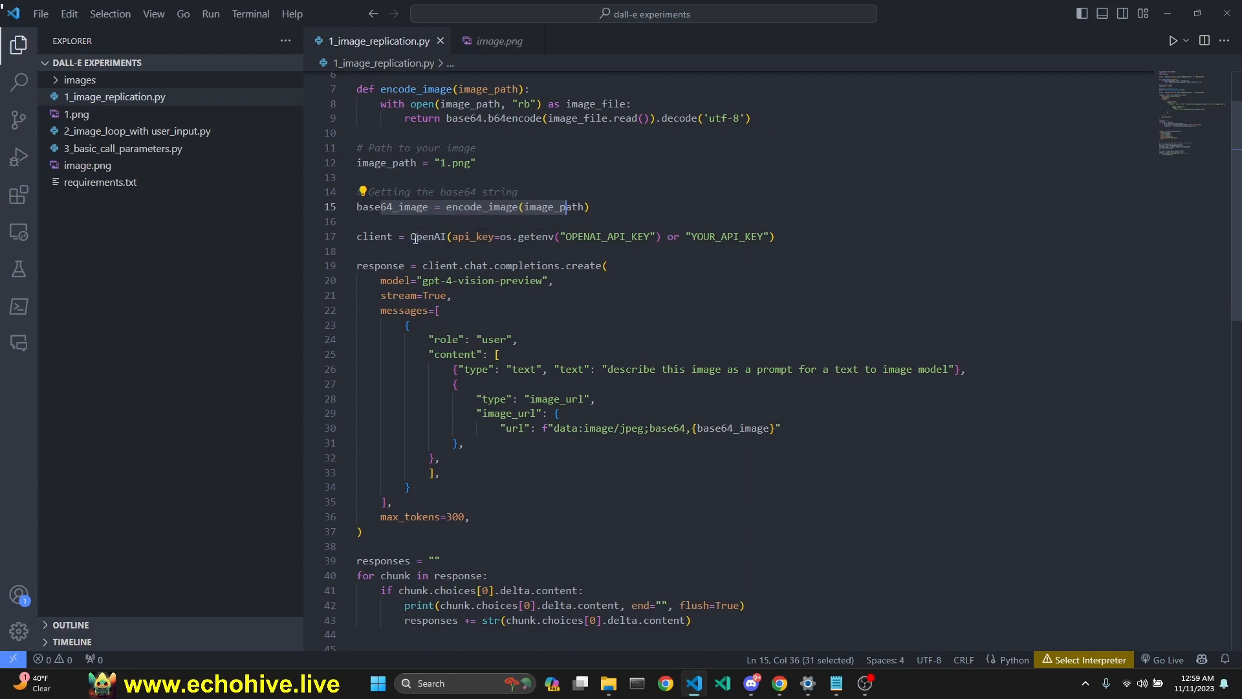
# - Walk through the client creation and the vision message content with its describe-this-image instruction
pyautogui.click(576, 236)
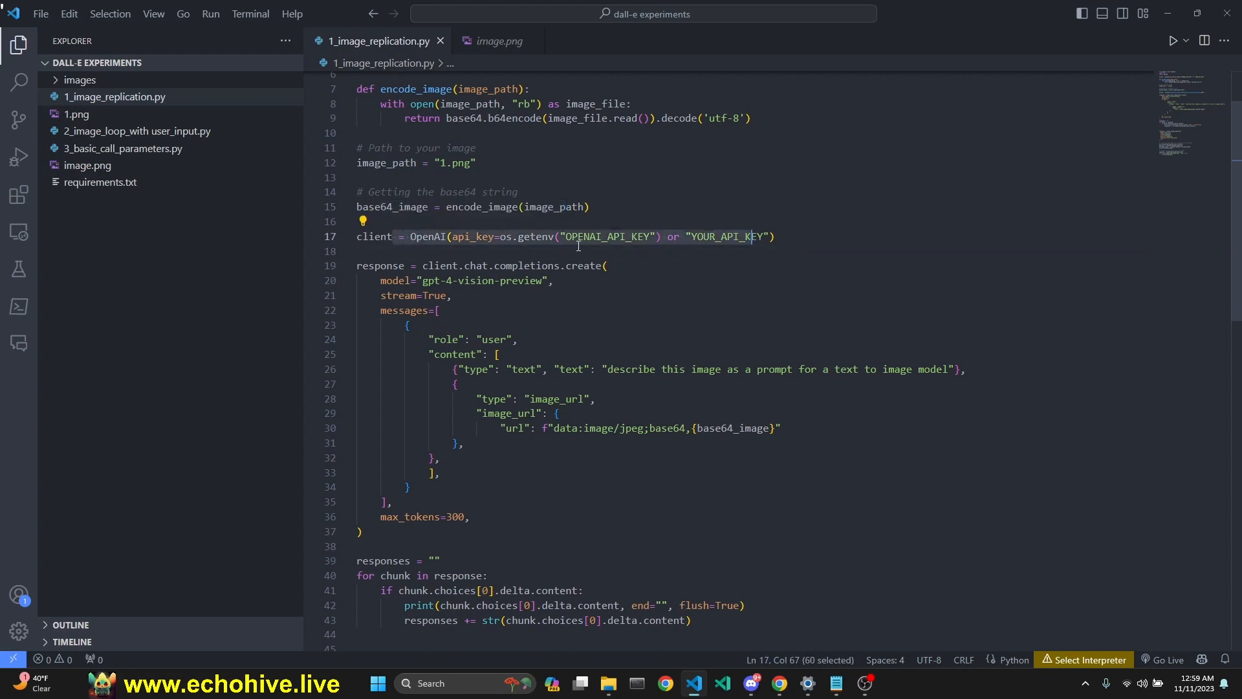
pyautogui.scroll(3)
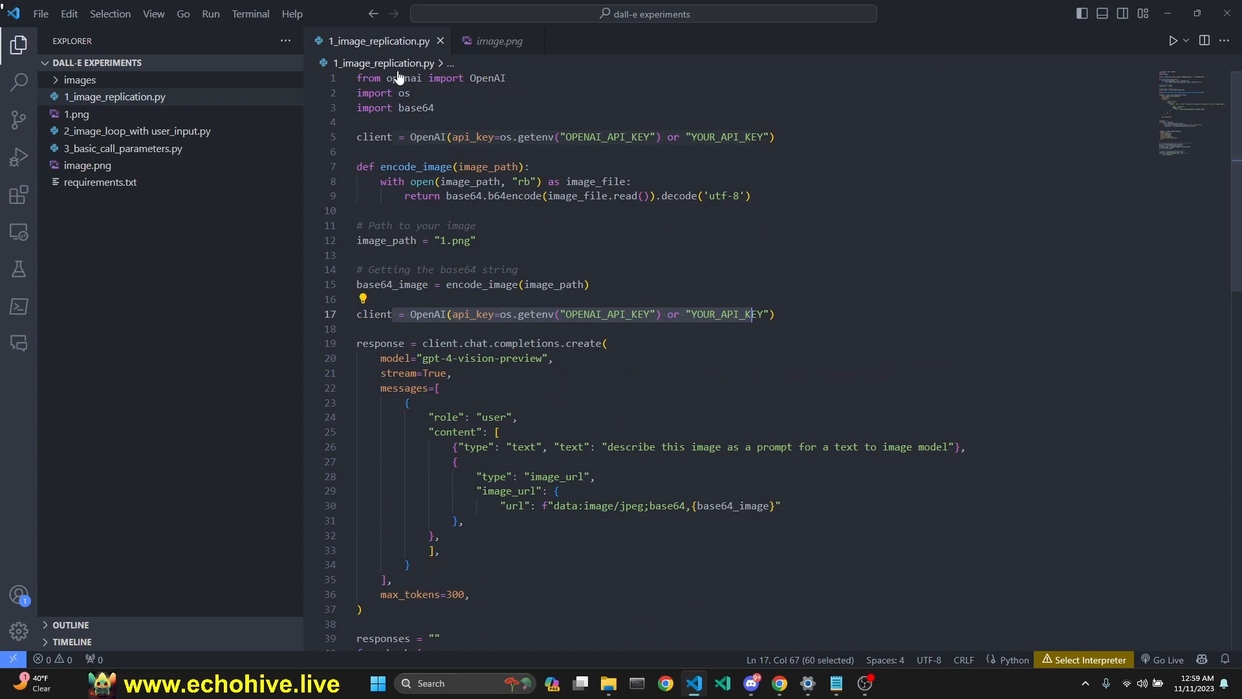
pyautogui.scroll(-3)
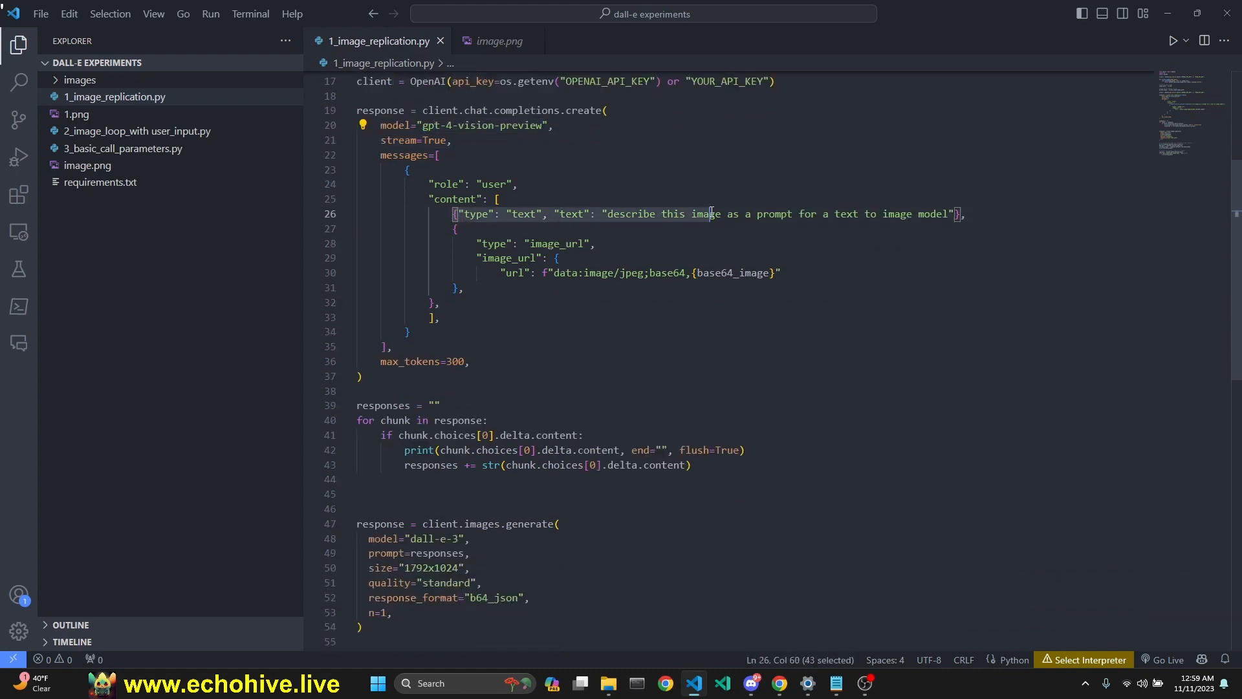
pyautogui.press('shift+Right')
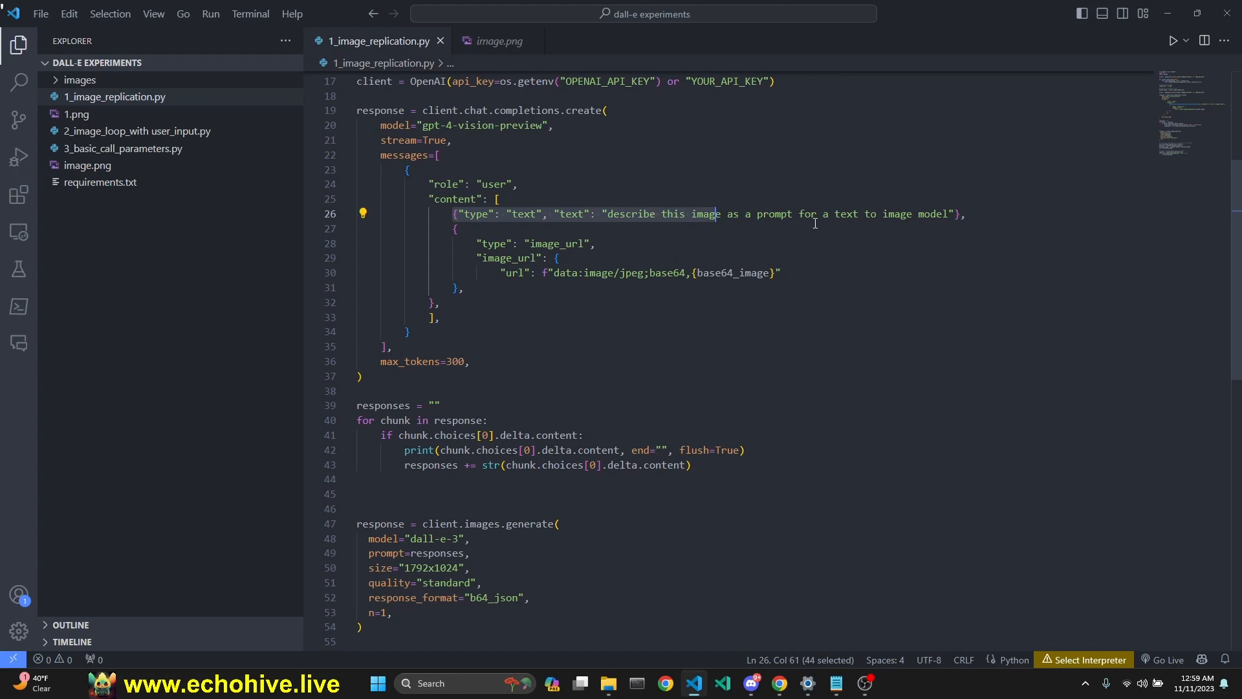
pyautogui.moveTo(478, 252)
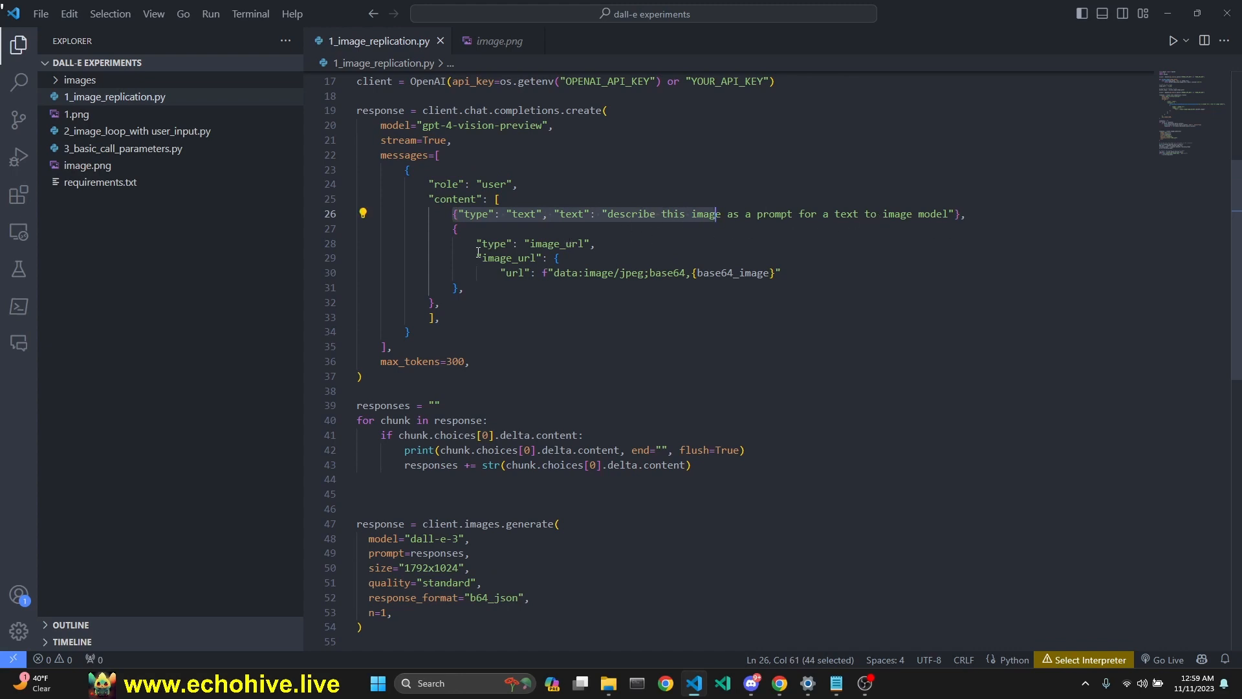
pyautogui.click(455, 228)
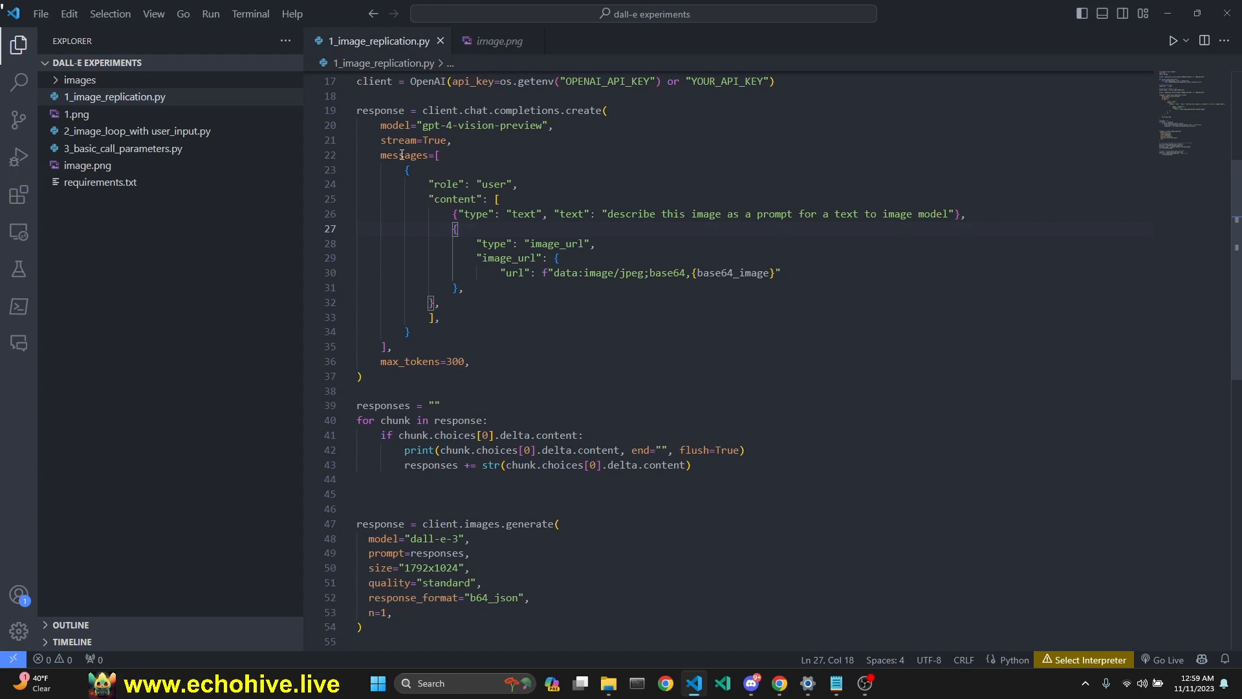
pyautogui.click(406, 170)
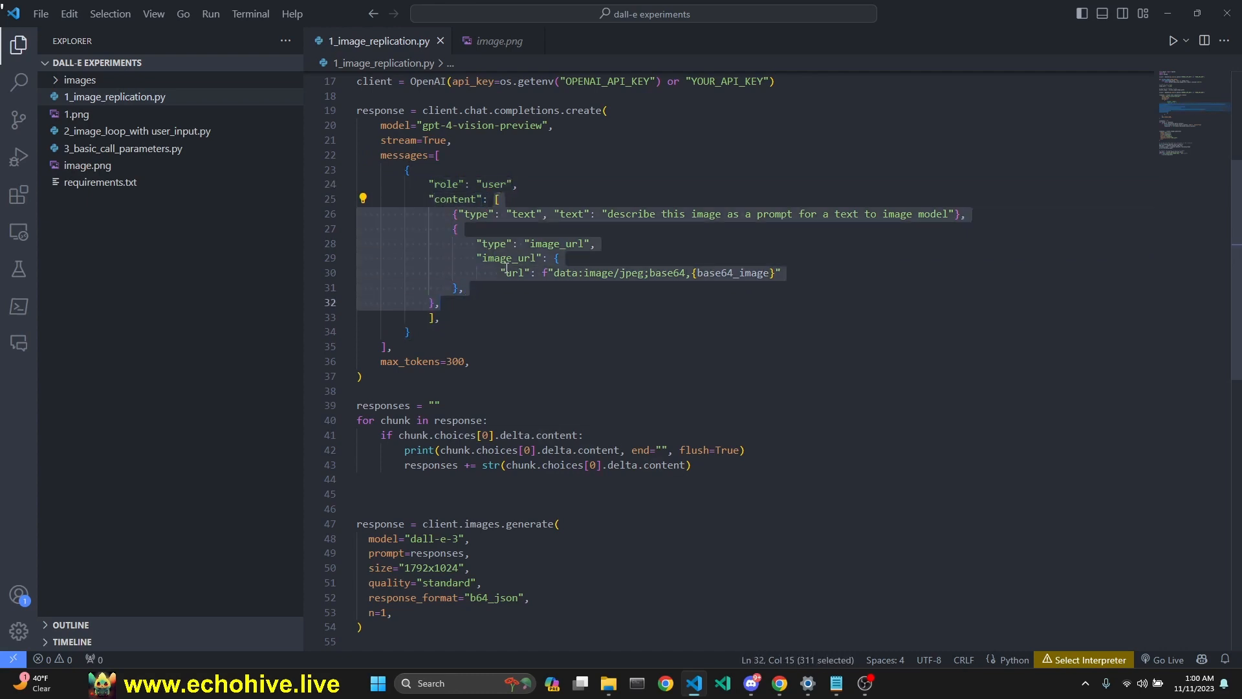
pyautogui.click(800, 213)
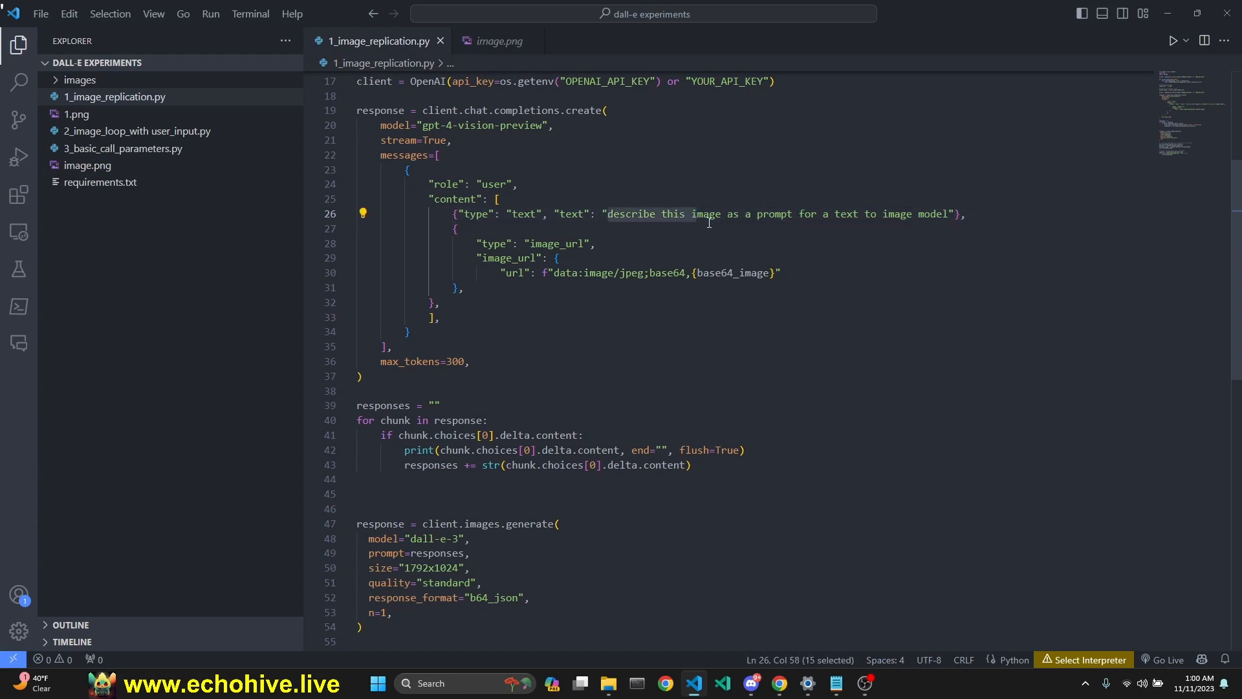
pyautogui.moveTo(482, 243)
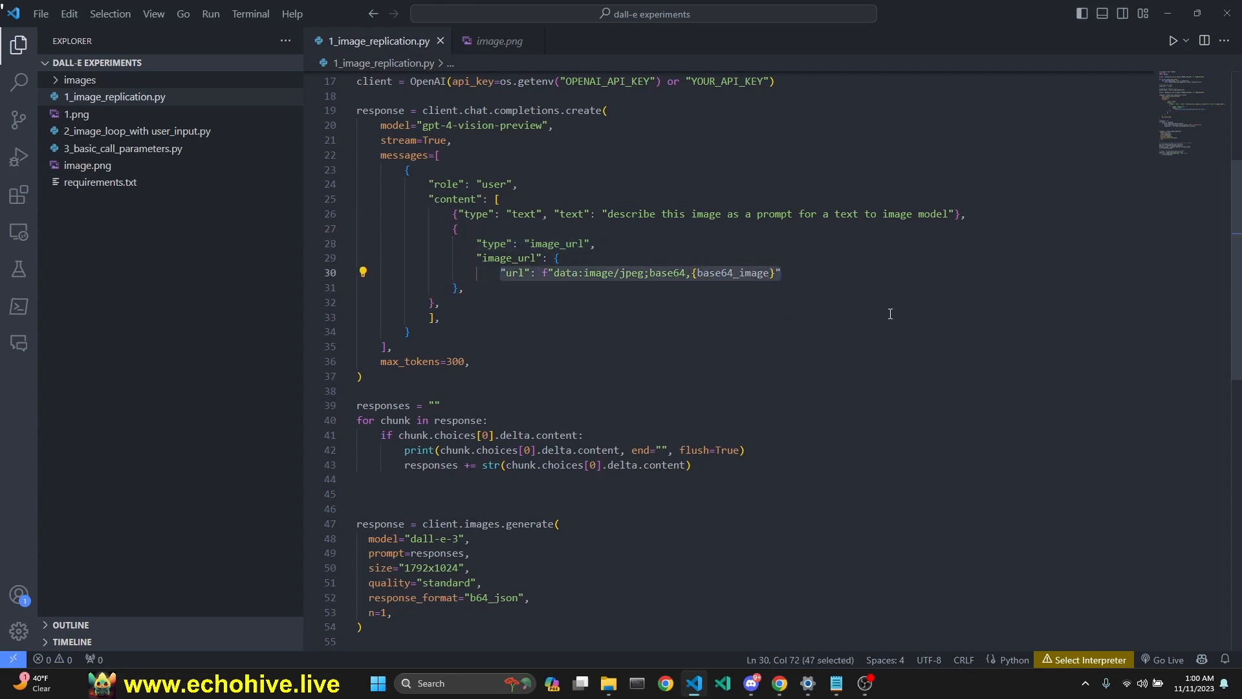
# - Review the generate call's b64_json format and where the base64 data is read and saved
pyautogui.scroll(-3)
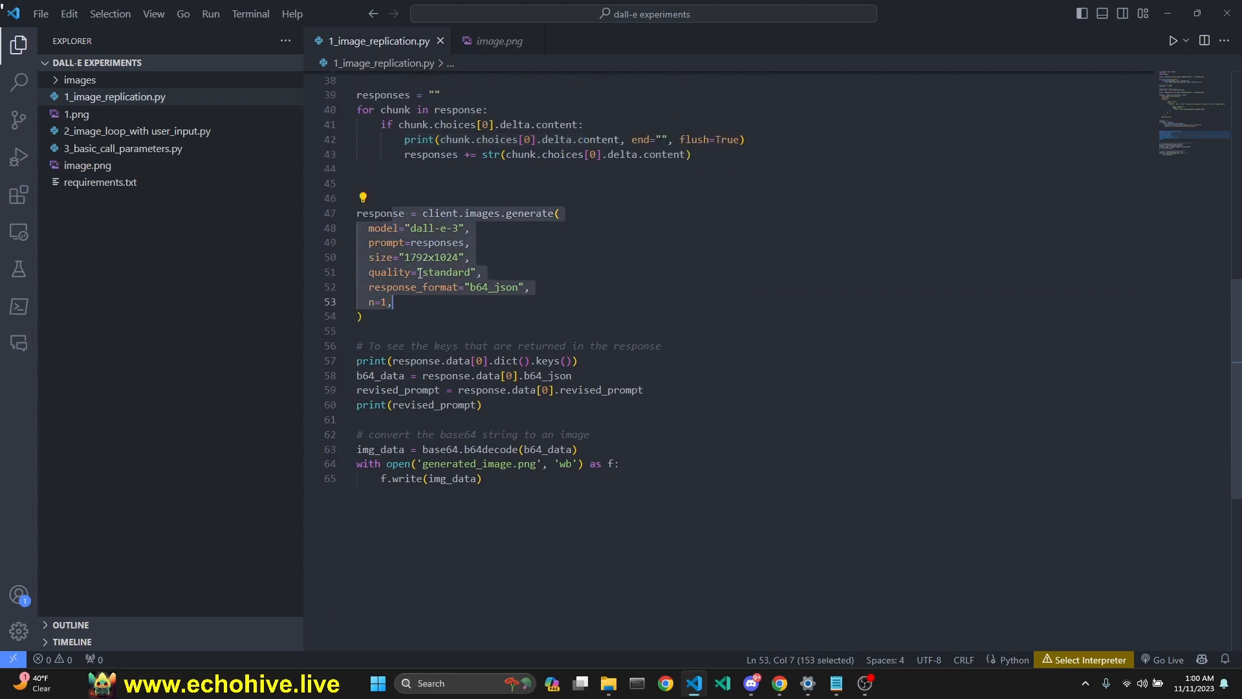
pyautogui.click(471, 310)
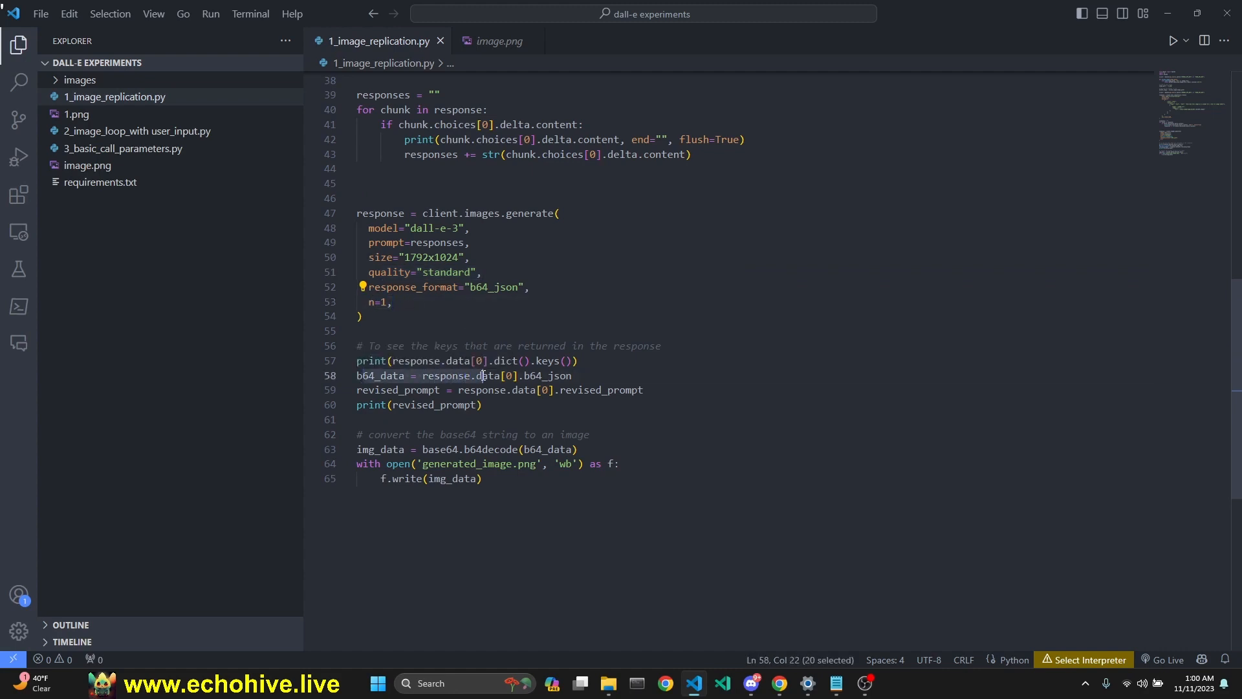
pyautogui.click(531, 376)
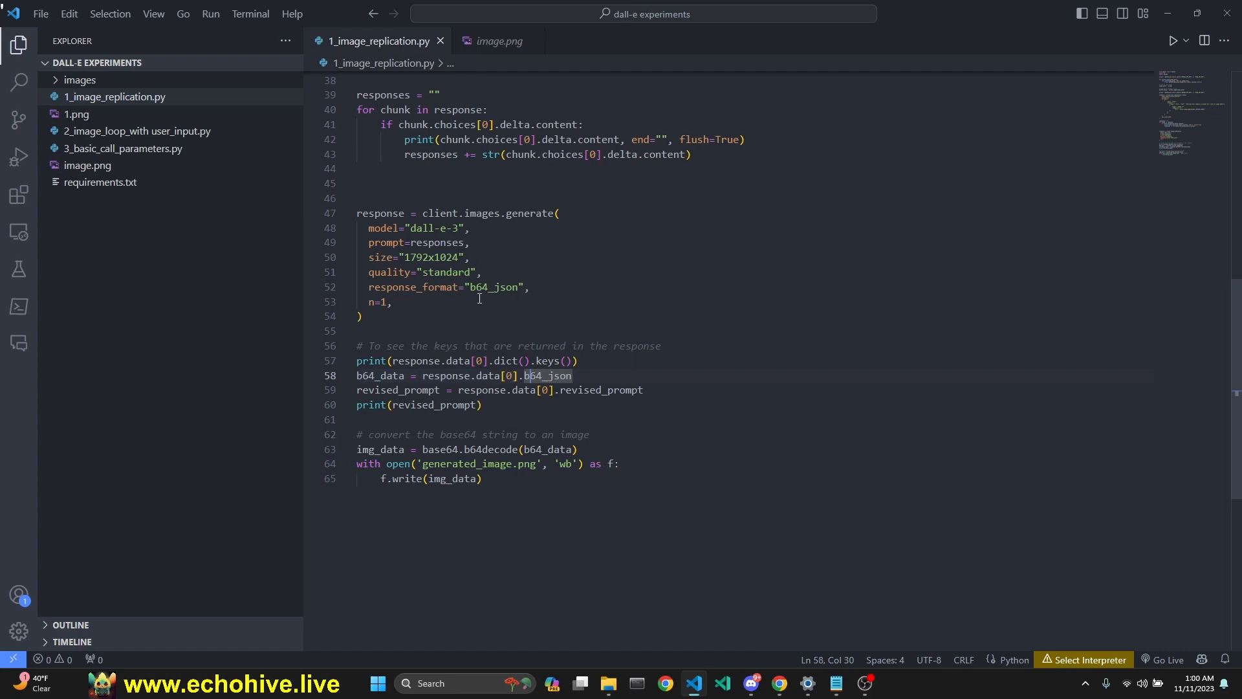
pyautogui.doubleClick(494, 287)
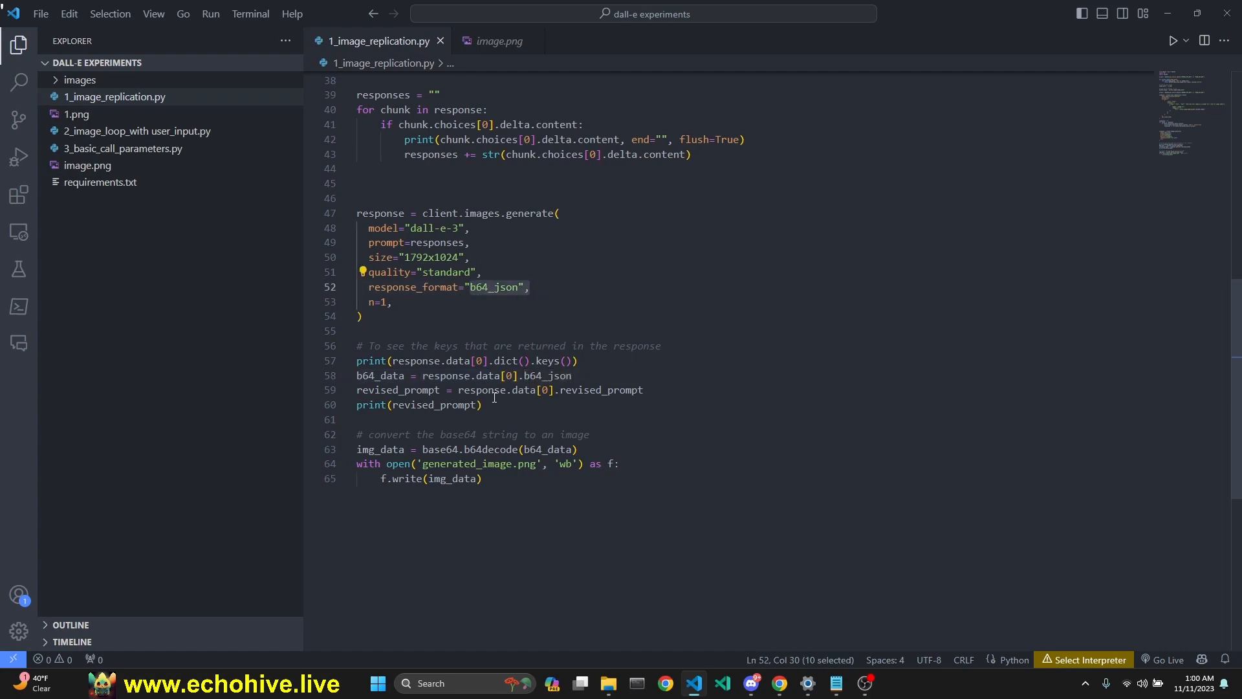
pyautogui.moveTo(397, 408)
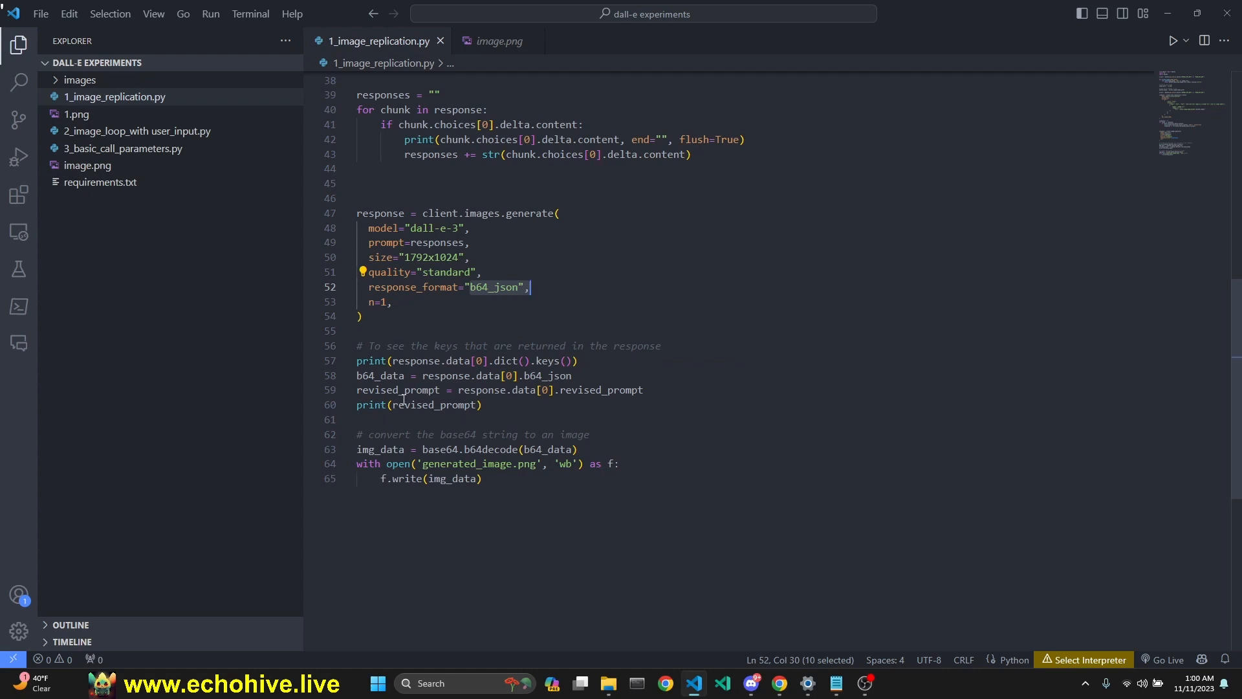
pyautogui.moveTo(529, 313)
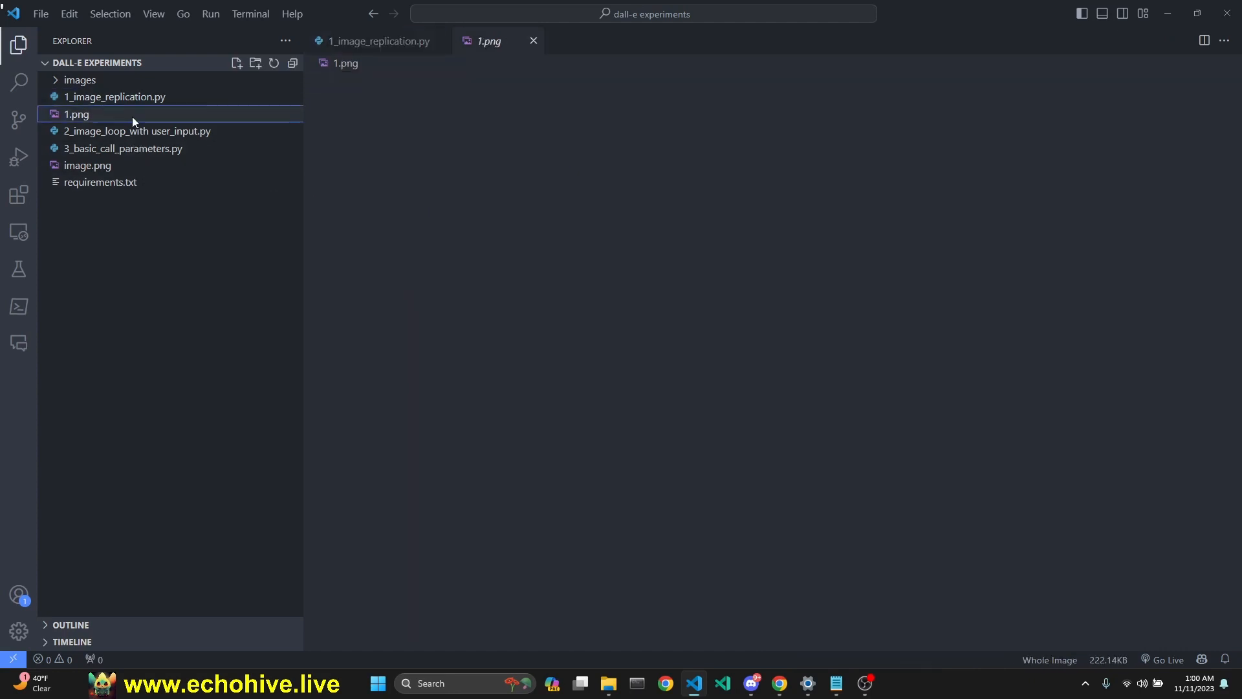
# - Run 1_image_replication.py and check the printed response keys and revised prompt
pyautogui.click(378, 40)
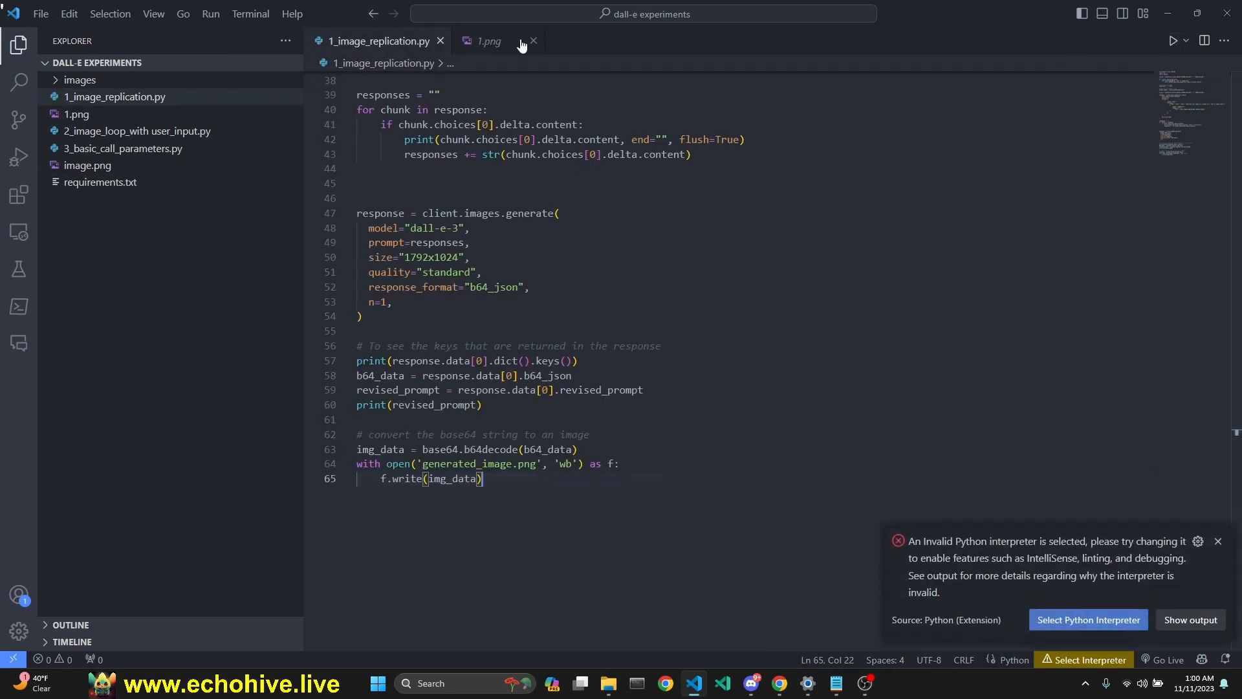
pyautogui.click(488, 40)
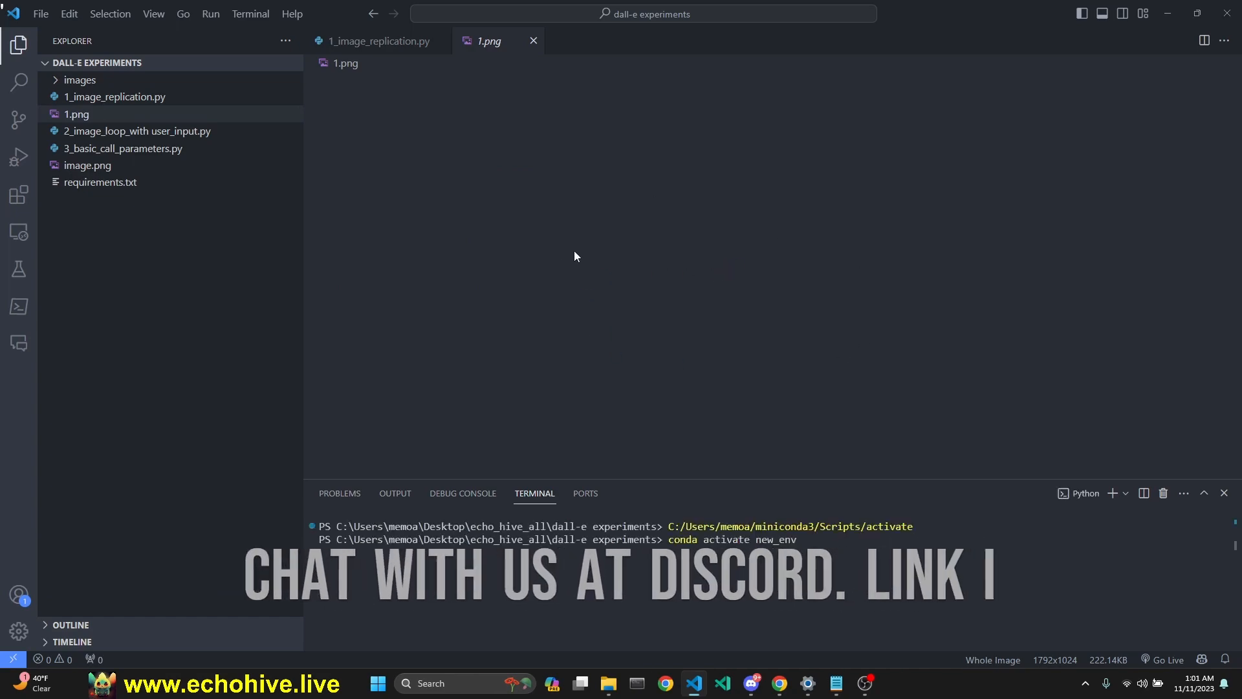
pyautogui.click(378, 40)
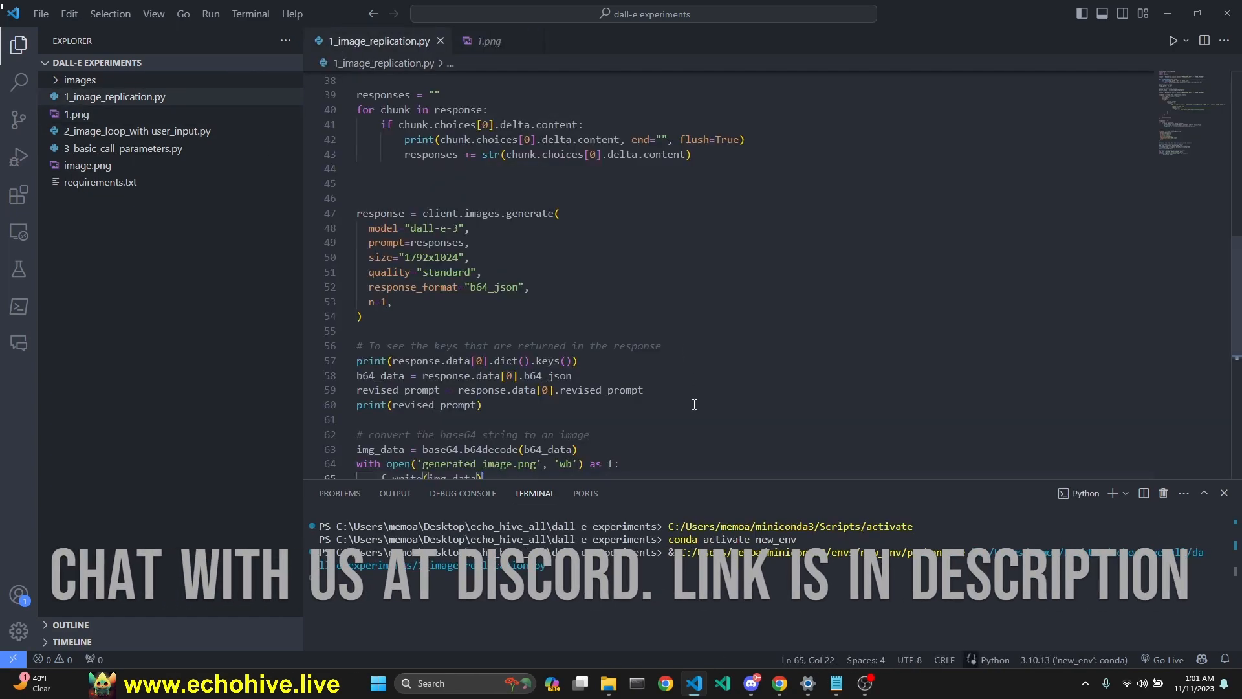
pyautogui.click(1174, 40)
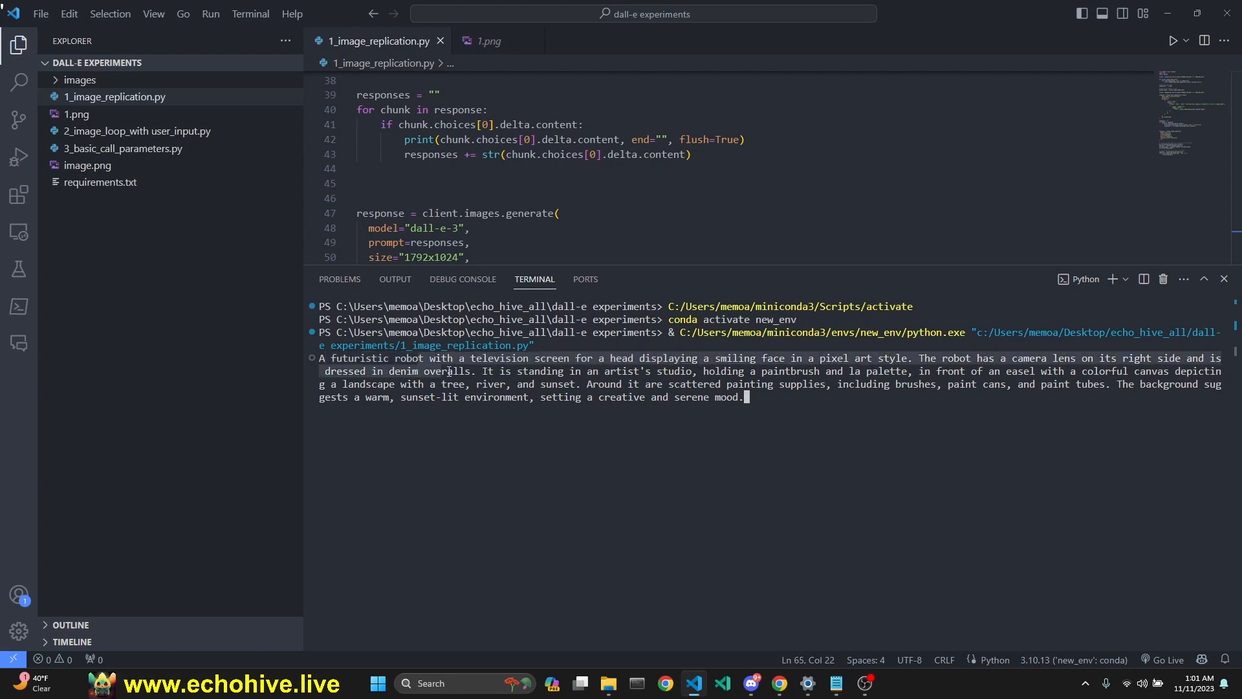
pyautogui.click(489, 40)
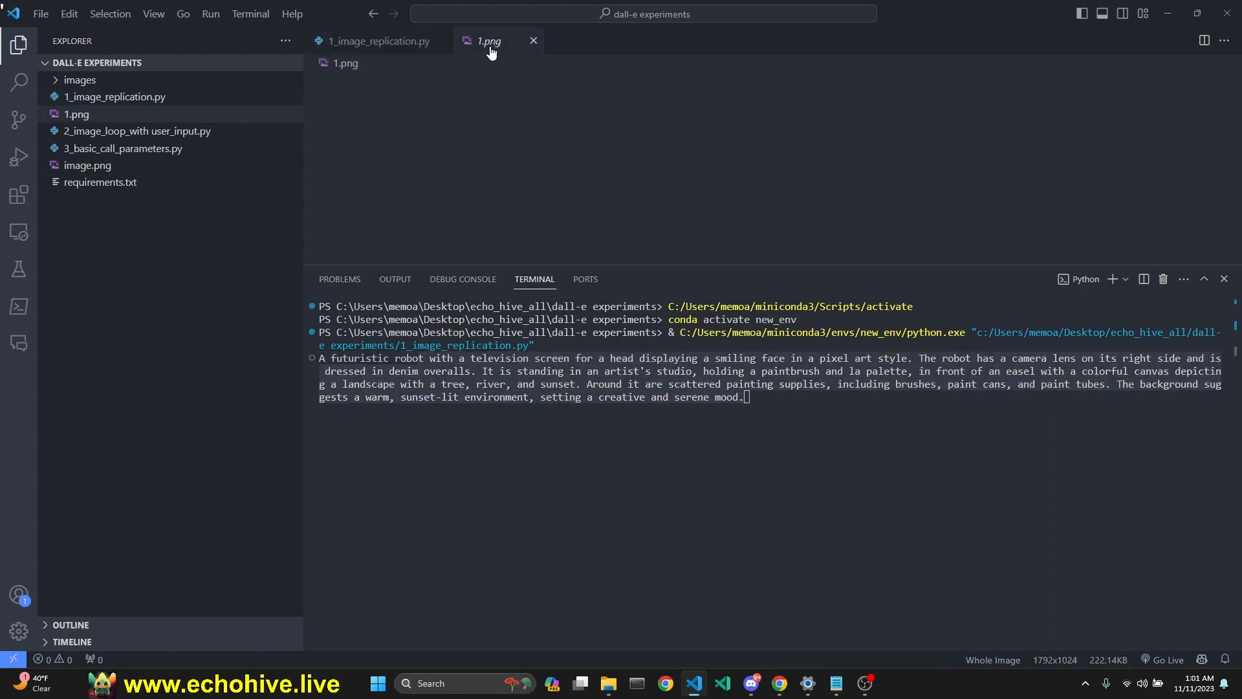
pyautogui.click(379, 40)
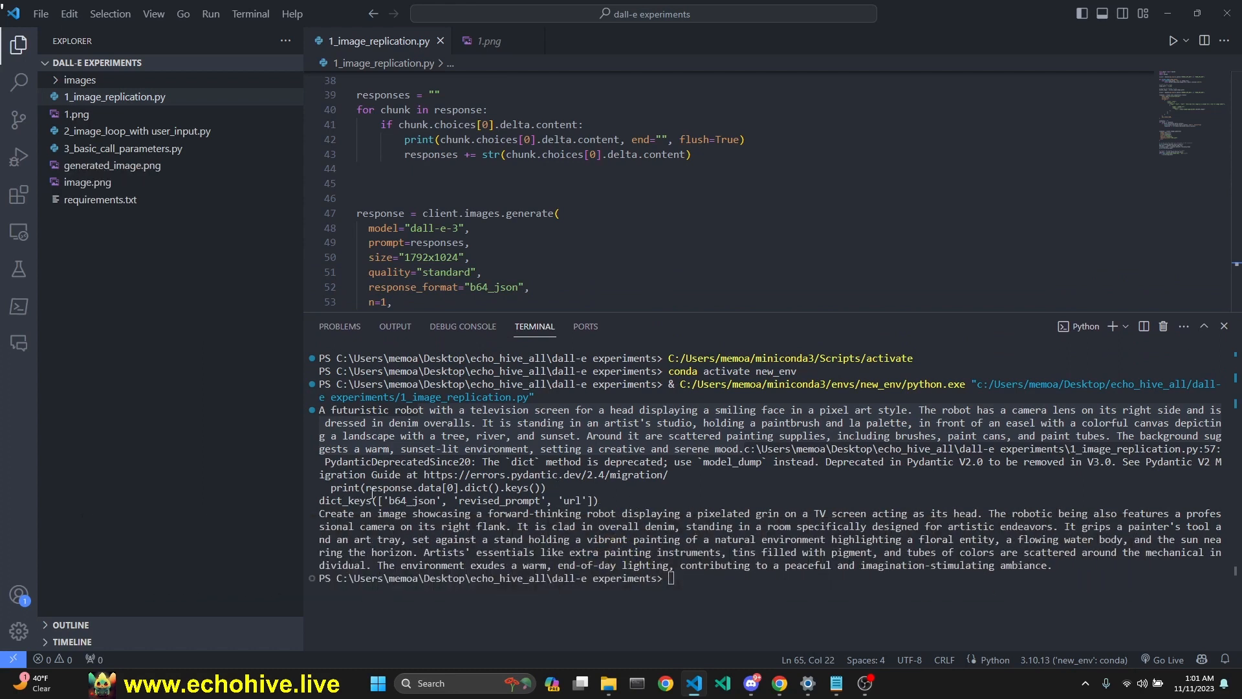
pyautogui.moveTo(545, 318)
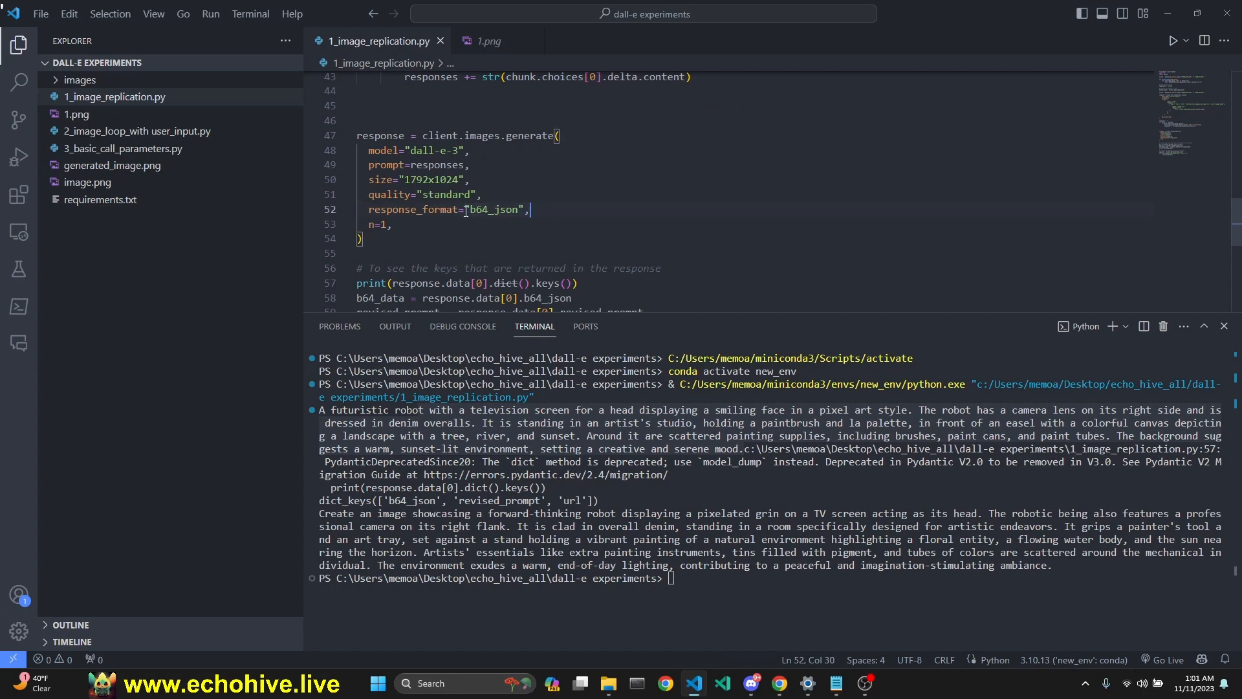
pyautogui.tripleClick(448, 208)
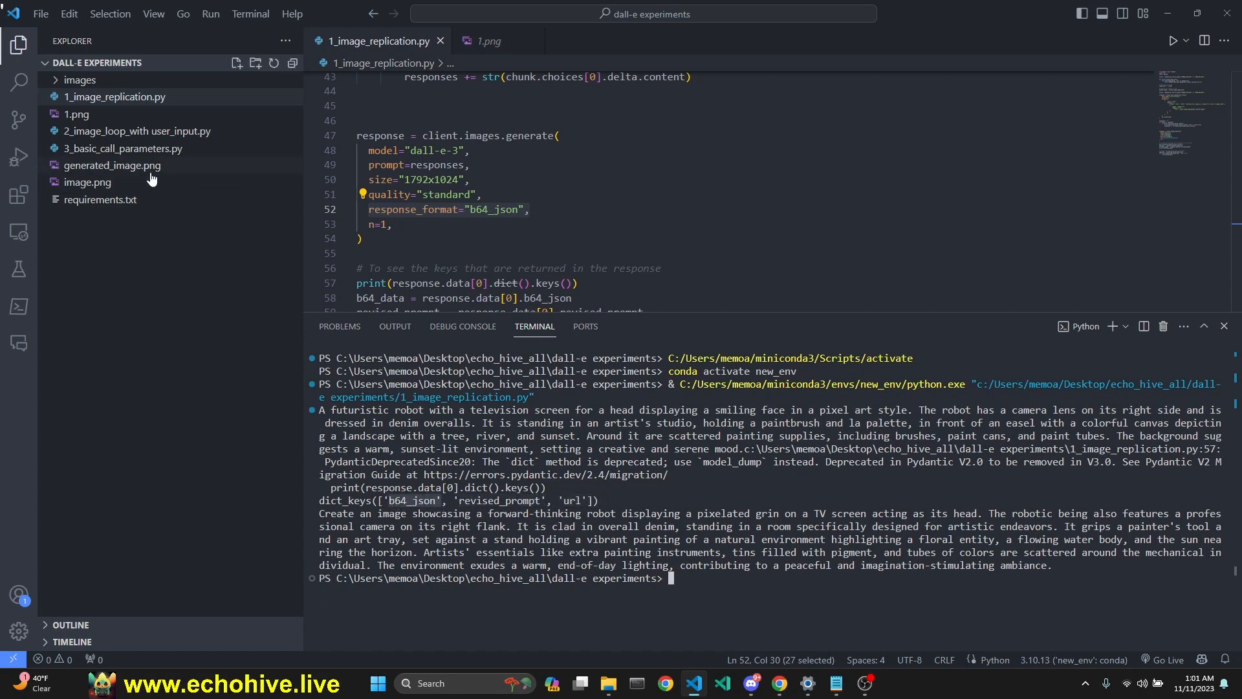
# - Compare generated_image.png side by side with 1.png, then return to the scripts
pyautogui.click(86, 181)
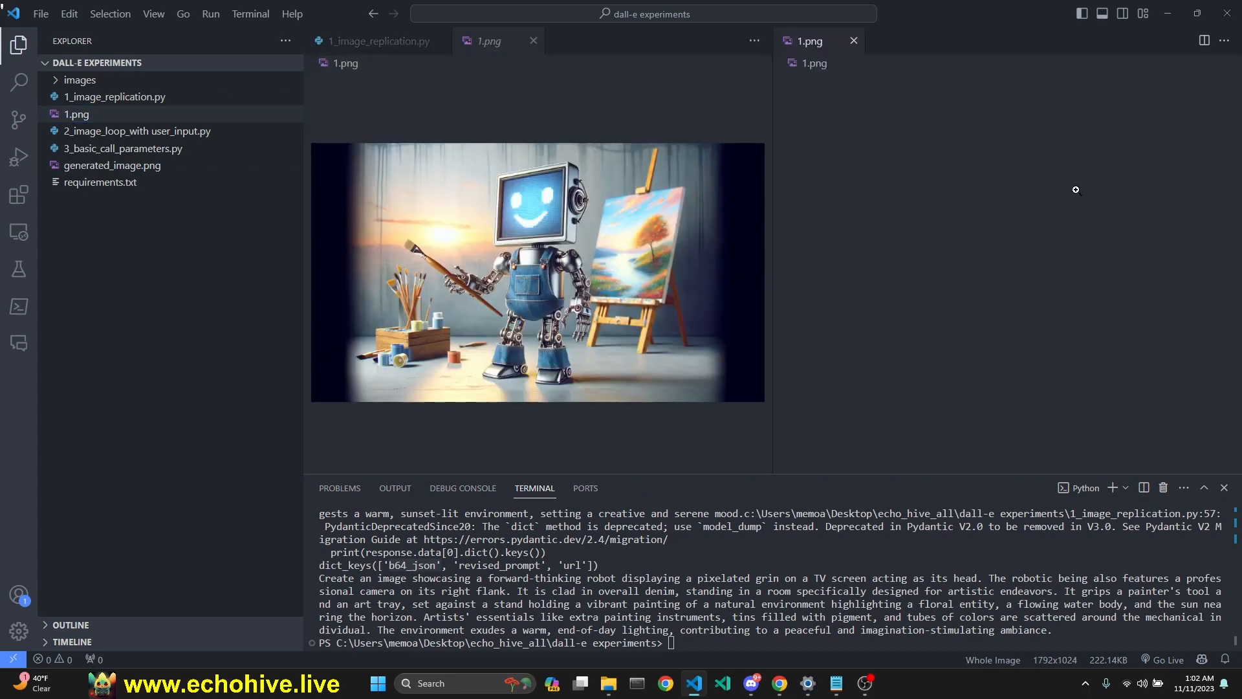
pyautogui.click(534, 40)
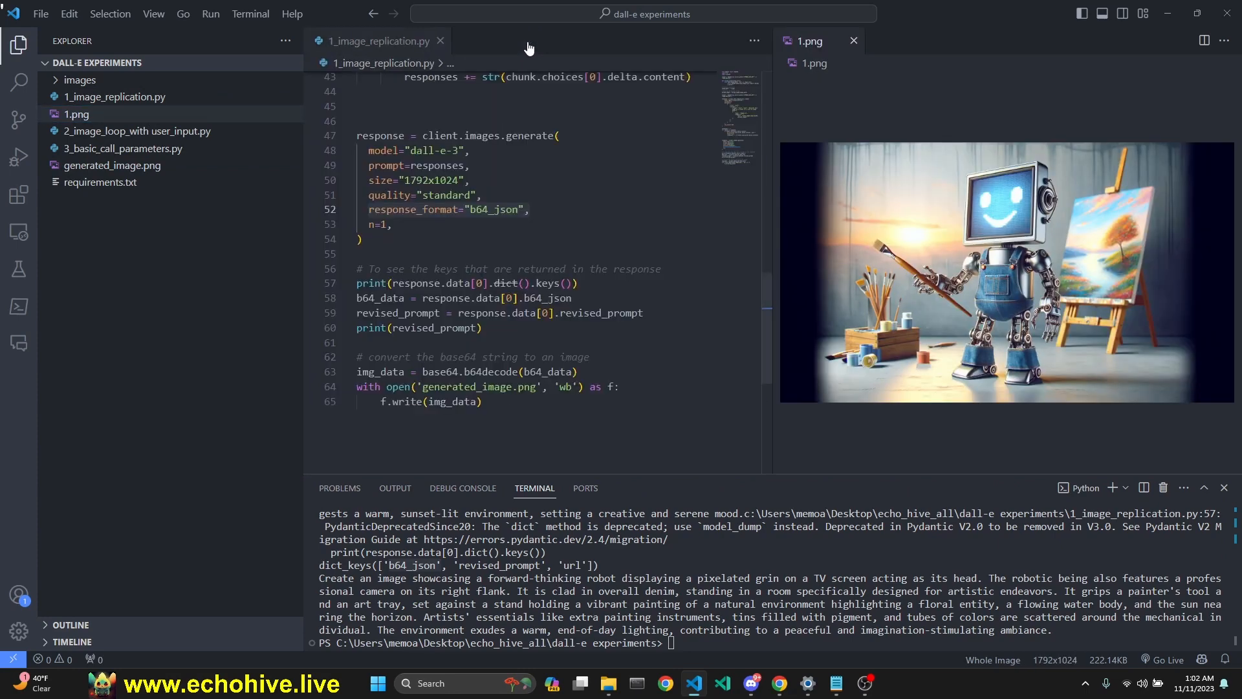
pyautogui.click(111, 164)
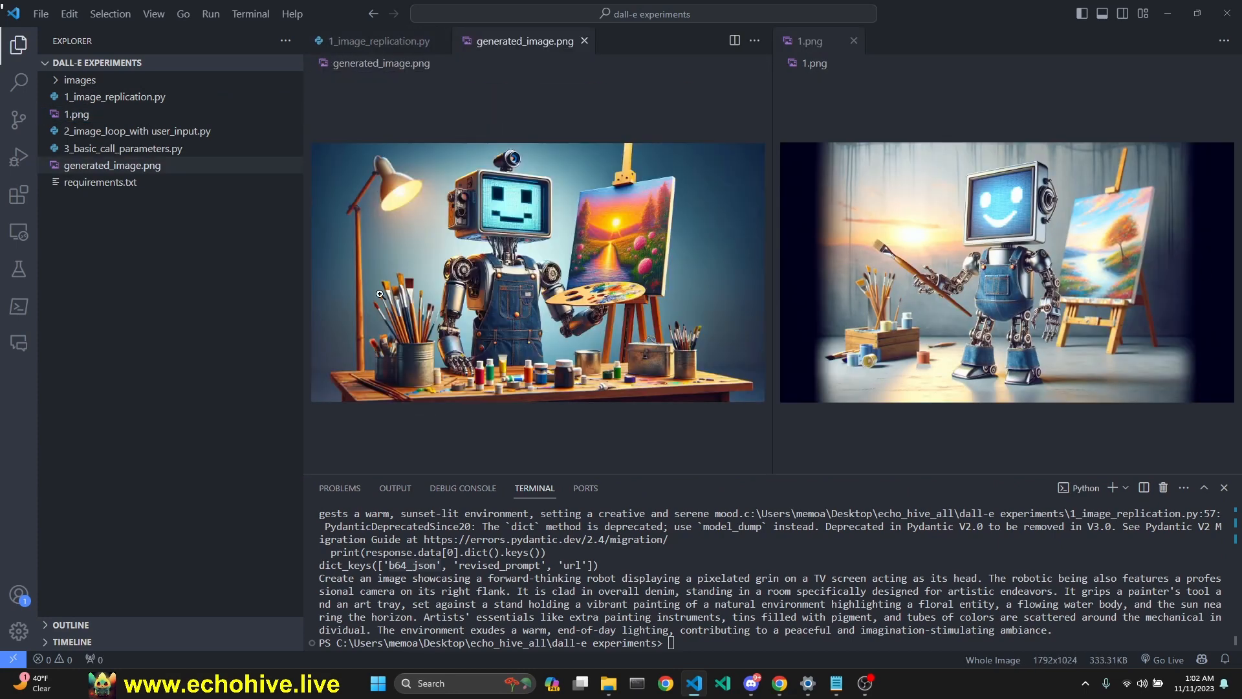
pyautogui.moveTo(777, 281)
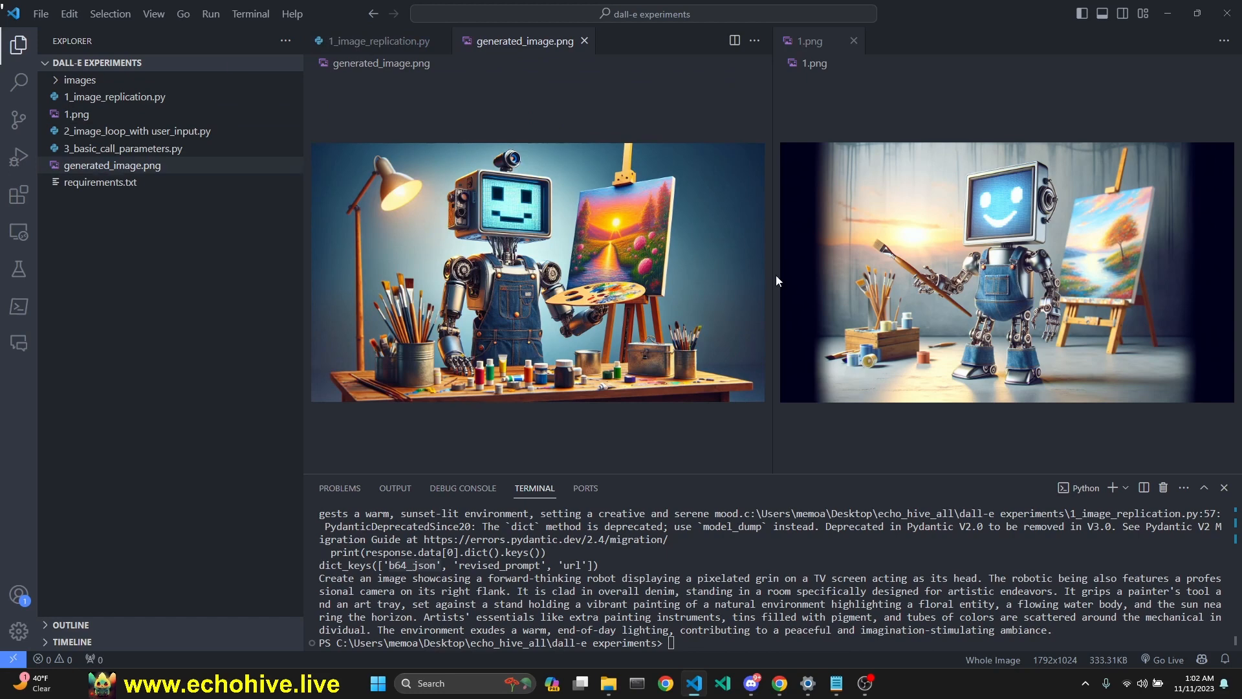
pyautogui.click(380, 40)
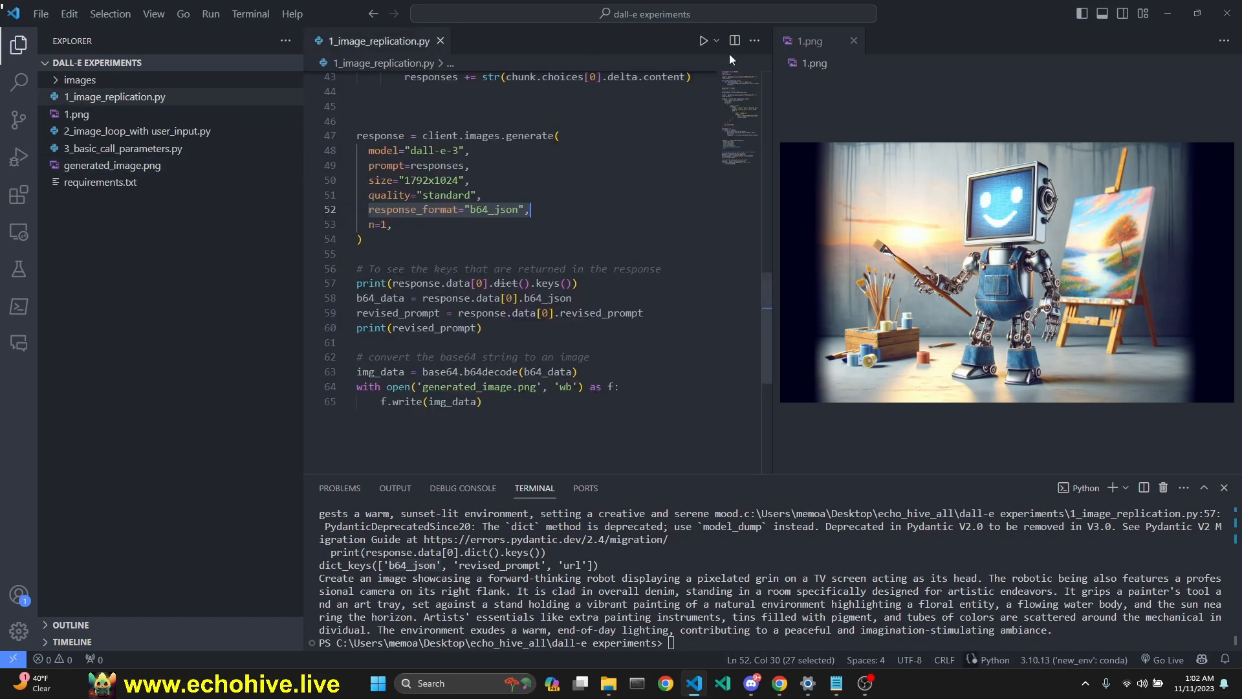
pyautogui.click(854, 40)
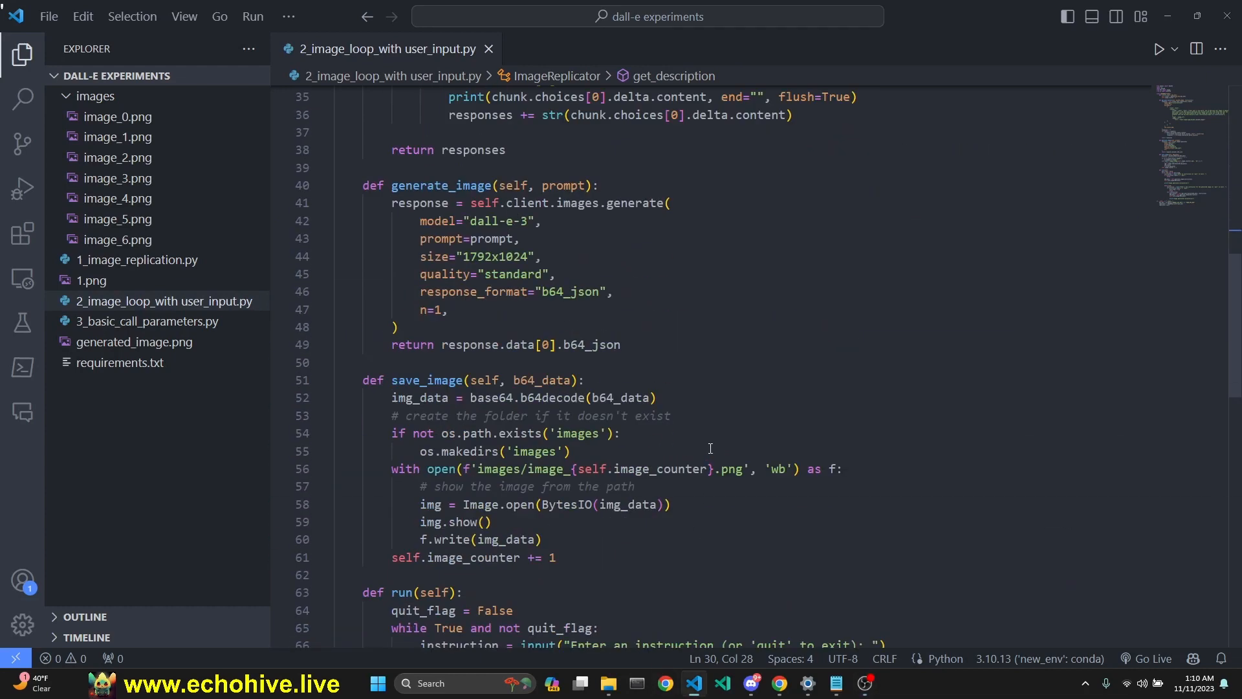
# - Review the run loop's follow-up instruction input line and the GPT-4 Vision description request
pyautogui.scroll(-3)
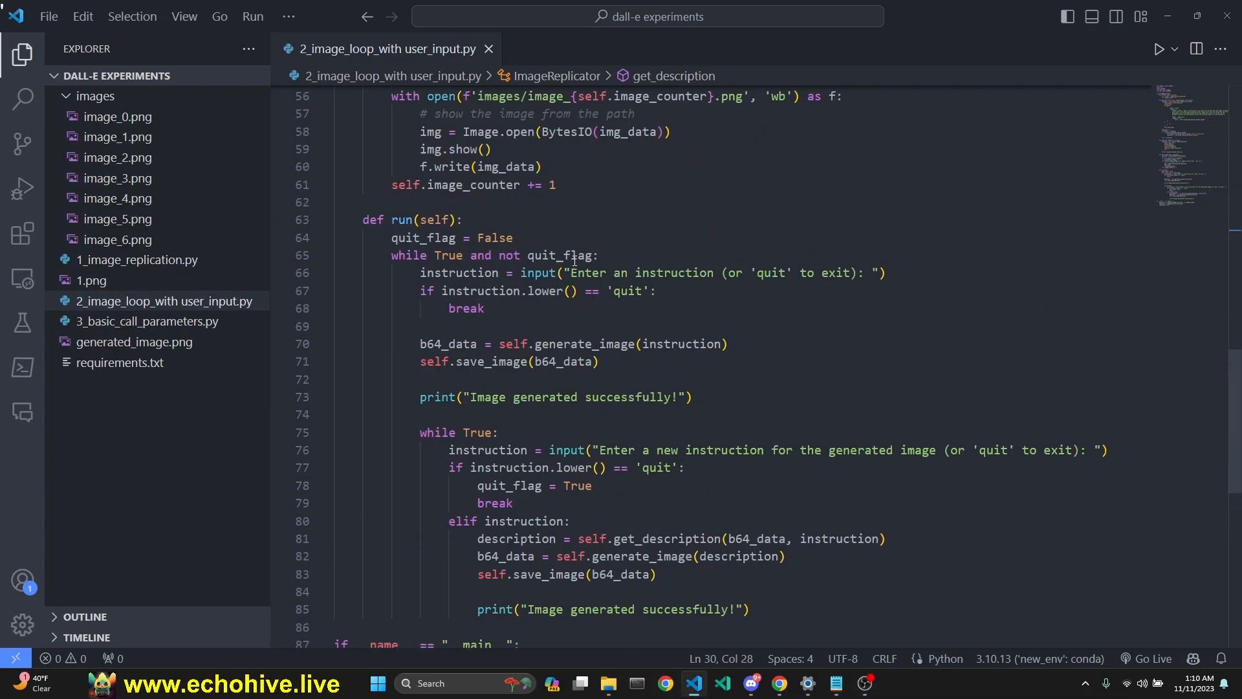
pyautogui.click(461, 343)
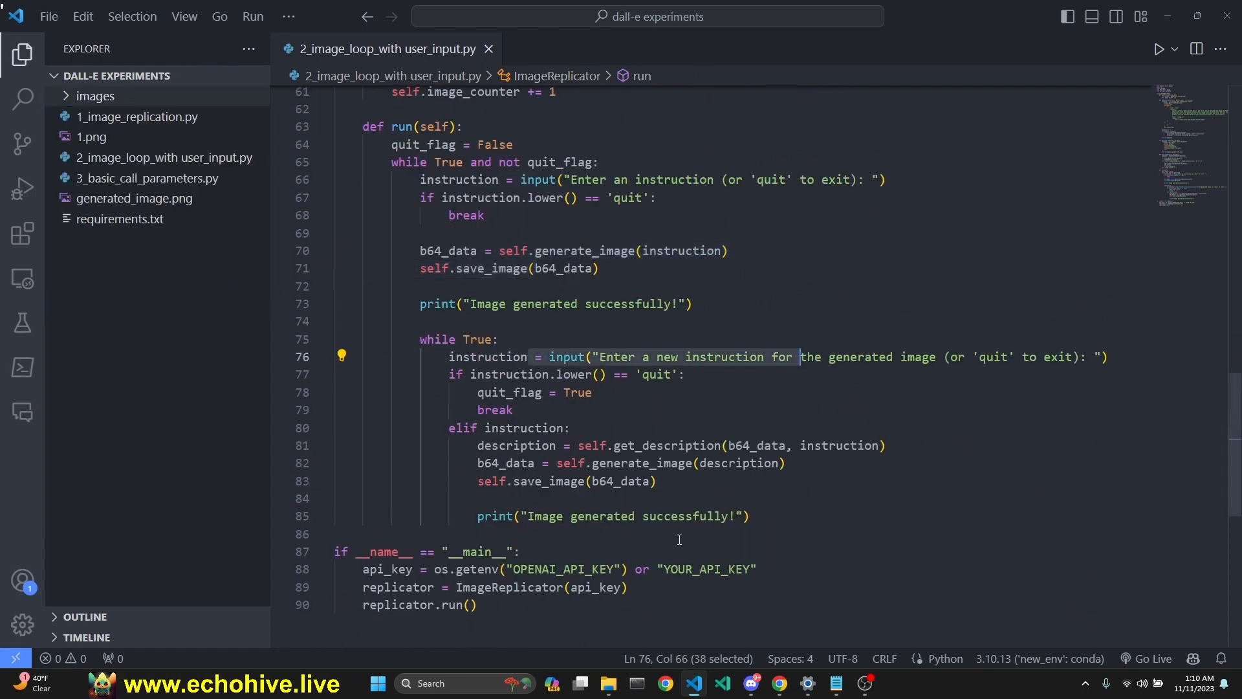
pyautogui.scroll(3)
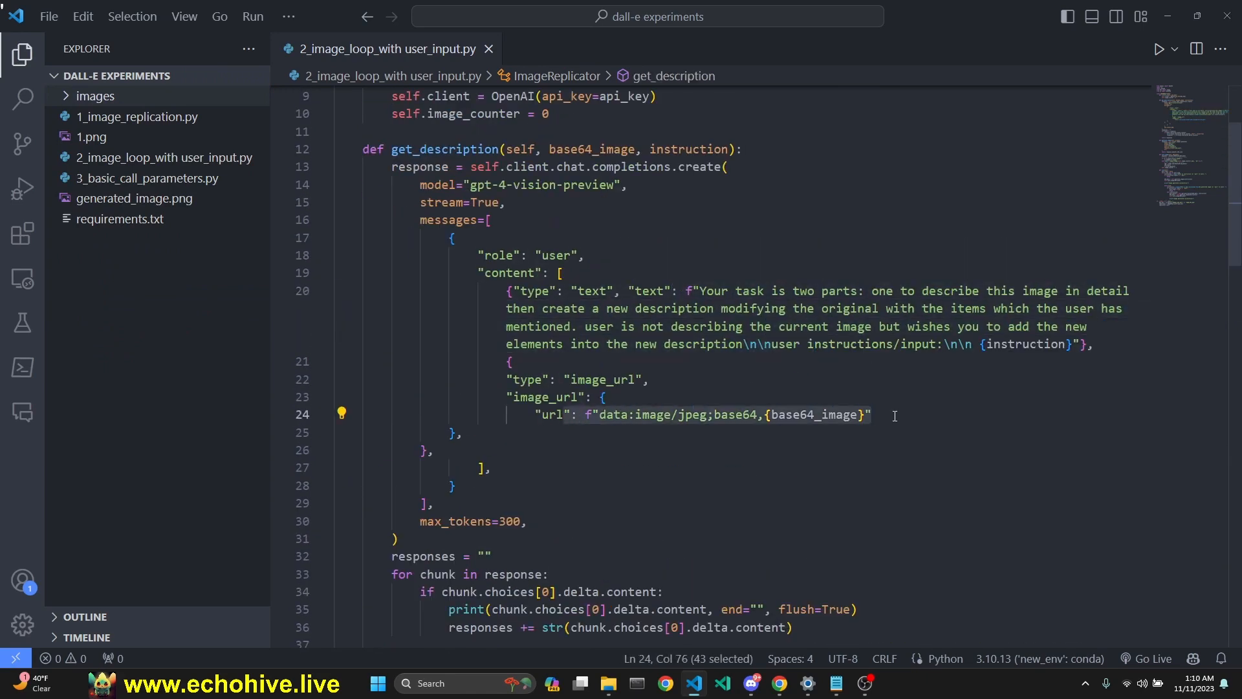
pyautogui.moveTo(750, 463)
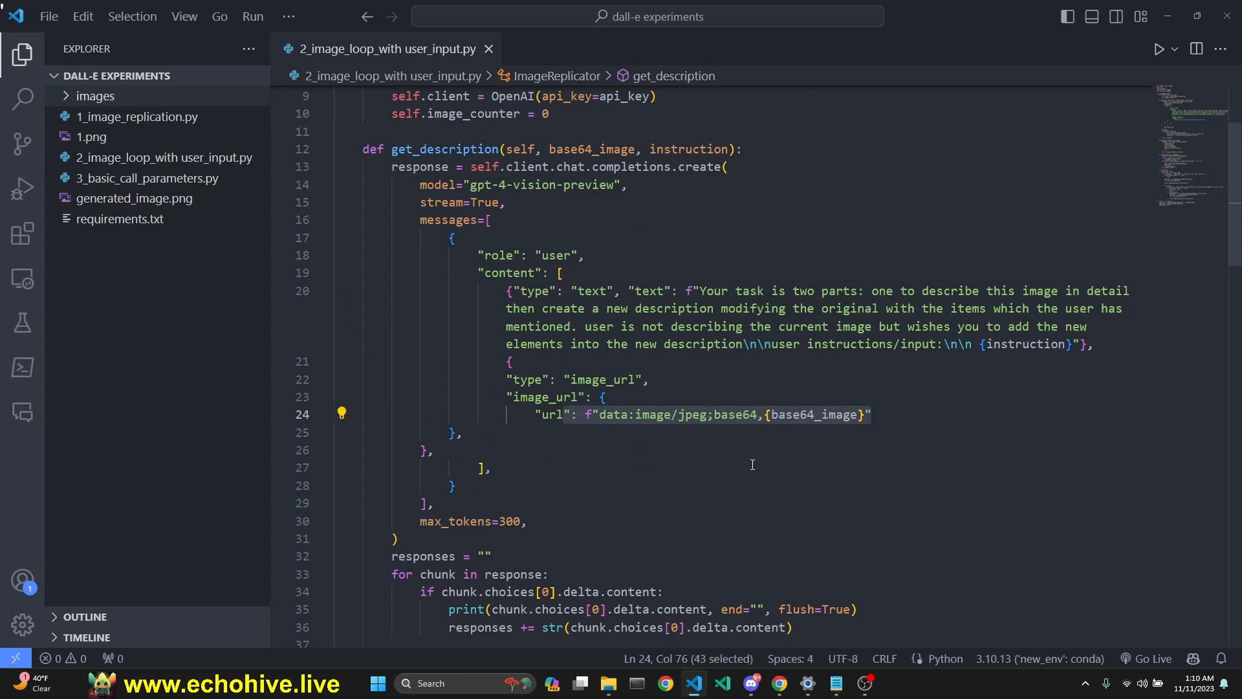
# - Run the image loop script and generate image_0.png from 'a cute robot'
pyautogui.click(1157, 48)
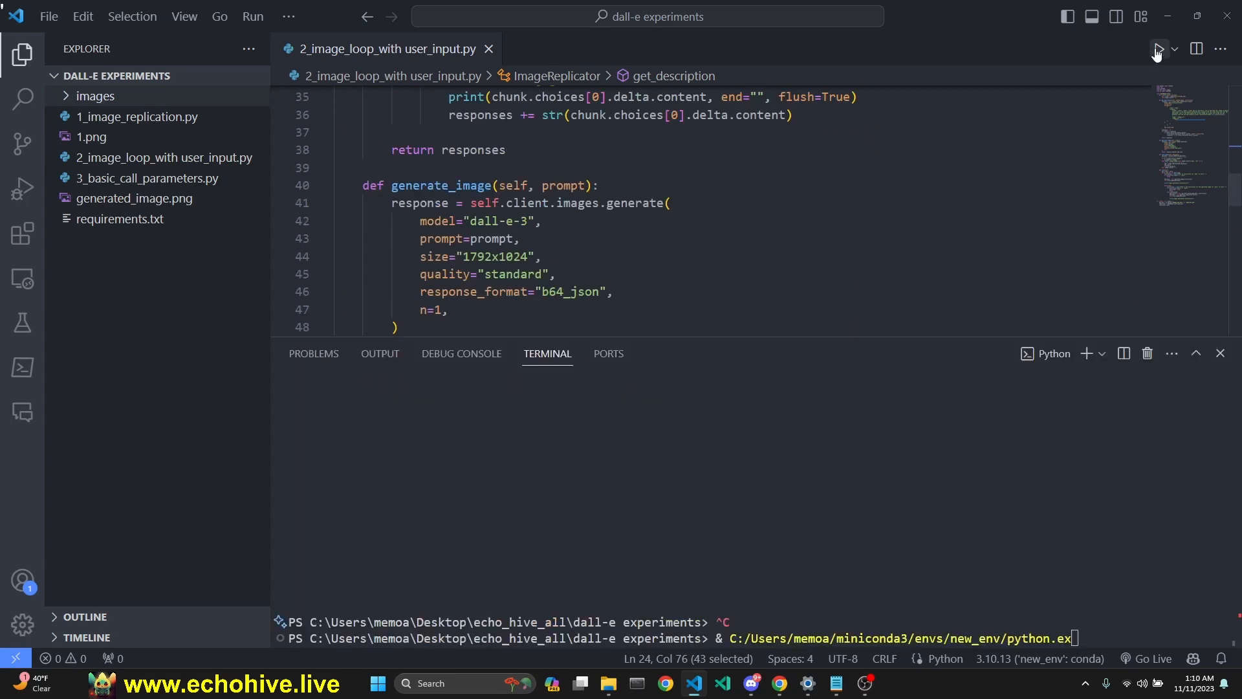
pyautogui.click(1157, 50)
pyautogui.write('a cute robot')
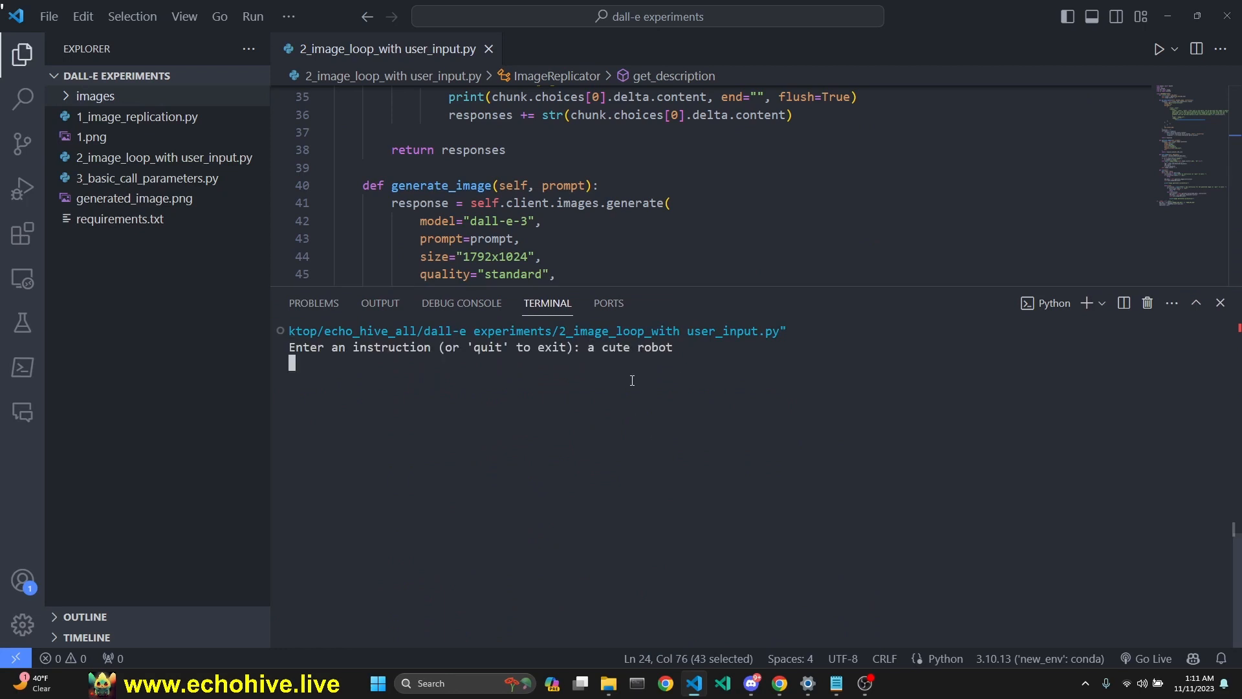
pyautogui.moveTo(679, 297)
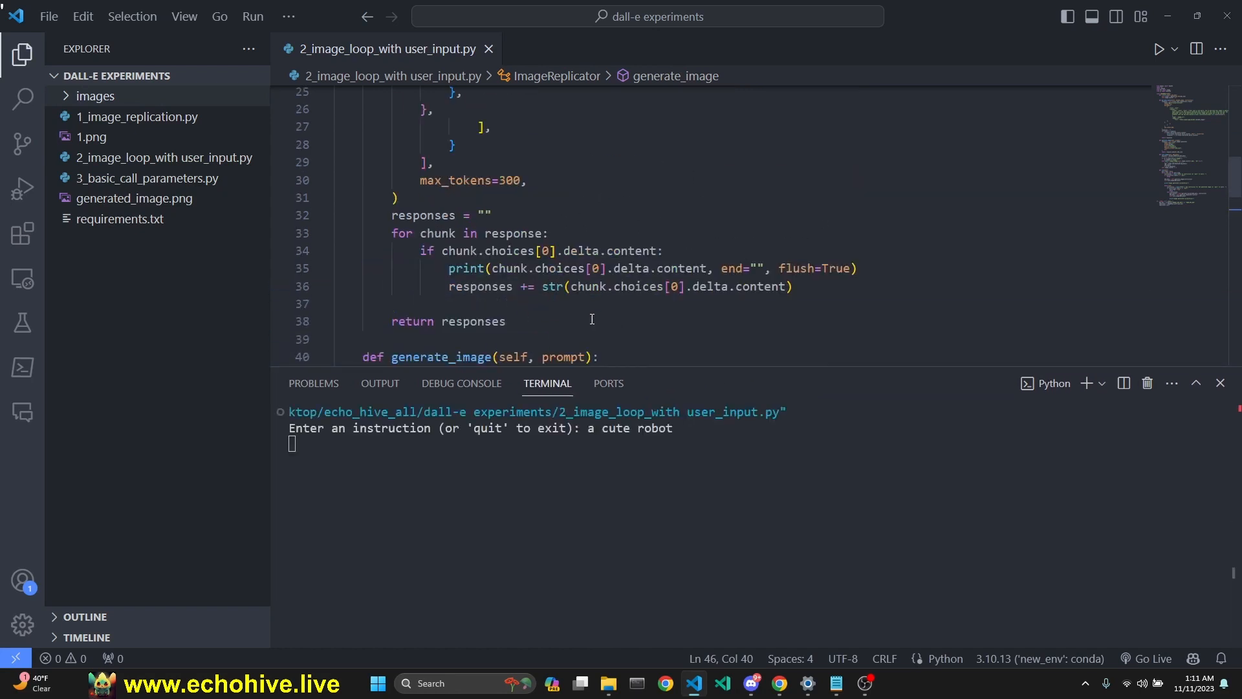
pyautogui.moveTo(195, 241)
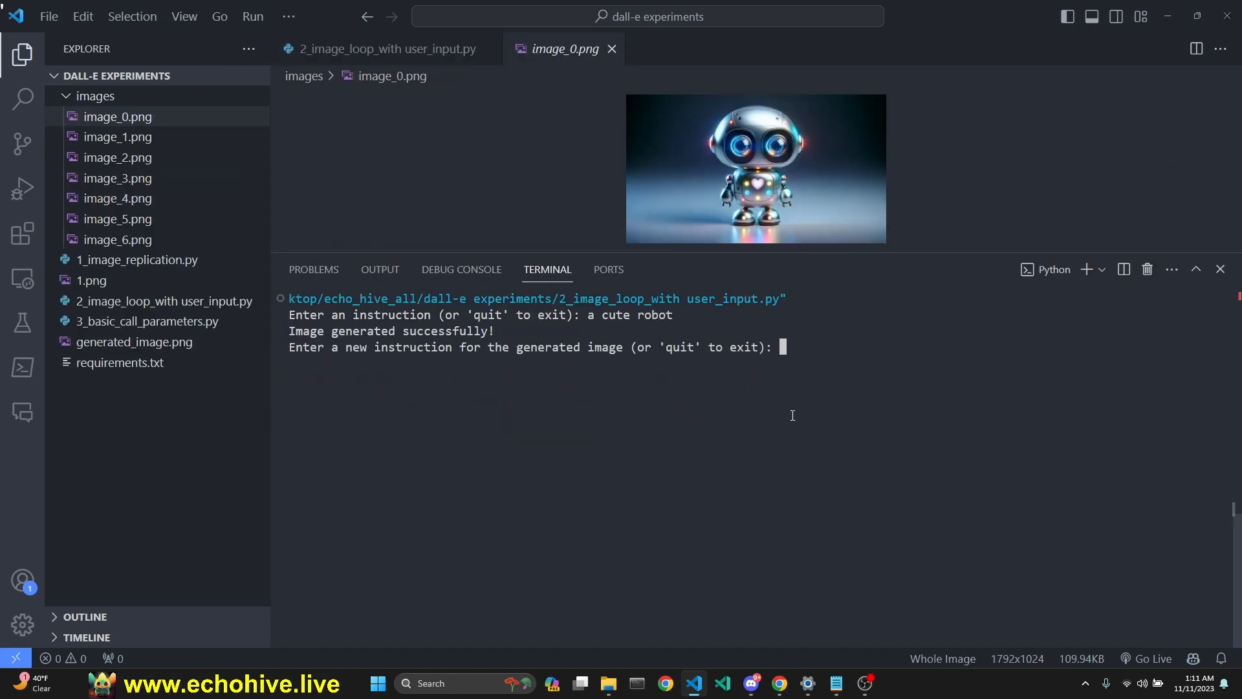
# - Submit the follow-up 'robot has a square head and painting' to get original and modified descriptions
pyautogui.write('robot has a squa')
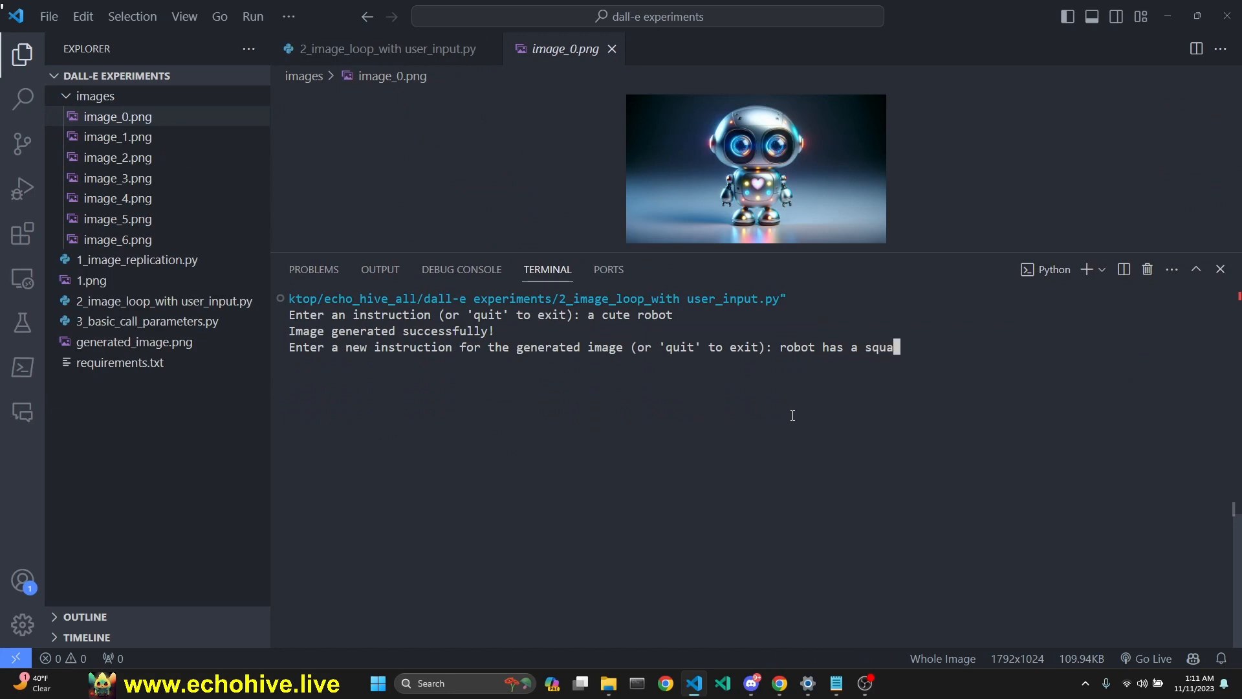
pyautogui.write('re head and')
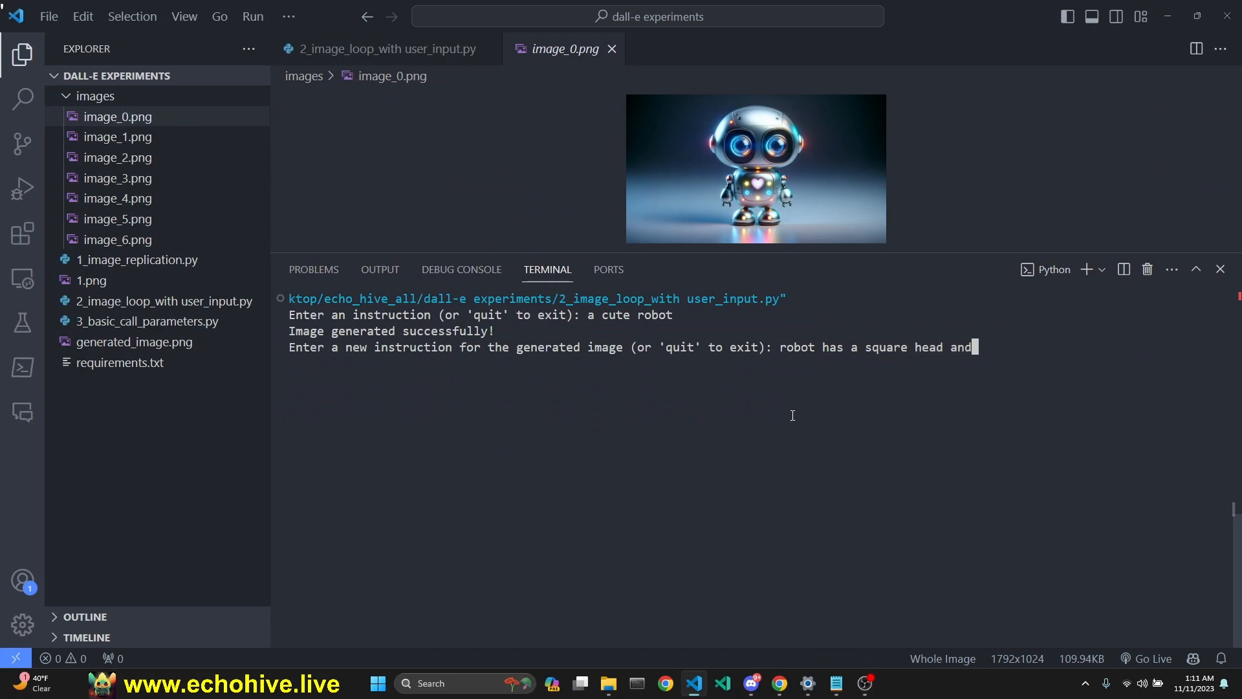
pyautogui.write('painting')
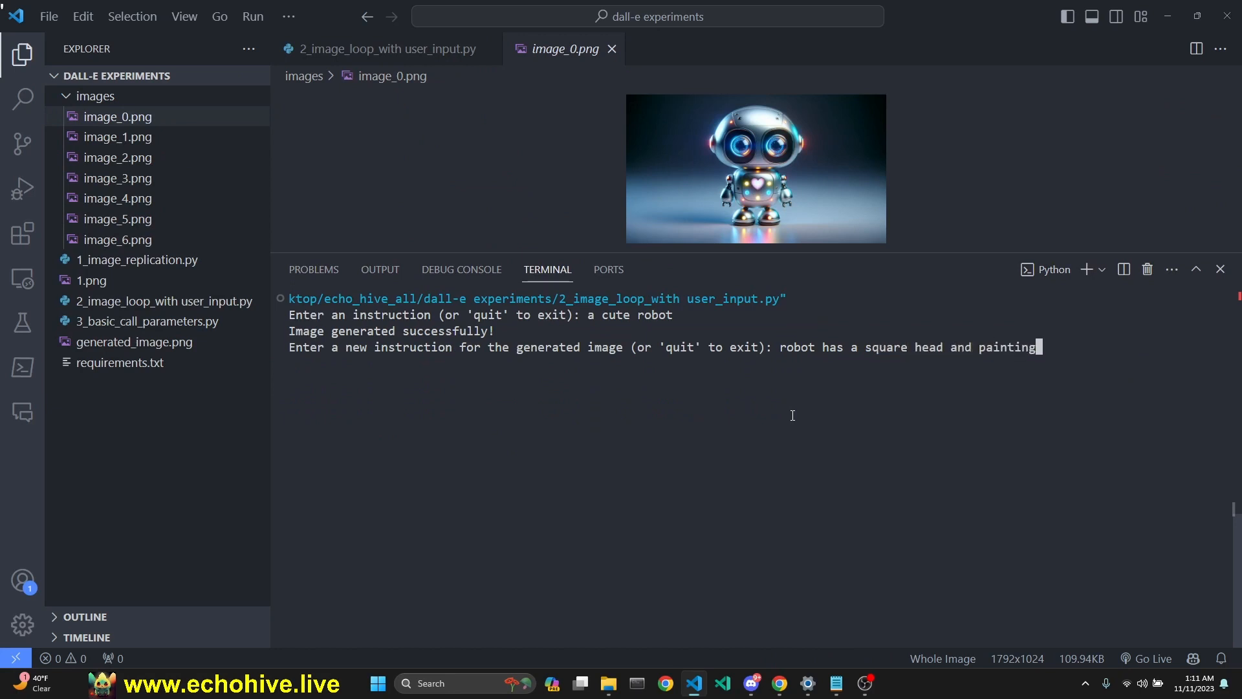
pyautogui.press('Return')
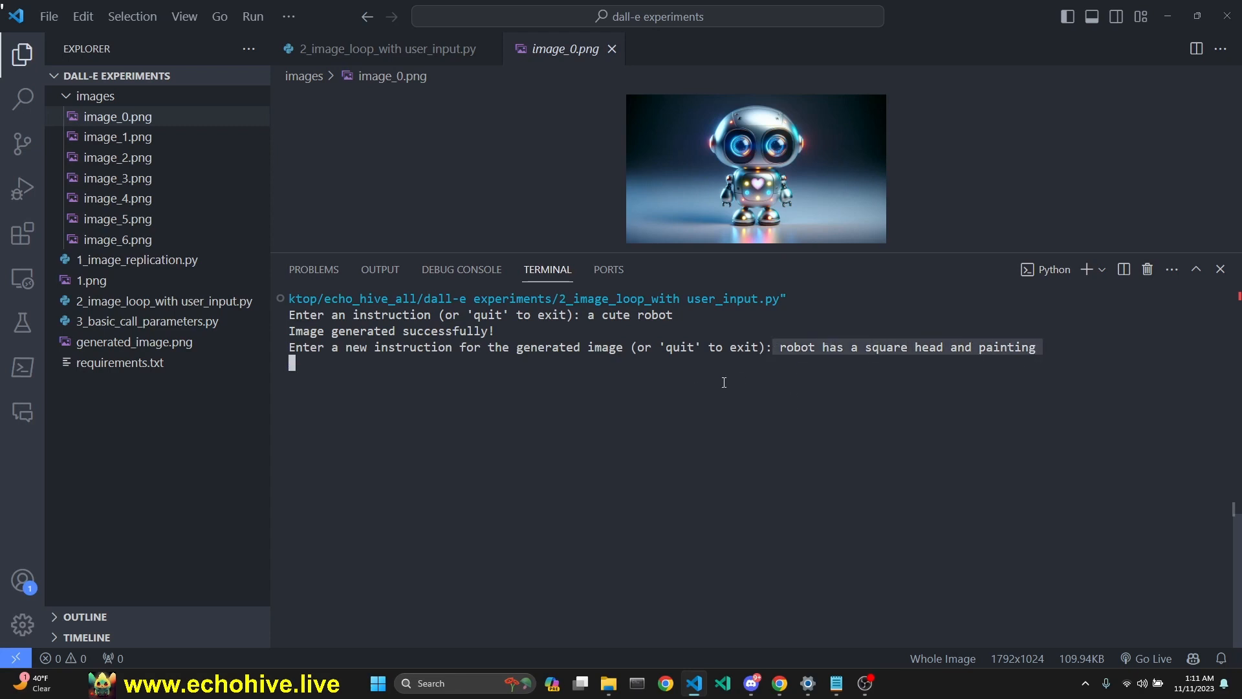
pyautogui.press('Return')
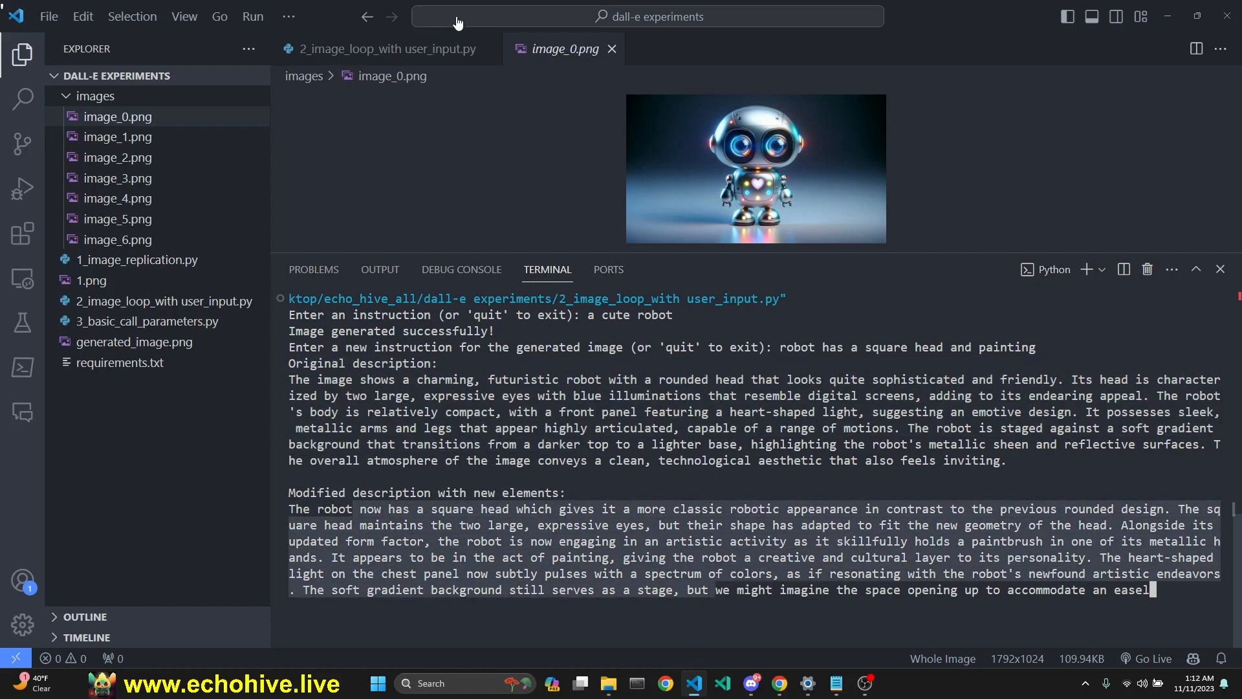
# - View the square-headed robot holding a paintbrush and place image_1.png beside image_0.png
pyautogui.click(388, 48)
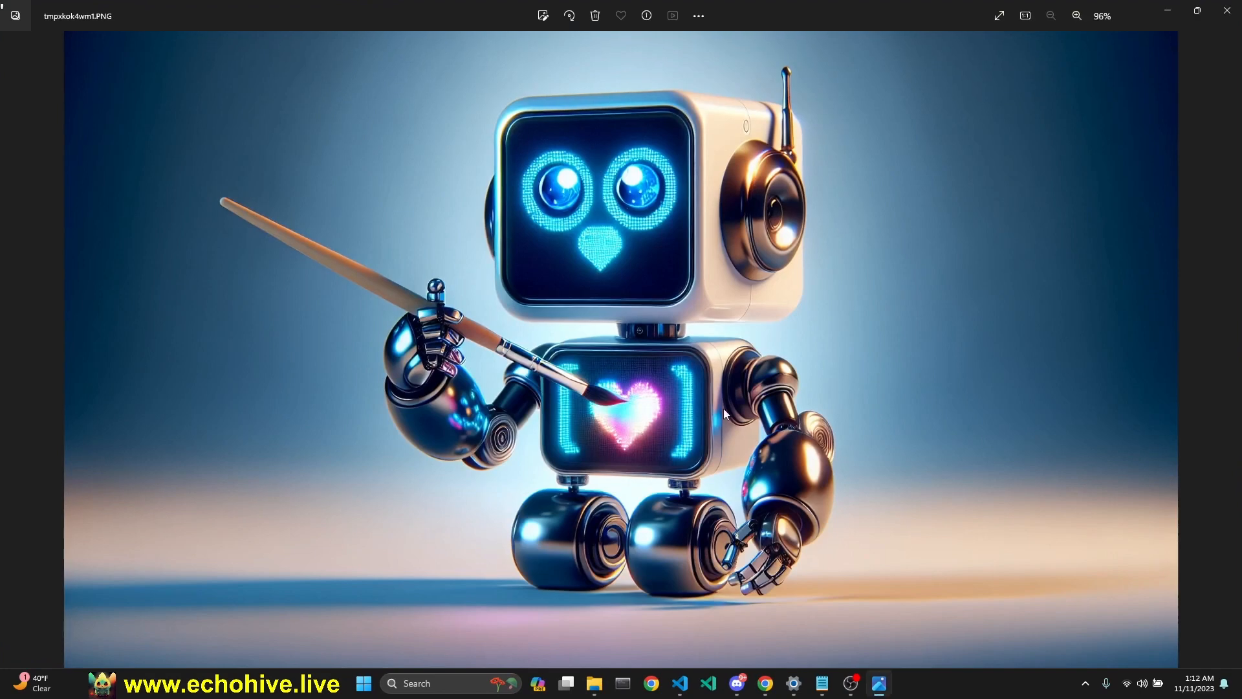
pyautogui.moveTo(643, 6)
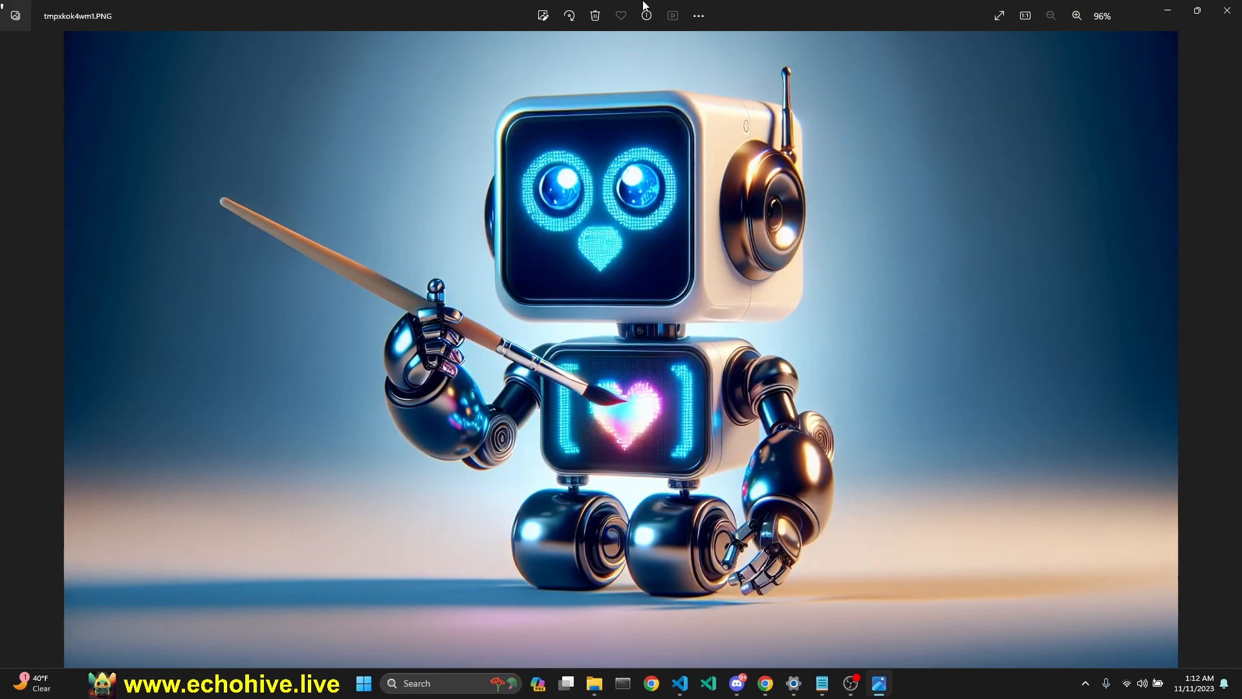
pyautogui.moveTo(779, 258)
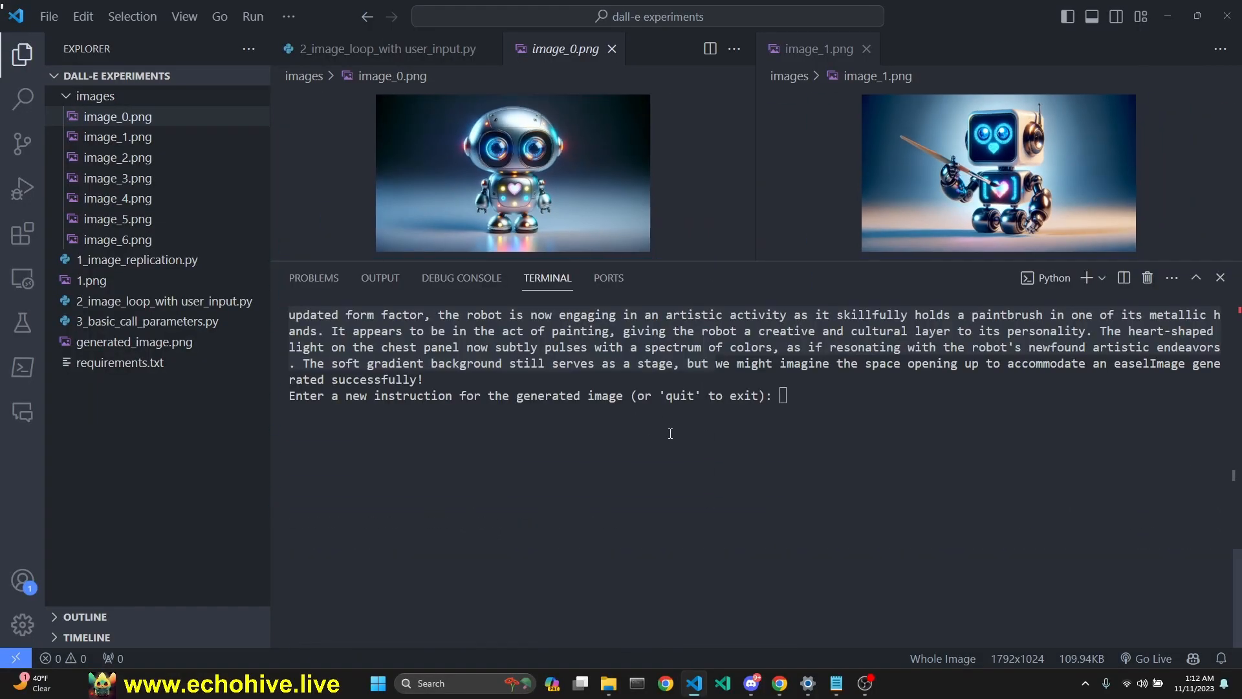
# - Submit 'canvas is visible in the image' and show the resulting image_2.png beside image_1.png
pyautogui.write('canvas is visible in the image')
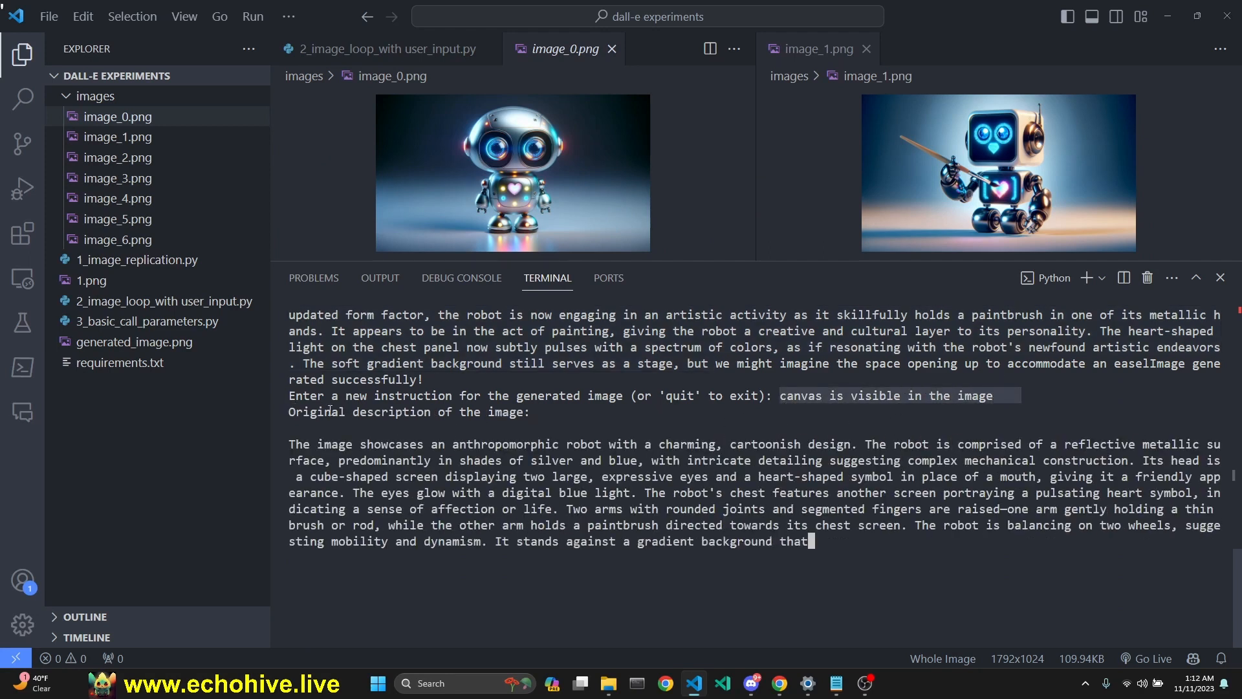
pyautogui.scroll(-3)
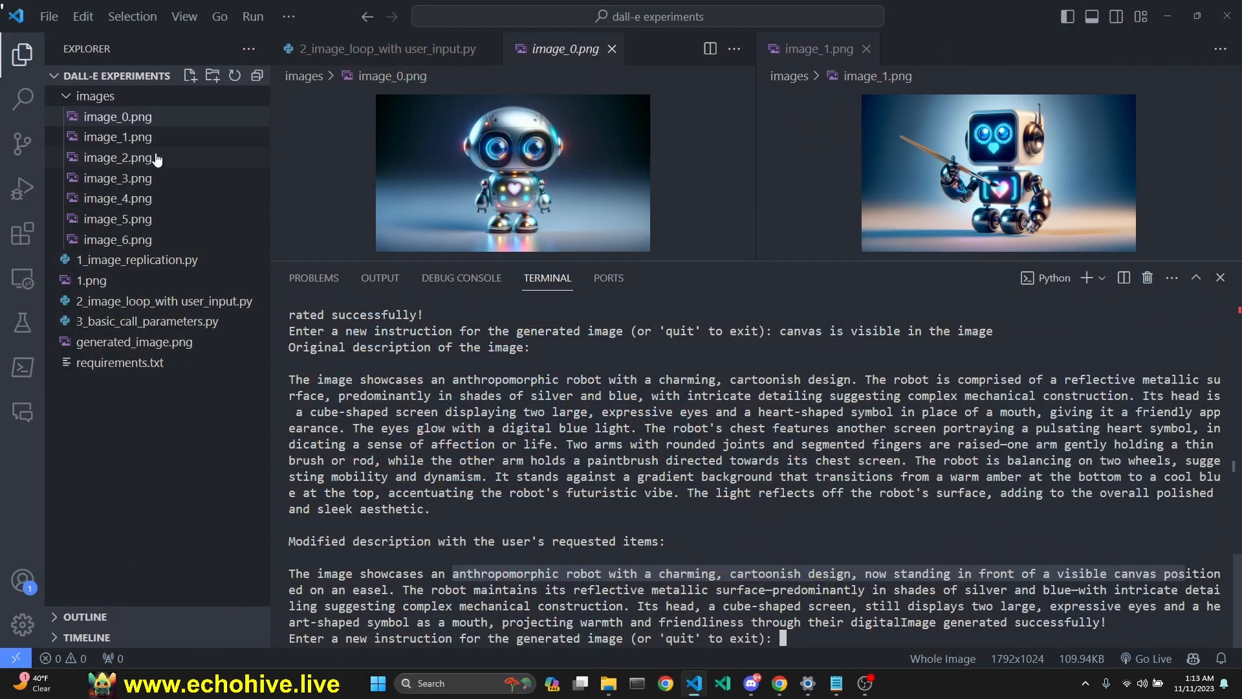
pyautogui.click(118, 136)
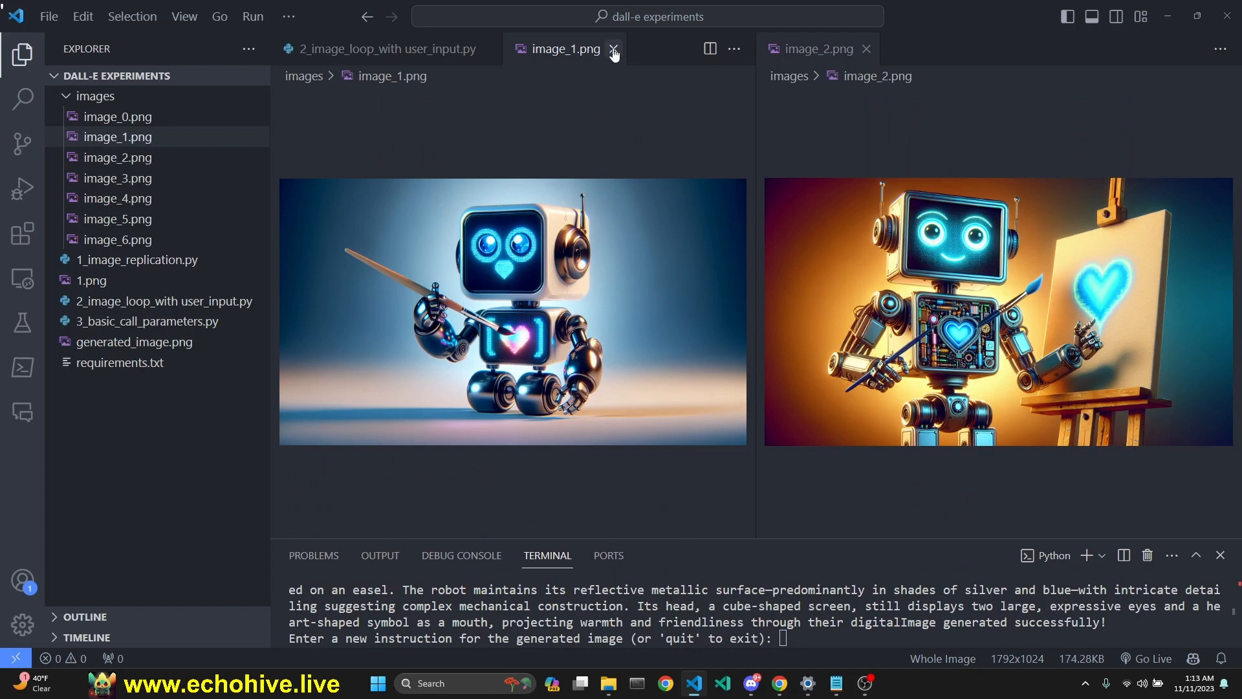
# - Submit 'robot is retro but the scene is futuristic. robot is painting an abstract apple'
pyautogui.write('robot is retro but the scene is futuristic. robot is painting an abstract apple')
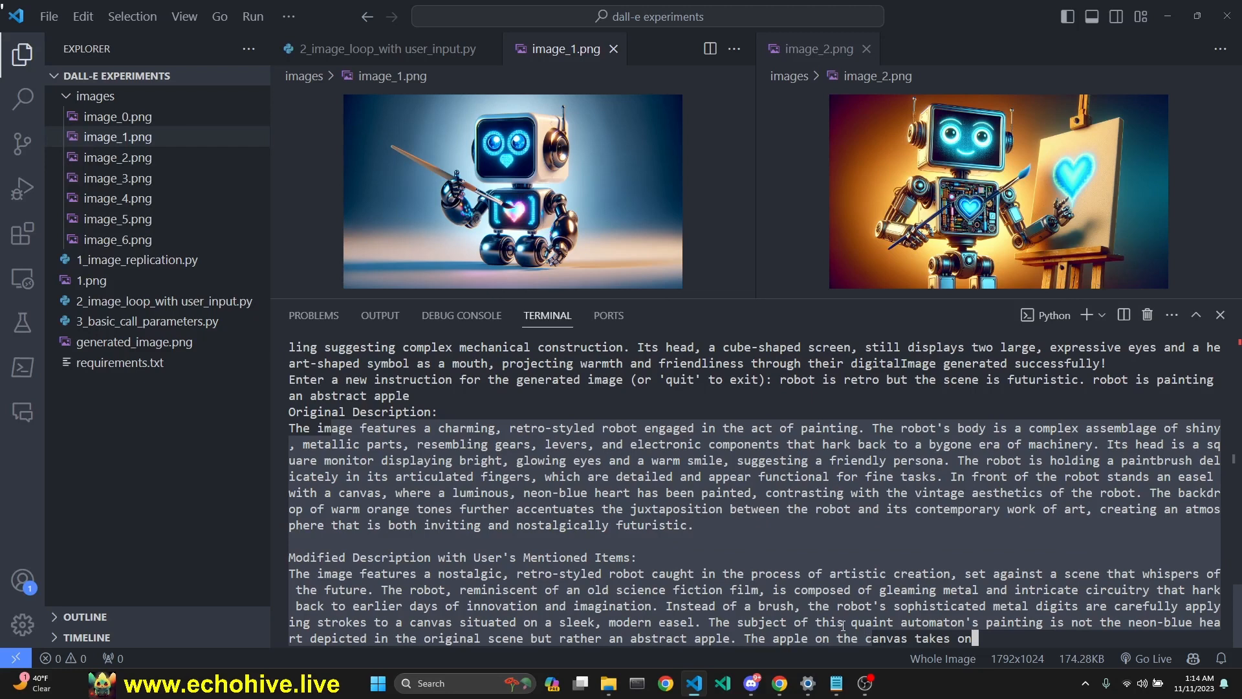
pyautogui.moveTo(426, 546)
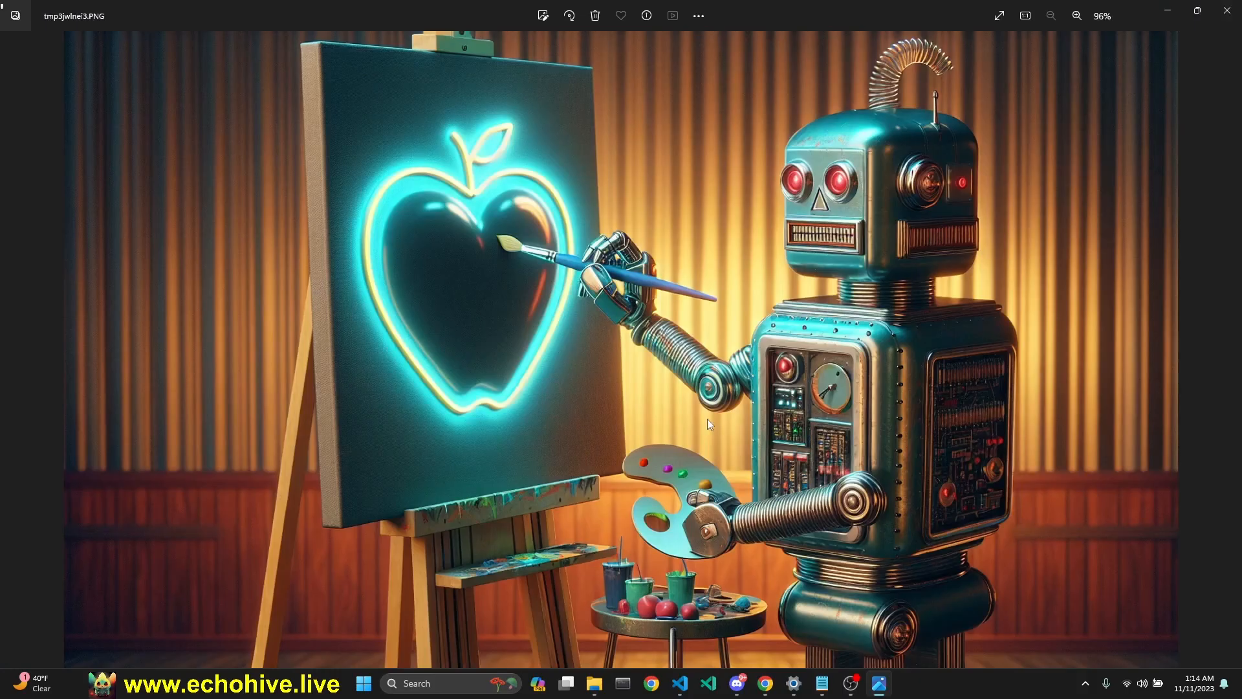
pyautogui.moveTo(851, 203)
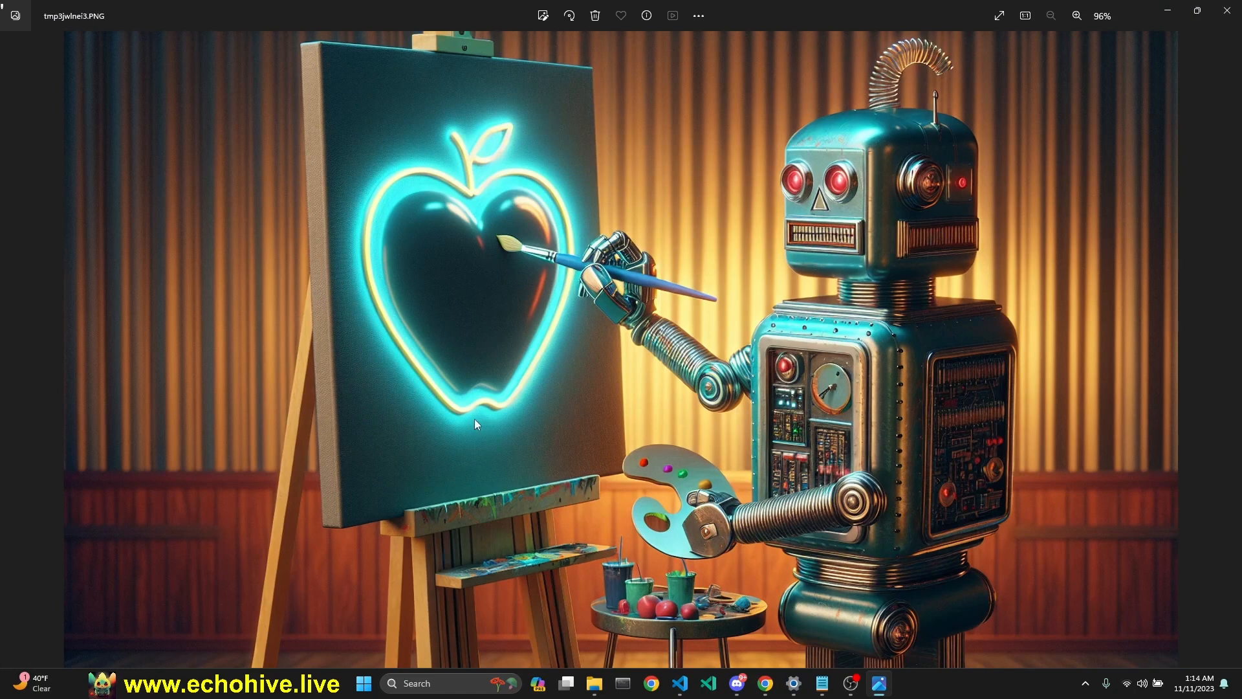
pyautogui.moveTo(440, 396)
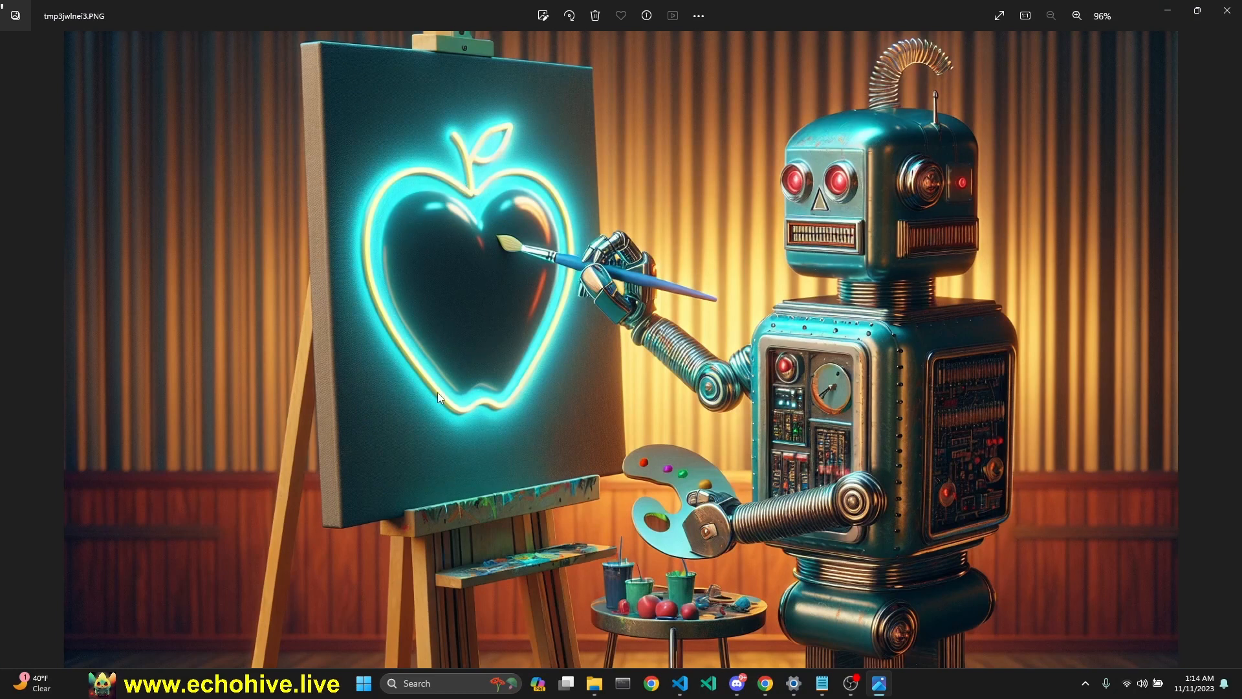
pyautogui.moveTo(896, 338)
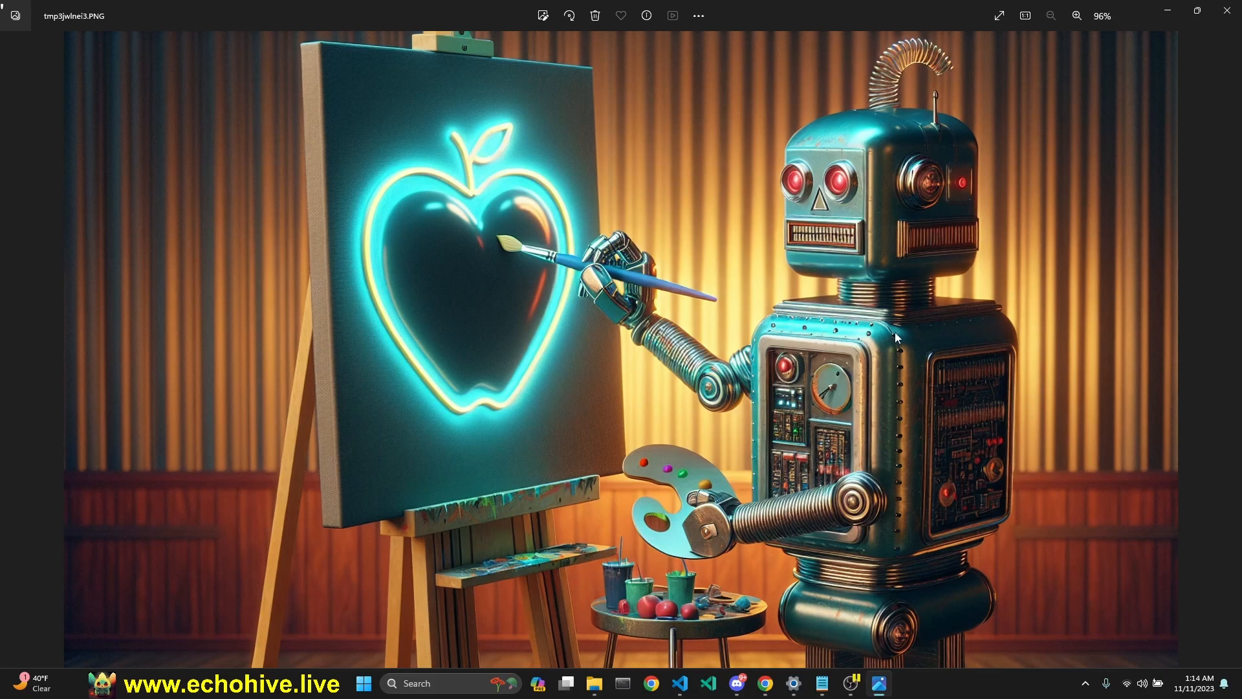
pyautogui.moveTo(265, 365)
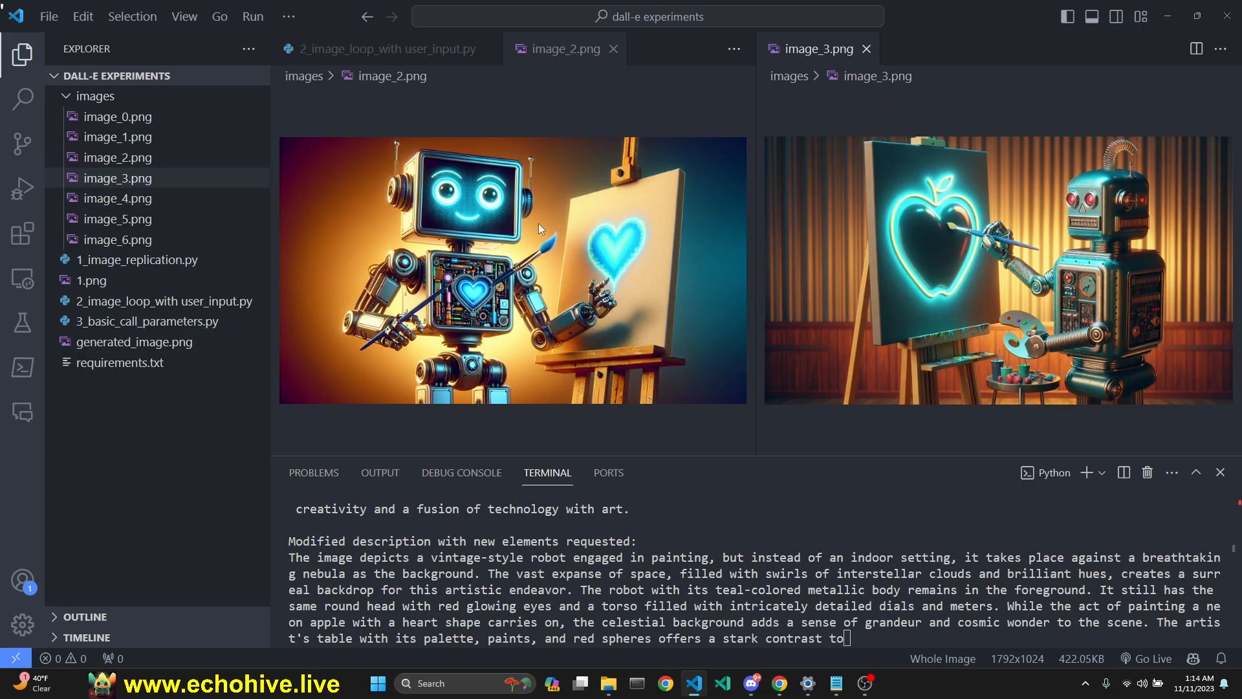
pyautogui.moveTo(676, 299)
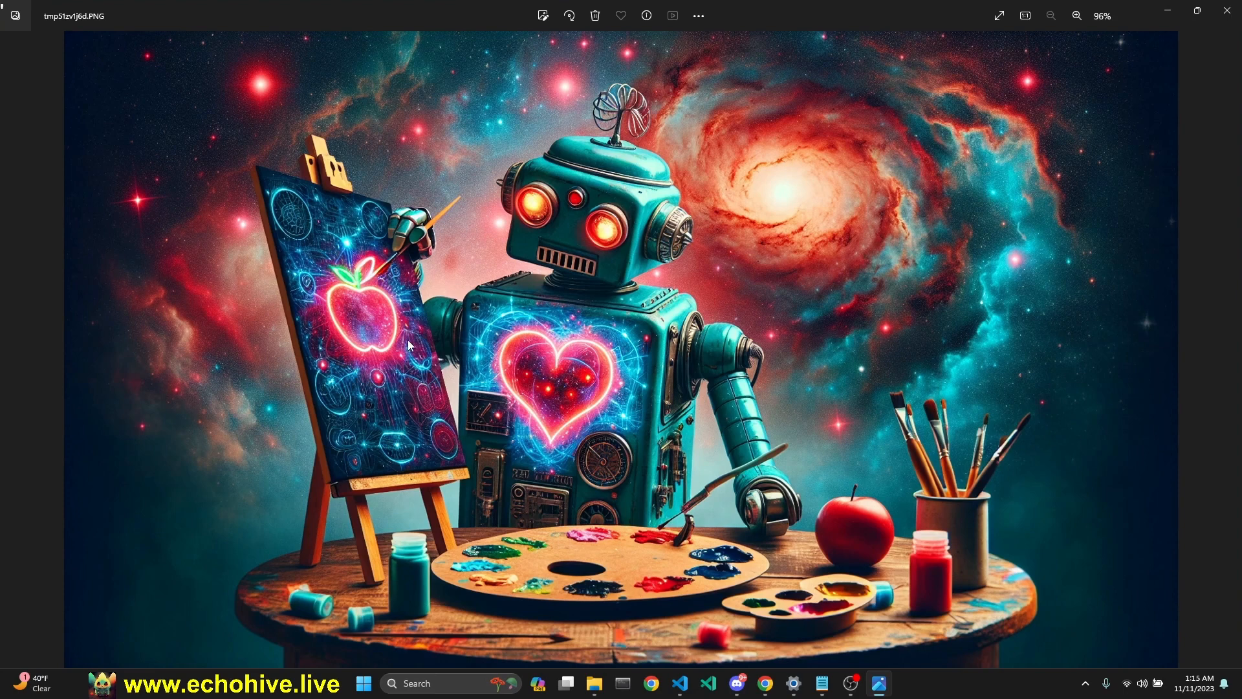
pyautogui.moveTo(944, 201)
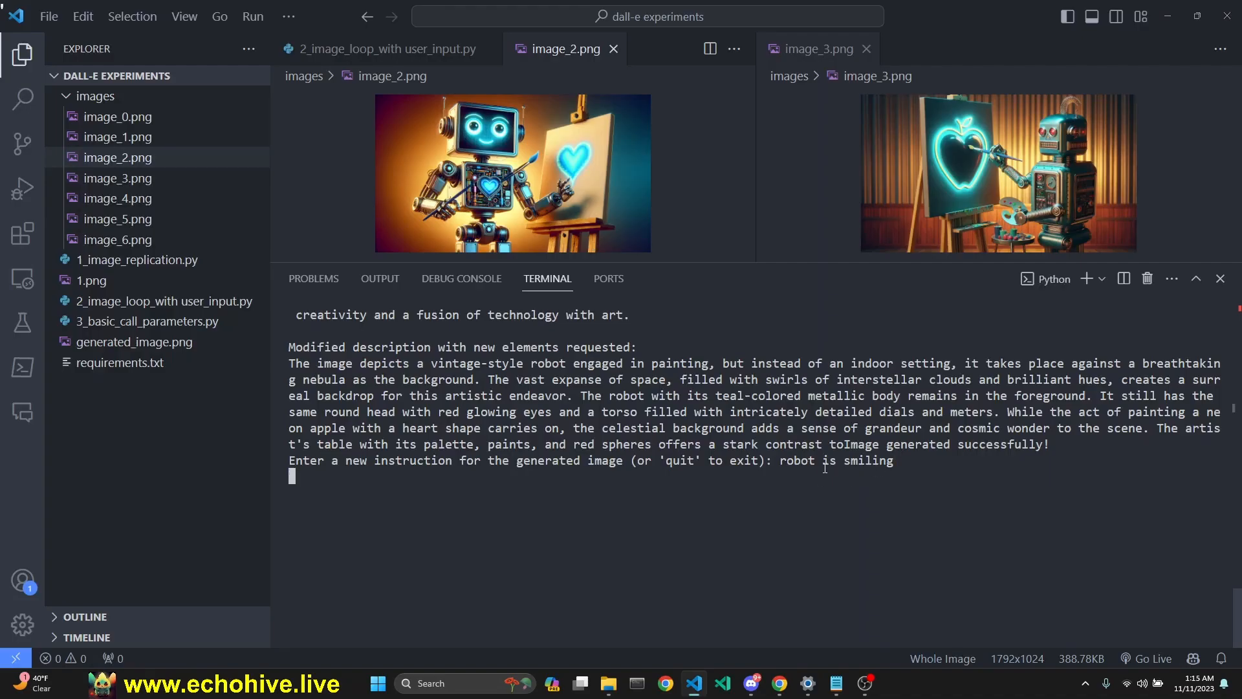
pyautogui.moveTo(613, 48)
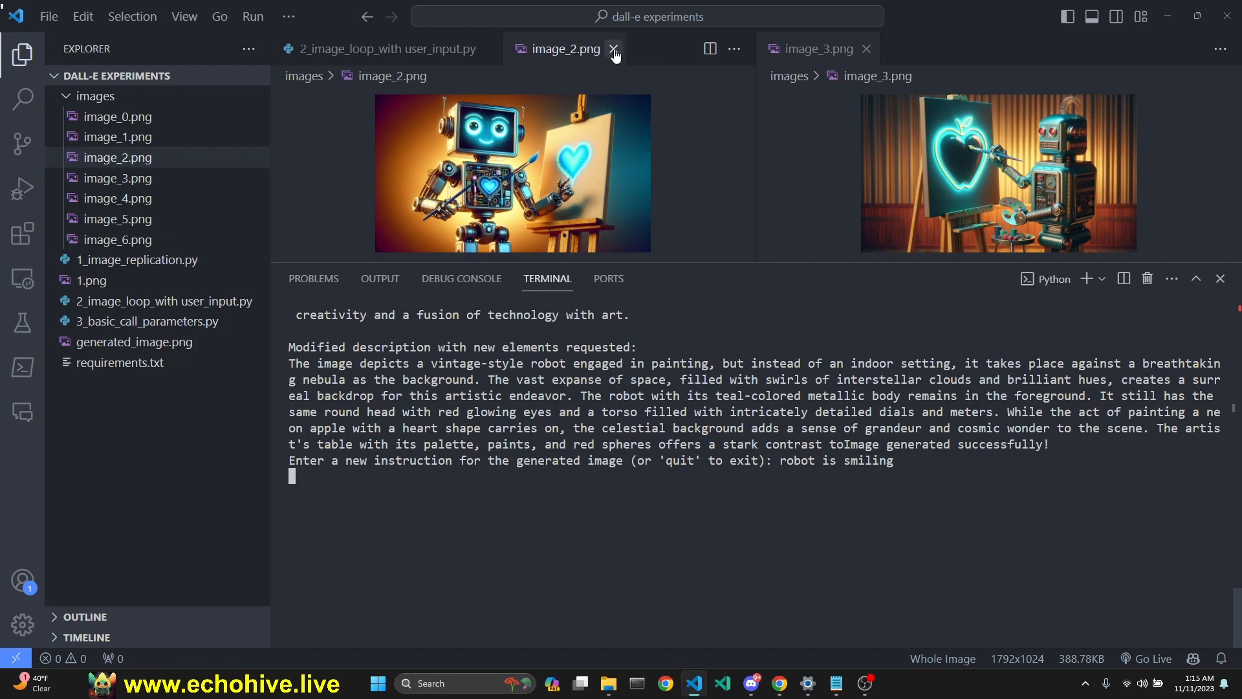
# - Close the image_2 preview and show image_4.png beside image_3.png
pyautogui.click(613, 47)
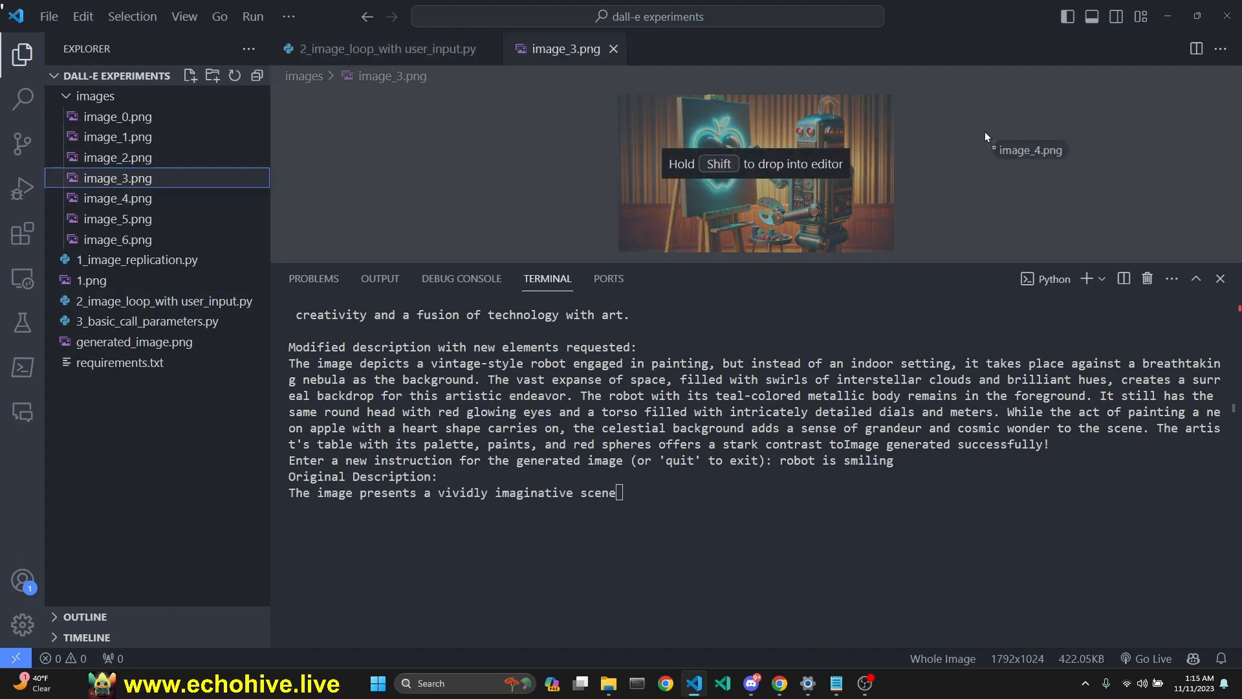
pyautogui.click(116, 198)
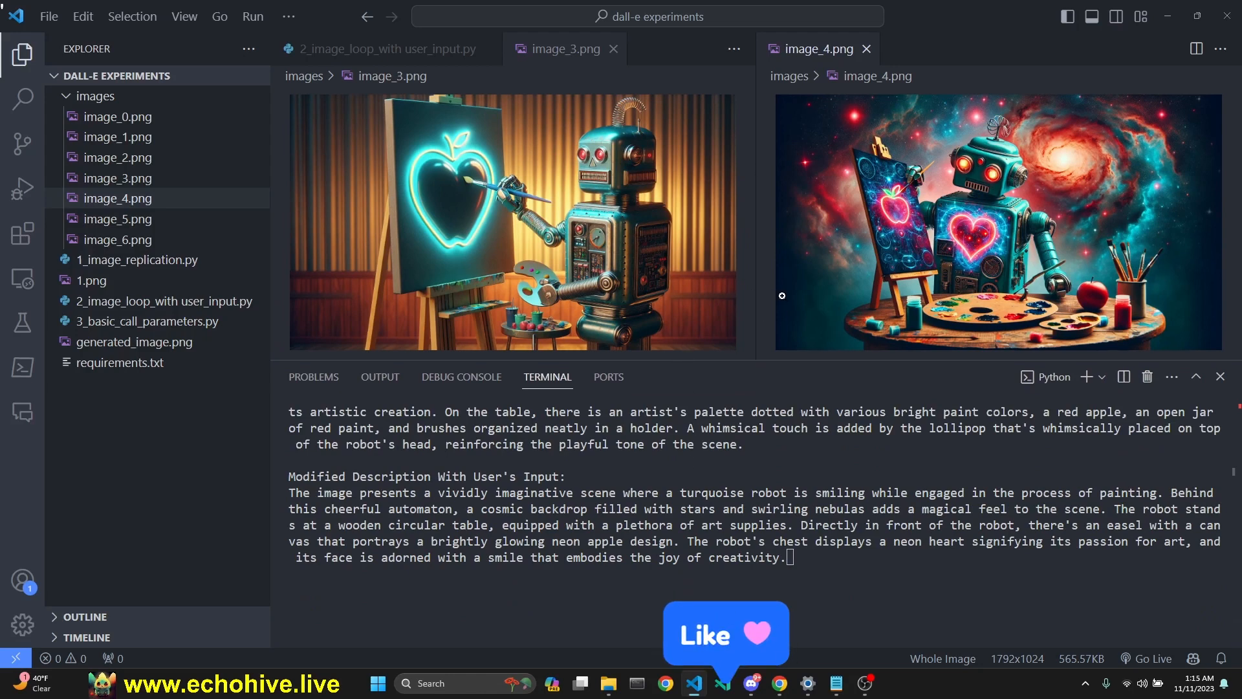
pyautogui.moveTo(805, 230)
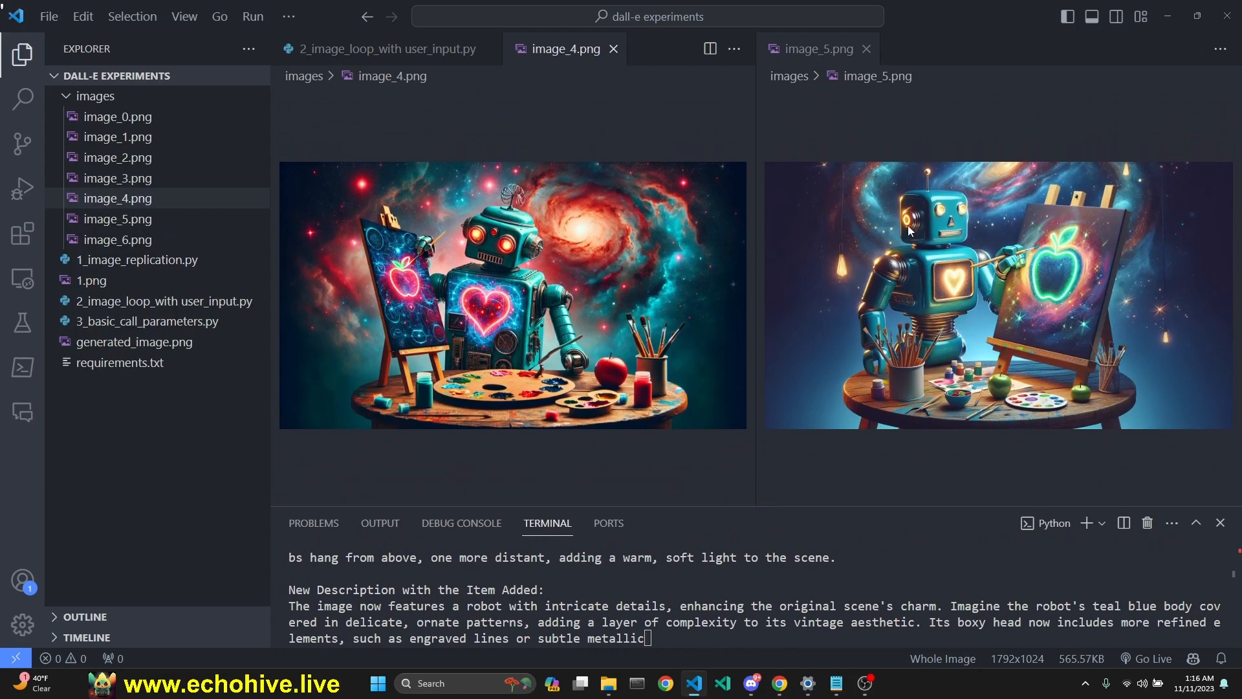
pyautogui.moveTo(963, 176)
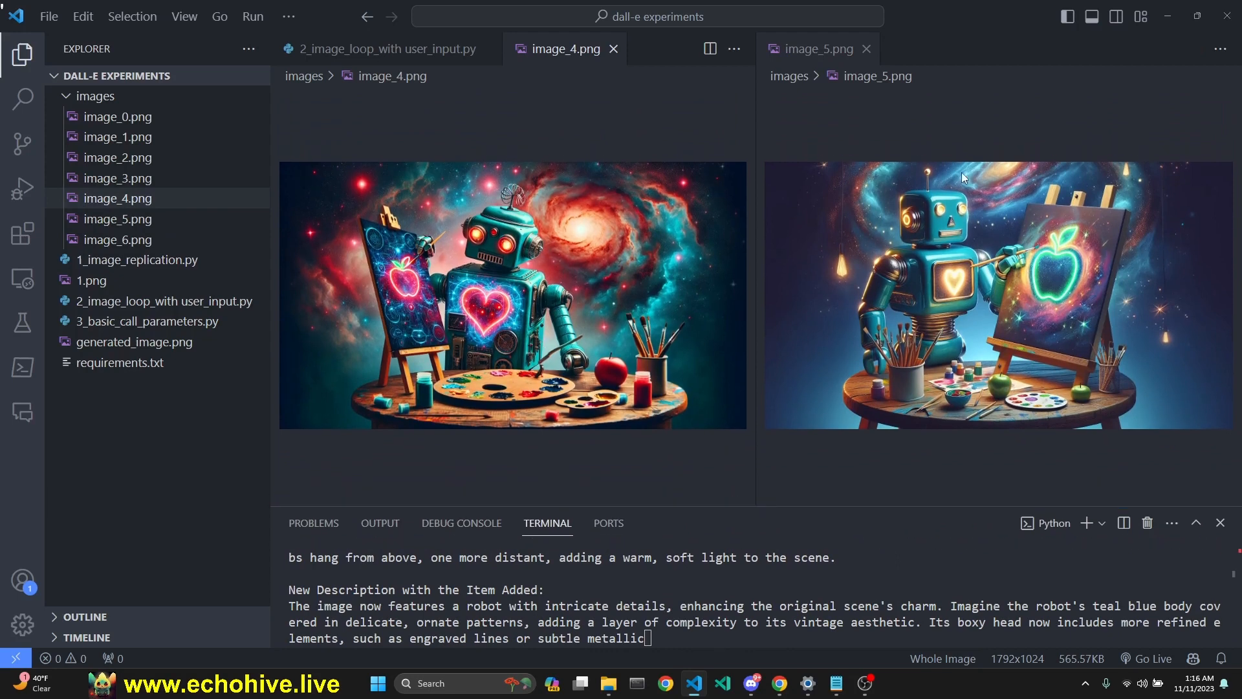
pyautogui.moveTo(1002, 193)
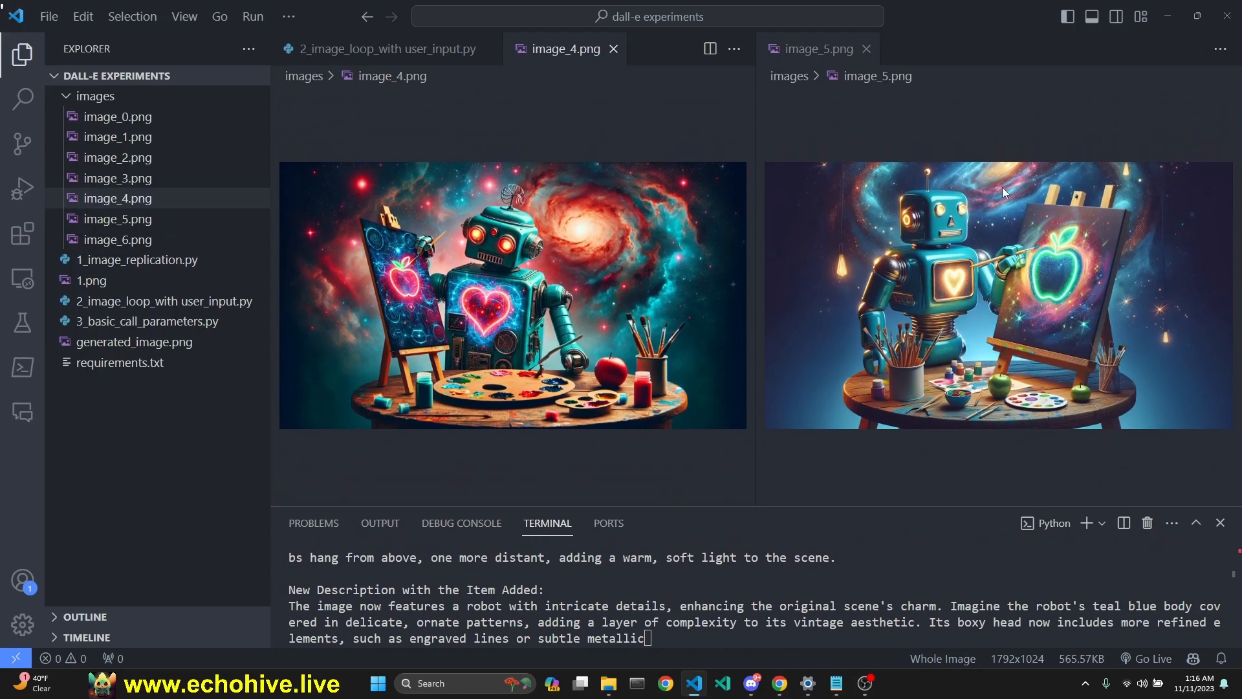
pyautogui.moveTo(745, 516)
pyautogui.write('robot has a oversize head in comparison to its body')
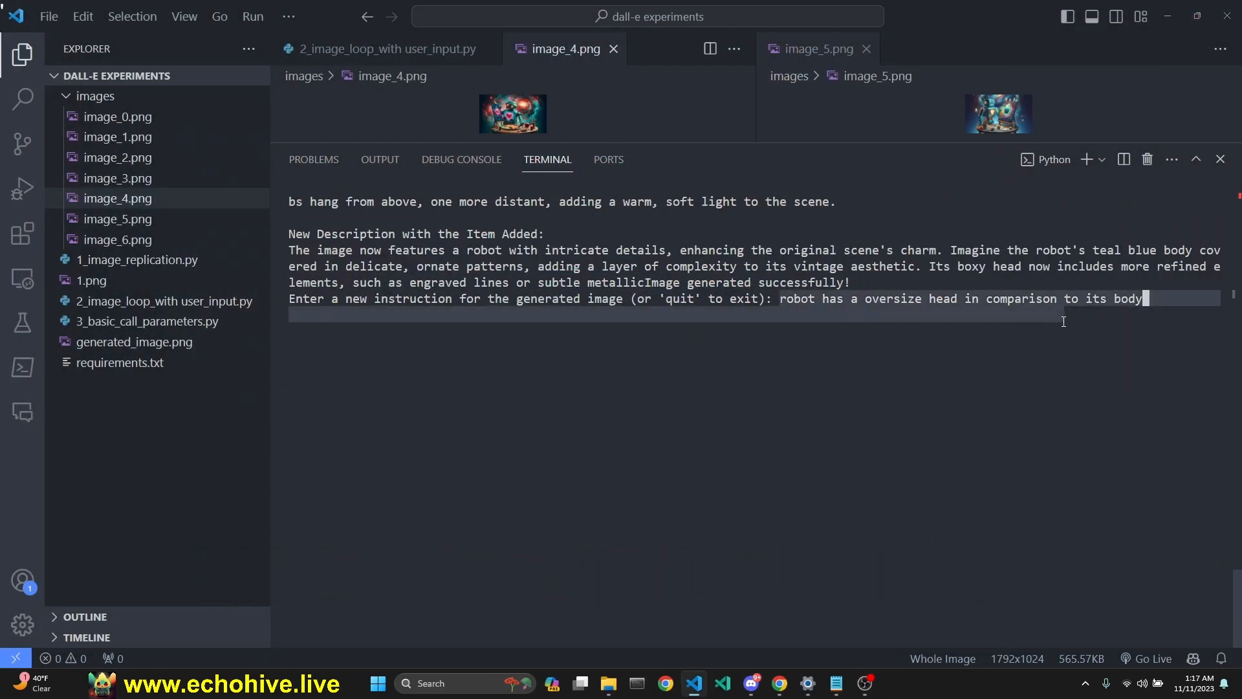
# - Submit the oversize-head instruction producing image_6.png and follow its streaming description
pyautogui.press('Return')
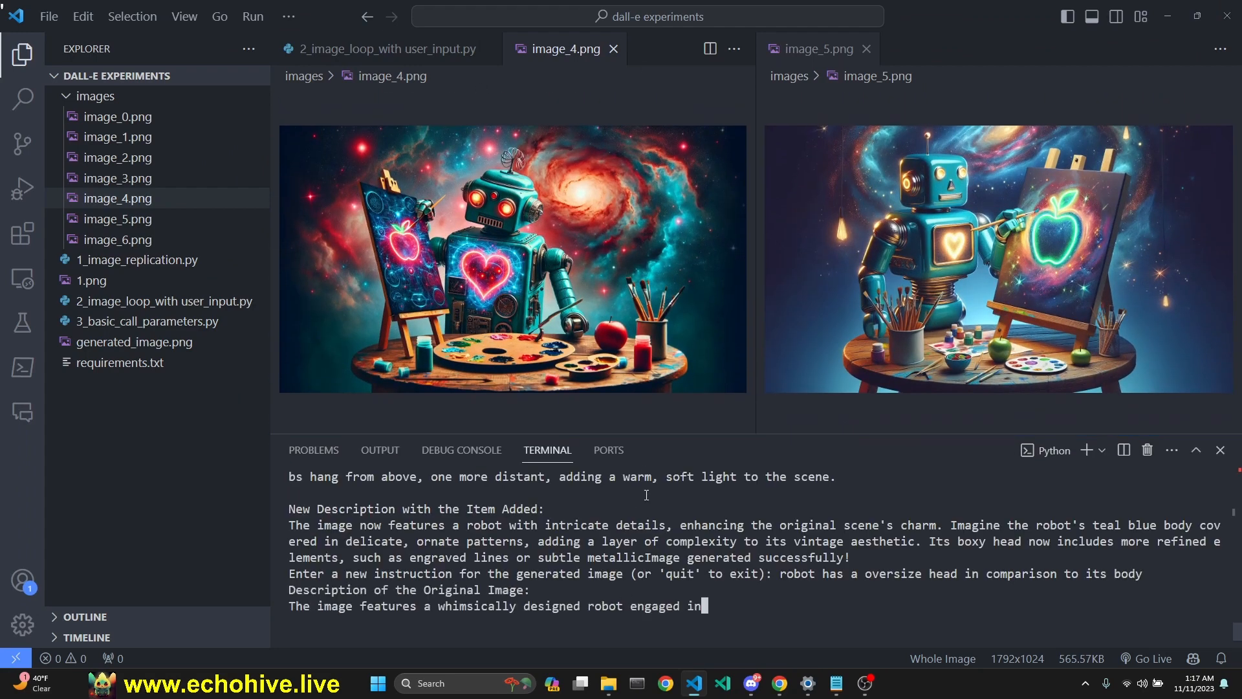
pyautogui.scroll(-3)
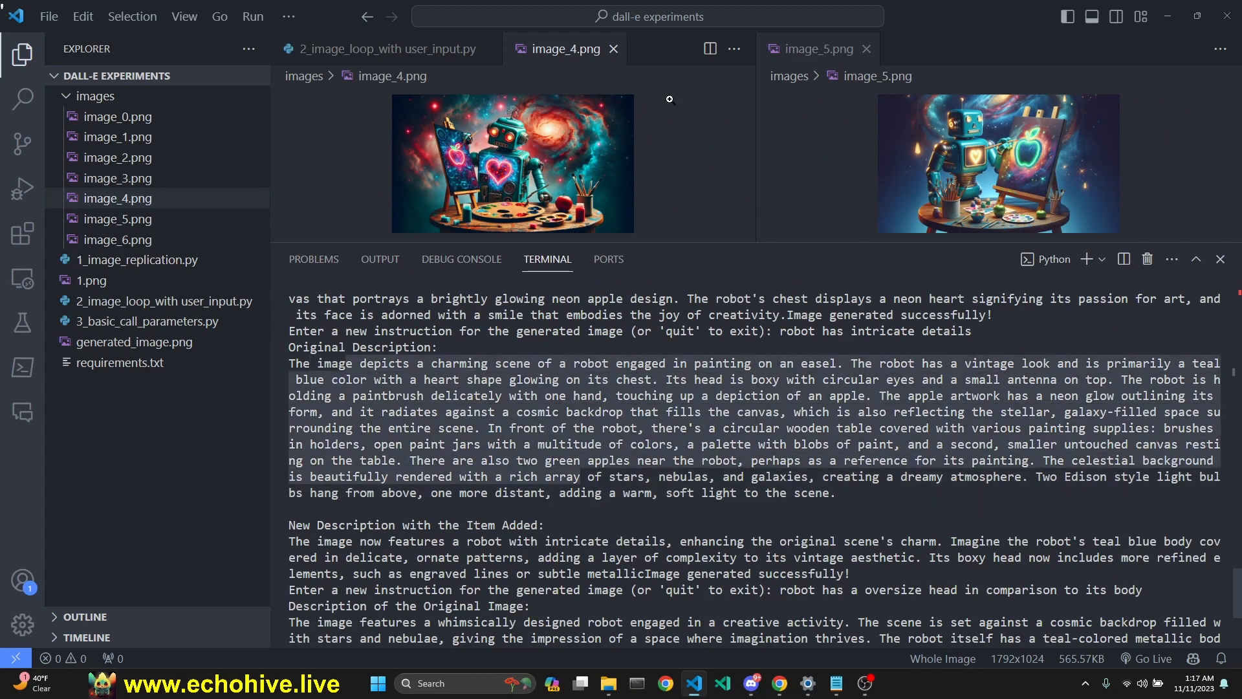
pyautogui.scroll(-3)
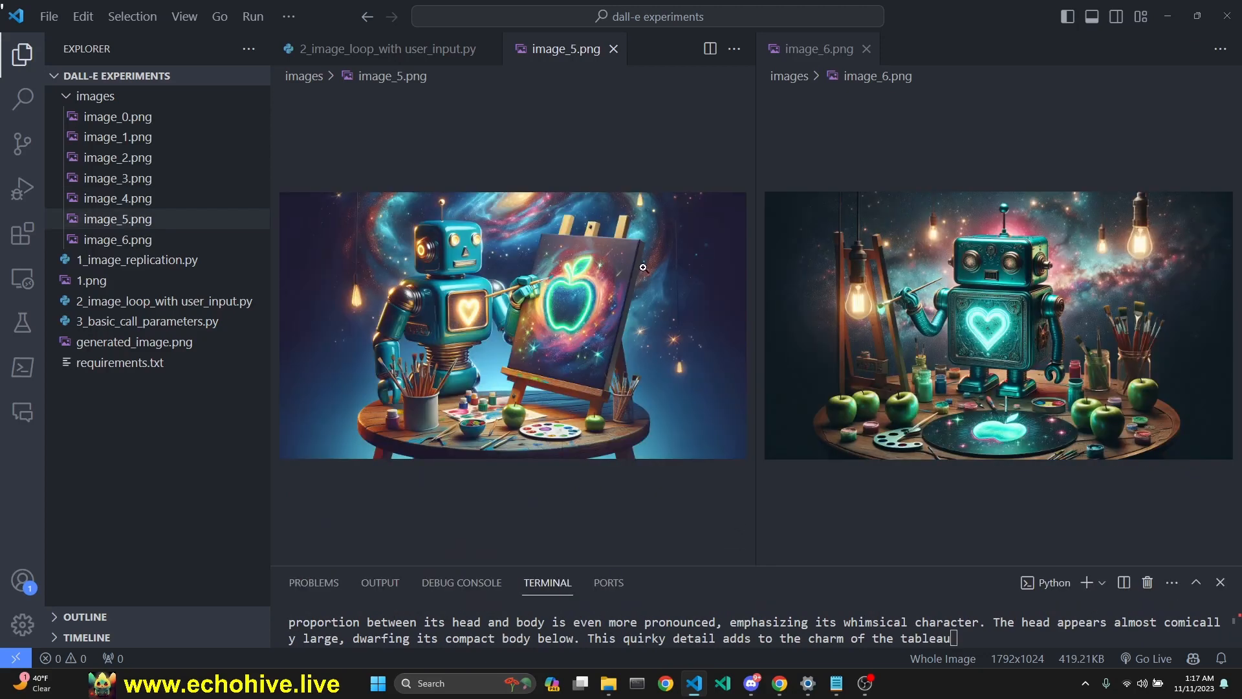
pyautogui.moveTo(614, 186)
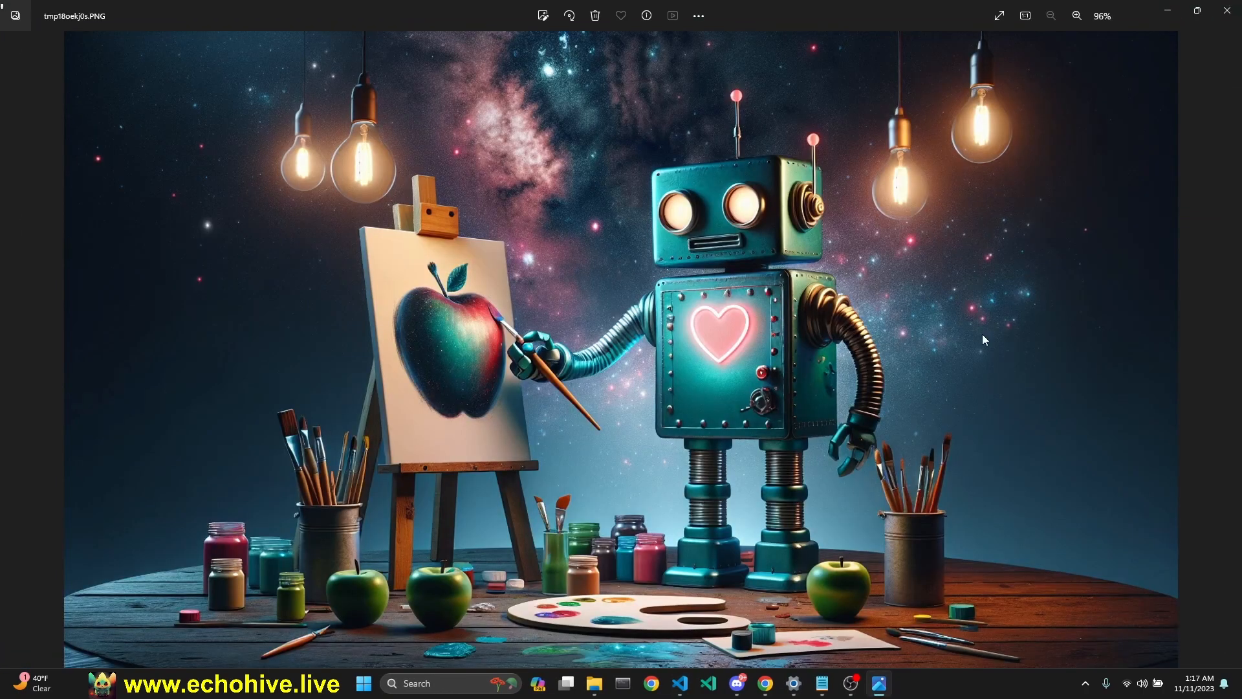
pyautogui.moveTo(697, 169)
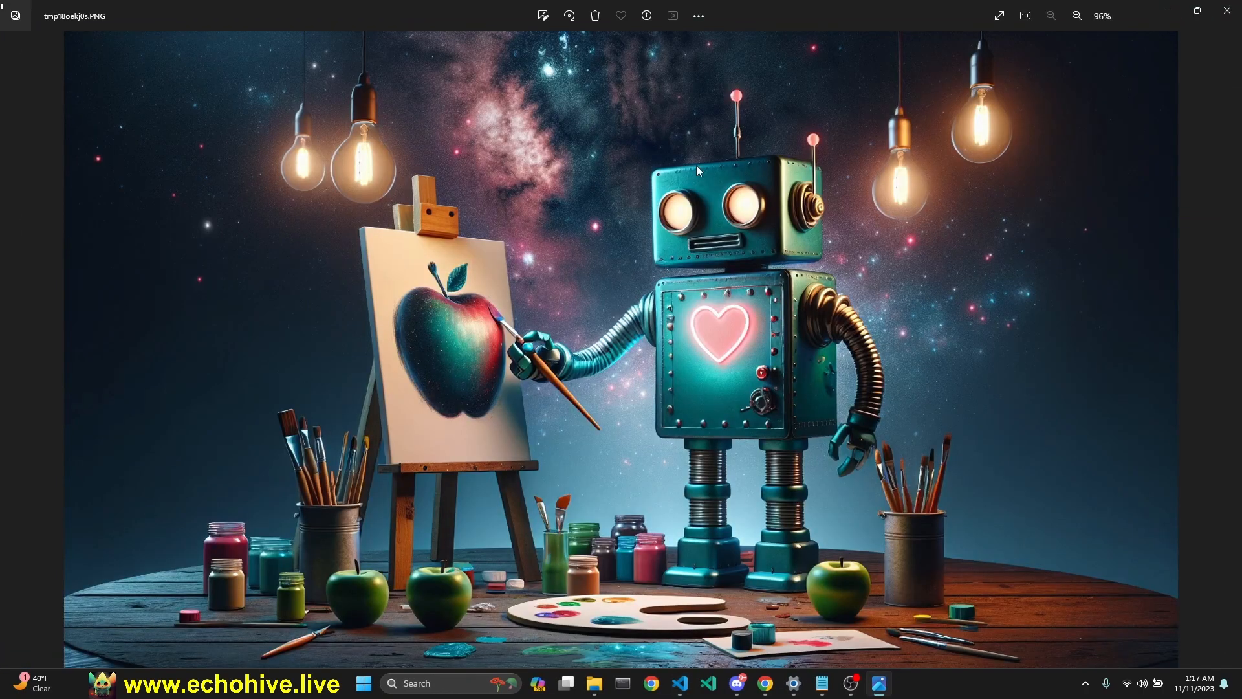
pyautogui.moveTo(696, 214)
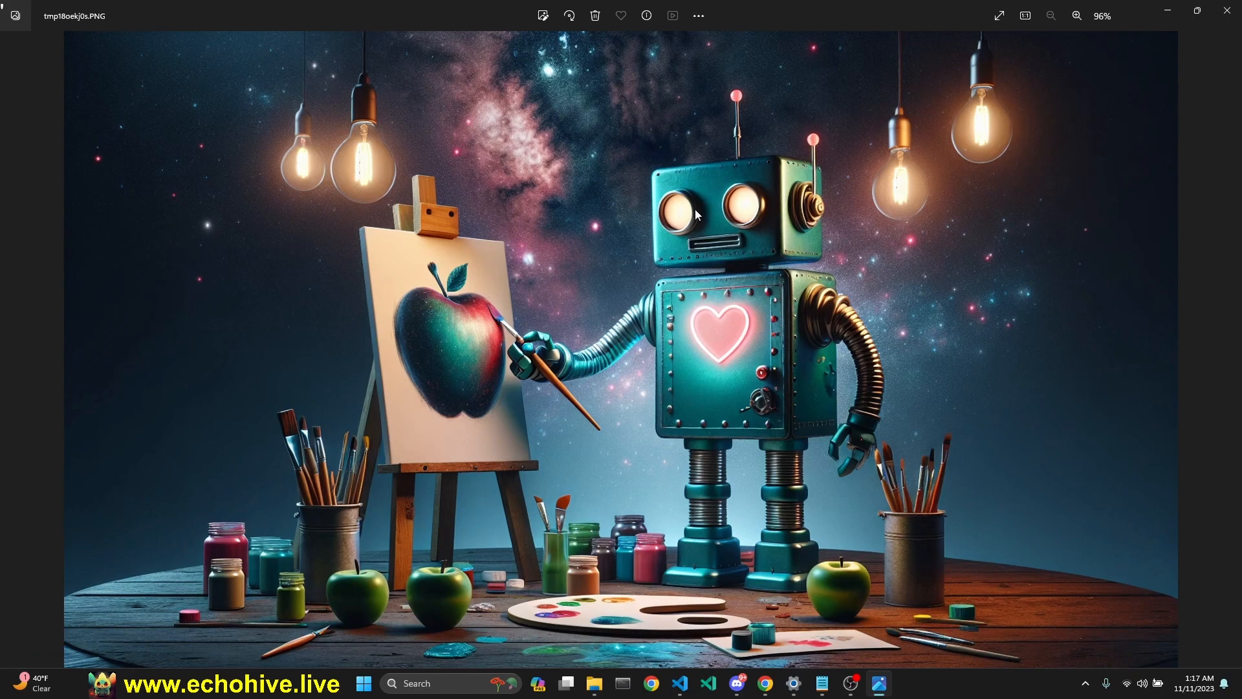
# - Submit the fractal body designs instruction to generate image_8.png
pyautogui.click(693, 683)
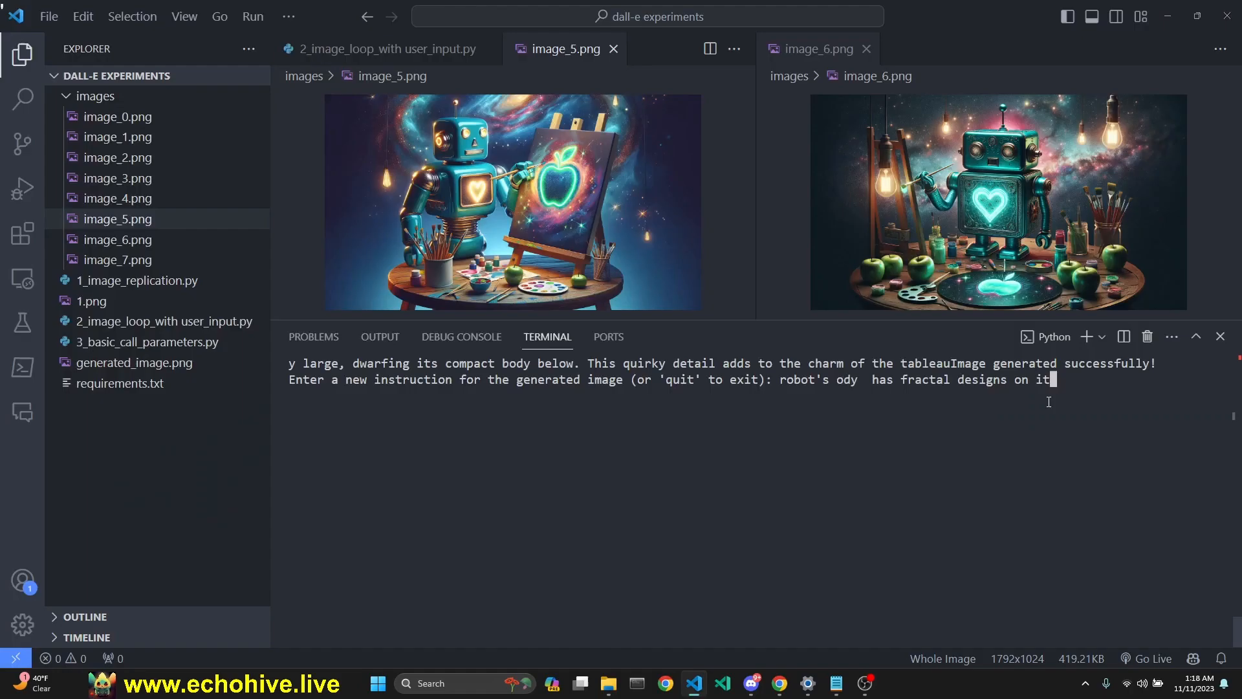
pyautogui.press('Return')
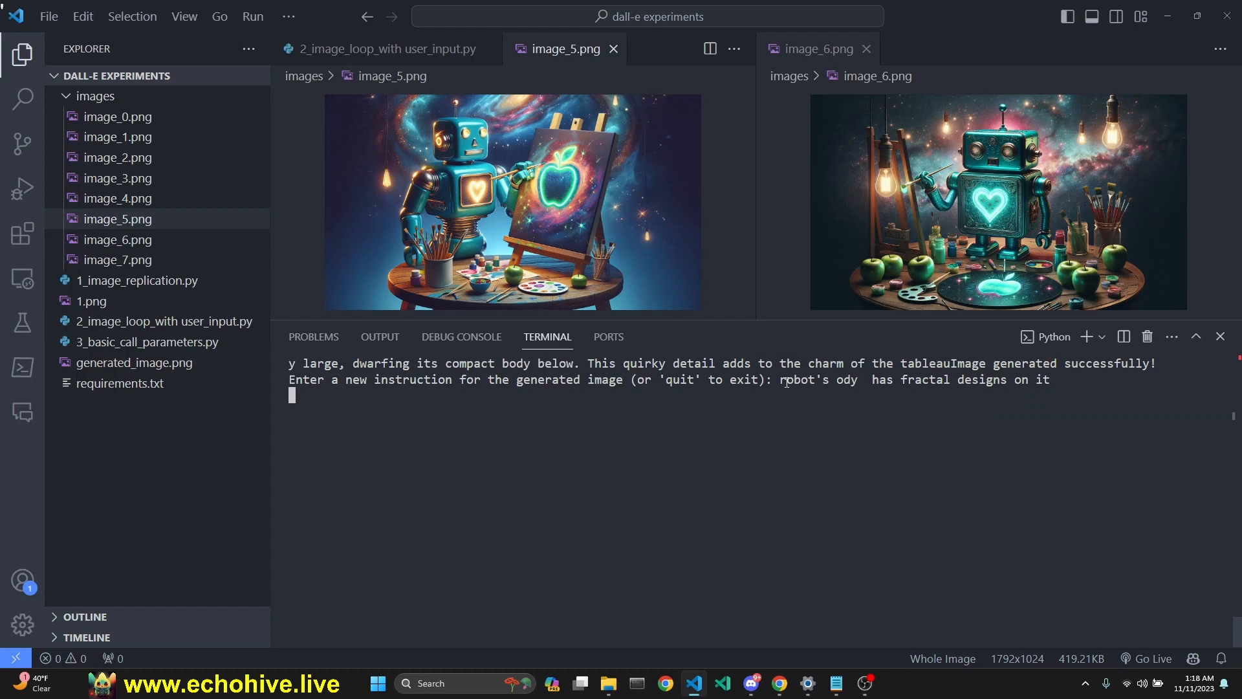
pyautogui.press('Return')
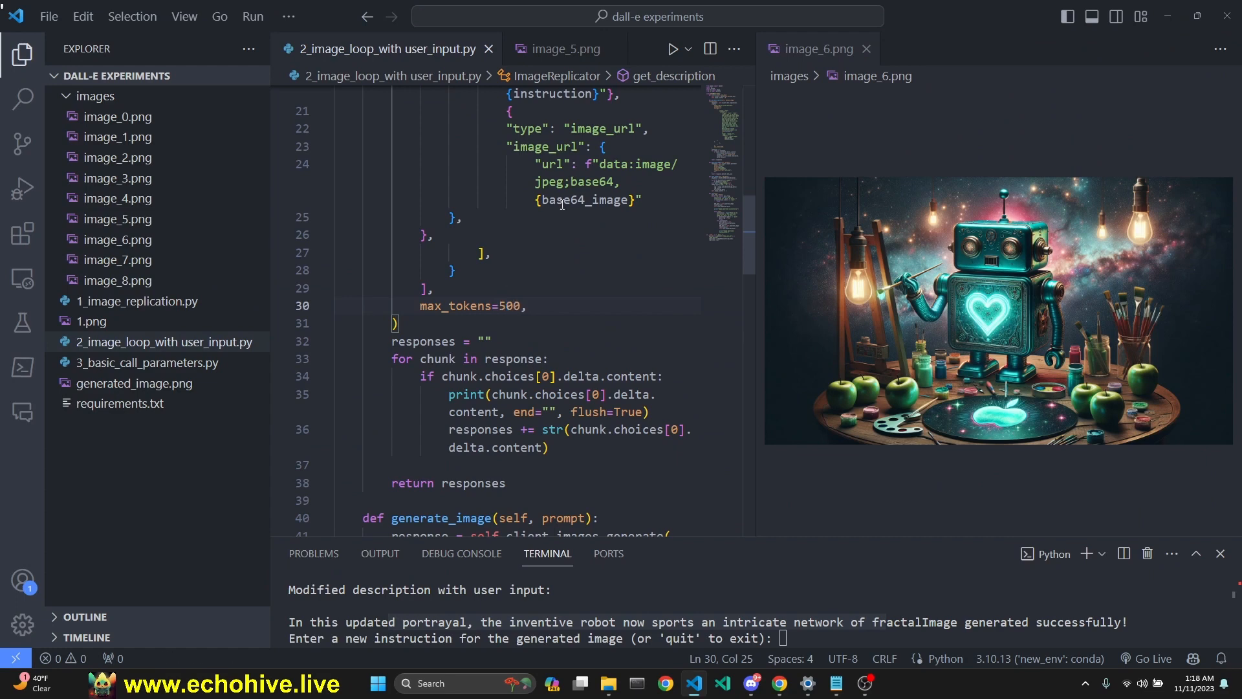
# - Close the image_6 preview and collapse the generated images folder
pyautogui.click(864, 48)
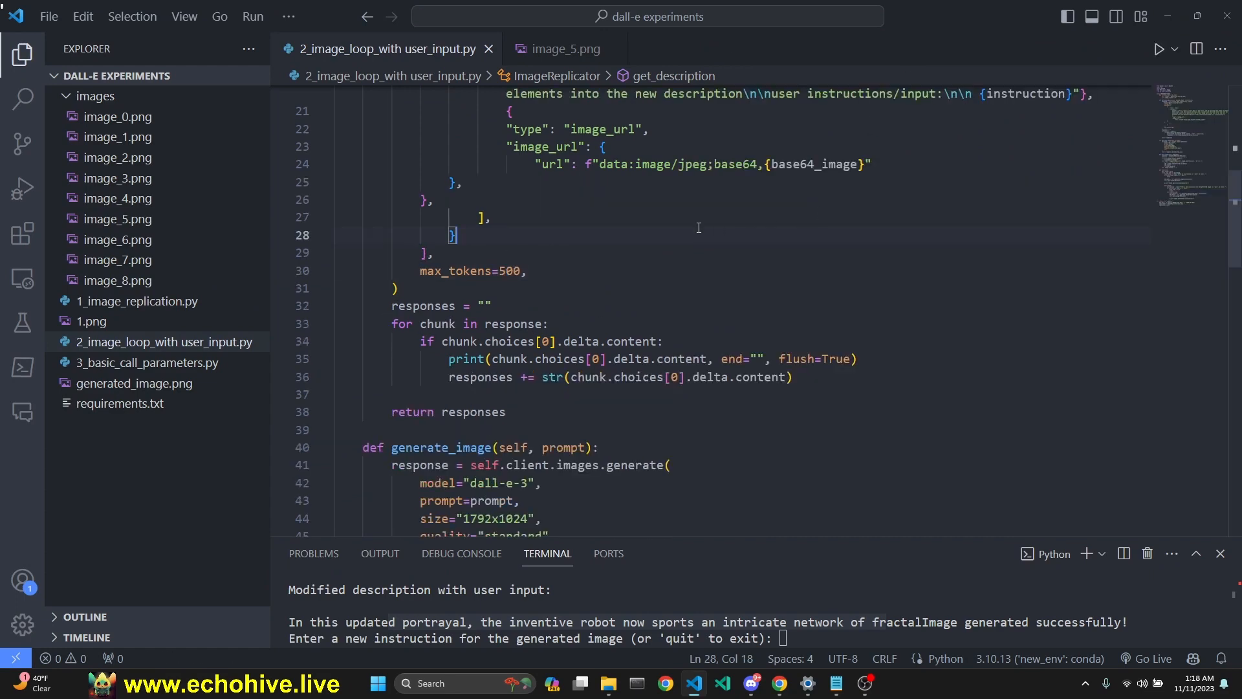
pyautogui.scroll(3)
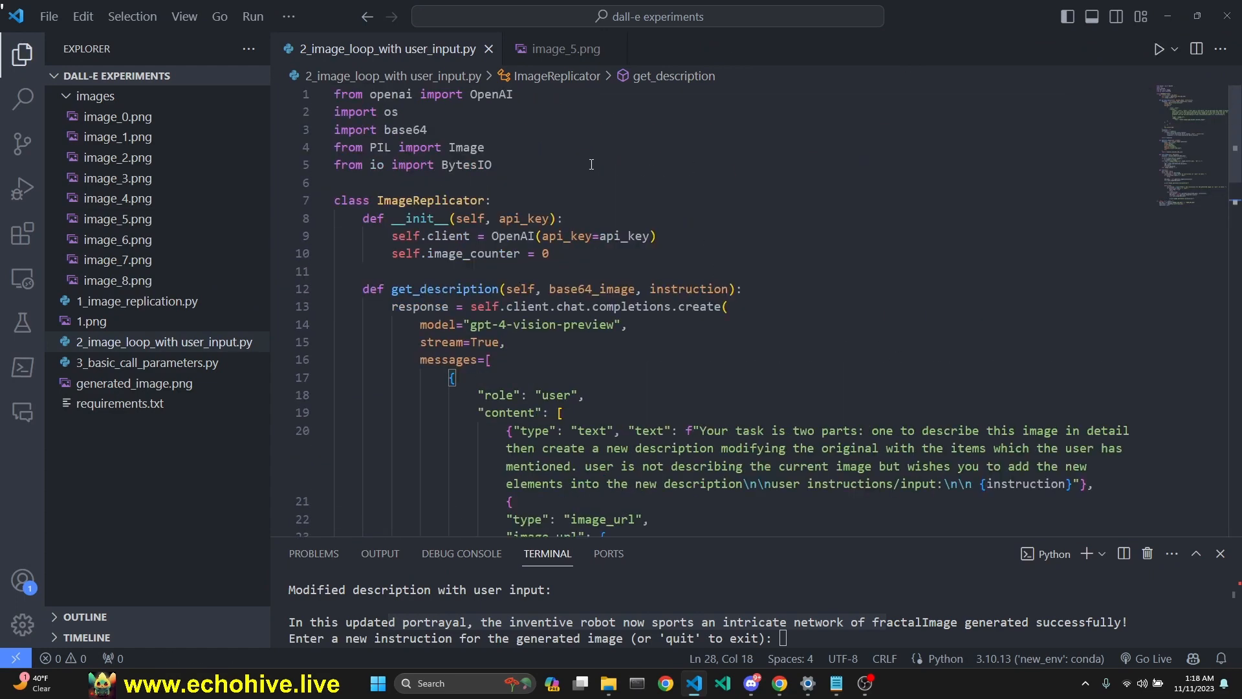
pyautogui.click(95, 94)
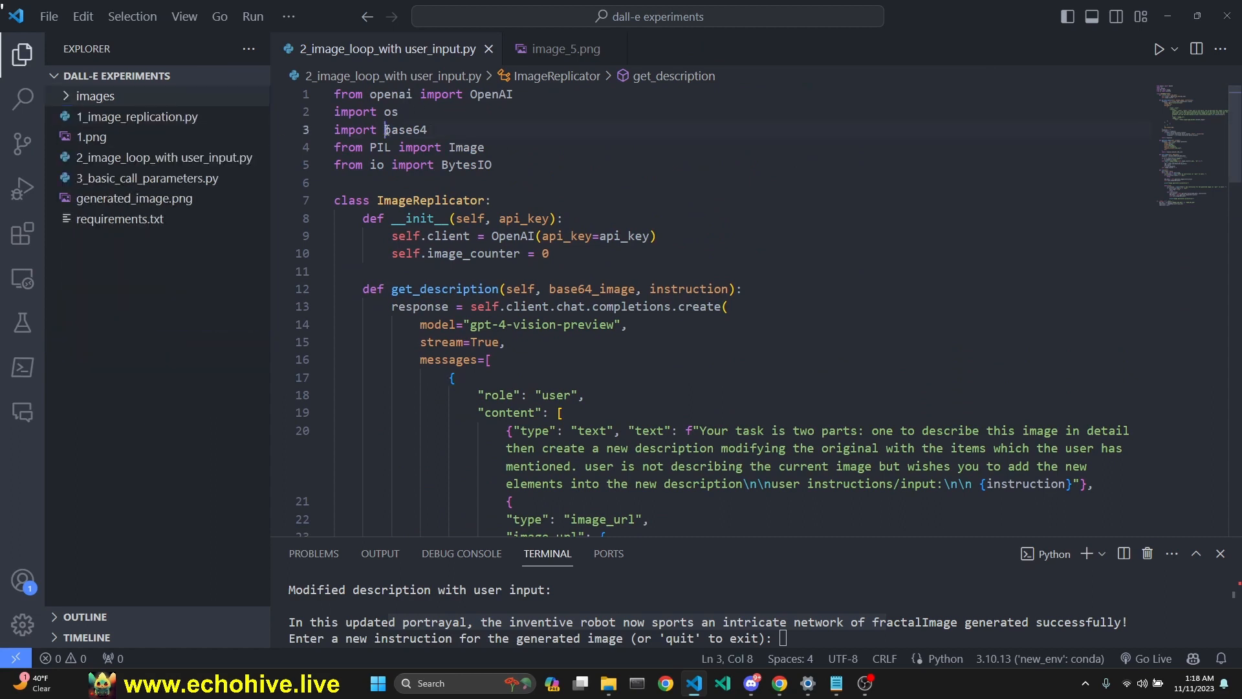
# - Show requirements.txt listing openai==1.1.0 and Pillow==10.0.1, then return to the loop script
pyautogui.click(119, 219)
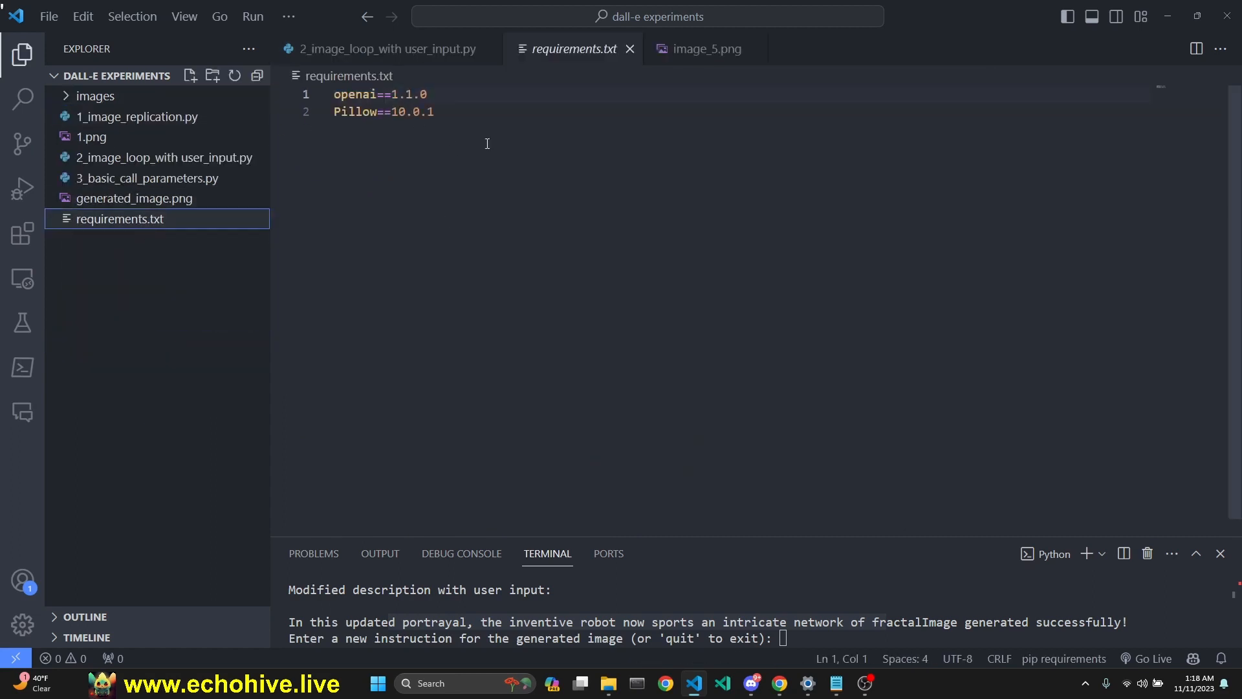
pyautogui.press('ctrl+a')
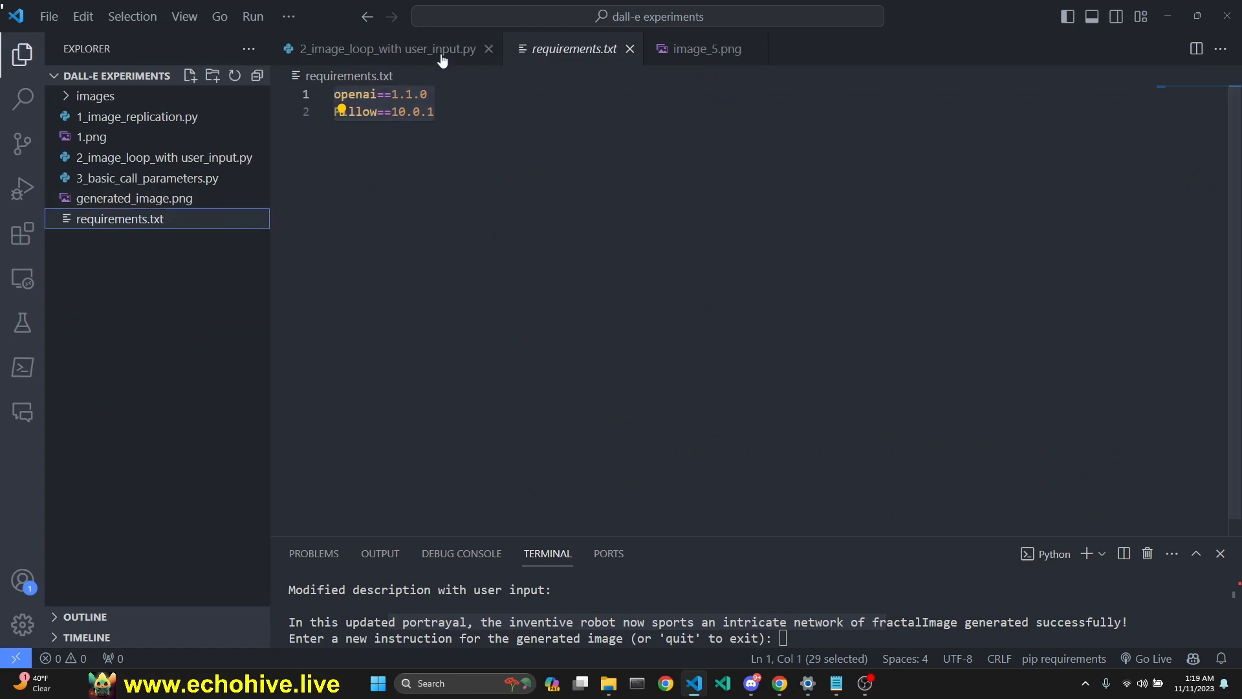
pyautogui.click(383, 48)
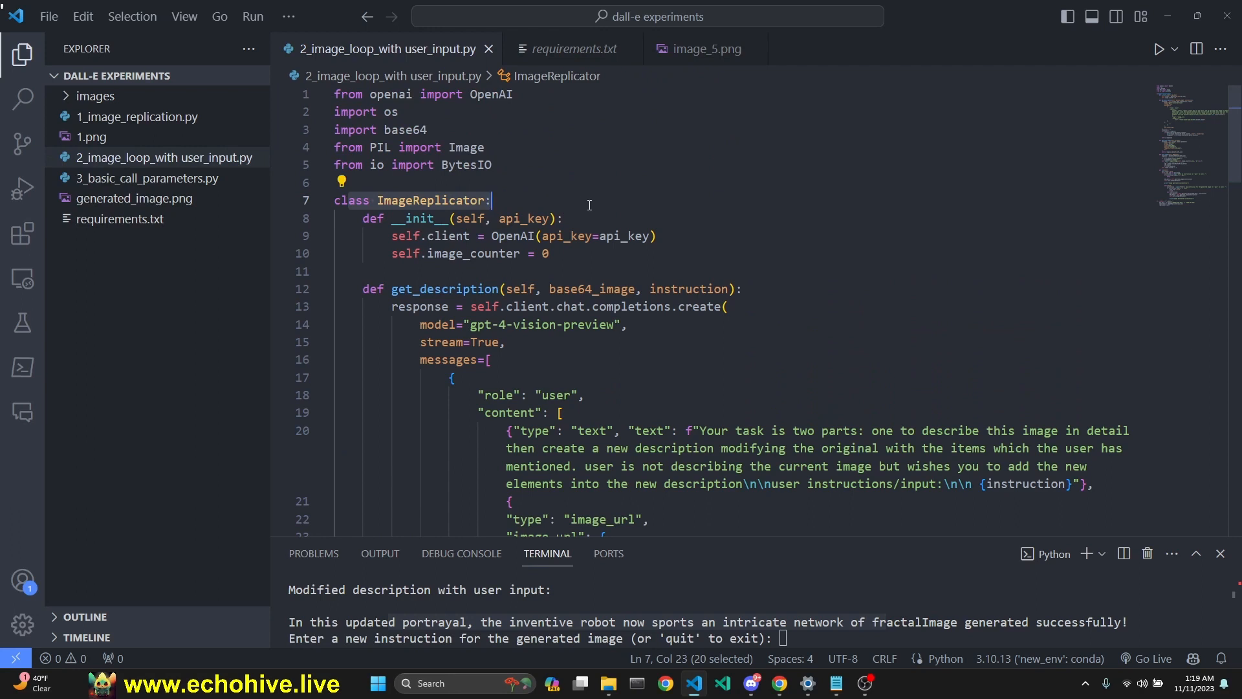
pyautogui.moveTo(470, 199)
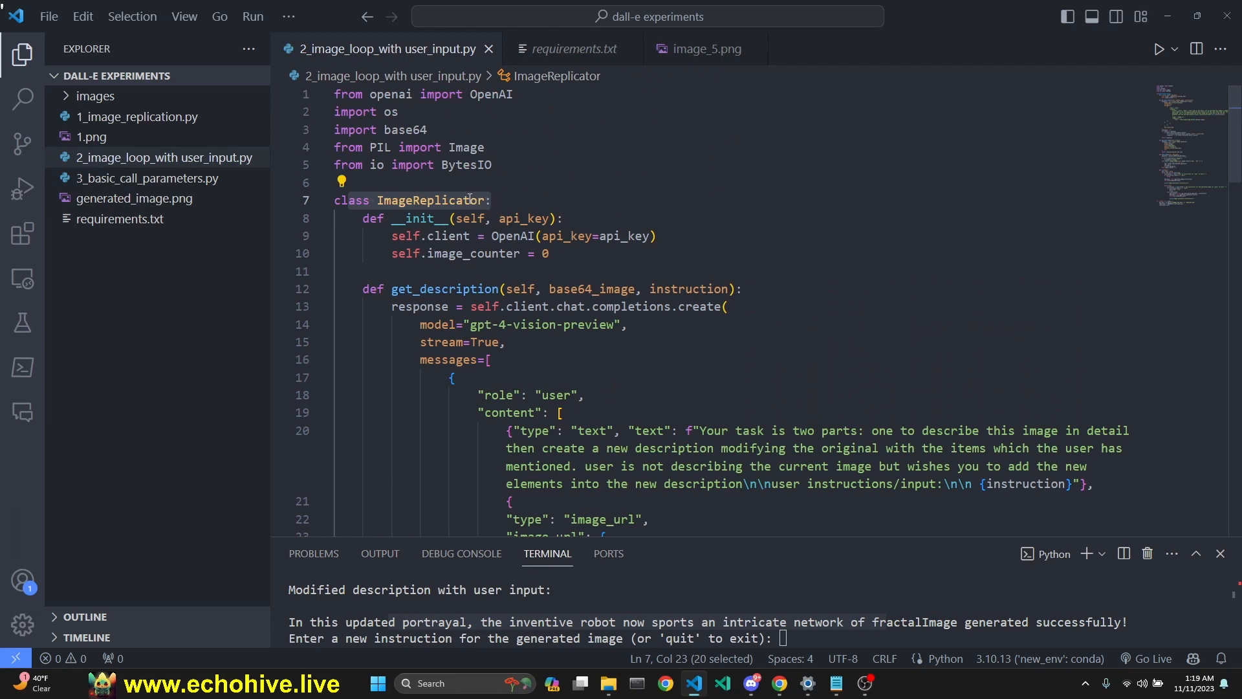
pyautogui.click(482, 236)
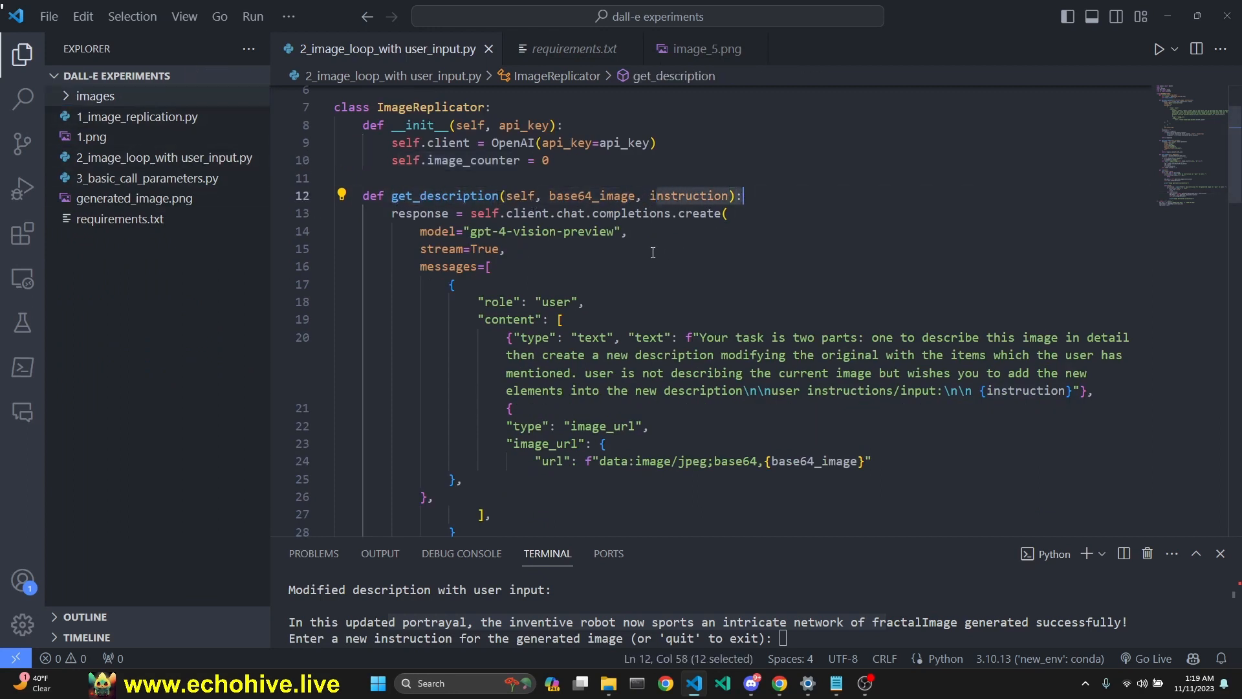
pyautogui.scroll(-3)
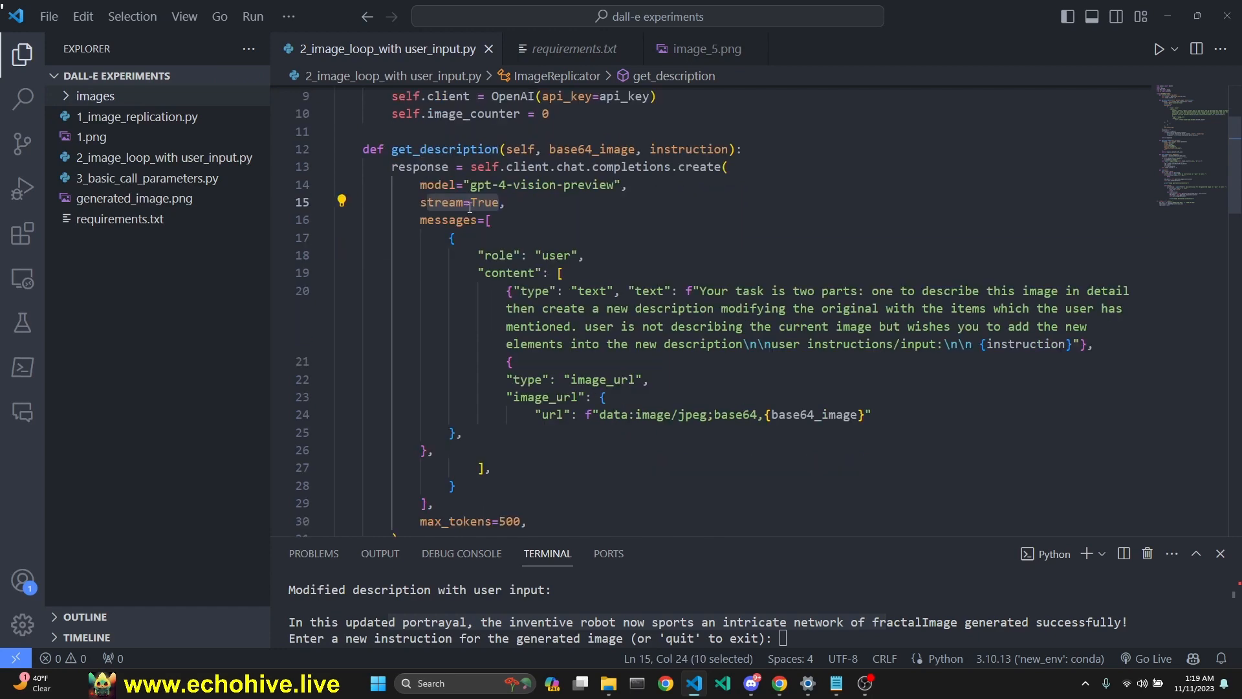
pyautogui.scroll(-3)
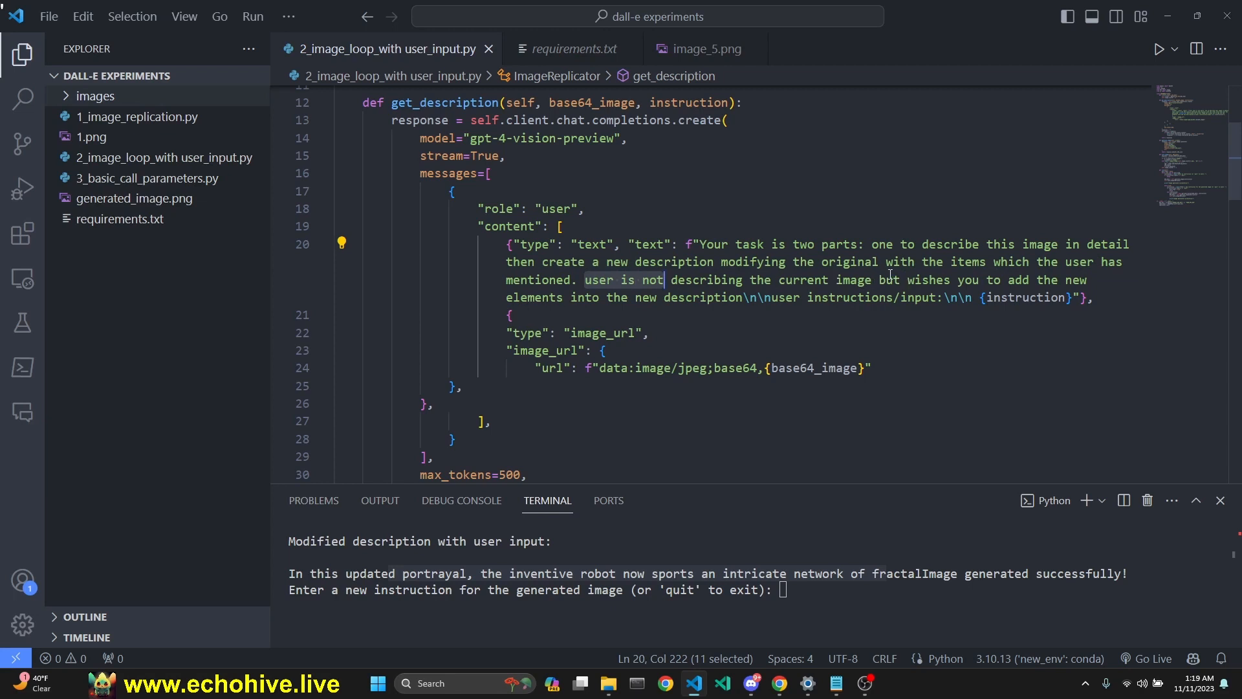
pyautogui.moveTo(726, 297)
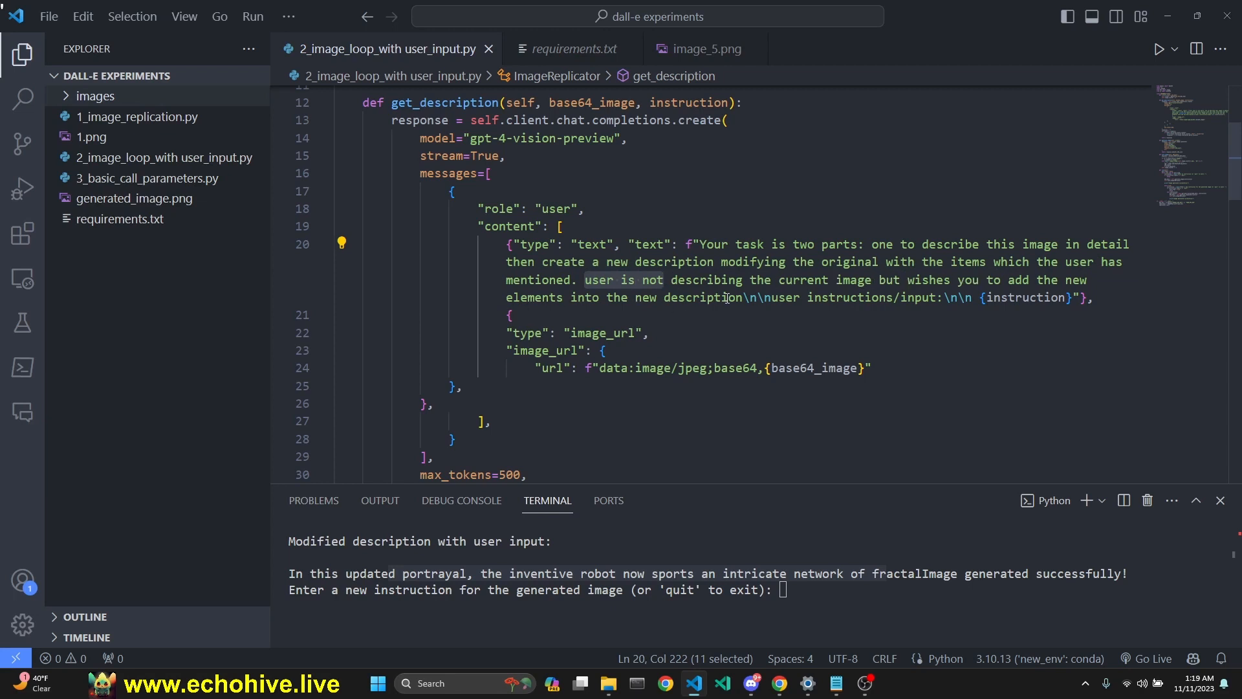
pyautogui.click(512, 315)
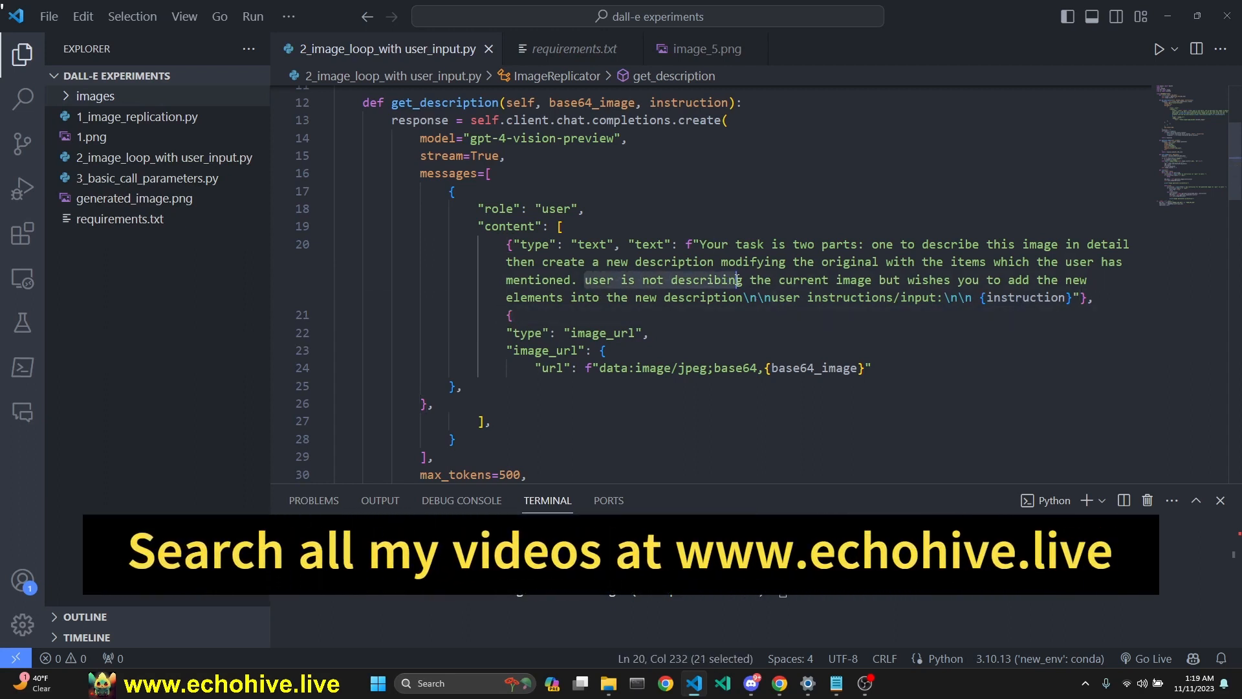
pyautogui.click(641, 280)
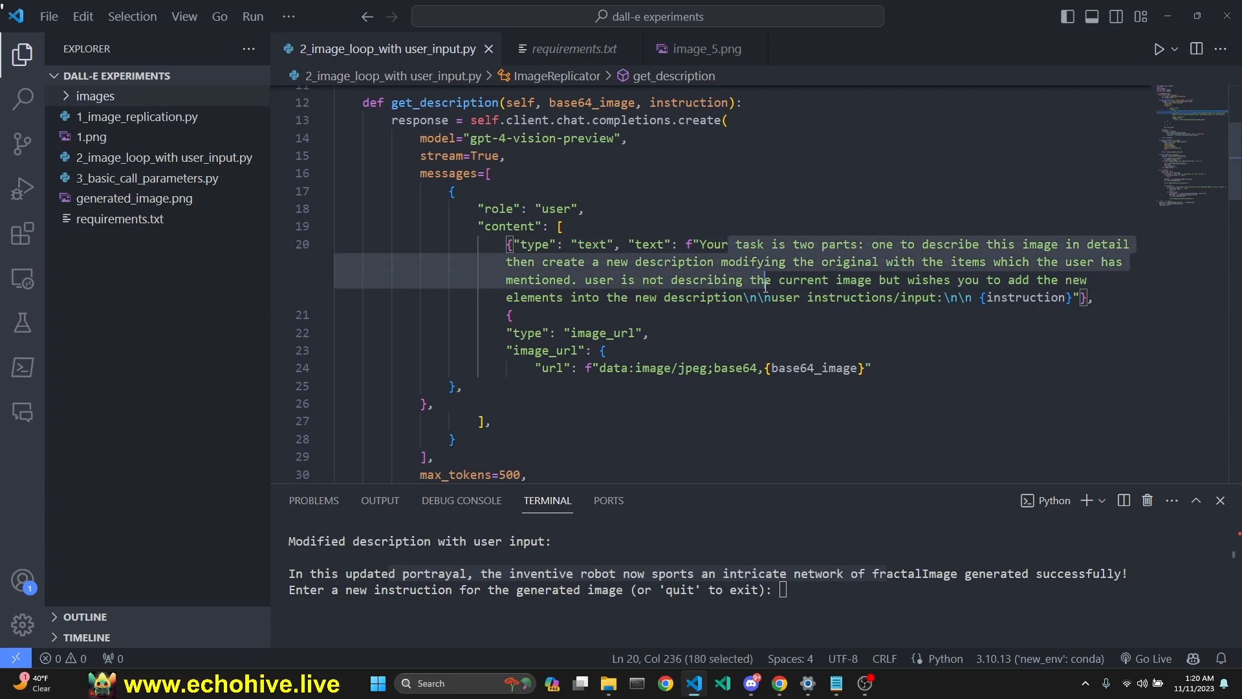
pyautogui.scroll(-3)
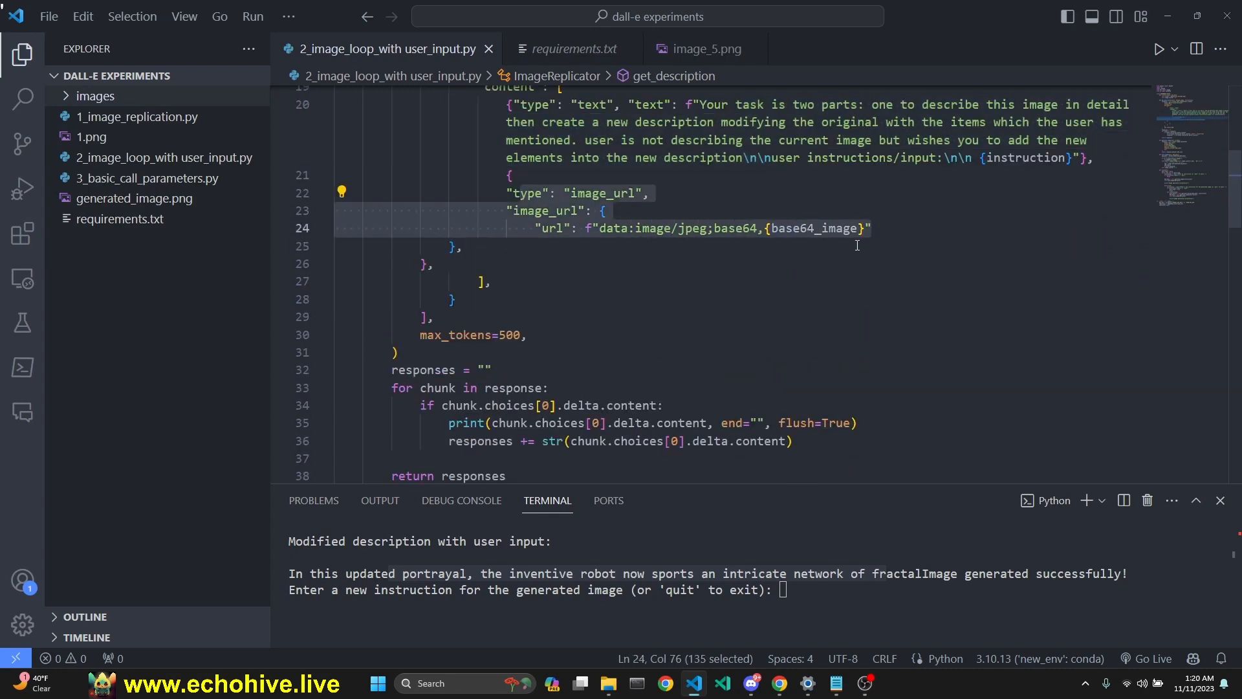
pyautogui.scroll(-3)
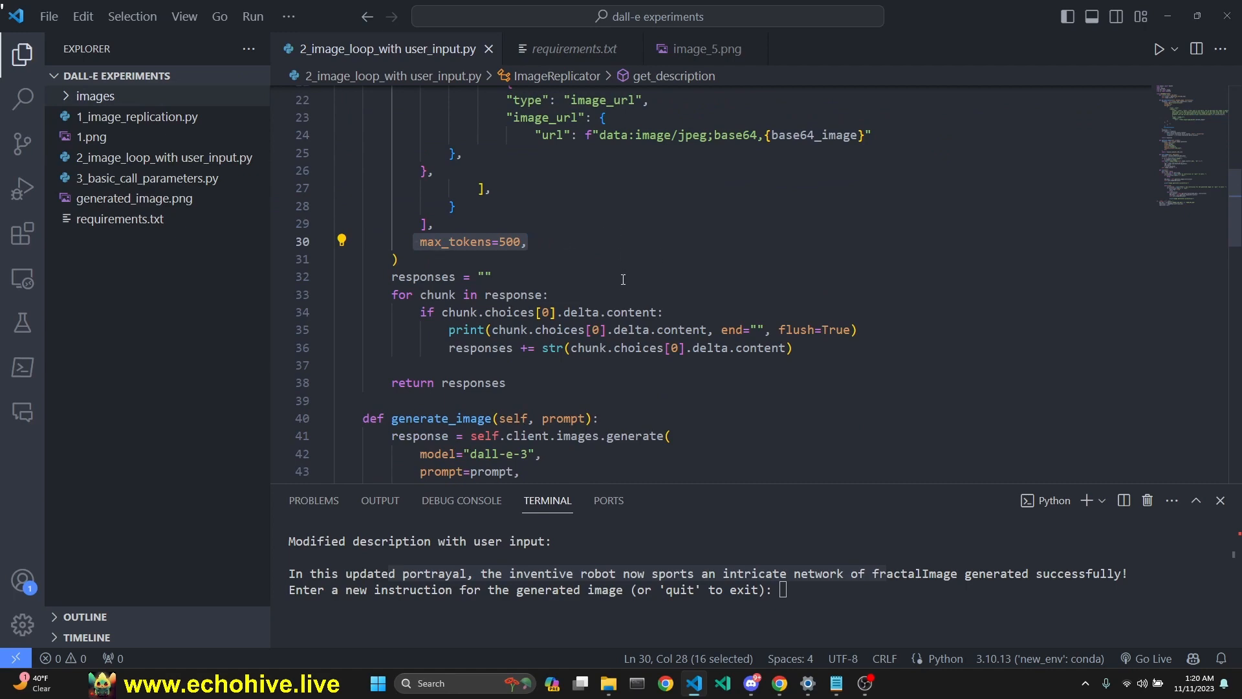
pyautogui.scroll(-3)
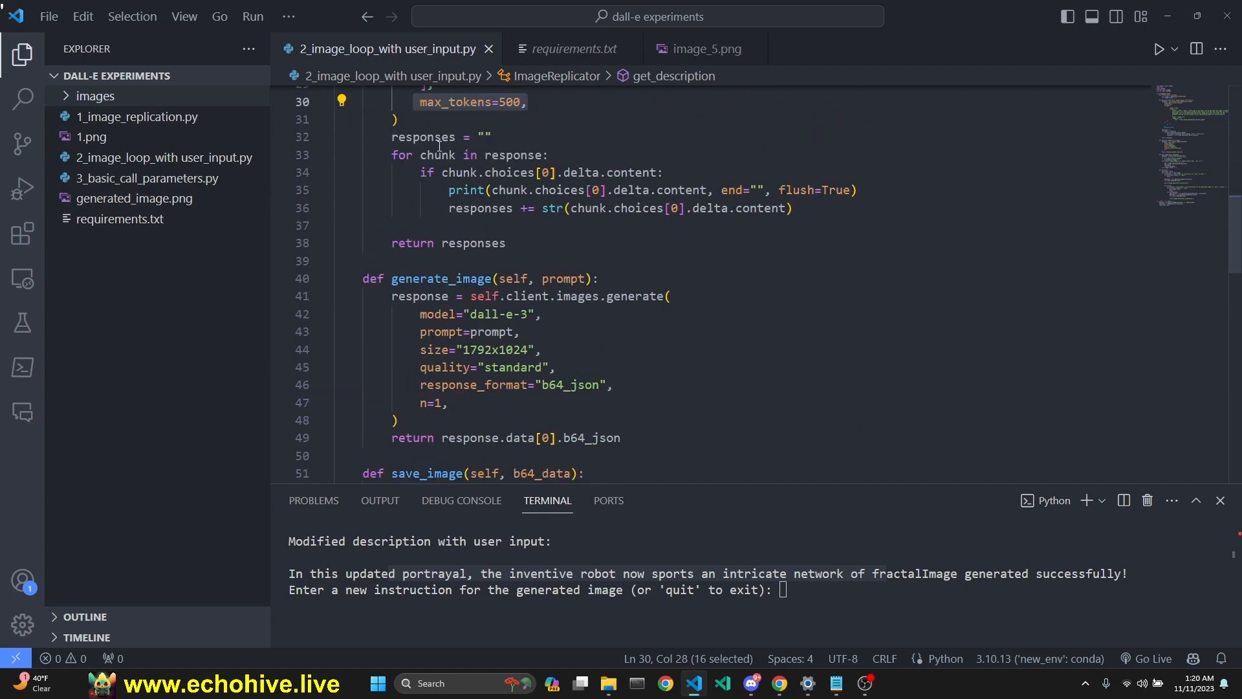
pyautogui.scroll(-3)
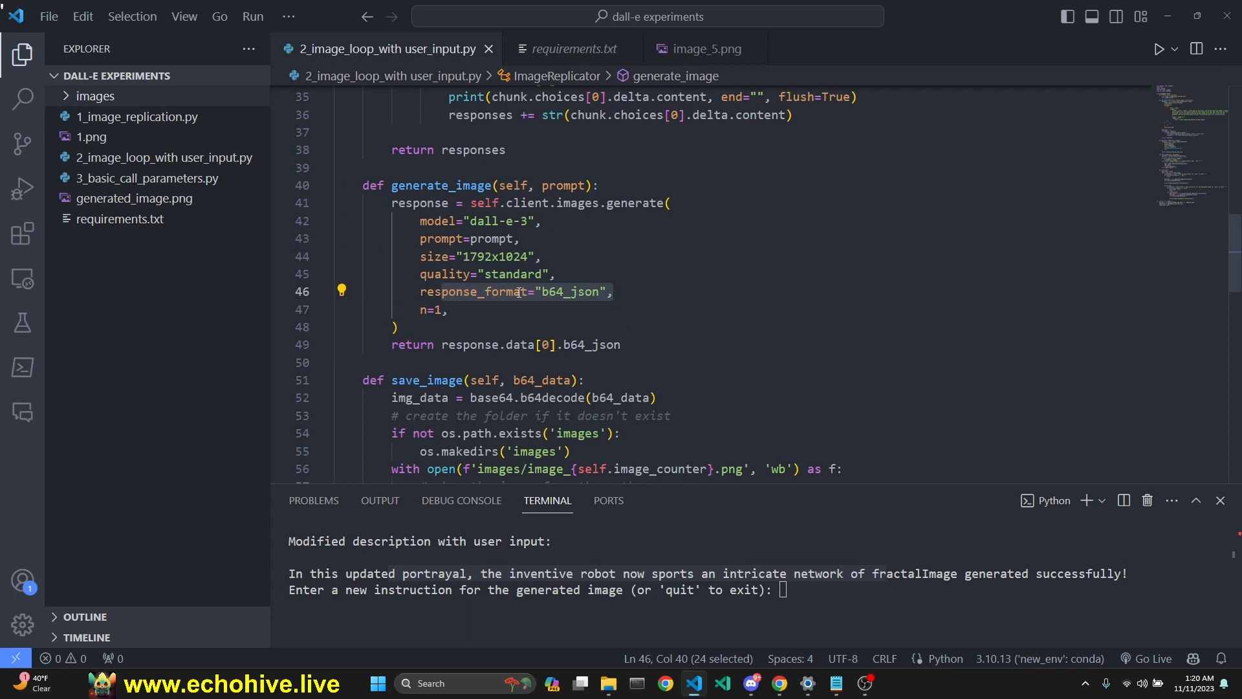
pyautogui.click(661, 293)
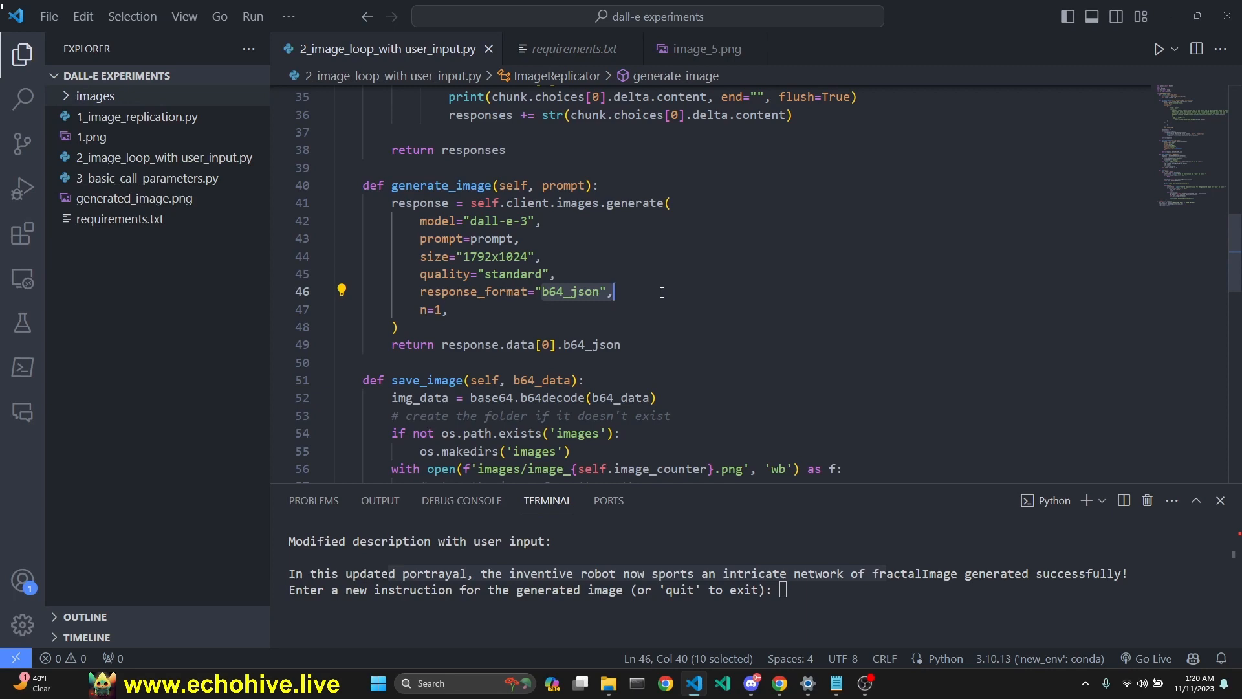
pyautogui.scroll(-3)
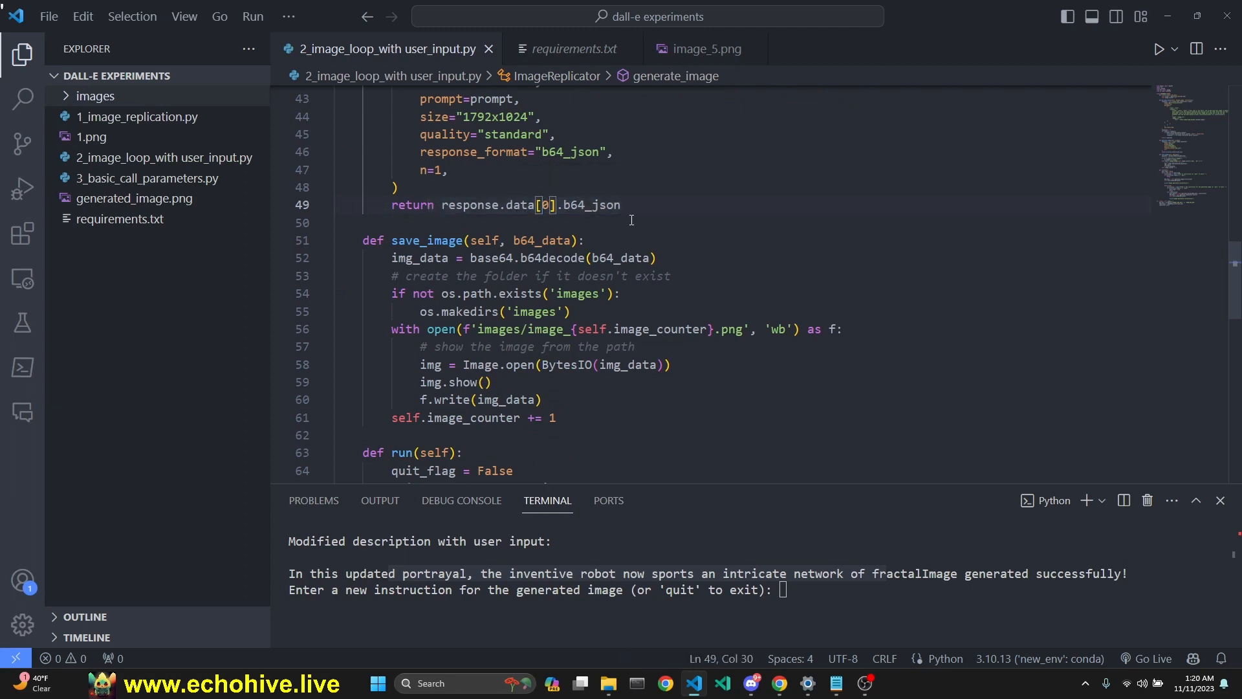
pyautogui.scroll(-3)
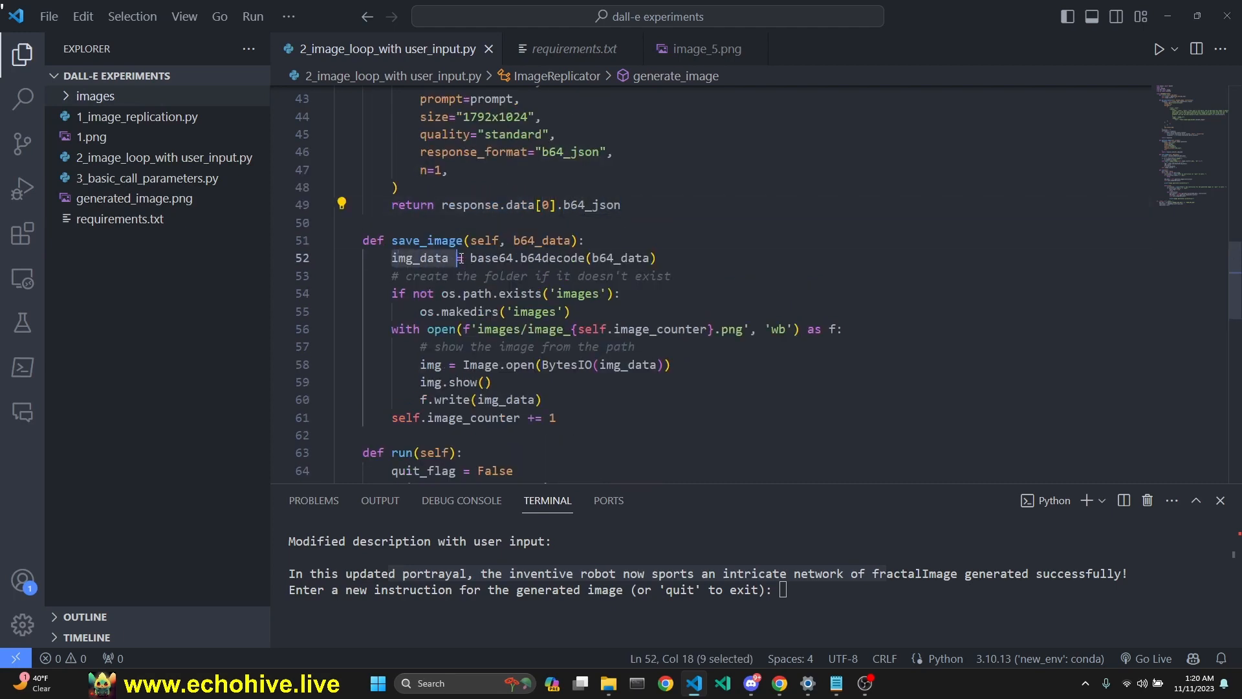
pyautogui.scroll(-3)
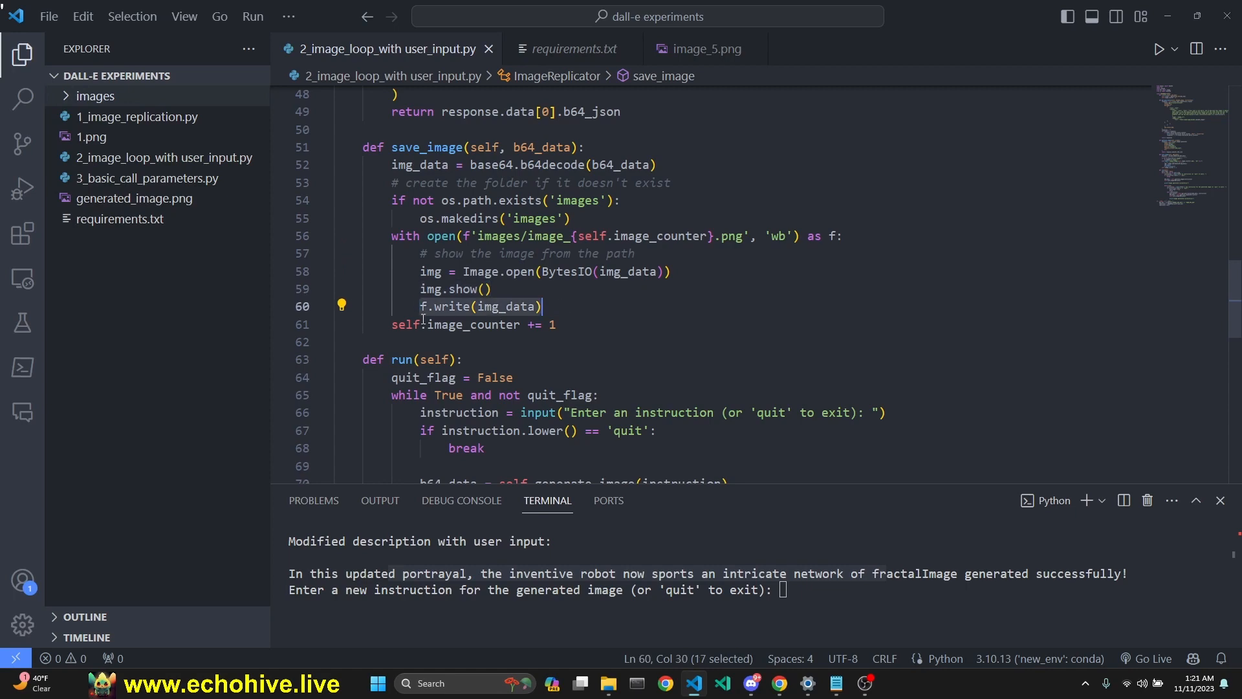
pyautogui.scroll(-3)
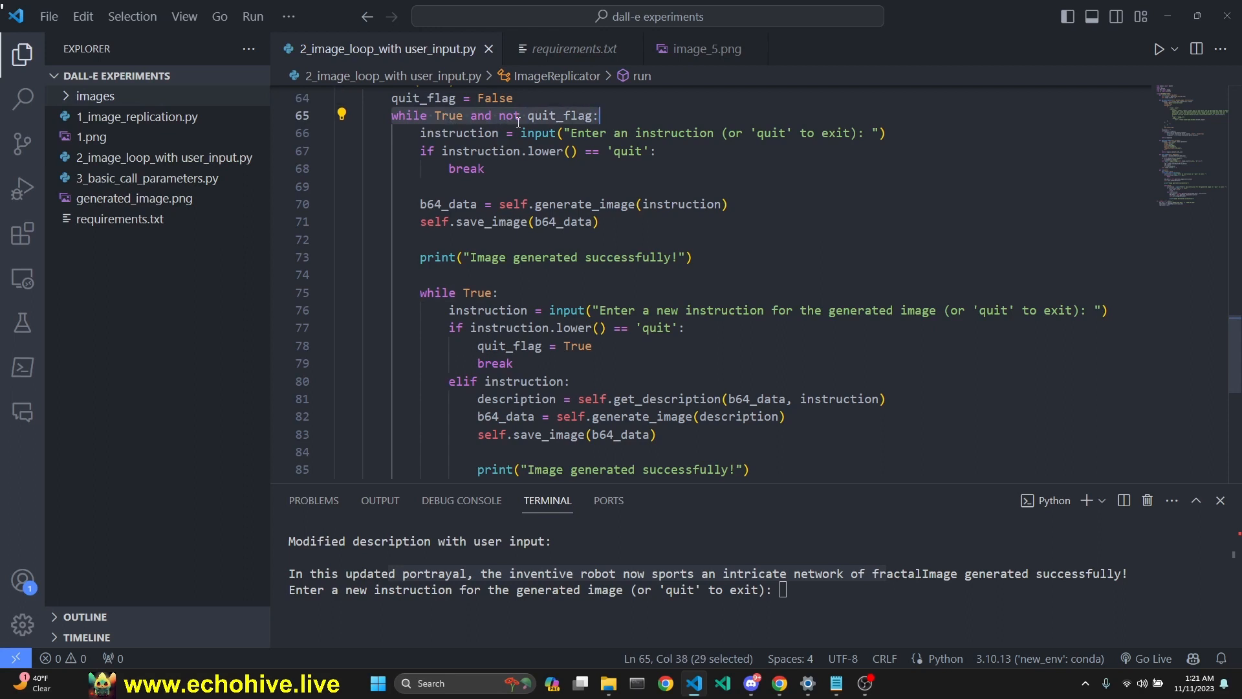
# - Stop the running loop script with Ctrl+C while reviewing its quit conditions and first generation call
pyautogui.click(704, 133)
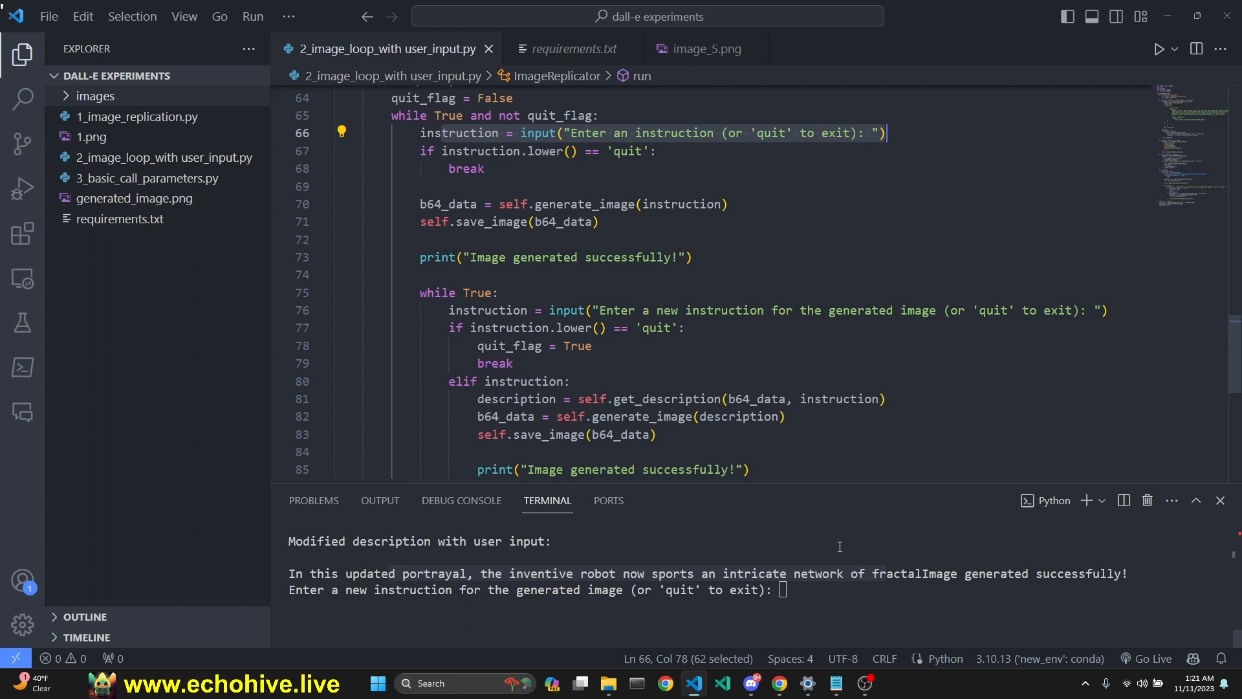
pyautogui.press('ctrl+c')
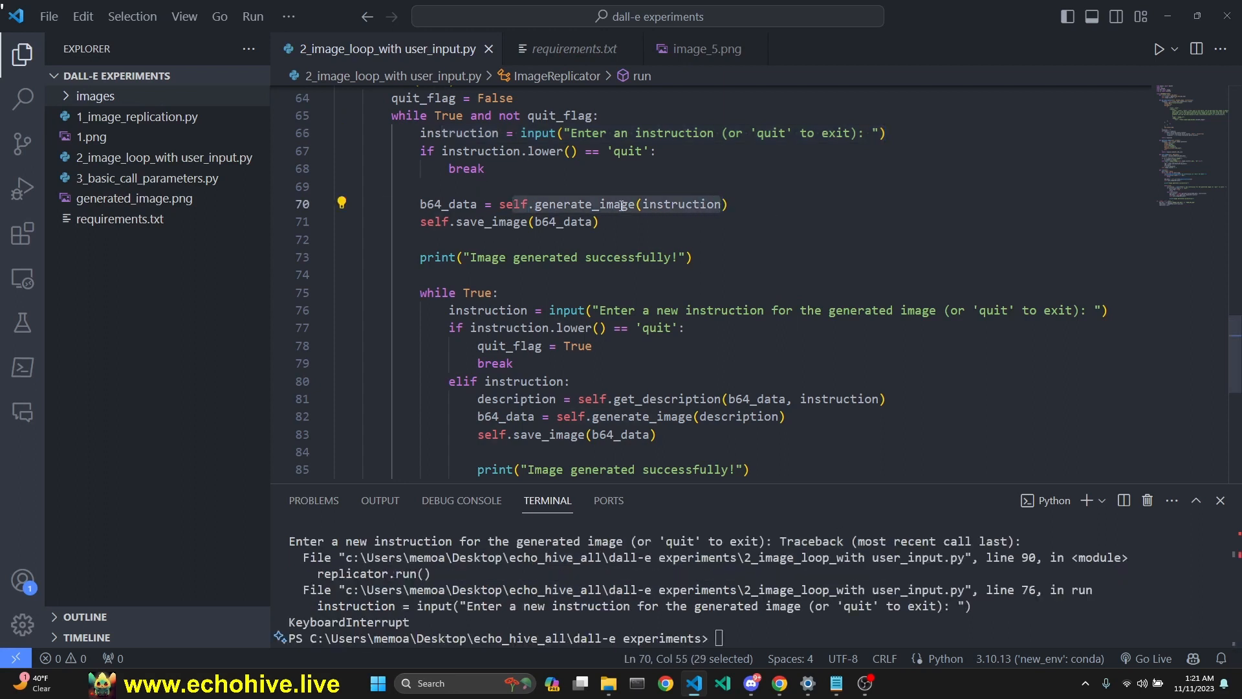
pyautogui.click(600, 221)
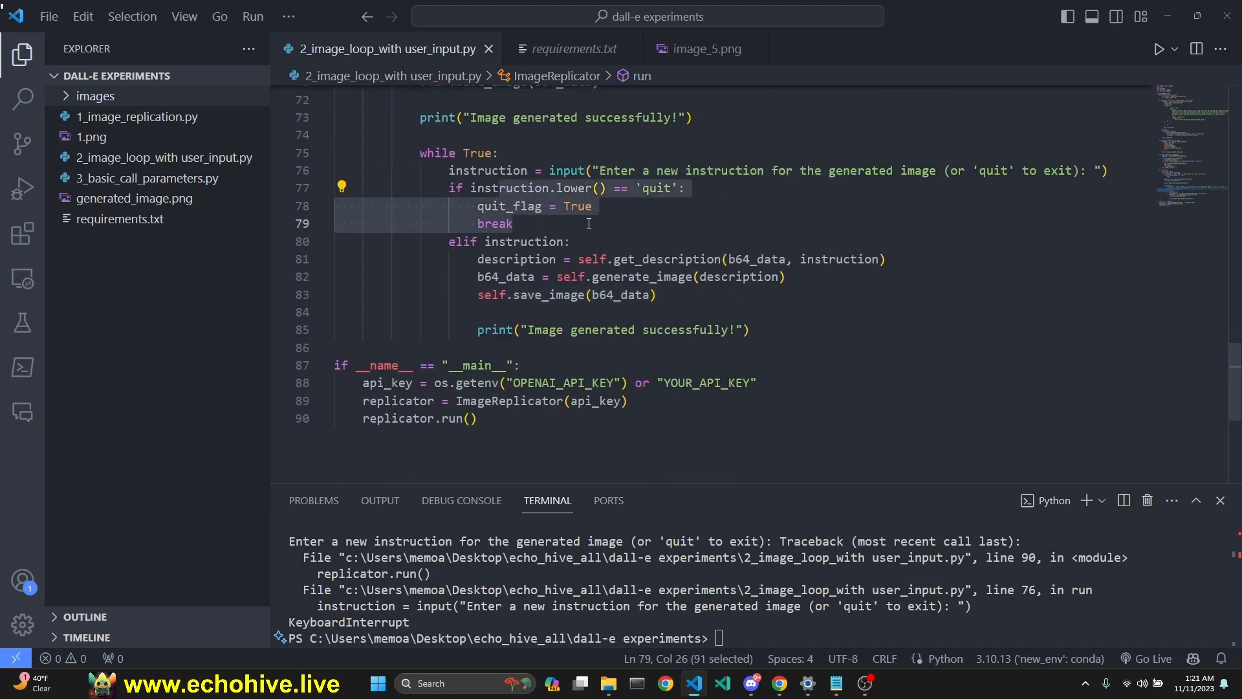
pyautogui.click(571, 277)
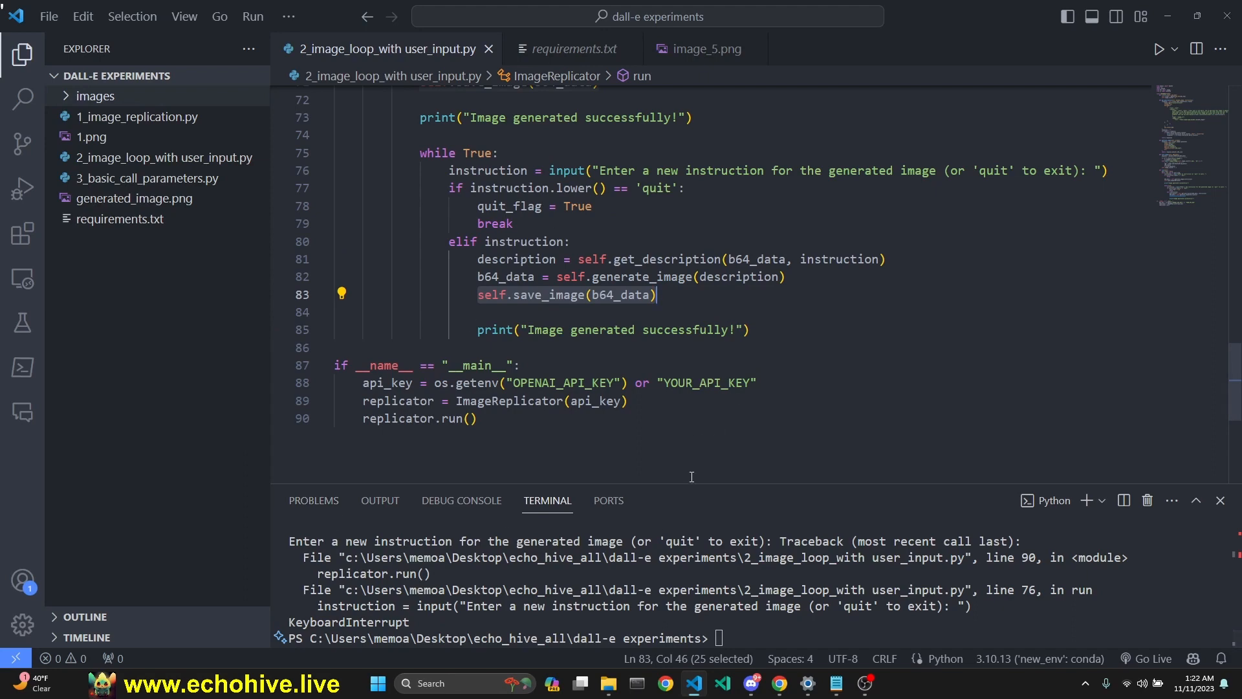
# - Review the quality, style and response_format parameters in 3_basic_call_parameters.py
pyautogui.click(158, 177)
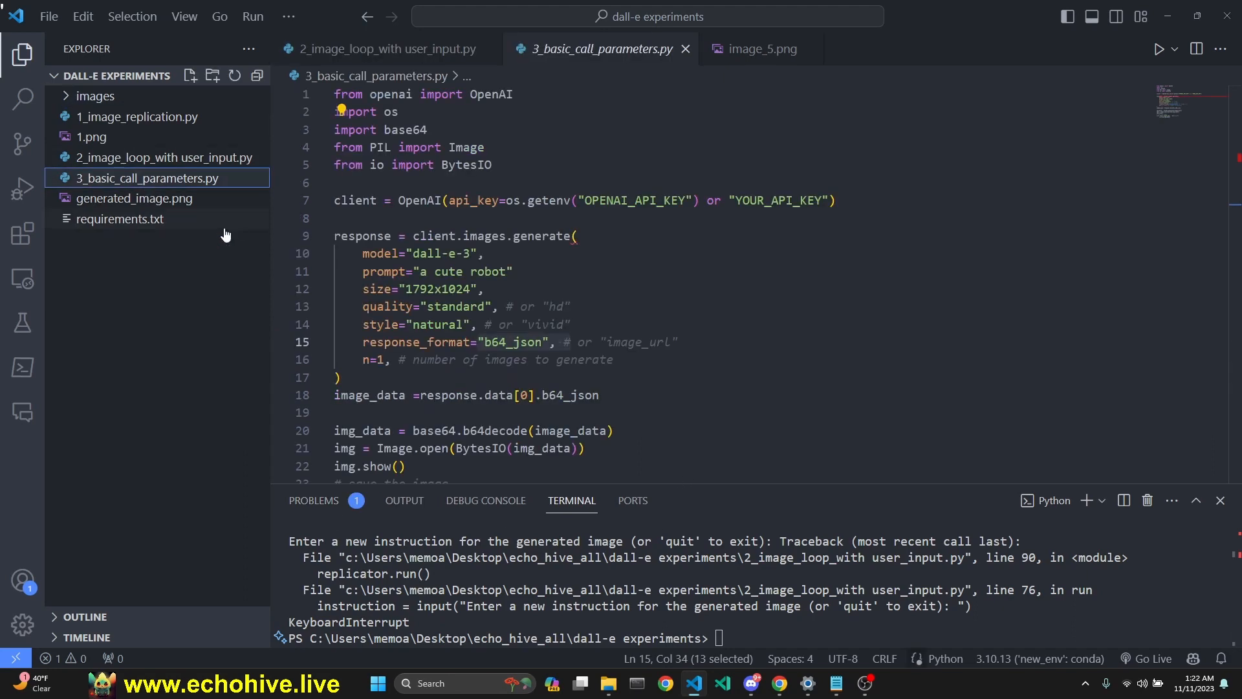
pyautogui.scroll(-3)
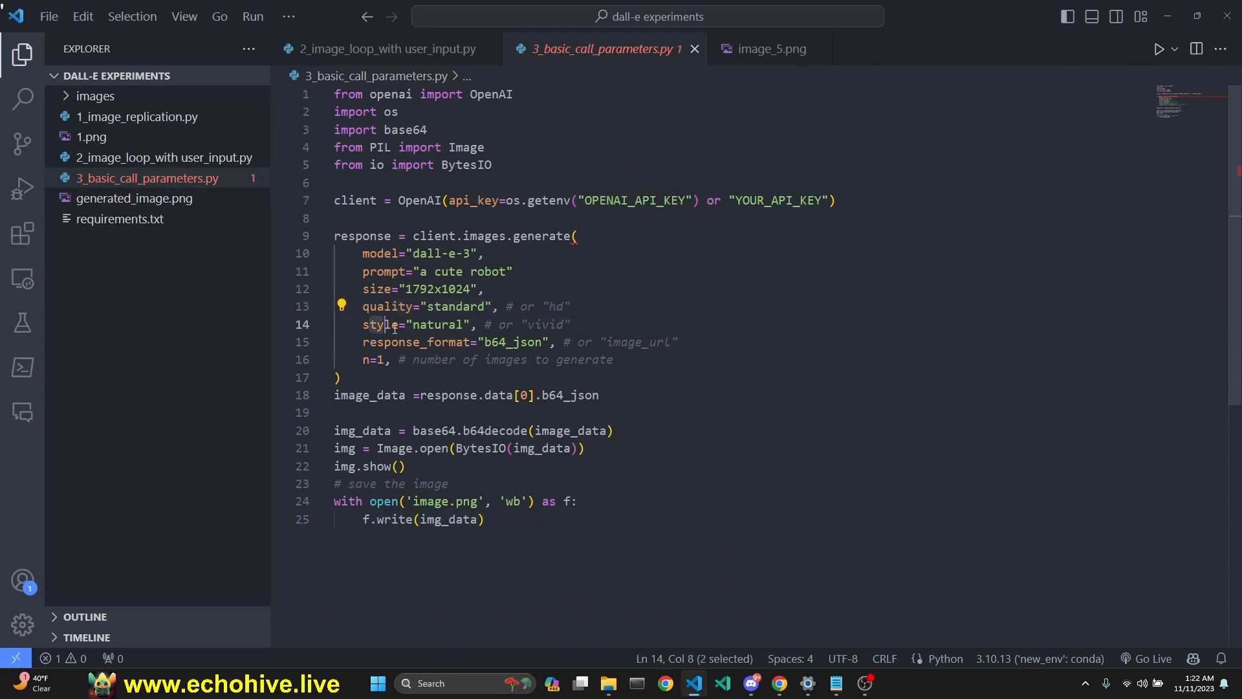
pyautogui.click(569, 342)
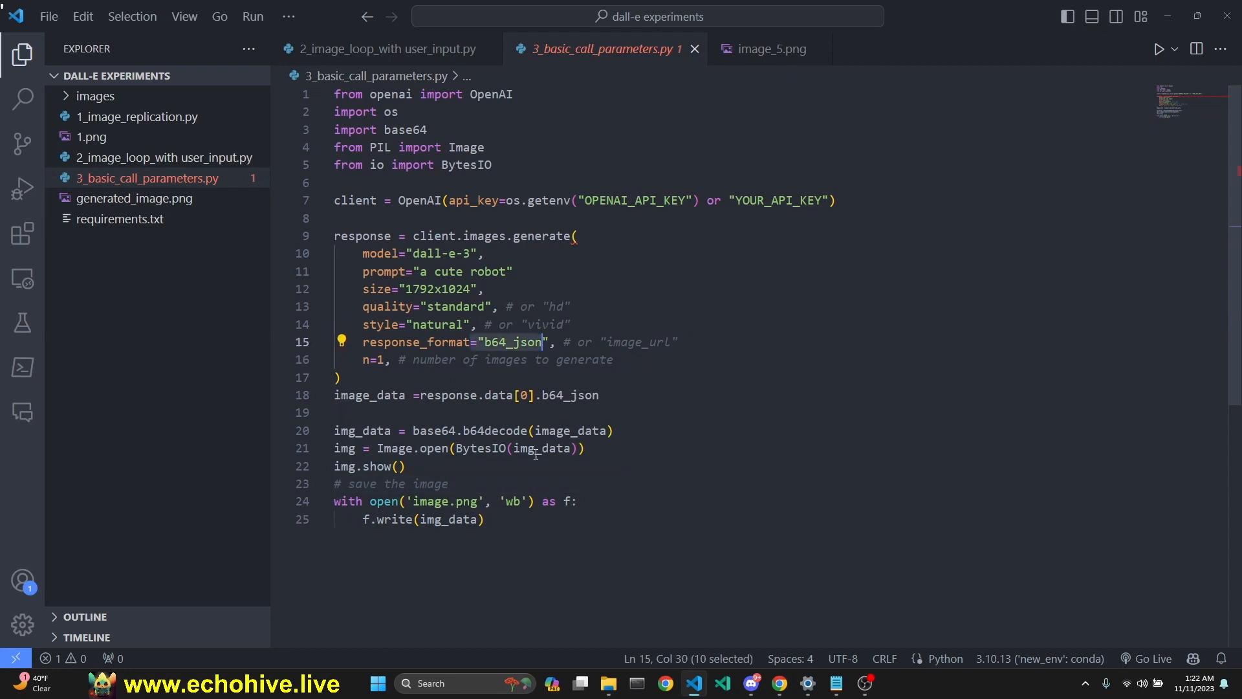
pyautogui.moveTo(346, 569)
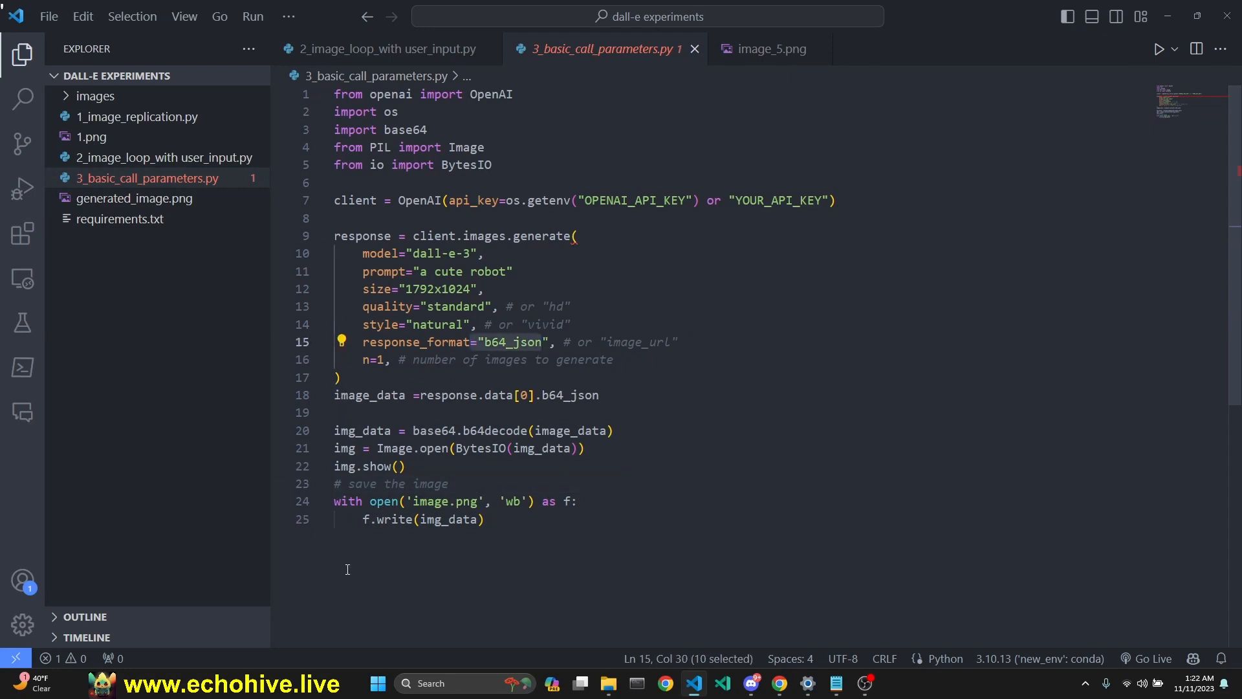
# - Bring up the DALL·E 3 cookbook article in Chrome and highlight the New parameters heading and dall-e-3 model term
pyautogui.click(664, 684)
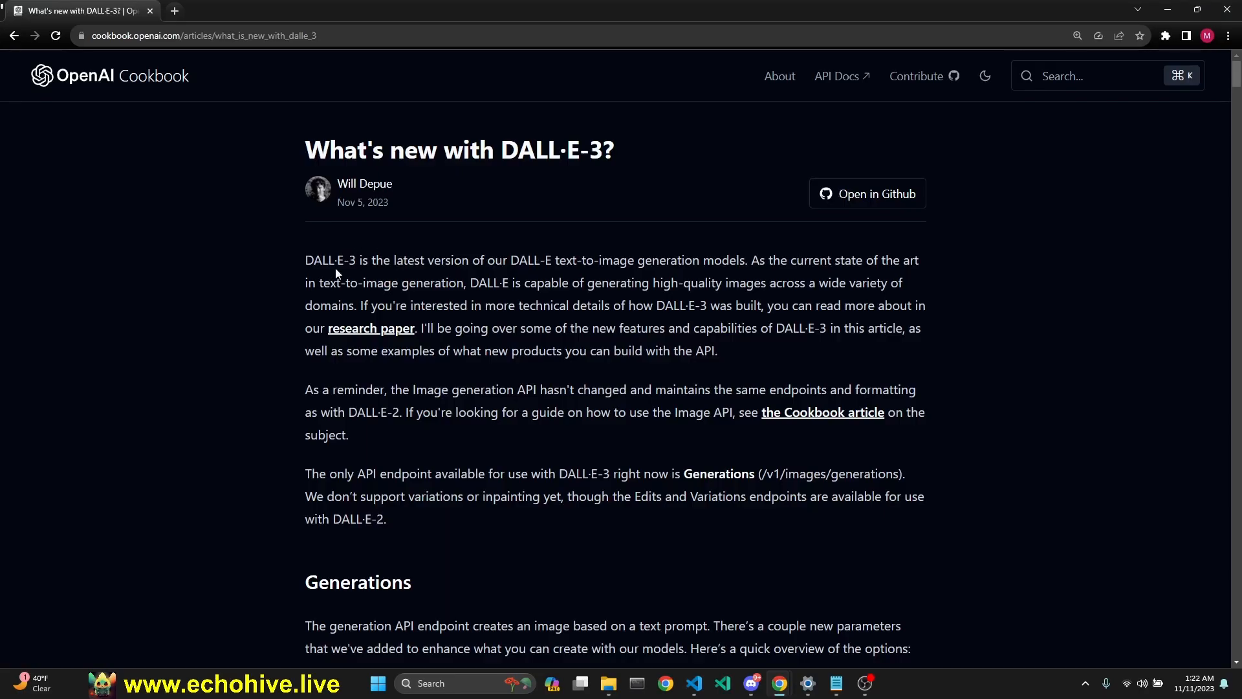
pyautogui.scroll(-3)
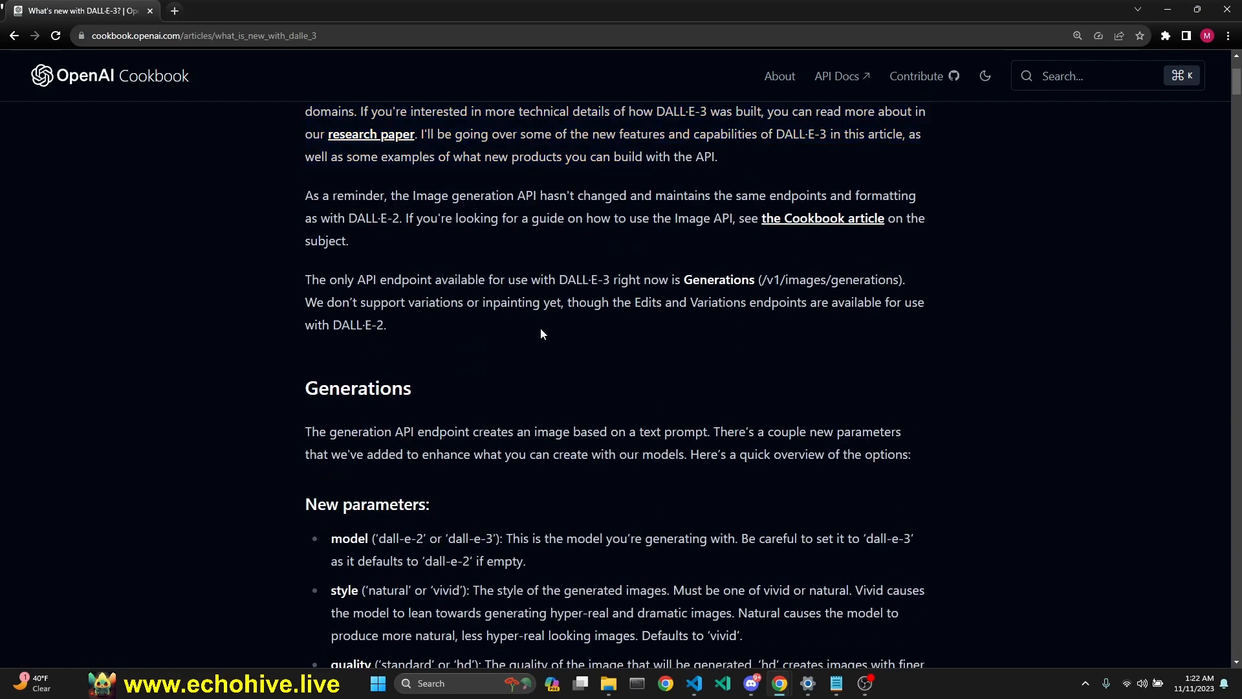
pyautogui.scroll(3)
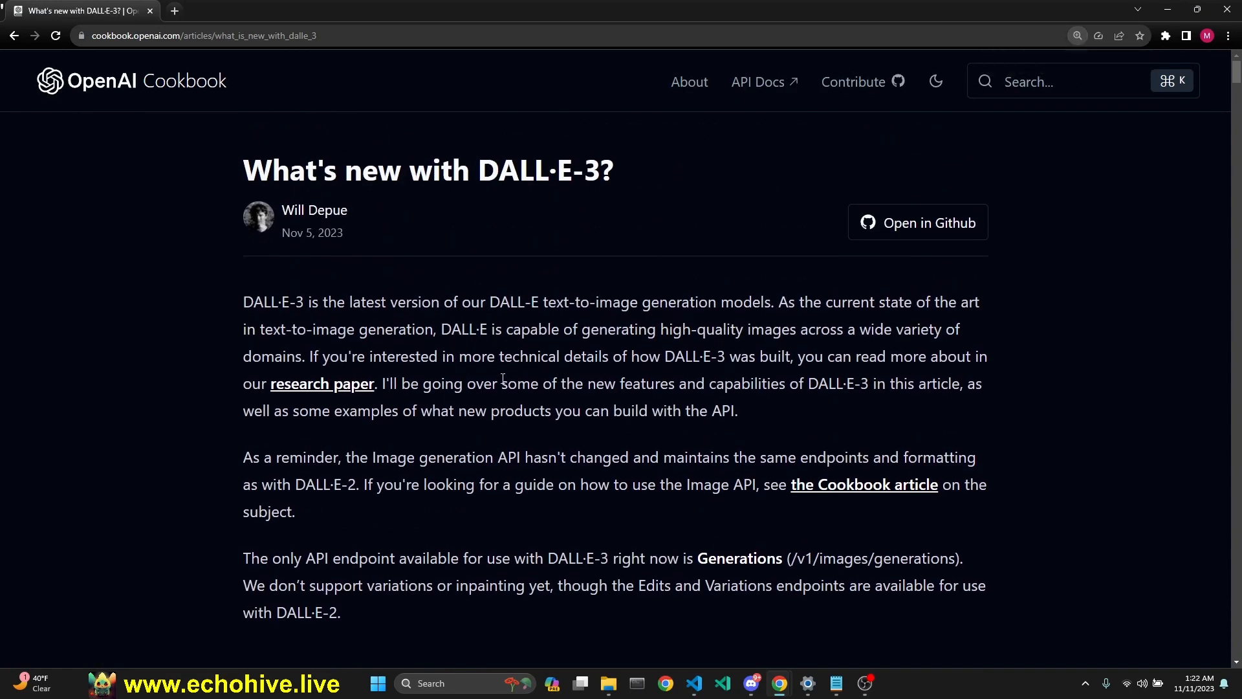
pyautogui.scroll(-3)
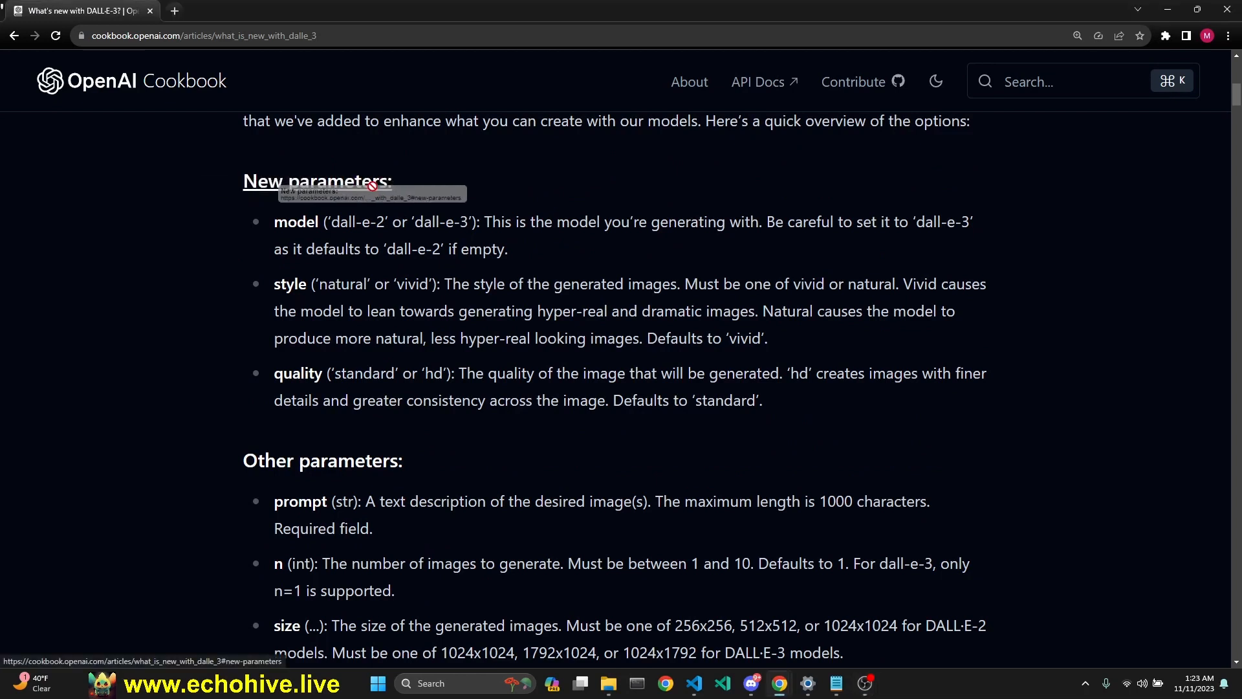
pyautogui.doubleClick(316, 181)
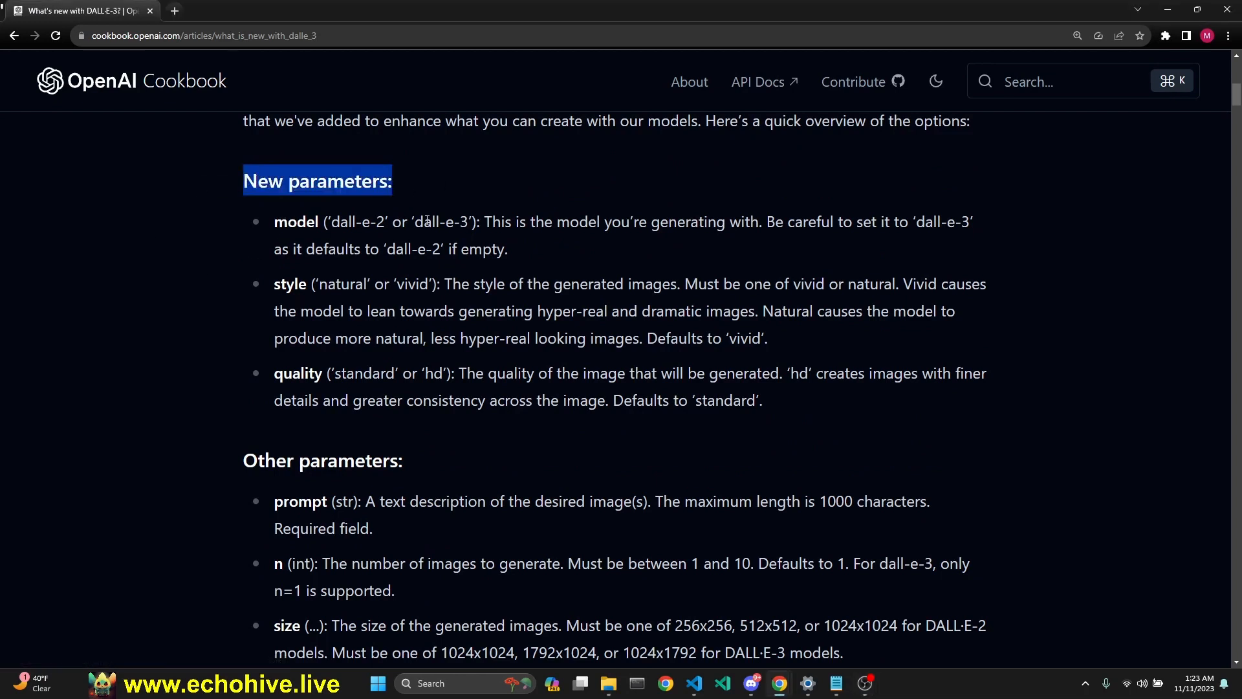
pyautogui.doubleClick(446, 221)
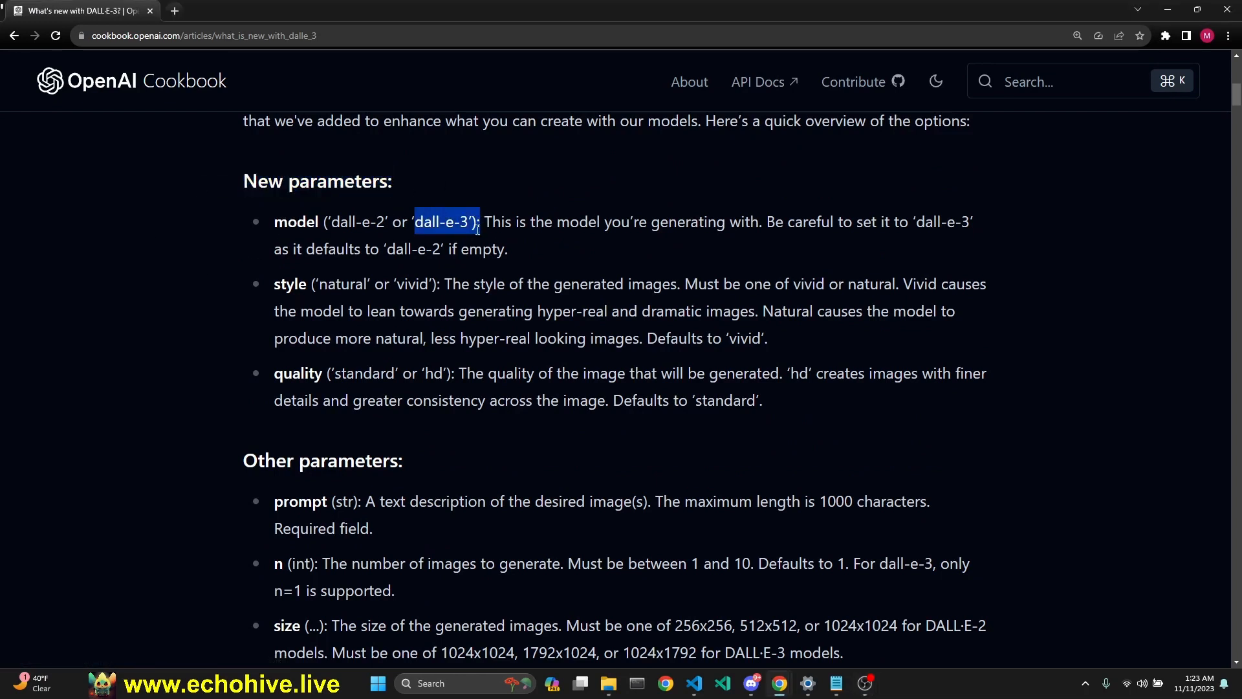
pyautogui.doubleClick(344, 283)
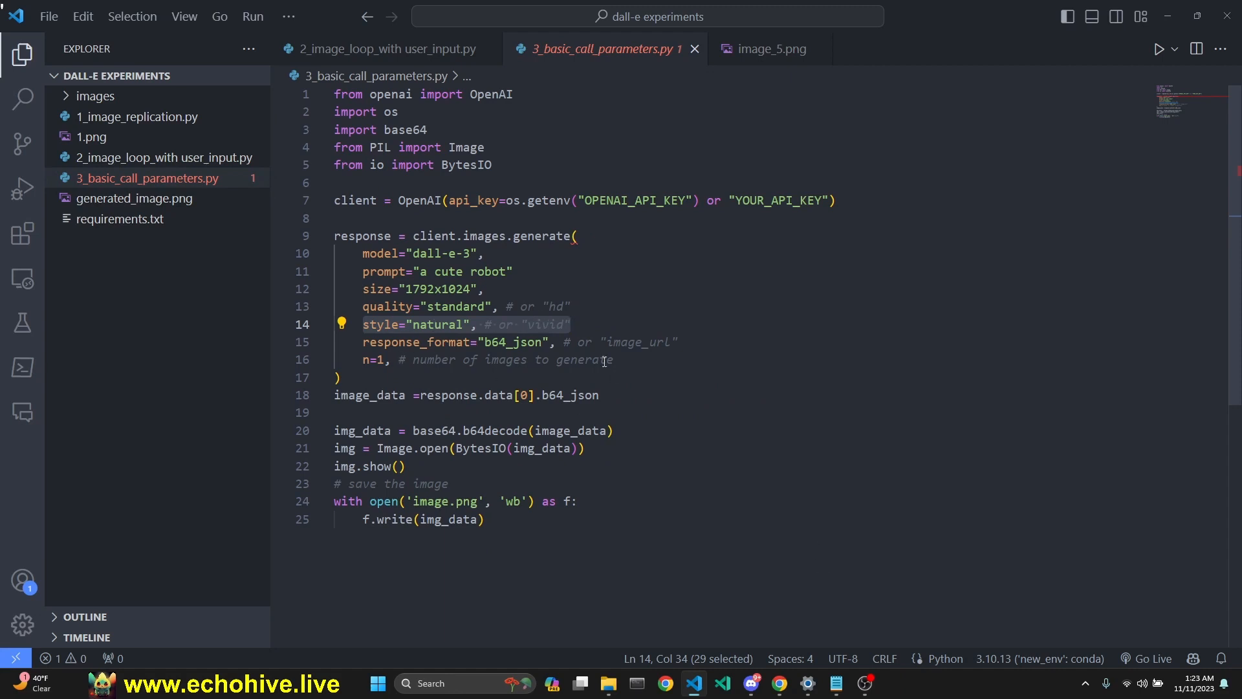
pyautogui.click(555, 307)
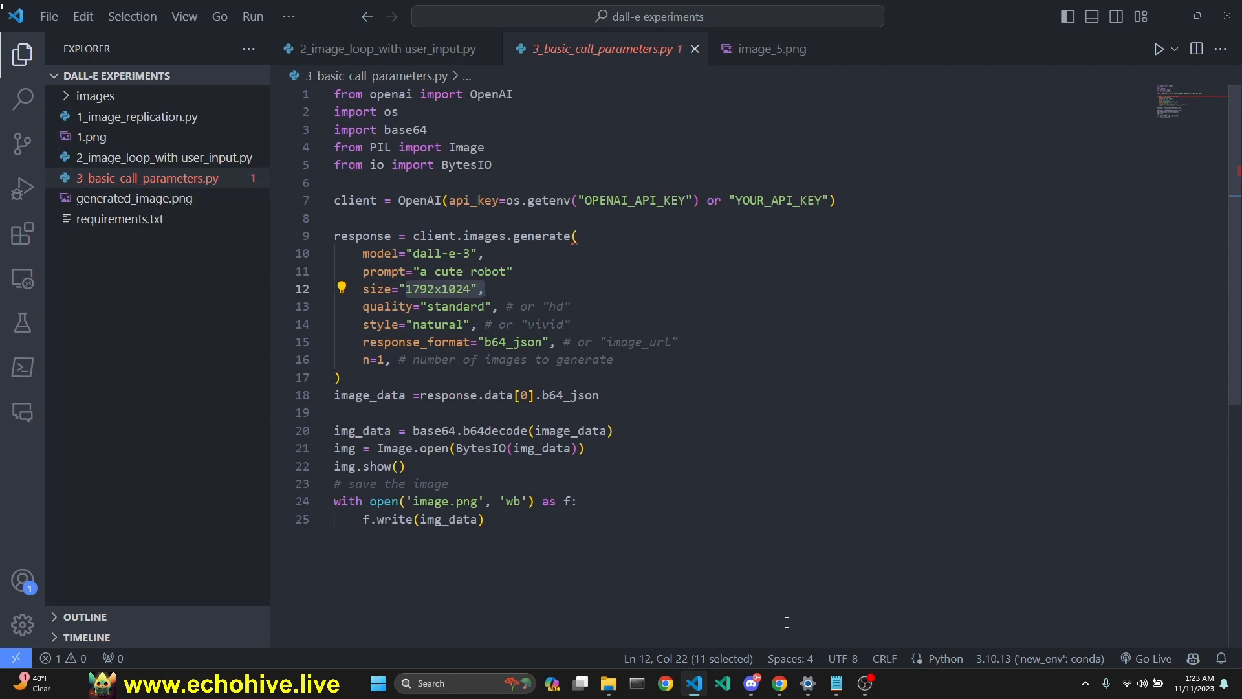
pyautogui.click(779, 683)
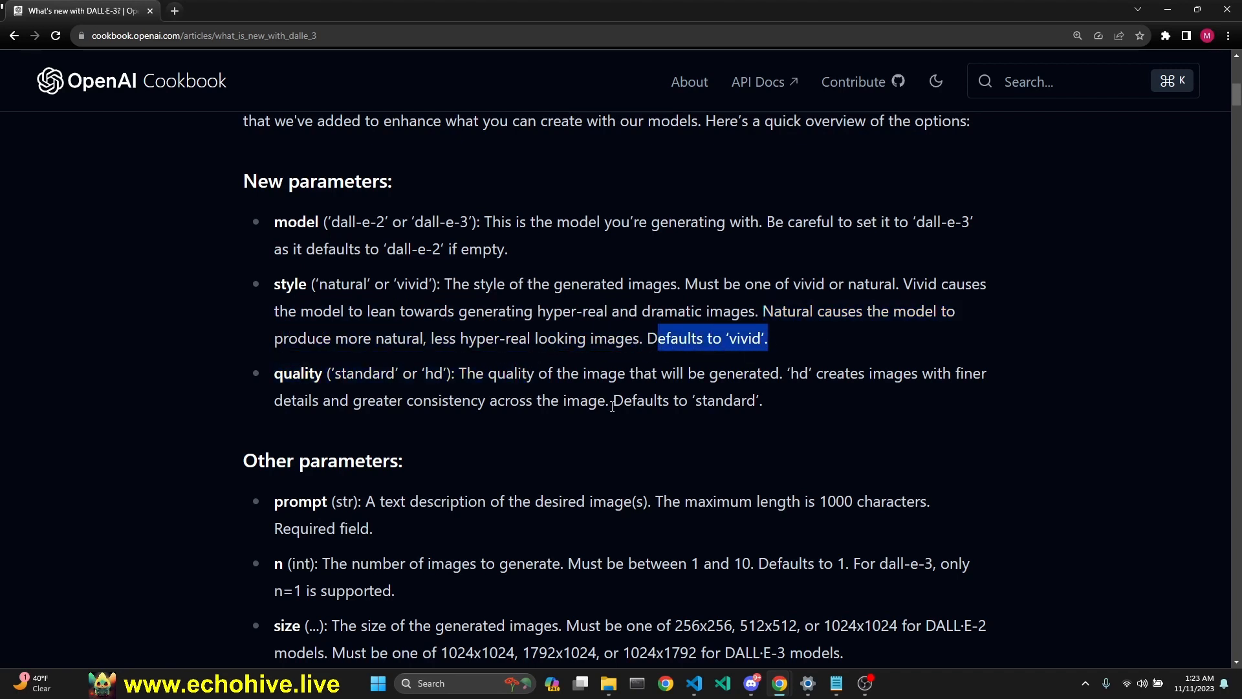
# - Scroll the article past the other parameters to the HD versus standard comparison images
pyautogui.scroll(-3)
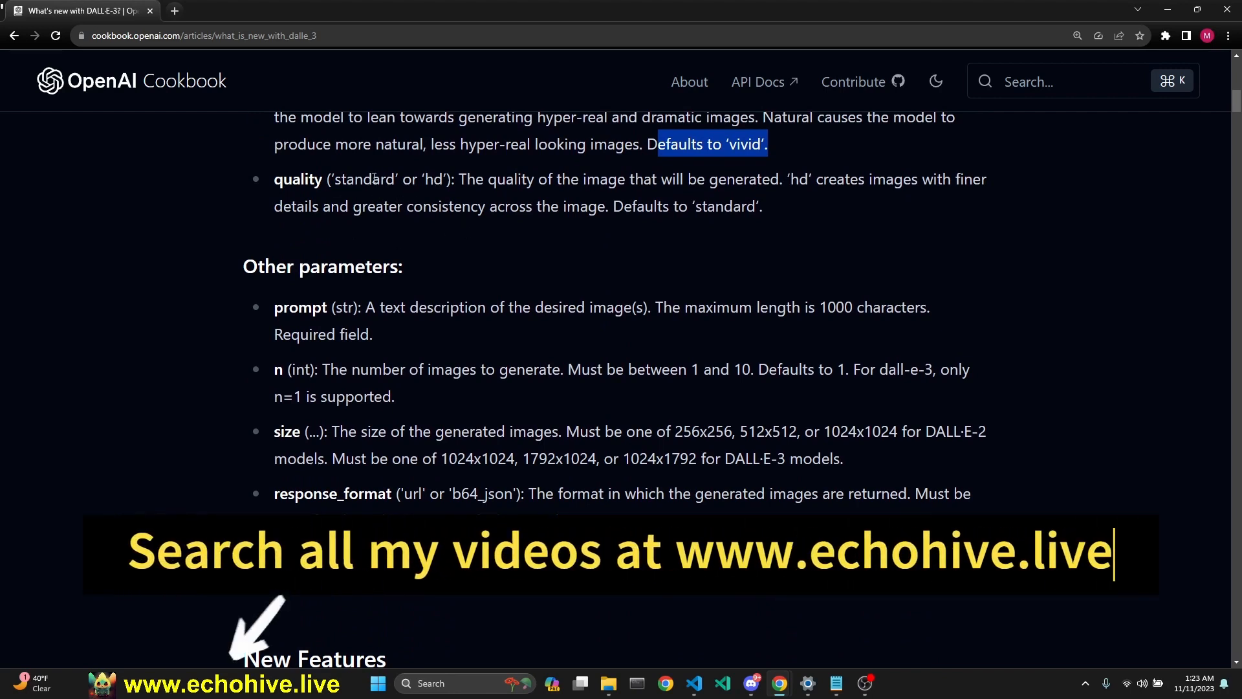
pyautogui.moveTo(785, 179)
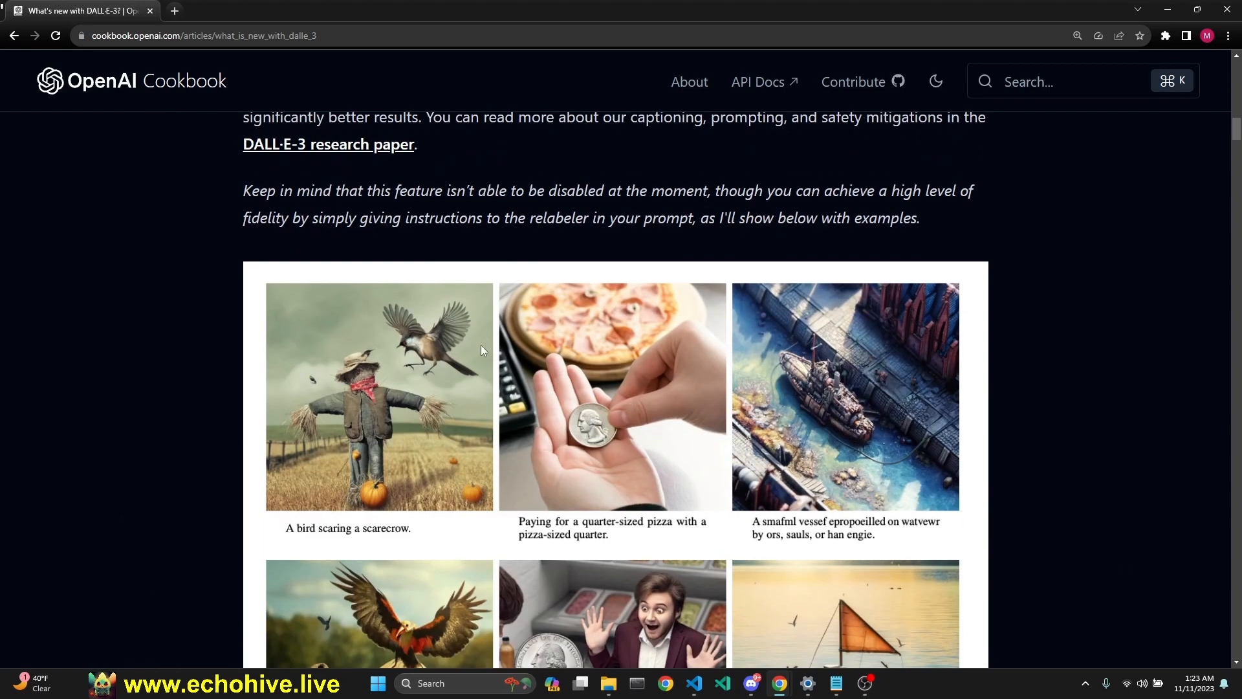
pyautogui.scroll(-3)
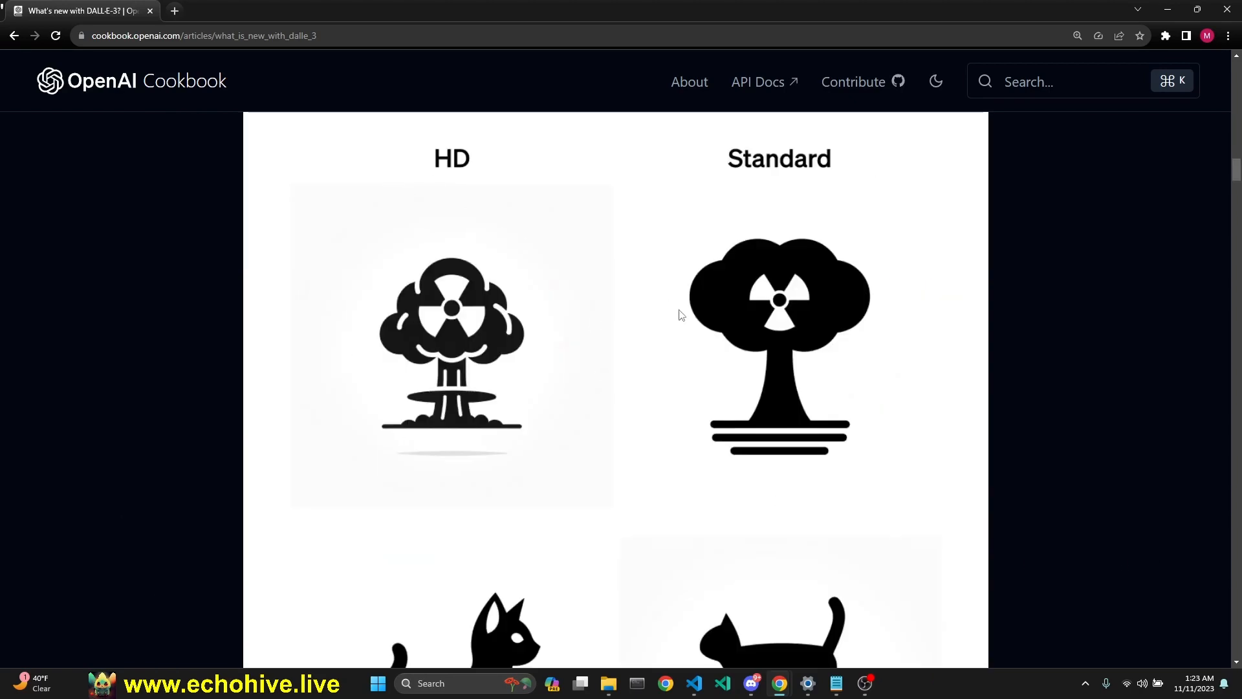
pyautogui.moveTo(669, 378)
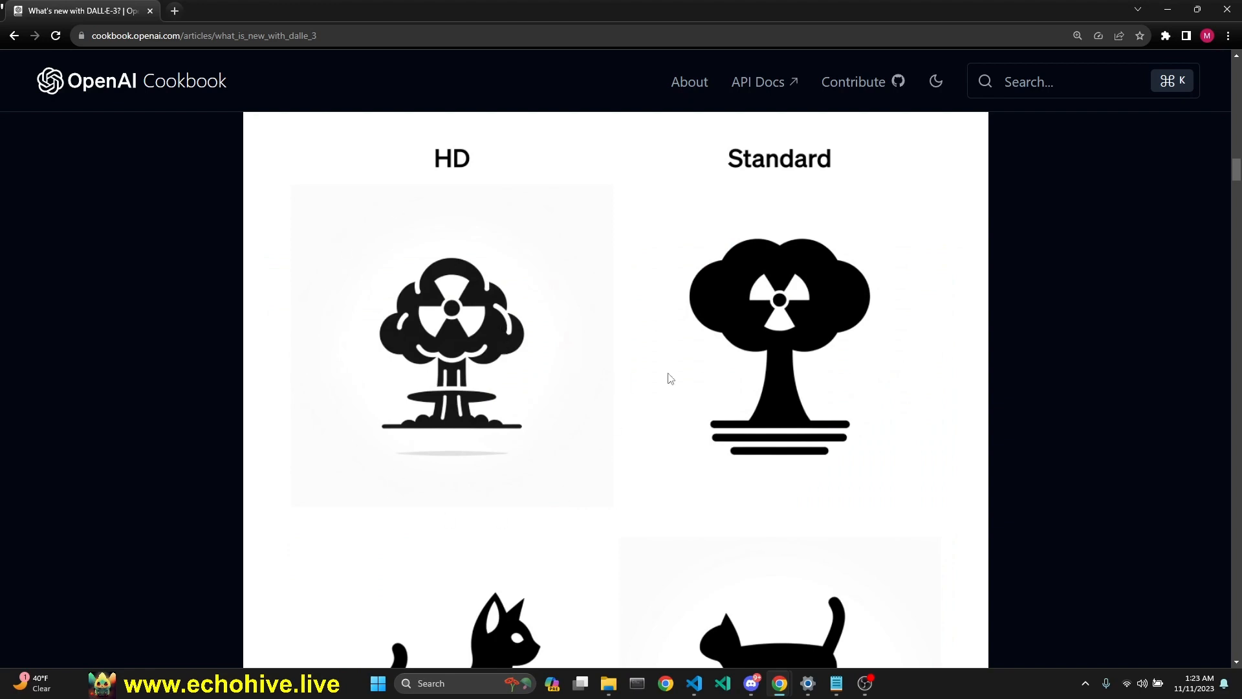
pyautogui.scroll(-3)
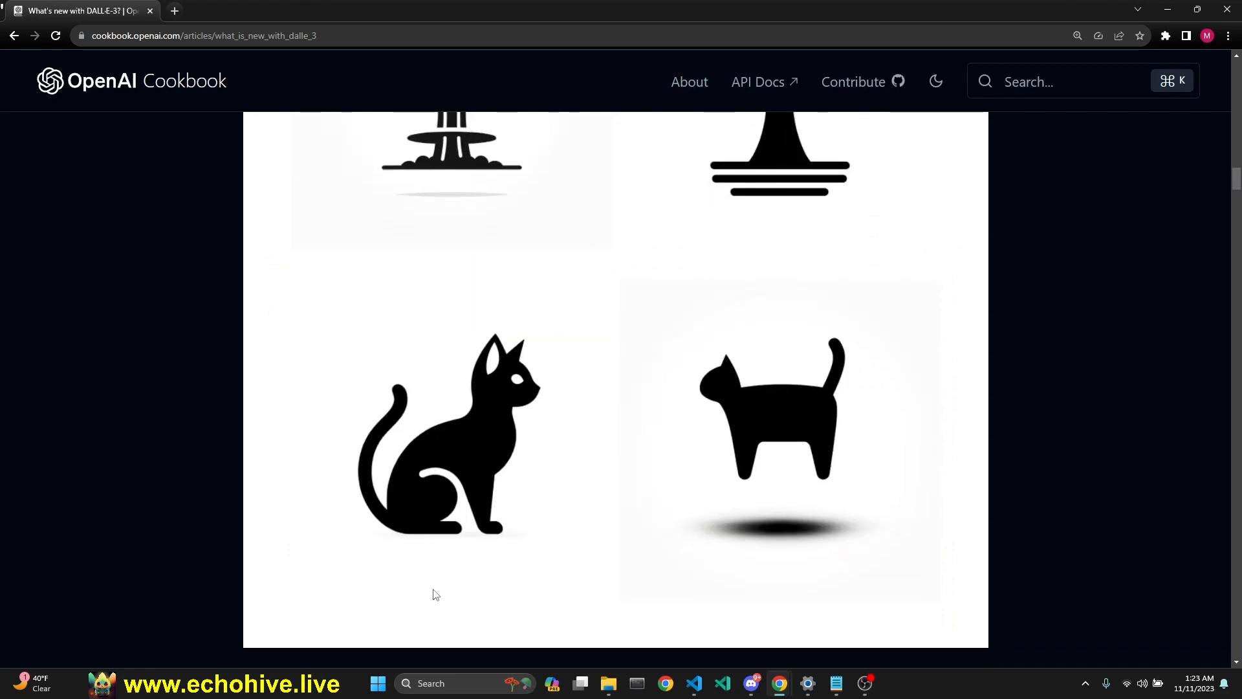
pyautogui.moveTo(436, 497)
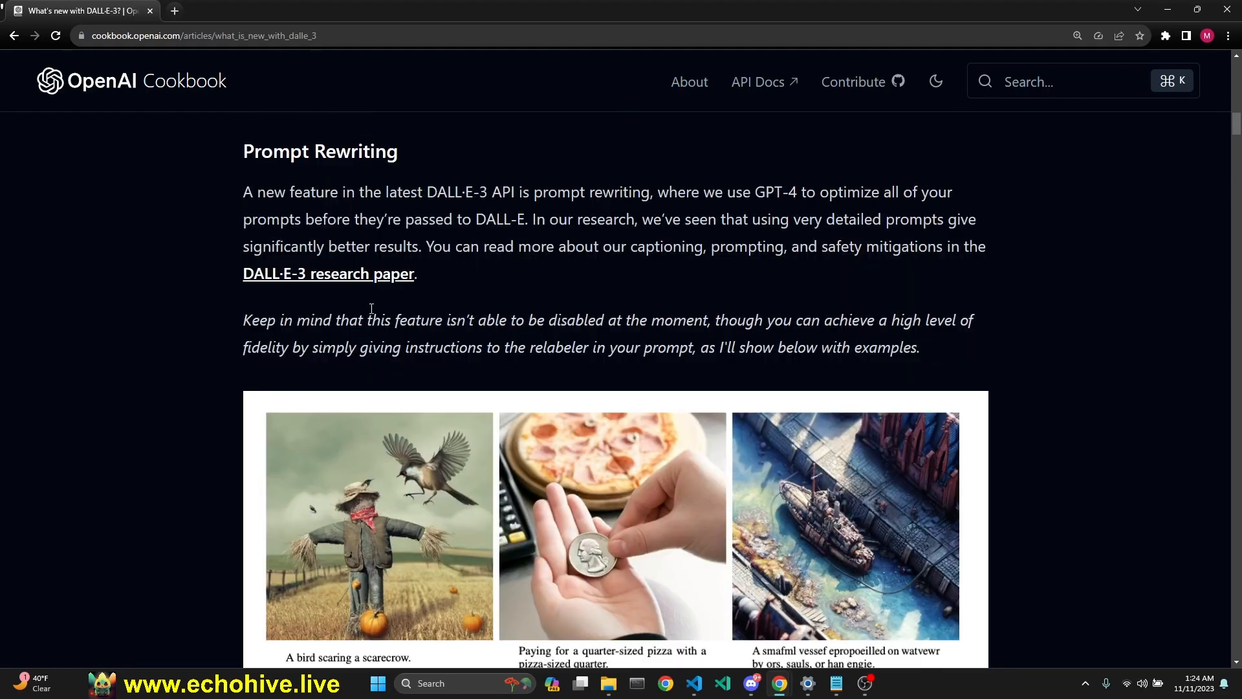
pyautogui.moveTo(566, 198)
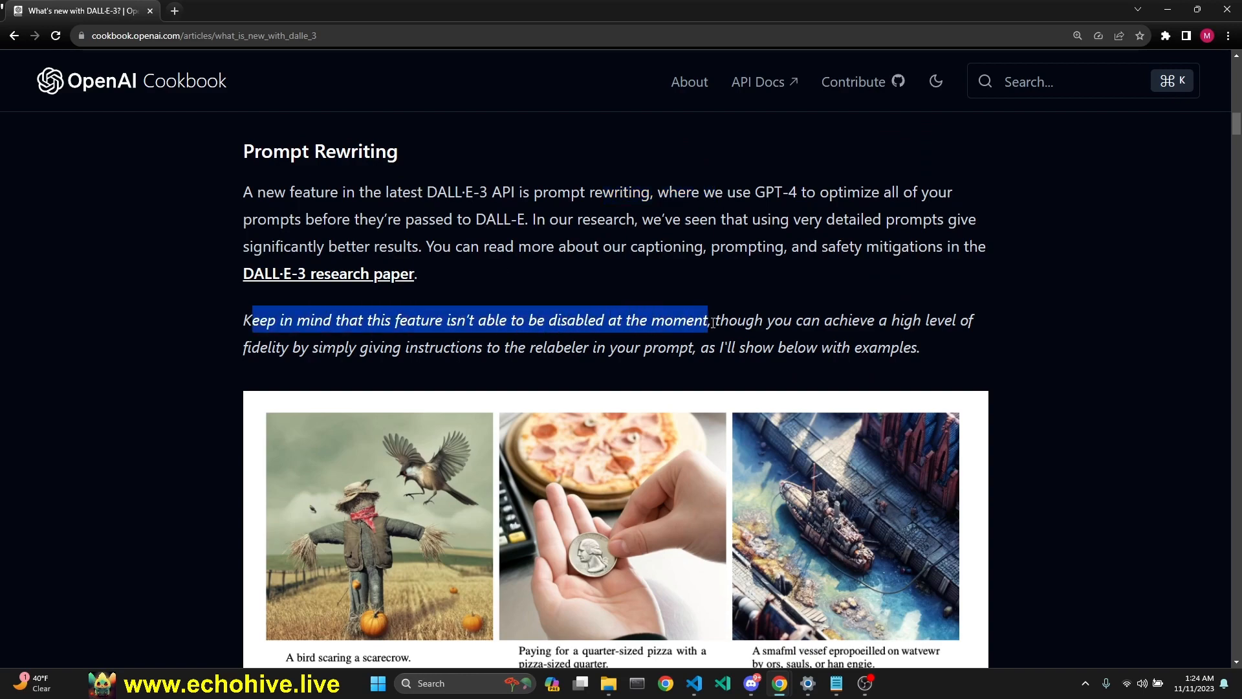
# - Scroll through the Prompt Rewriting examples down to the HD versus Standard icon comparison
pyautogui.scroll(-3)
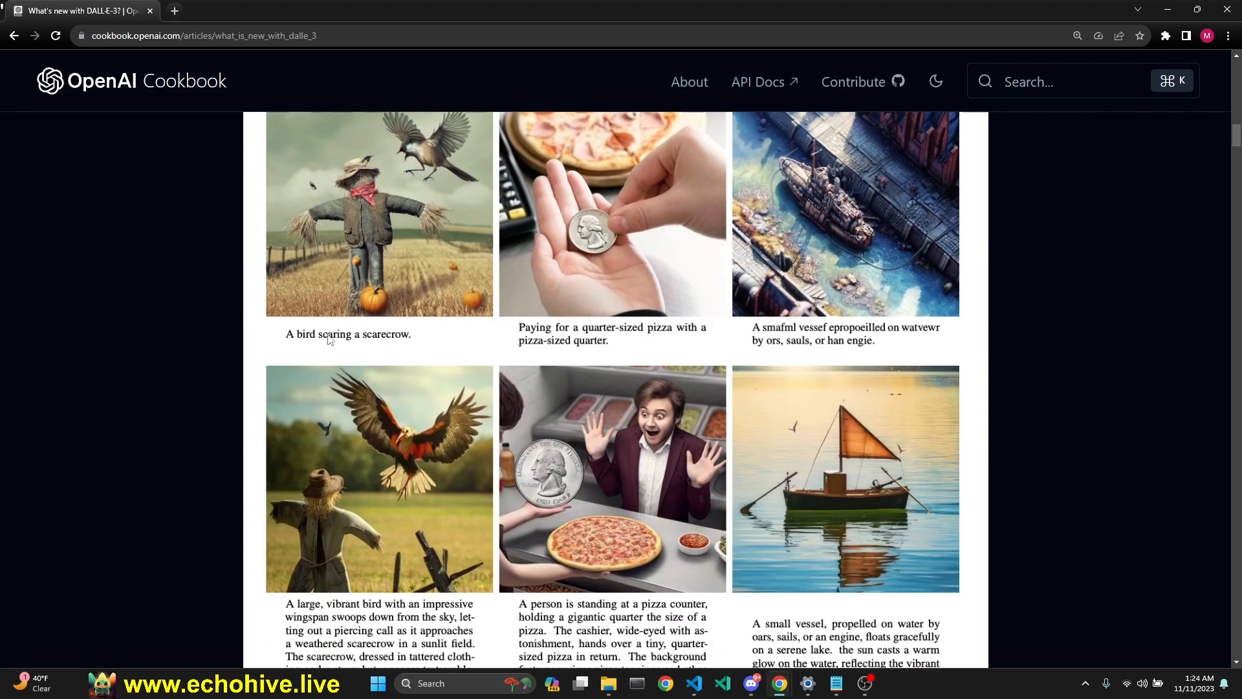
pyautogui.scroll(3)
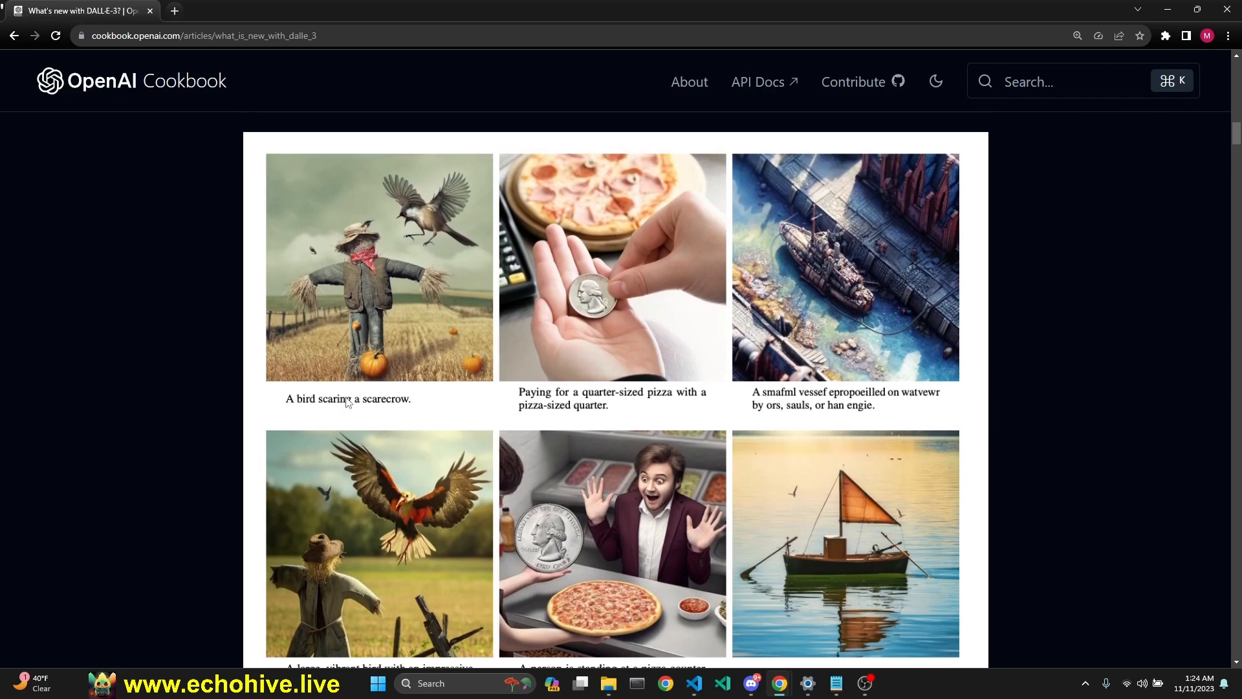
pyautogui.scroll(-3)
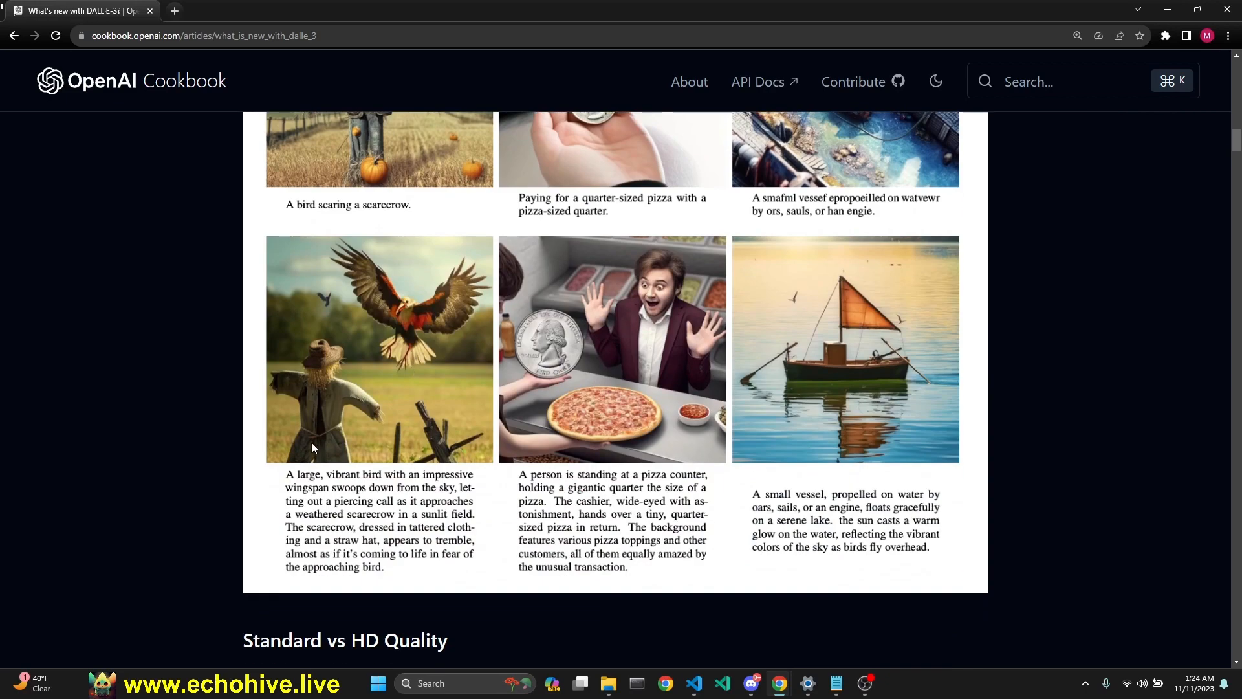
pyautogui.scroll(3)
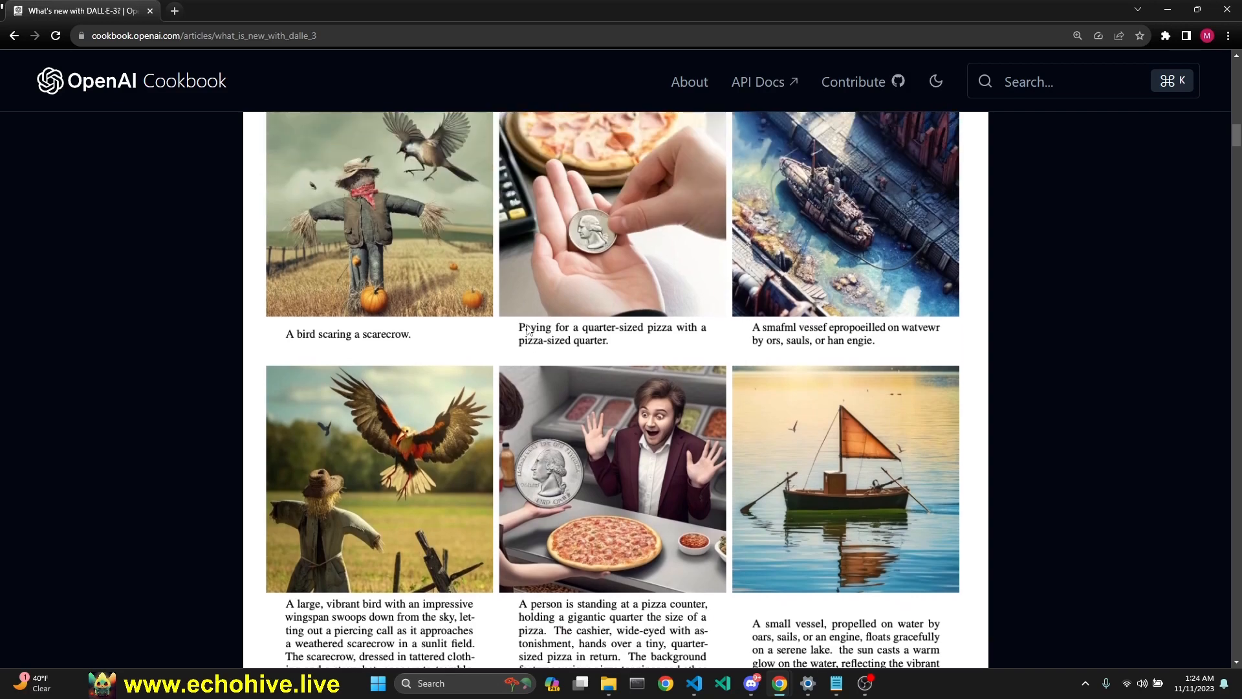
pyautogui.moveTo(541, 348)
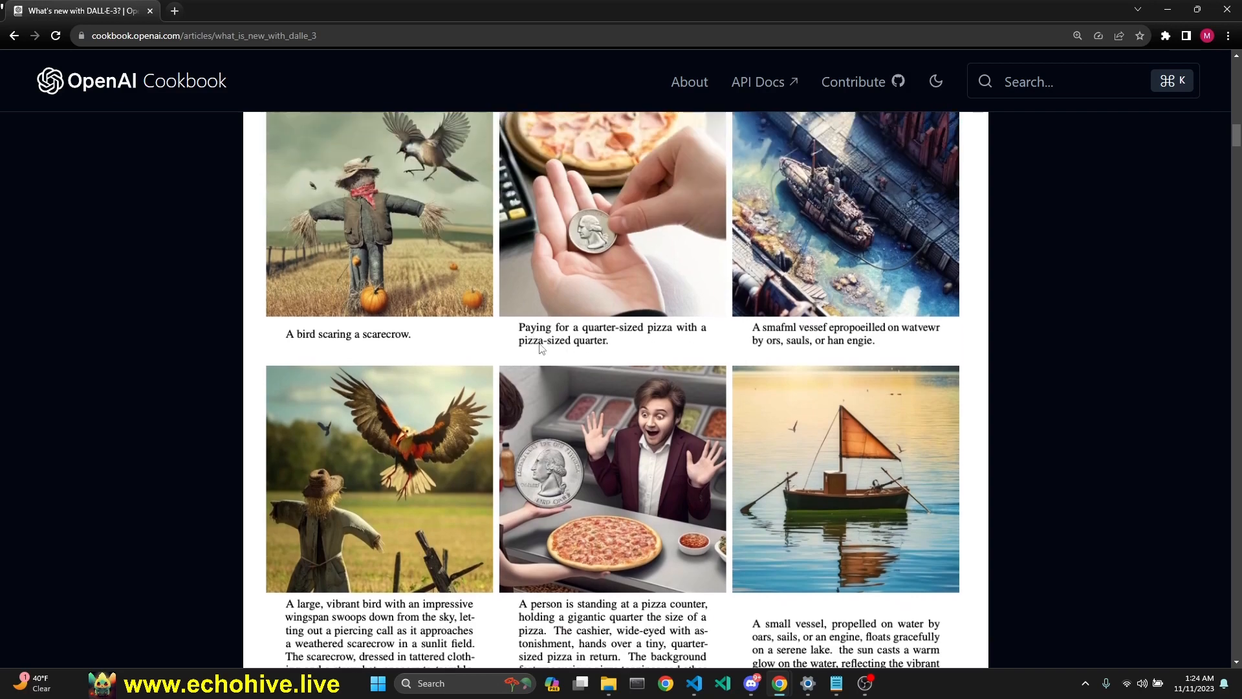
pyautogui.scroll(-3)
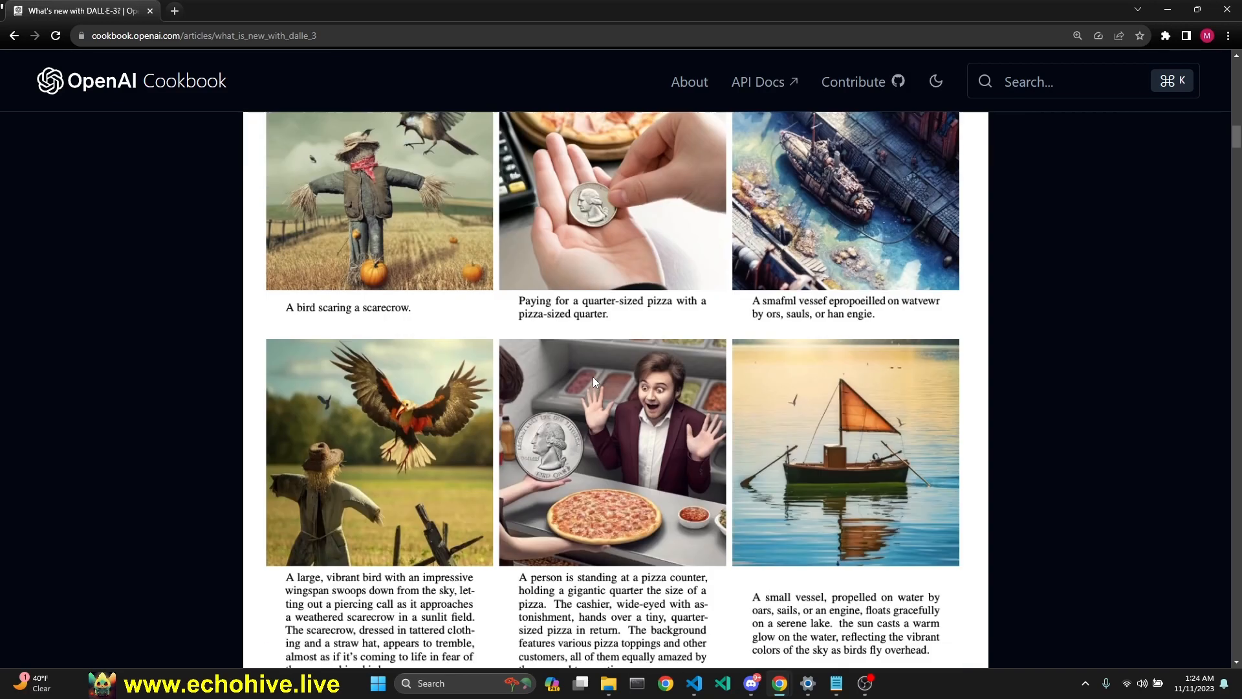
pyautogui.scroll(-3)
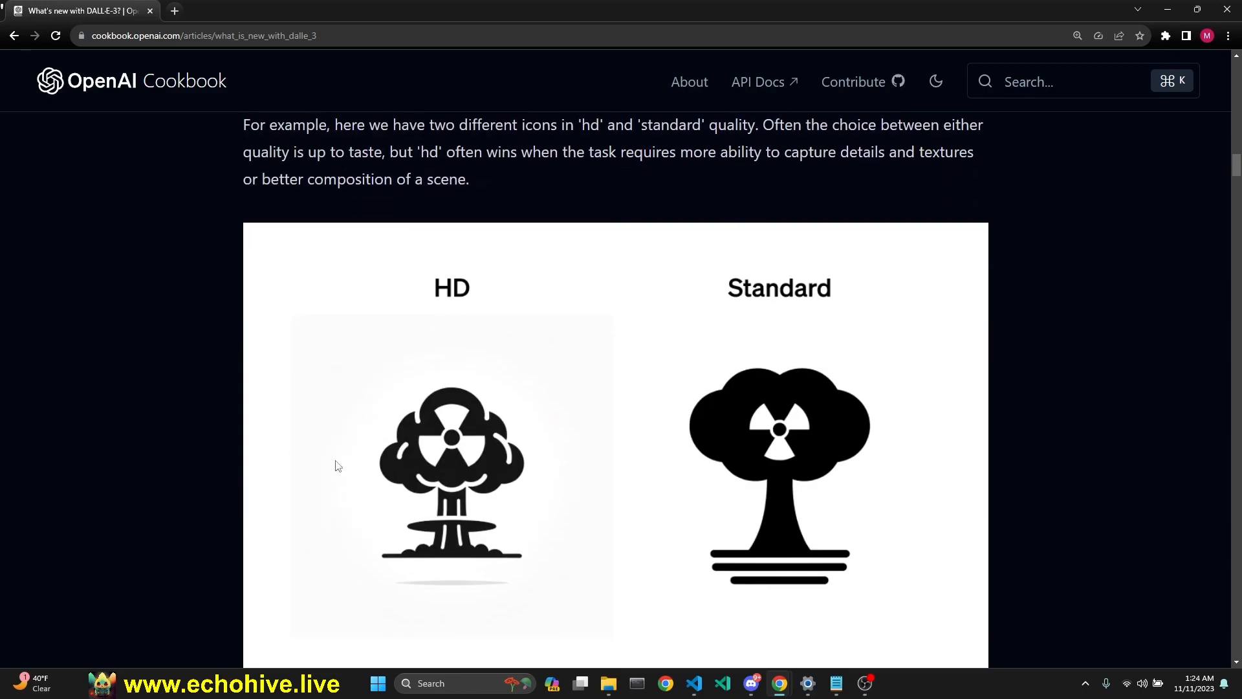
# - Scroll past the tessellated-cubes HD versus Standard comparison to the New Sizes section
pyautogui.scroll(-3)
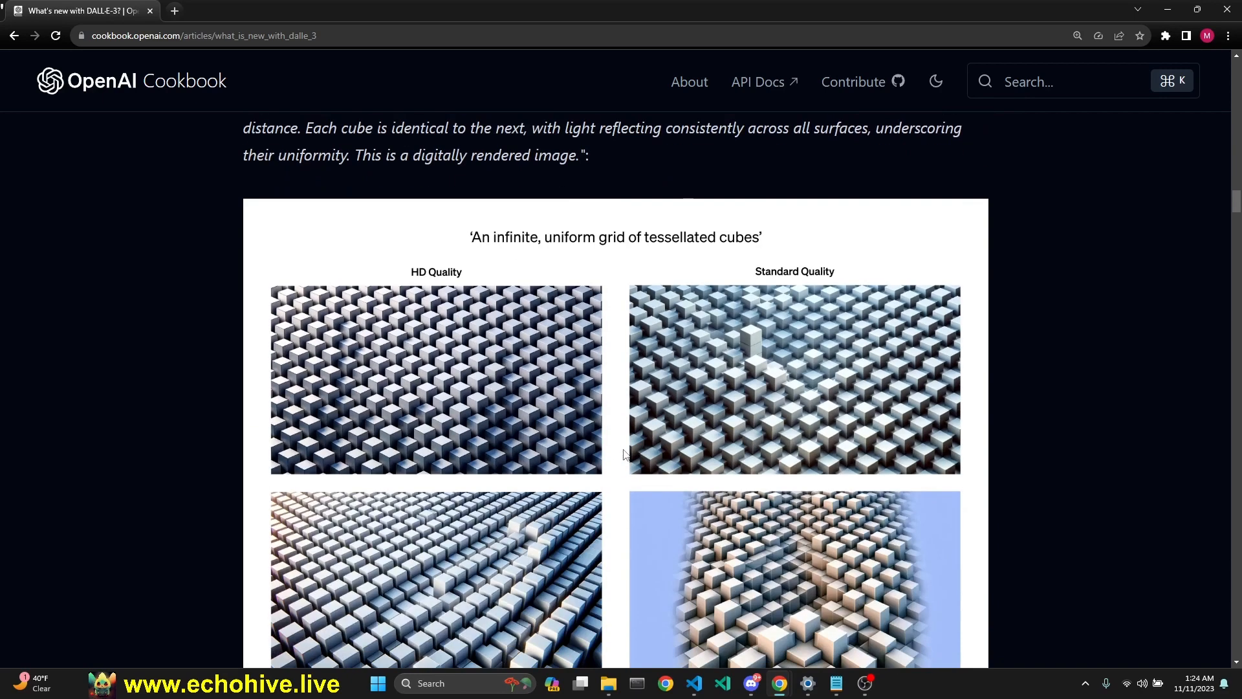
pyautogui.moveTo(457, 250)
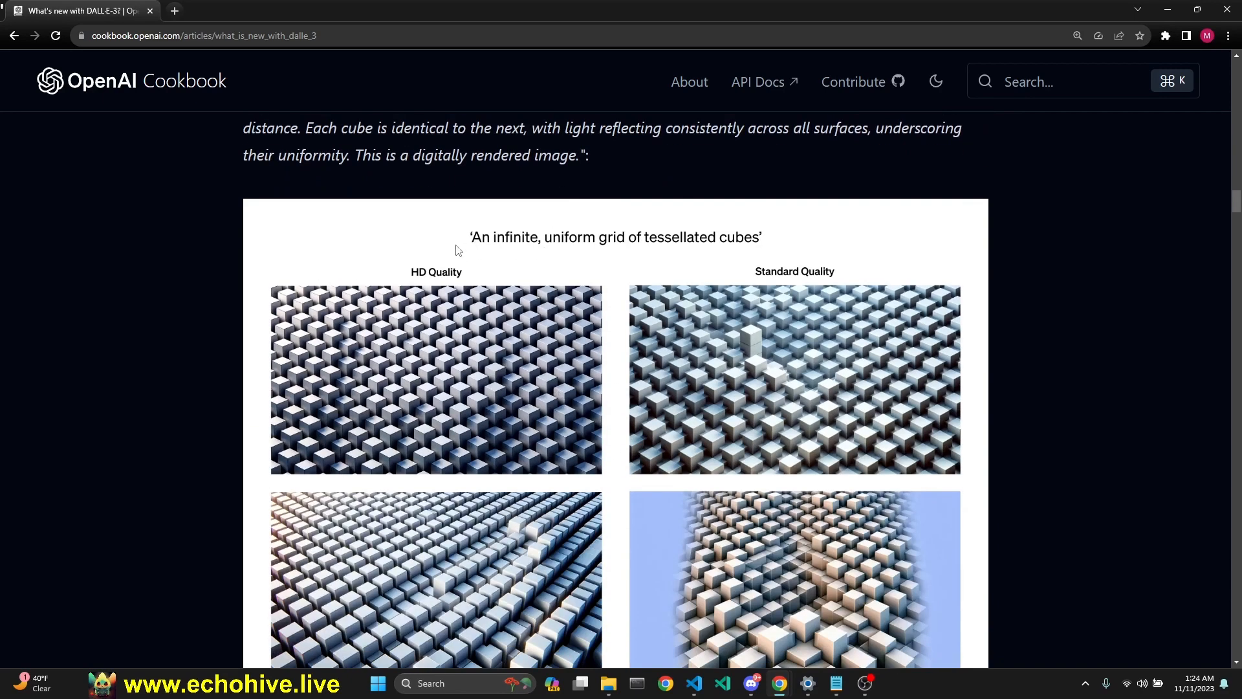
pyautogui.moveTo(475, 246)
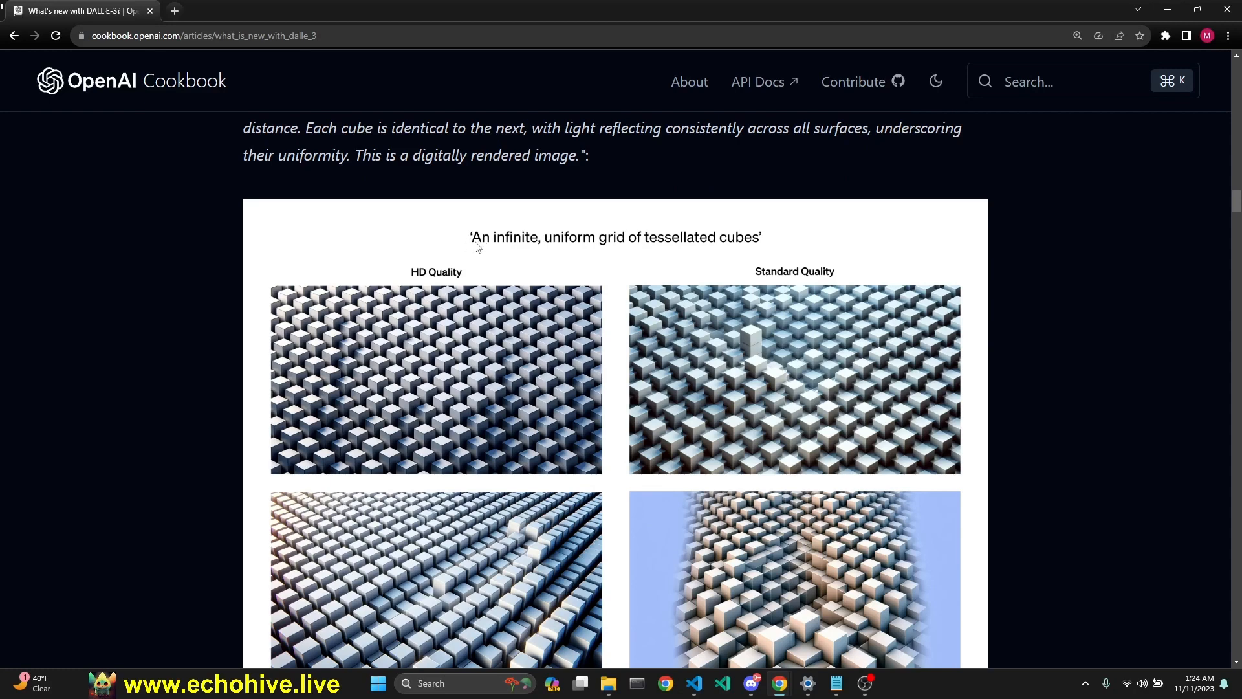
pyautogui.moveTo(726, 244)
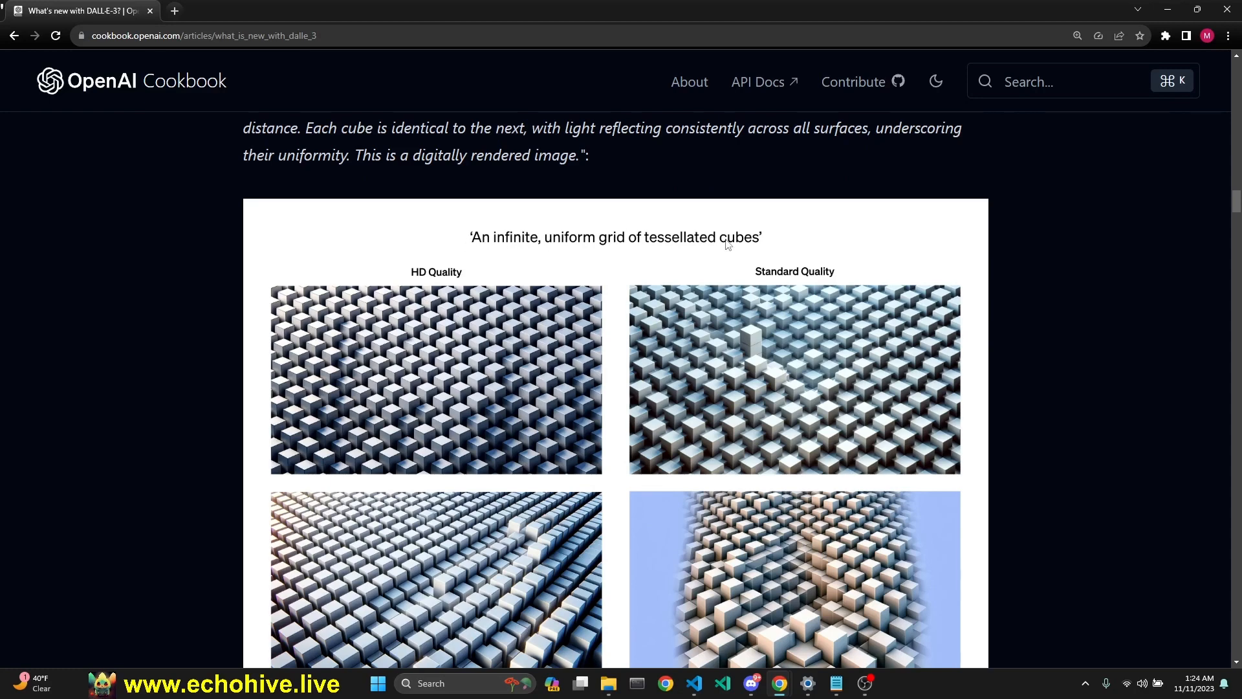
pyautogui.scroll(-3)
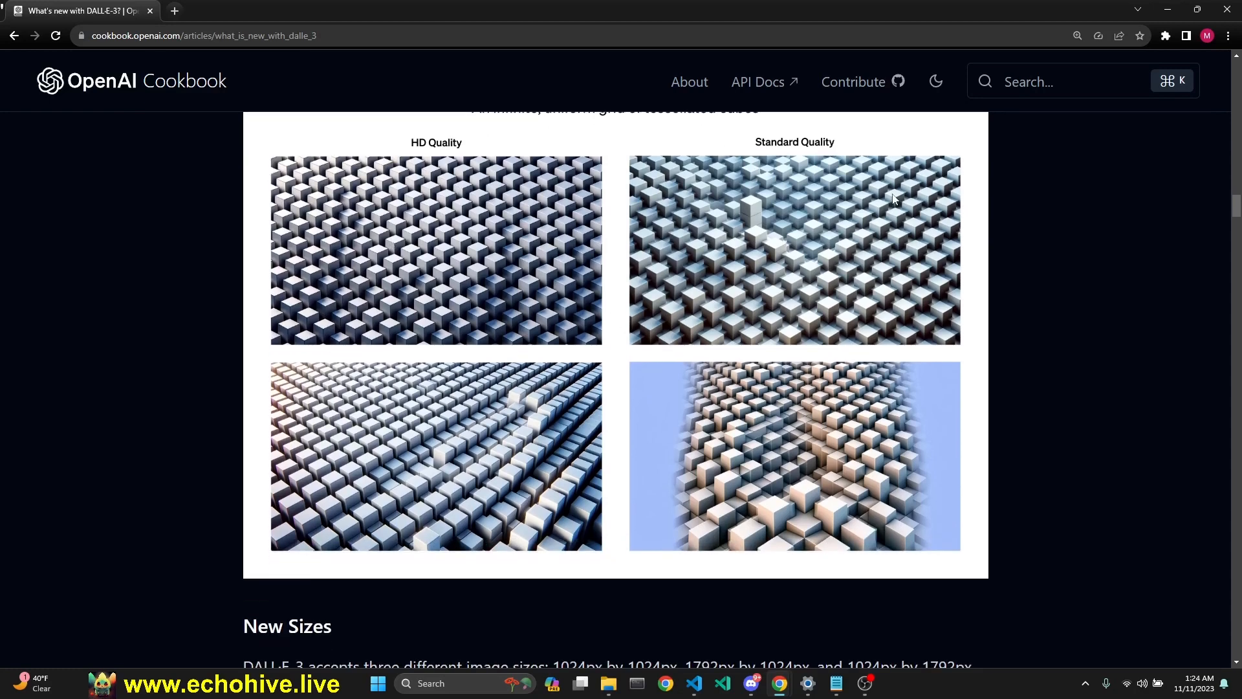
pyautogui.moveTo(884, 482)
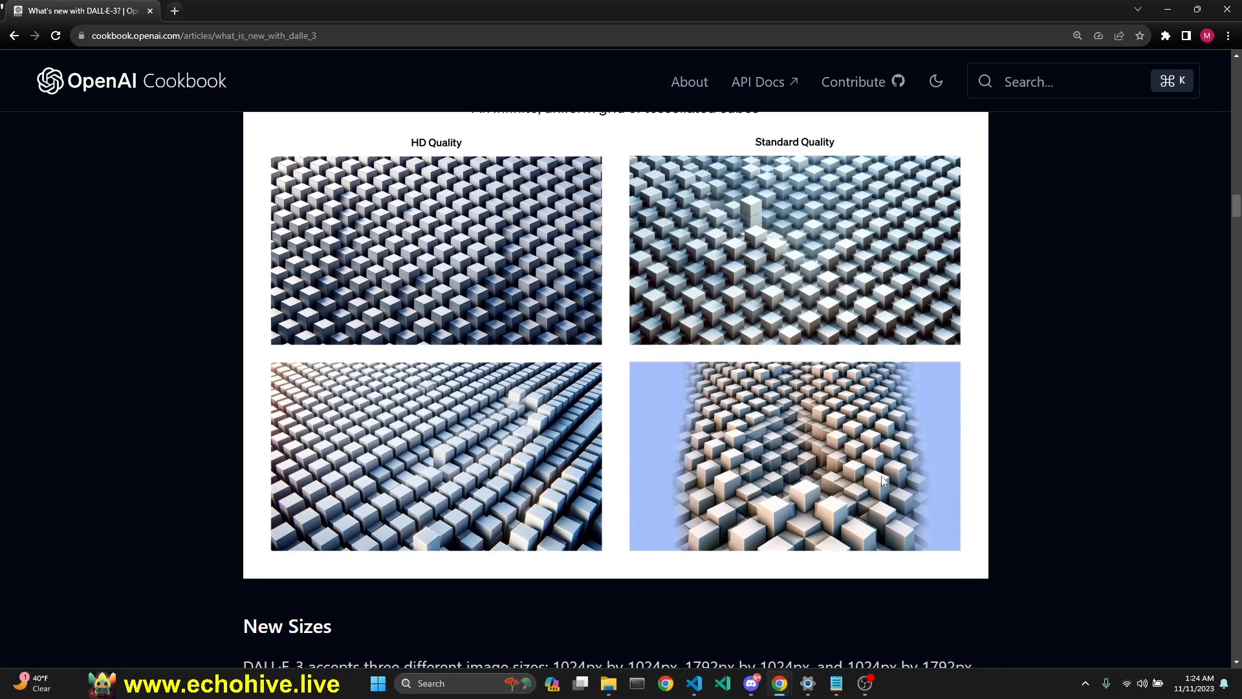
pyautogui.moveTo(514, 340)
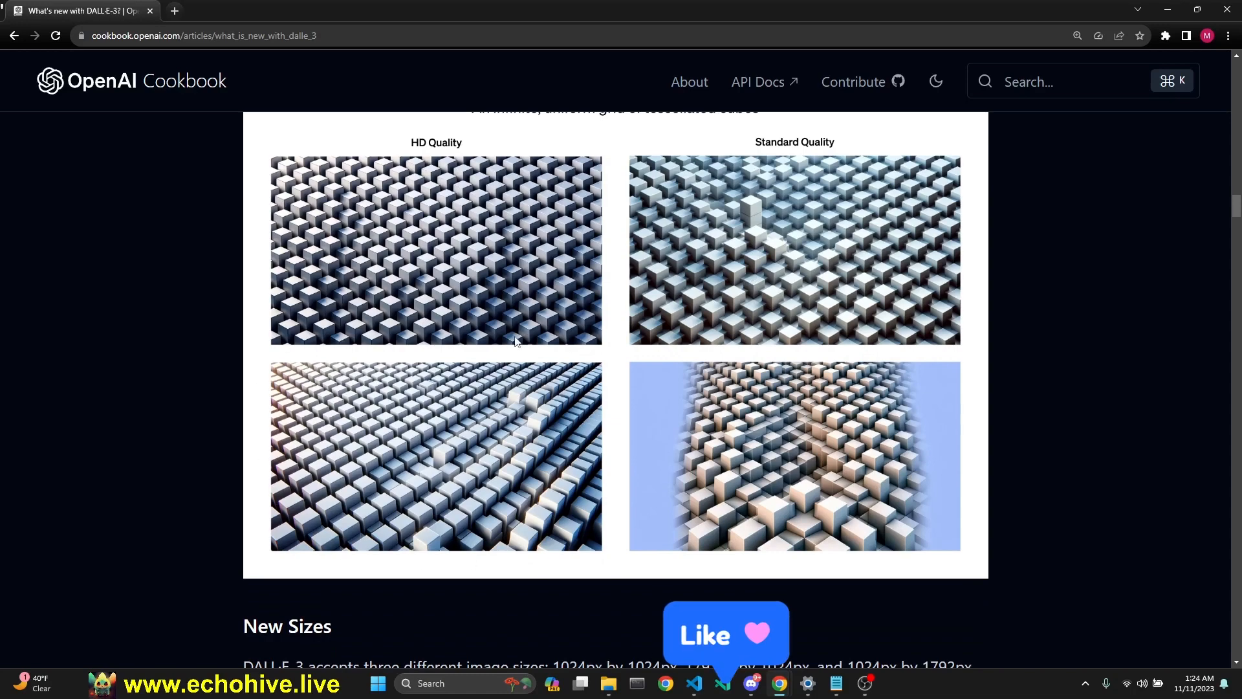
pyautogui.scroll(-3)
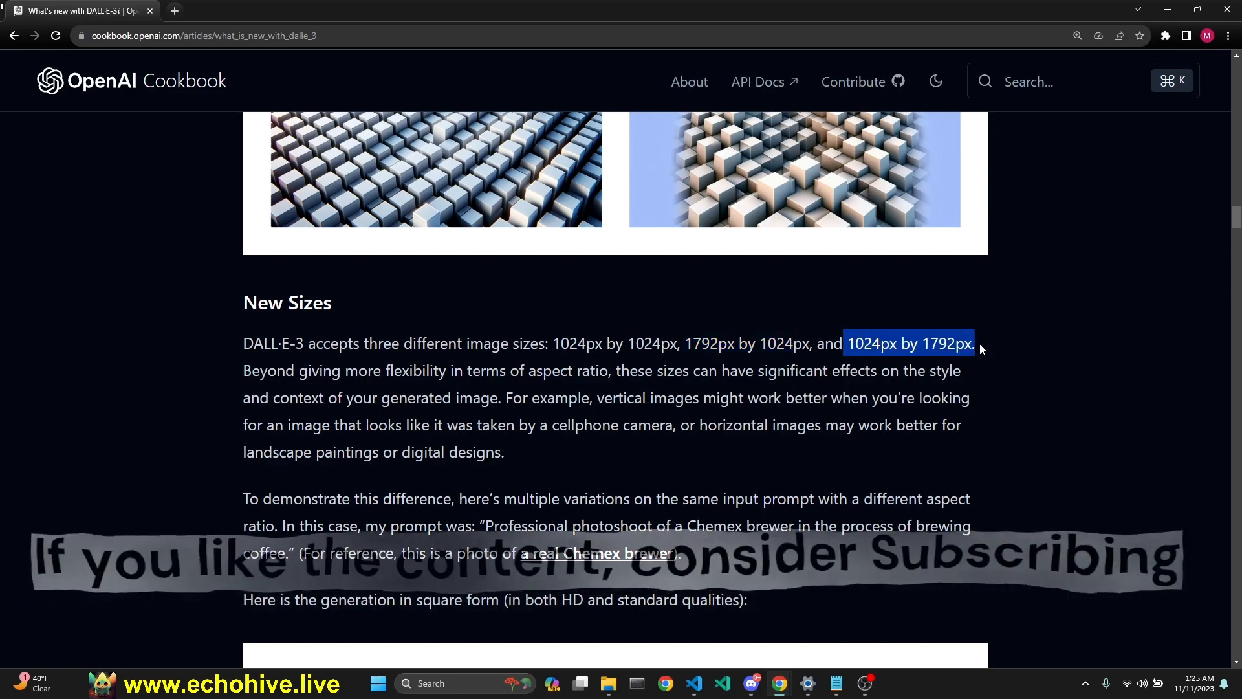
# - Scroll past the square and 1792×1024 coffee-maker examples to the tall 1024×1792 pair
pyautogui.scroll(-3)
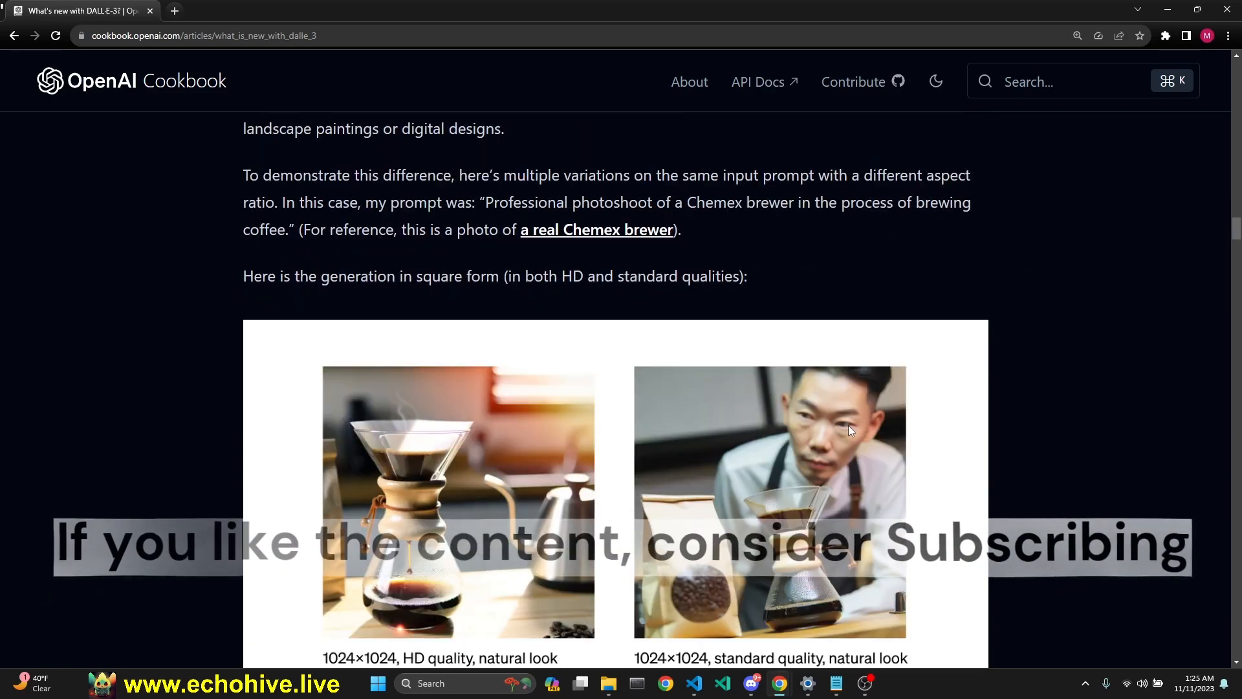
pyautogui.scroll(-3)
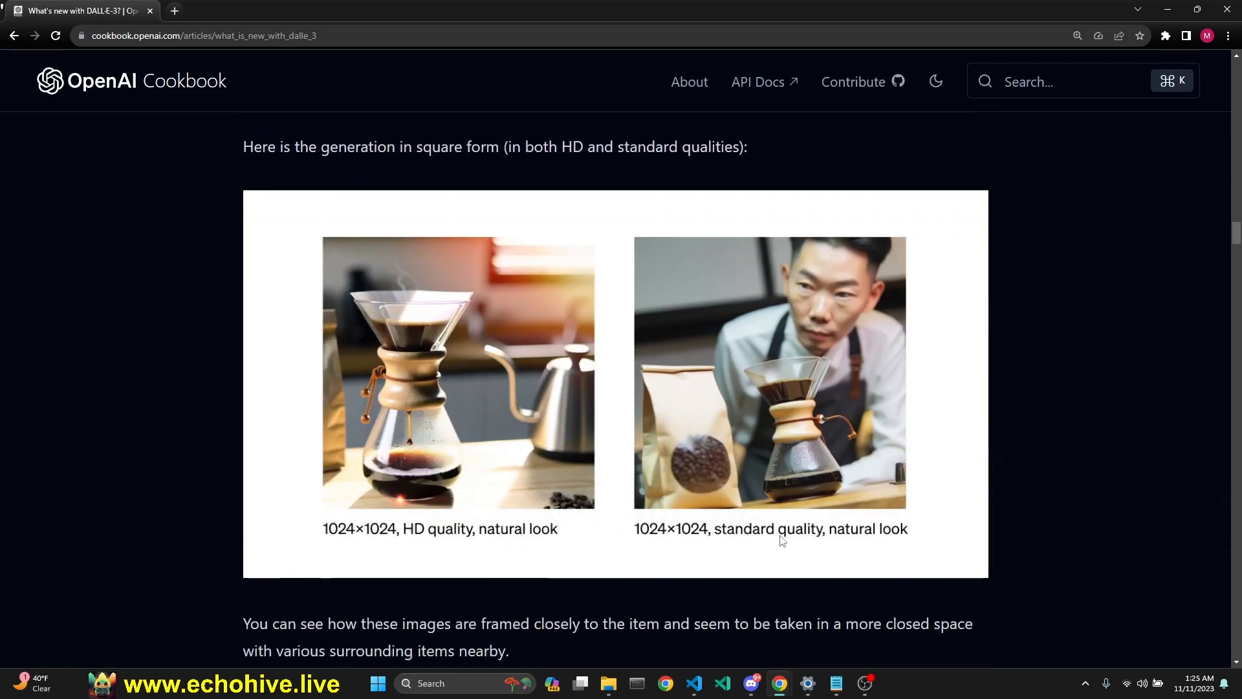
pyautogui.moveTo(709, 541)
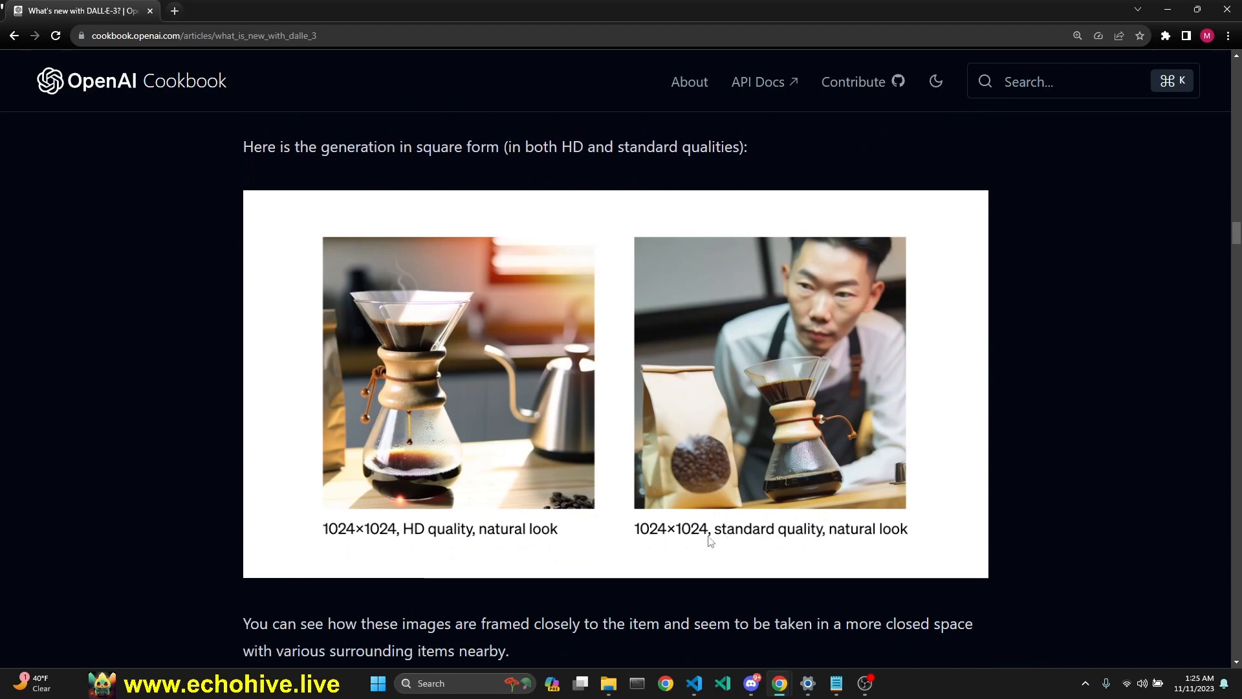
pyautogui.moveTo(642, 516)
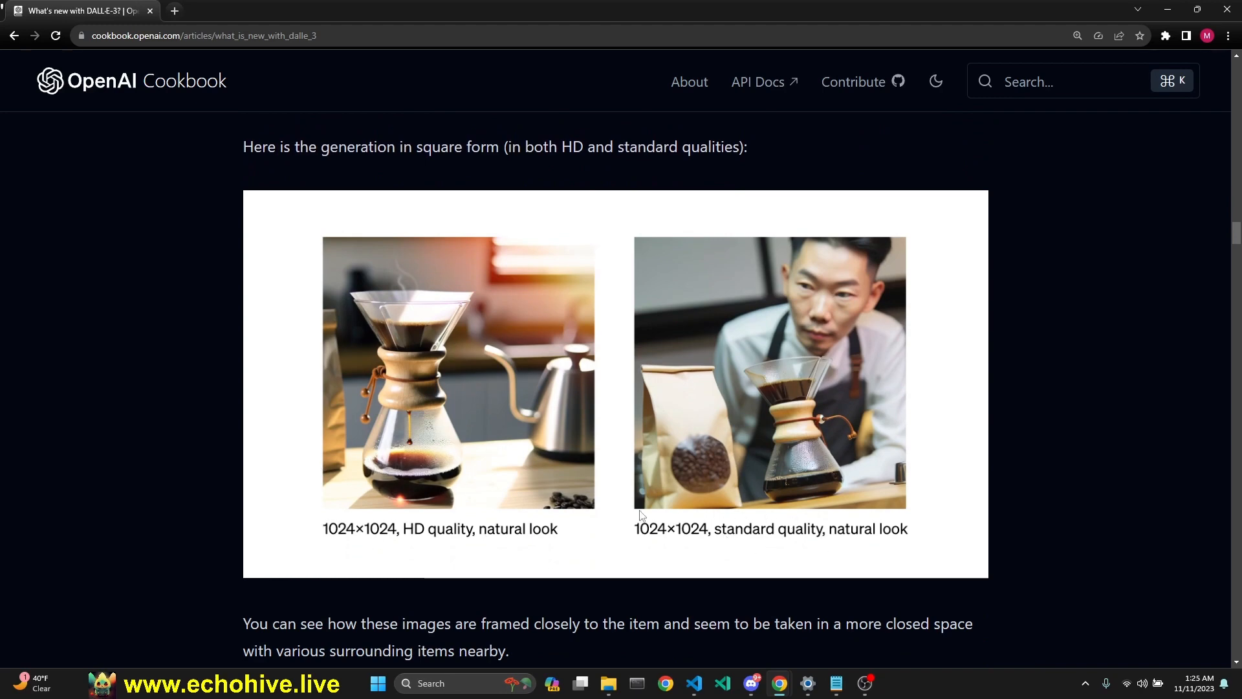
pyautogui.moveTo(379, 510)
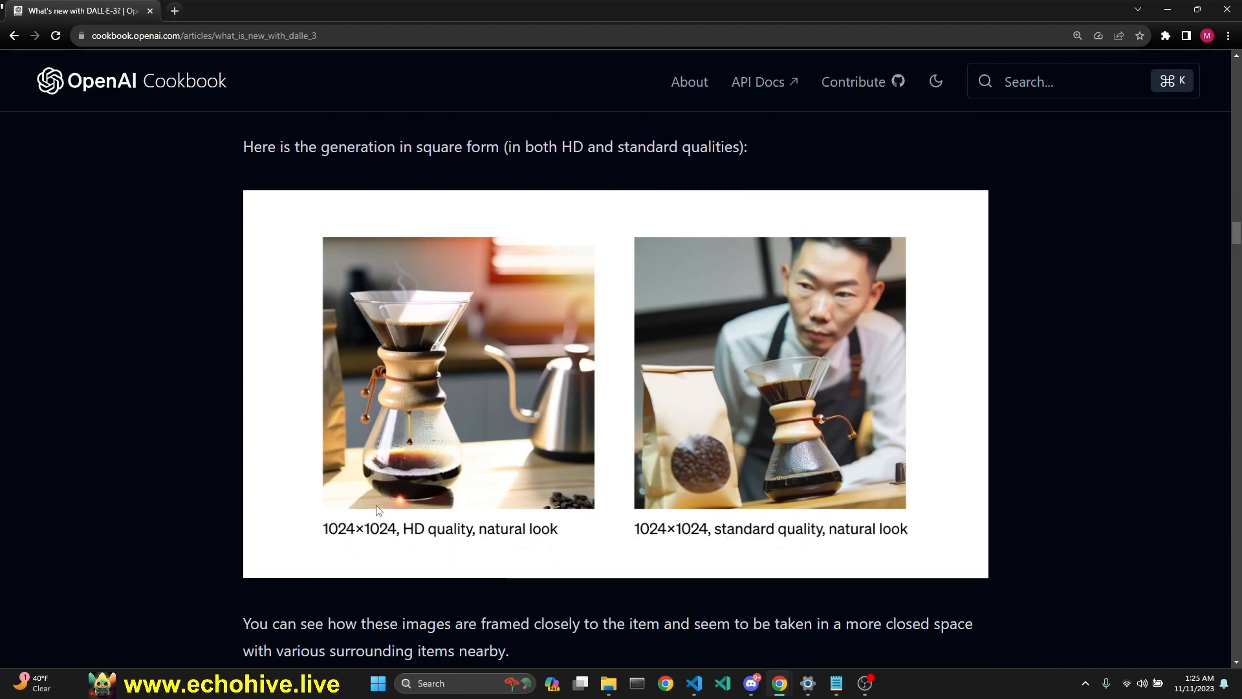
pyautogui.moveTo(769, 537)
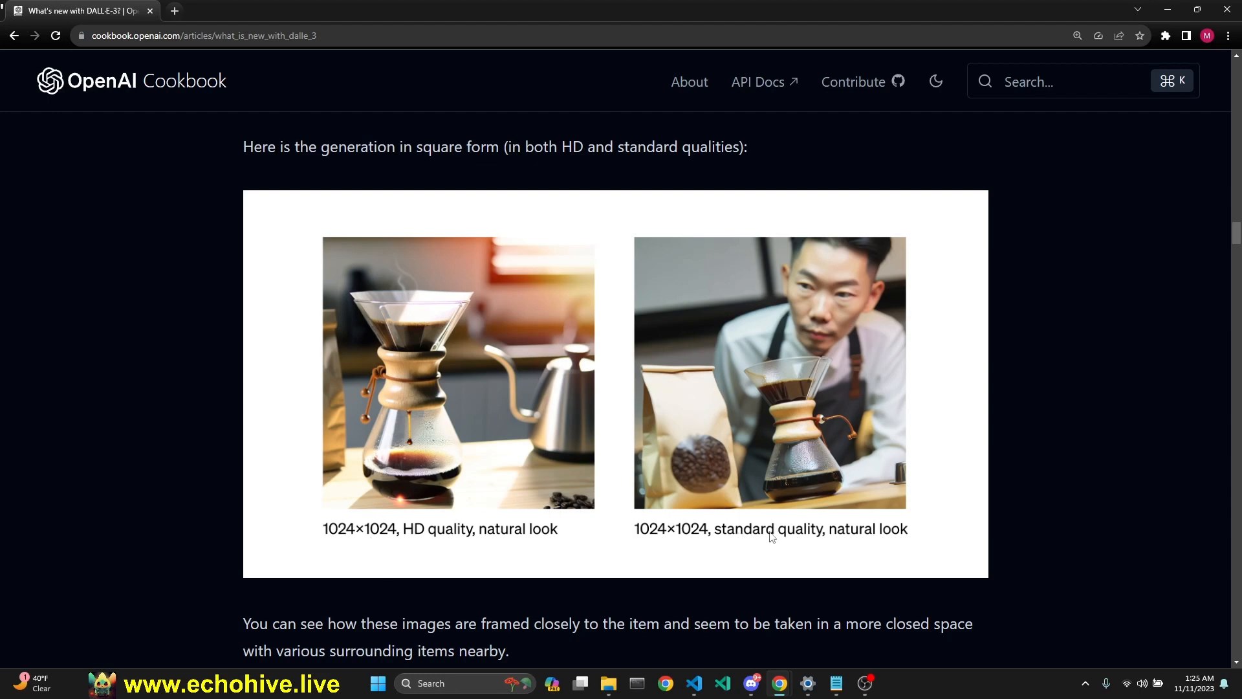
pyautogui.moveTo(419, 458)
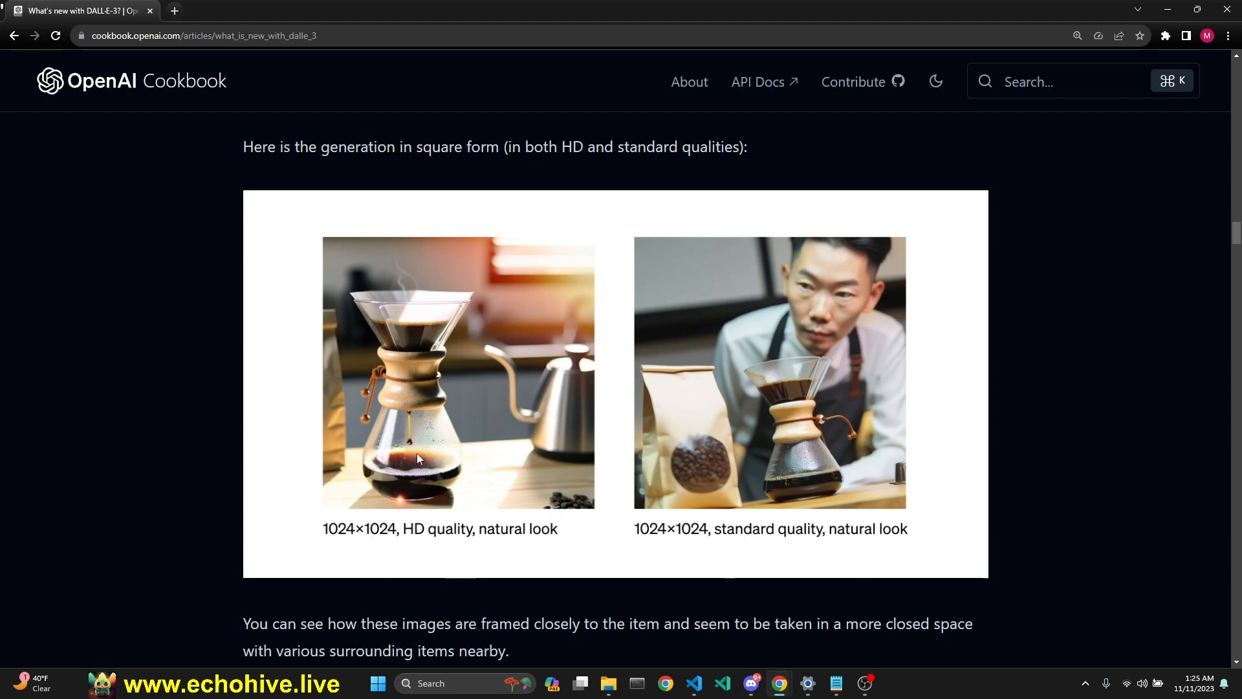
pyautogui.scroll(-3)
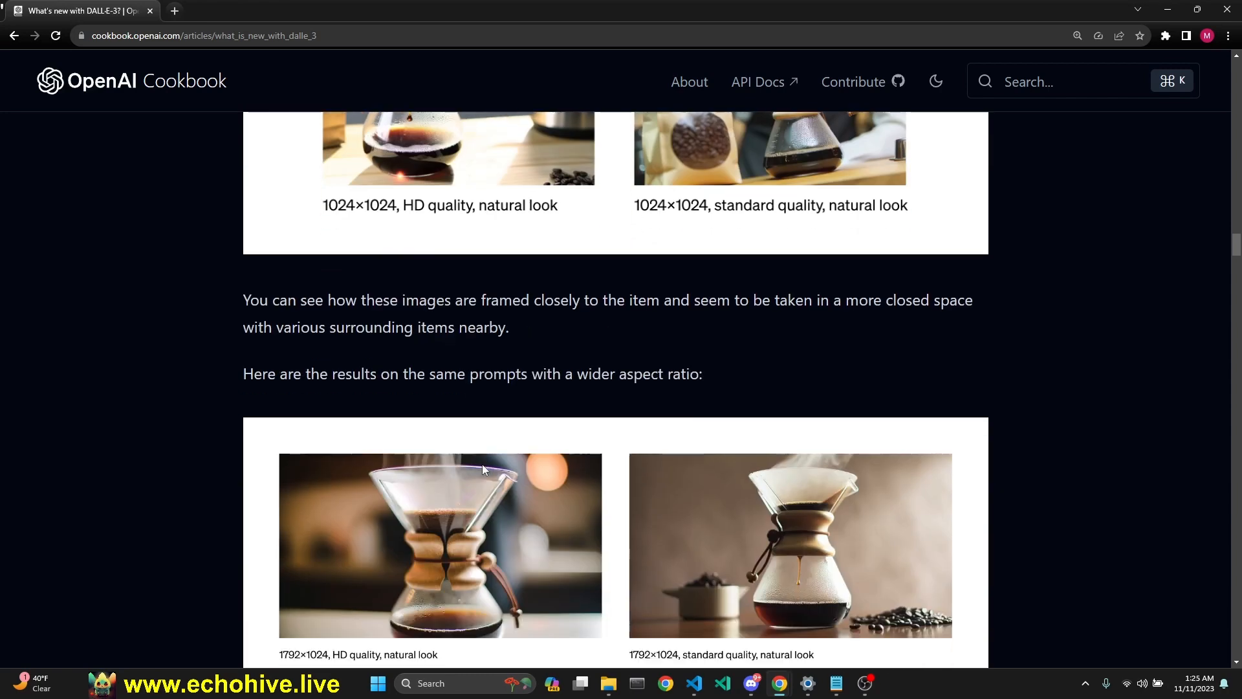
pyautogui.scroll(-3)
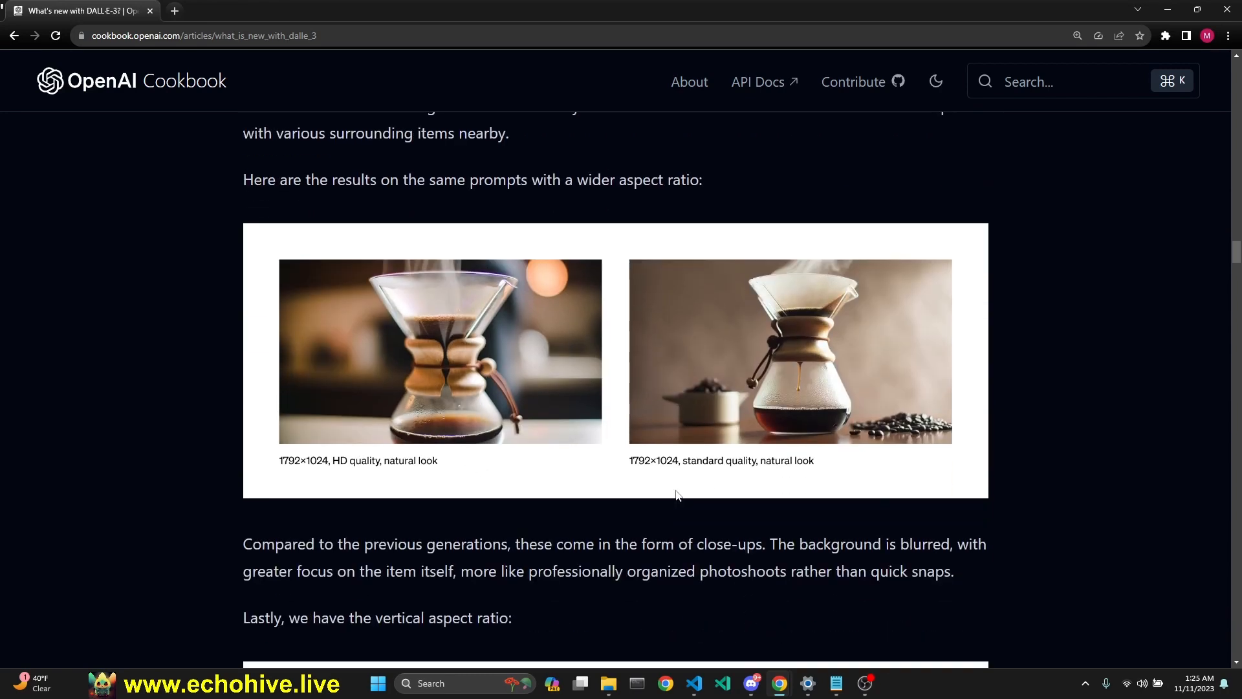
pyautogui.moveTo(314, 442)
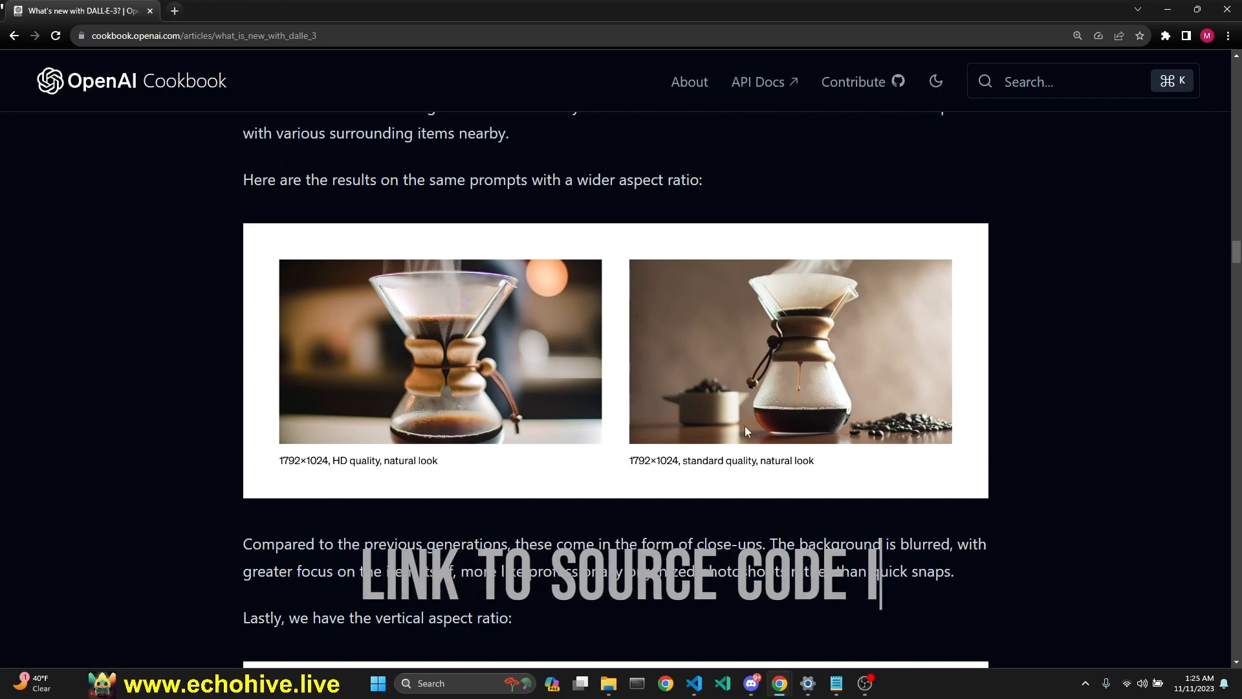
pyautogui.scroll(-3)
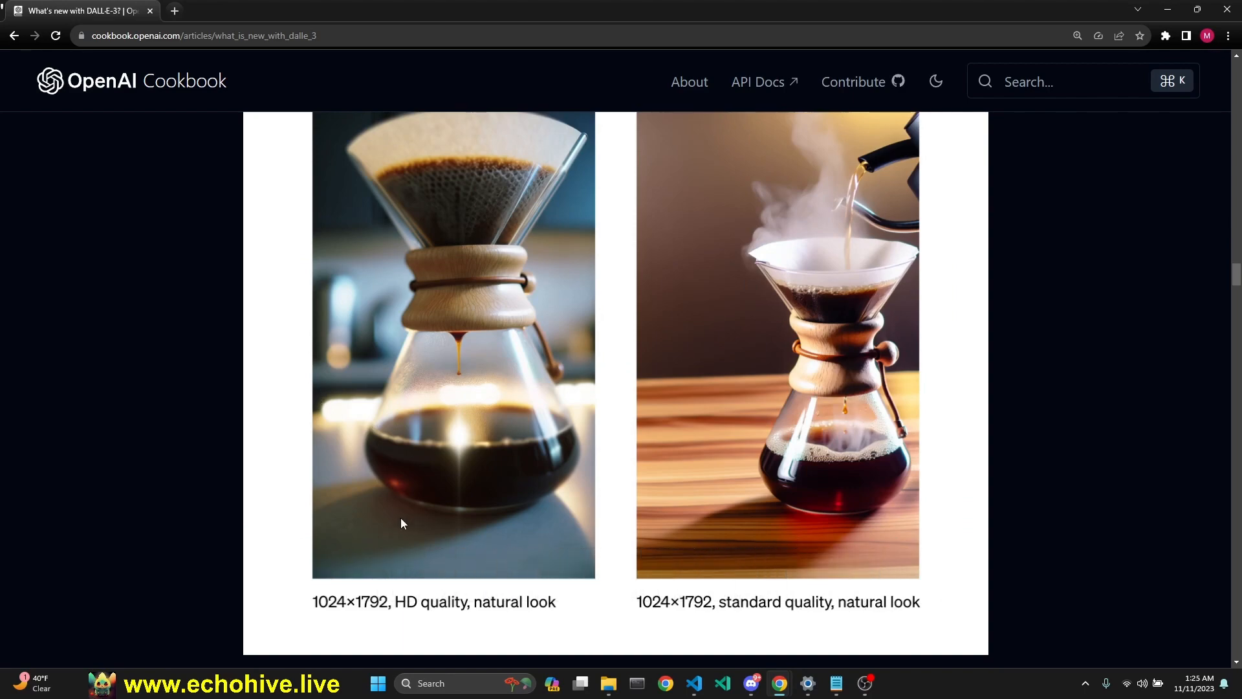
# - Scroll past the vivid-style and Thomas Cole 'Desolation' examples toward Examples and Prompts
pyautogui.scroll(-3)
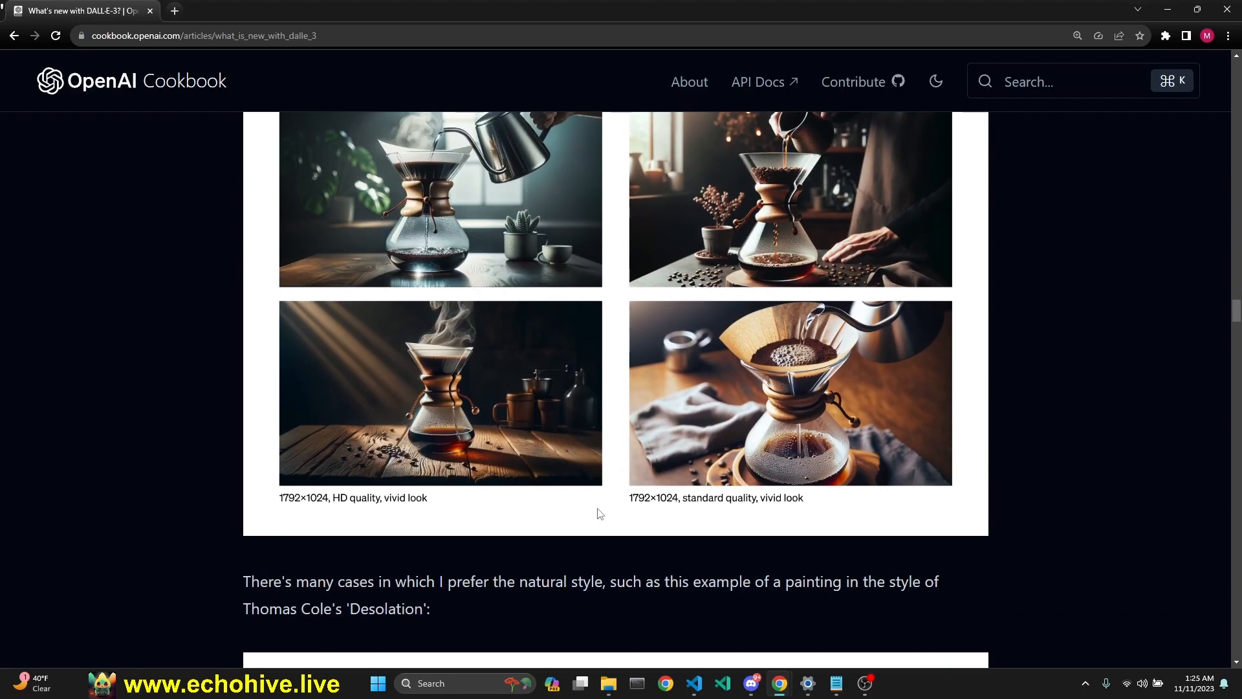
pyautogui.moveTo(420, 539)
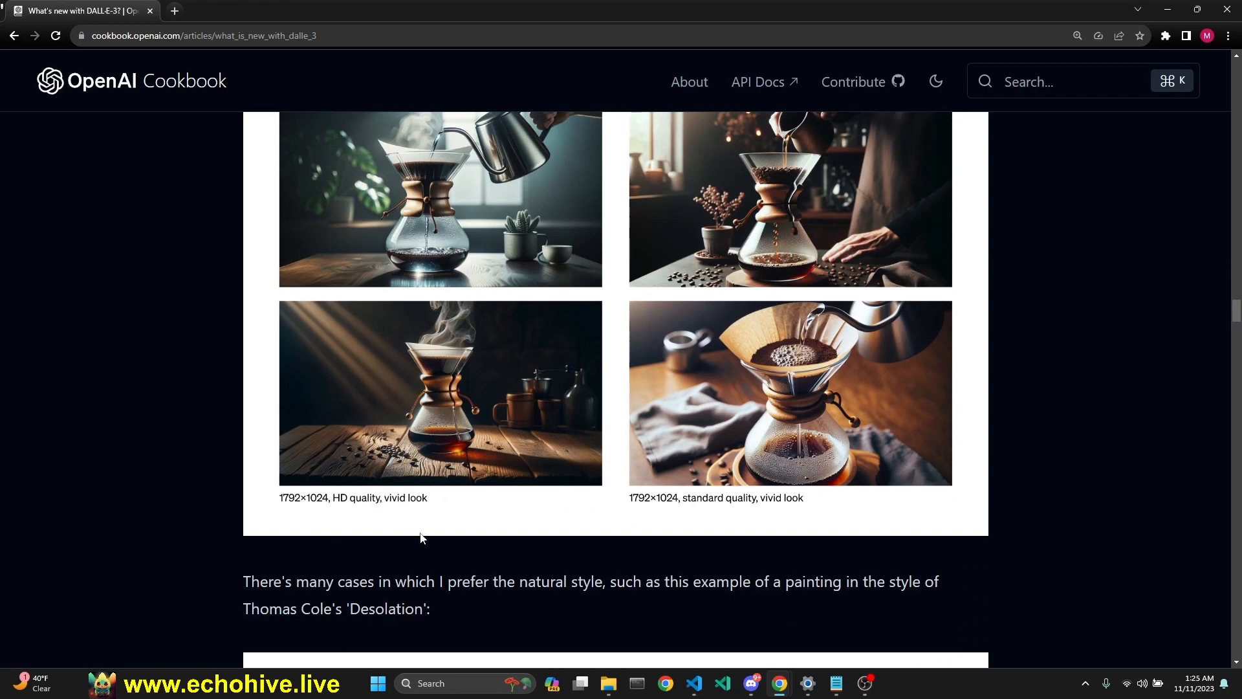
pyautogui.scroll(3)
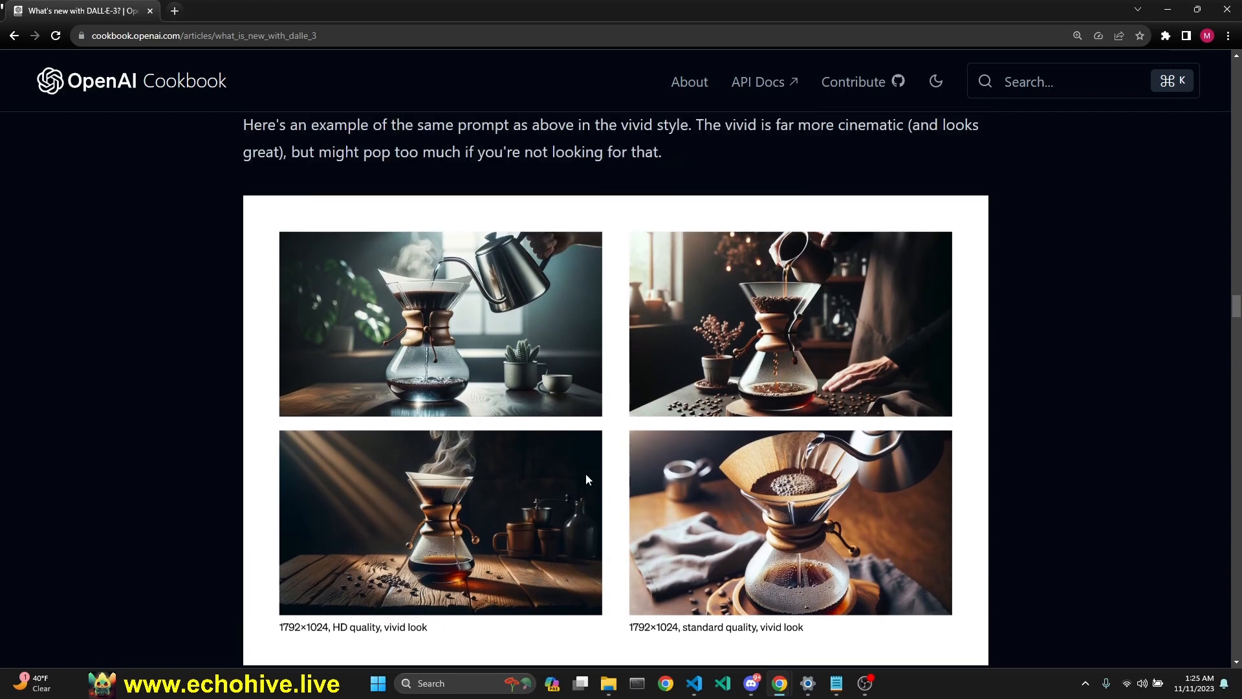
pyautogui.moveTo(563, 635)
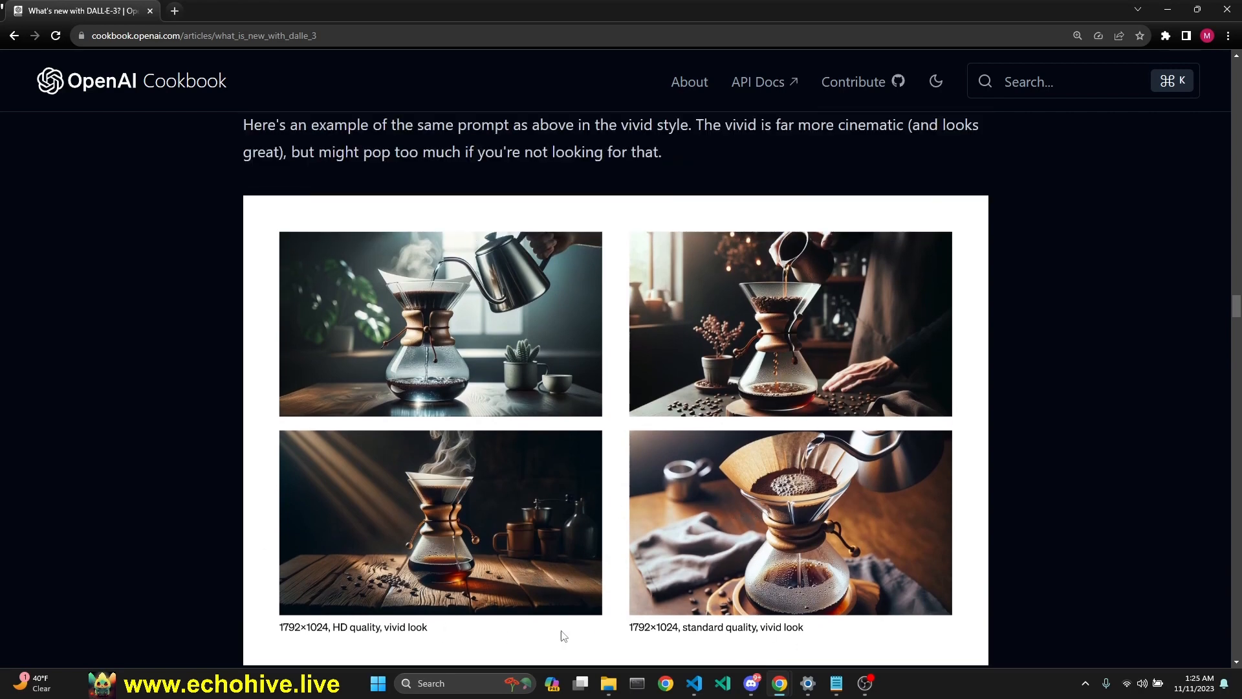
pyautogui.moveTo(807, 432)
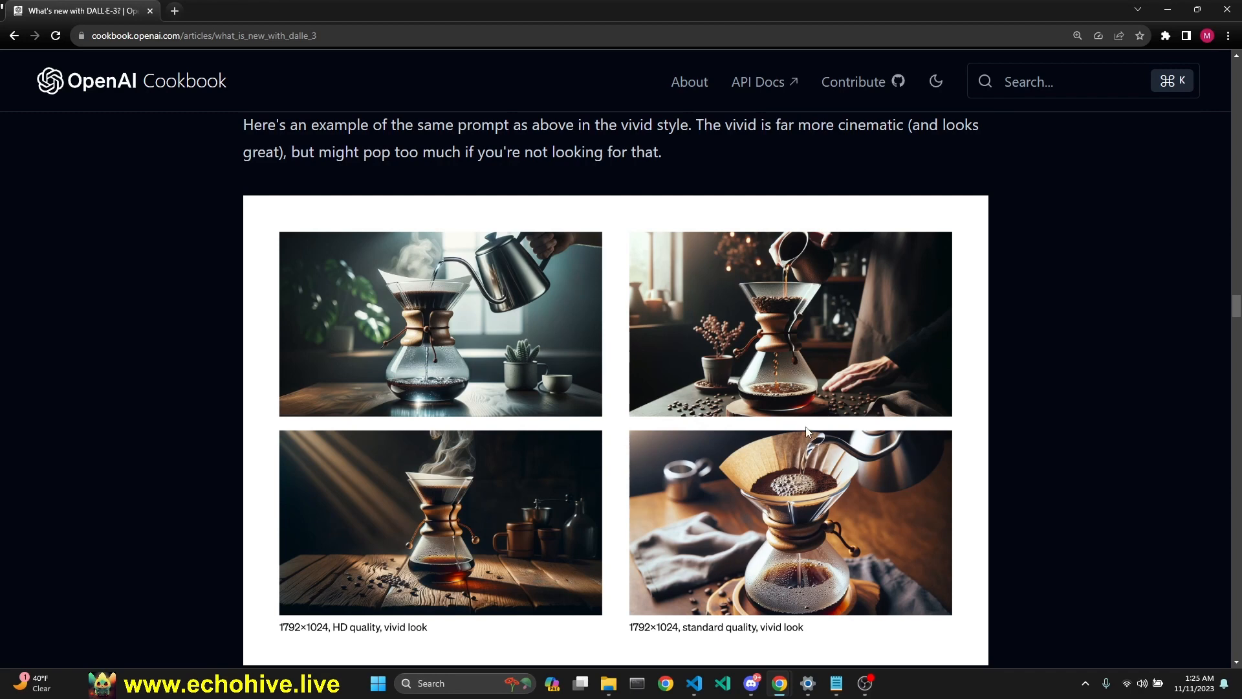
pyautogui.moveTo(271, 412)
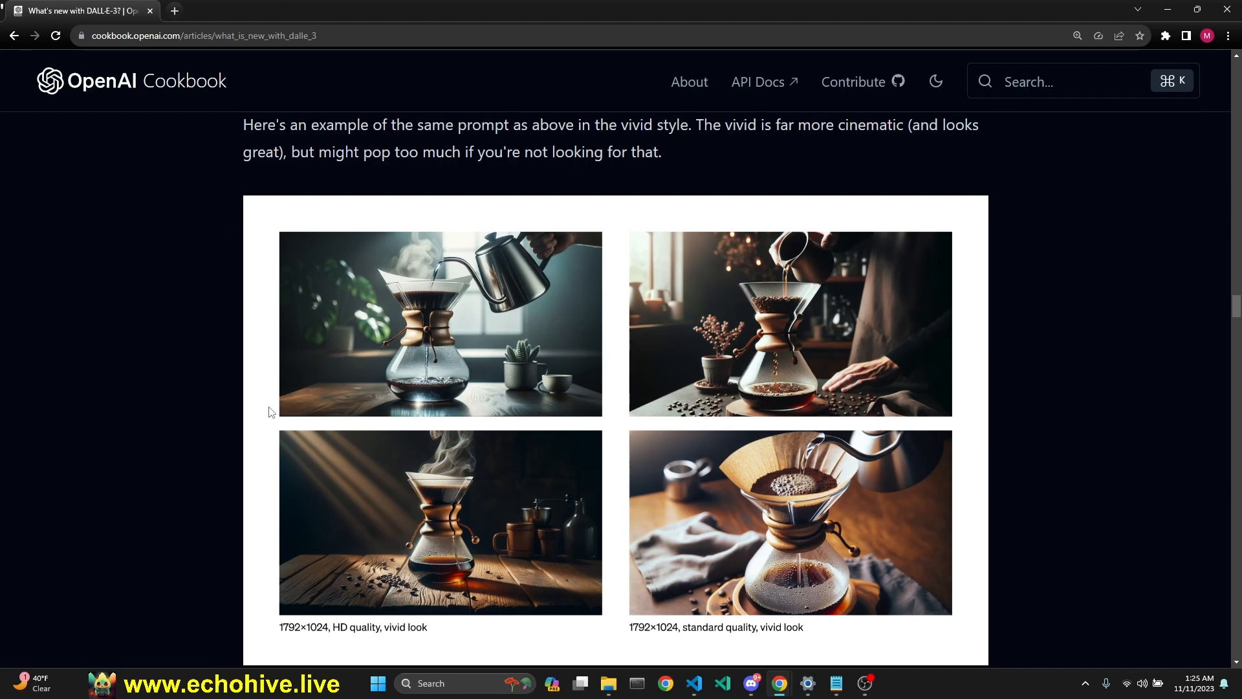
pyautogui.moveTo(843, 424)
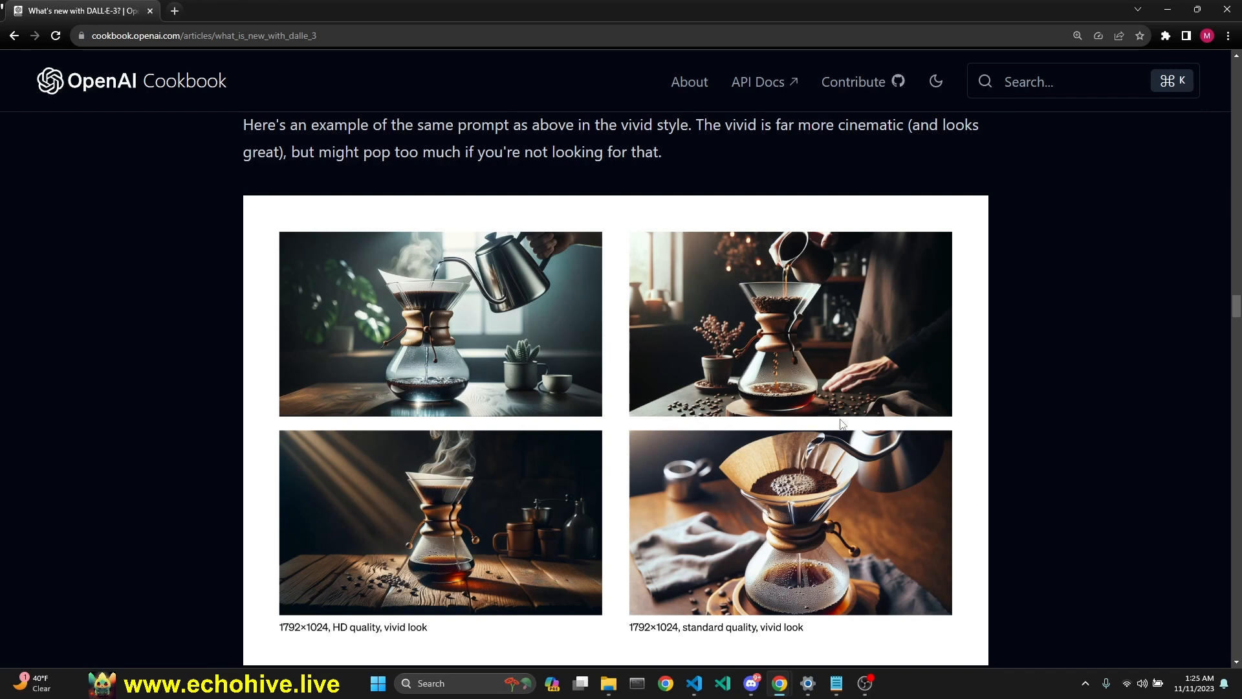
pyautogui.scroll(-3)
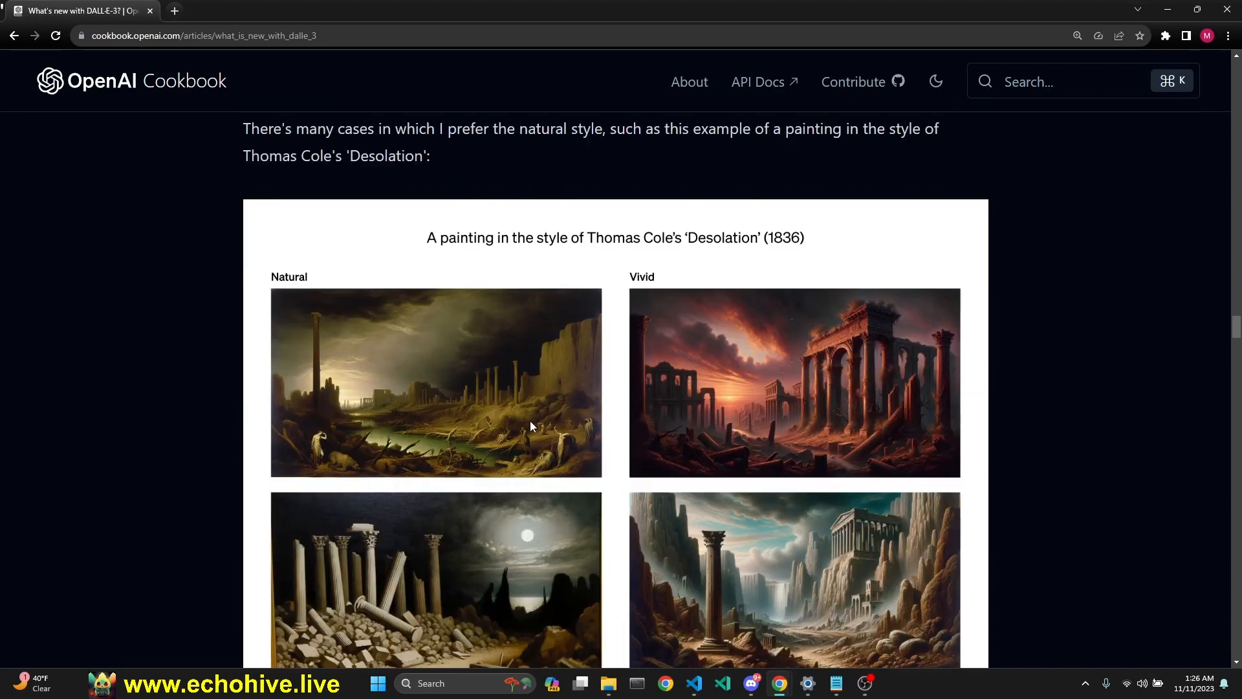
pyautogui.moveTo(689, 364)
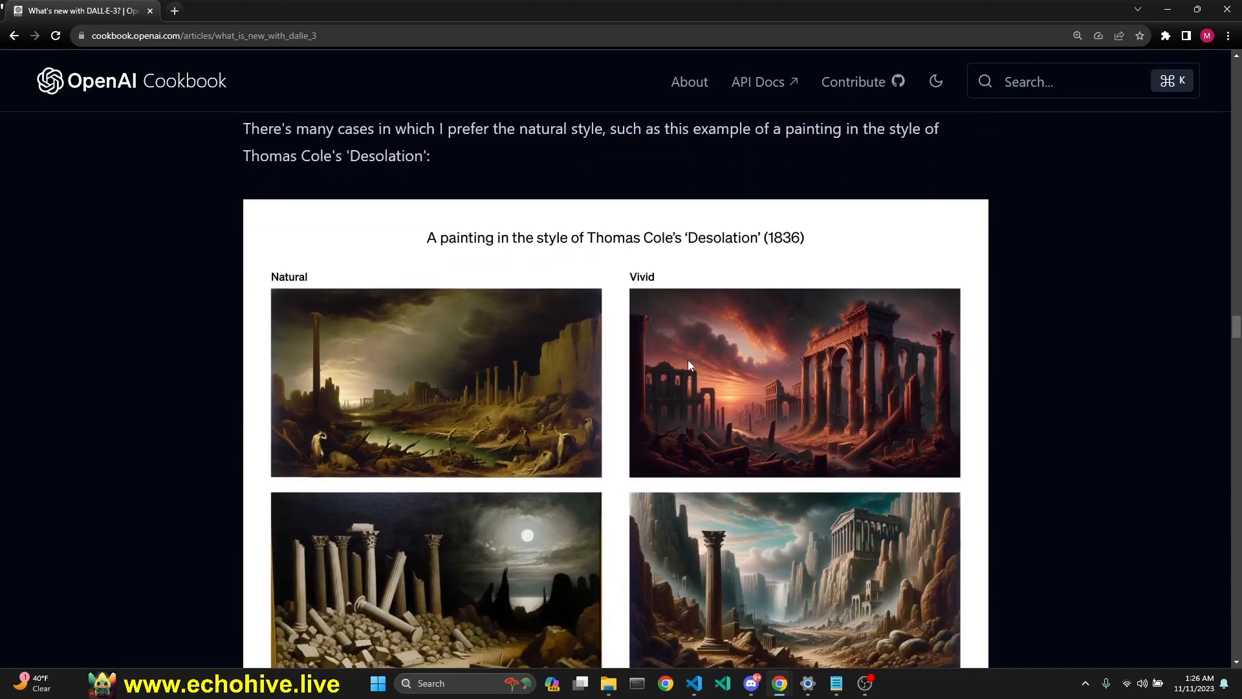
pyautogui.scroll(-3)
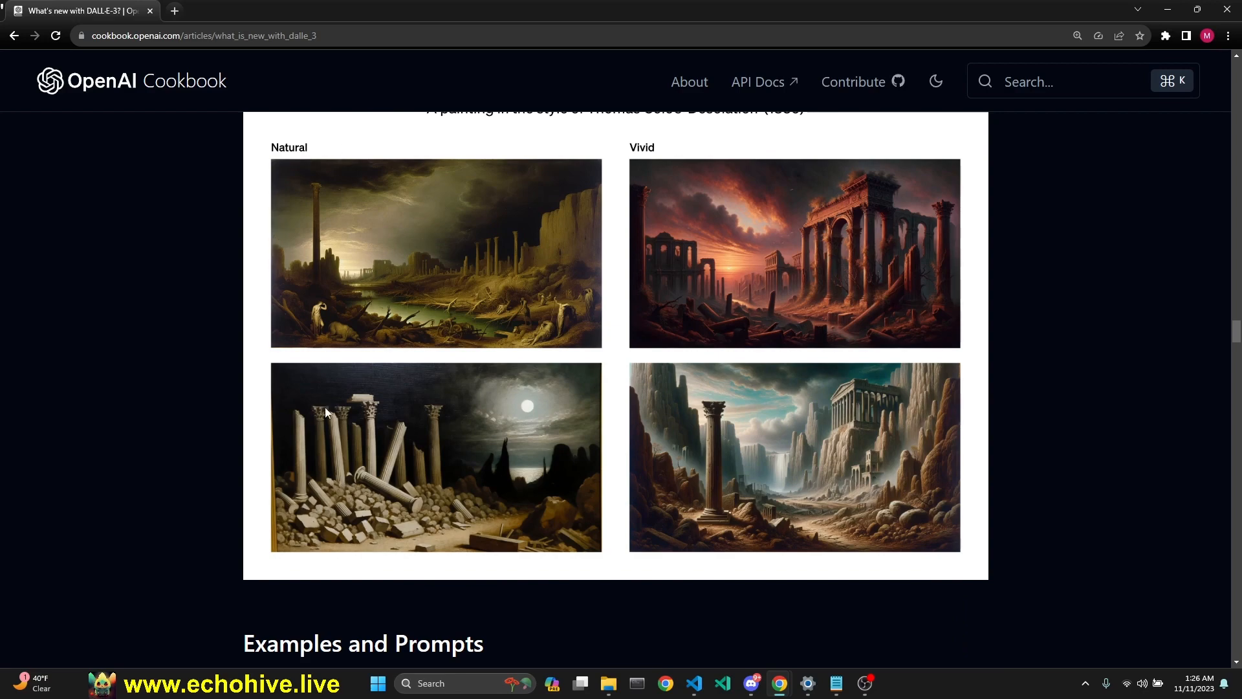
pyautogui.moveTo(936, 466)
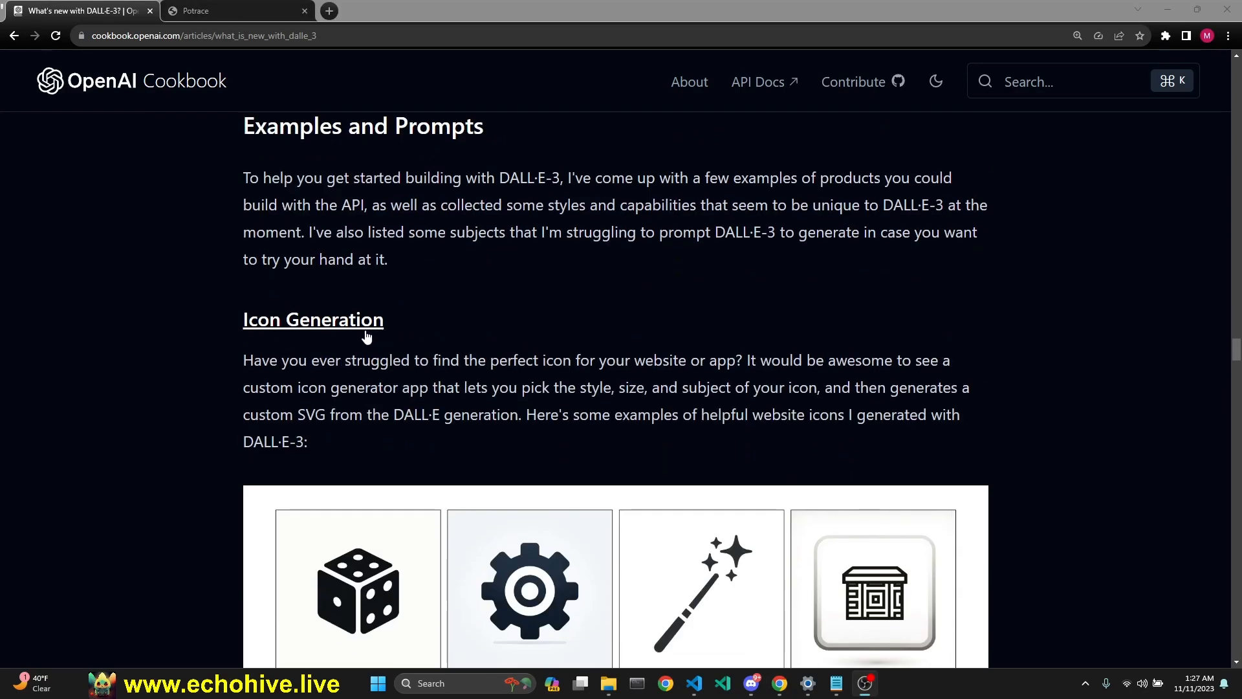
# - View the icon generation examples and Potrace conversion step, returning from the Potrace tab to reach Logo Generation
pyautogui.scroll(-3)
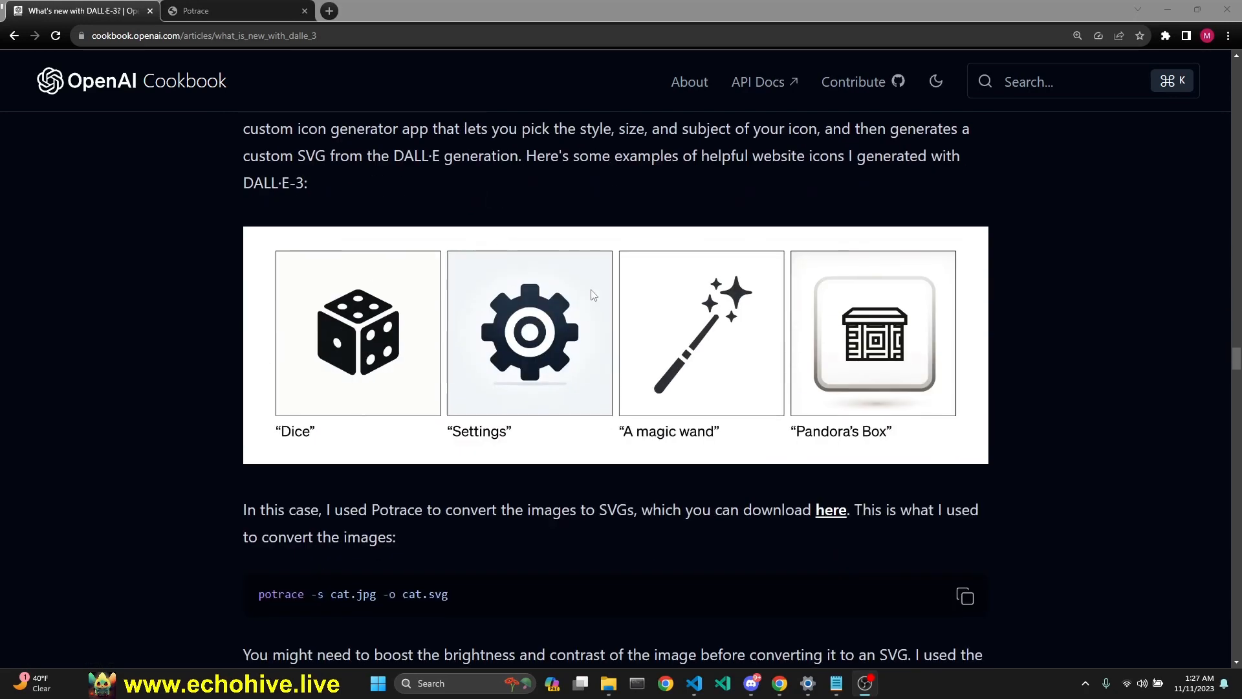
pyautogui.moveTo(842, 324)
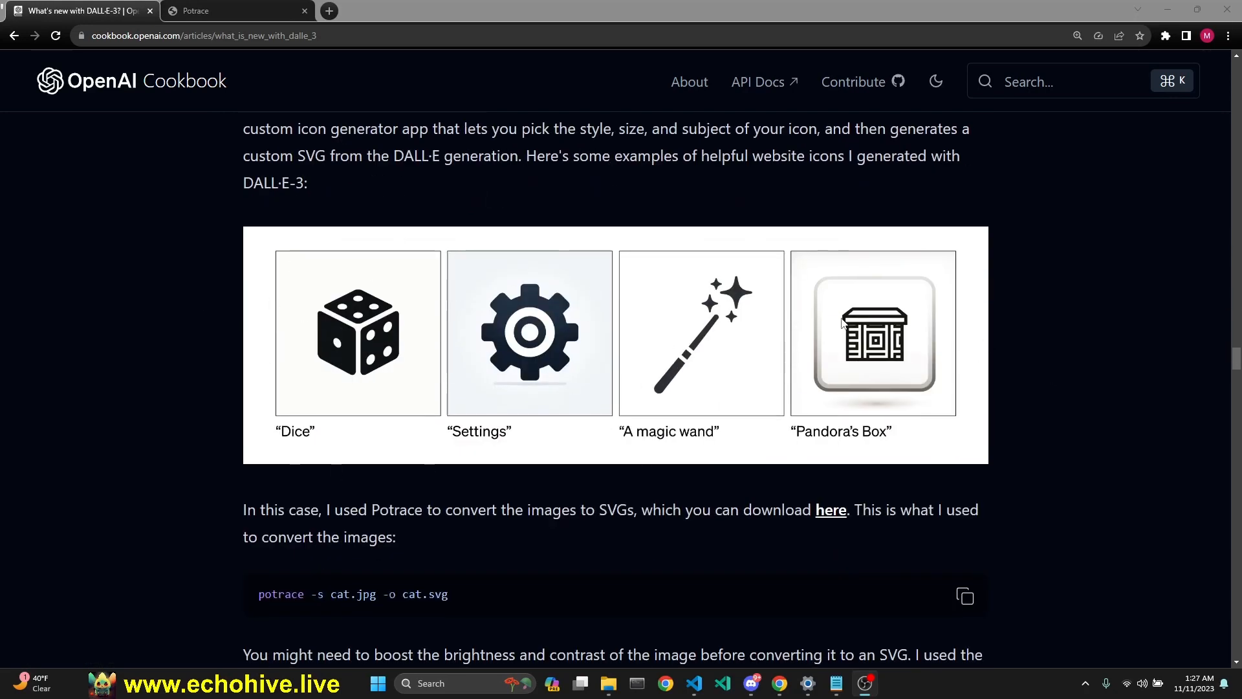
pyautogui.moveTo(522, 369)
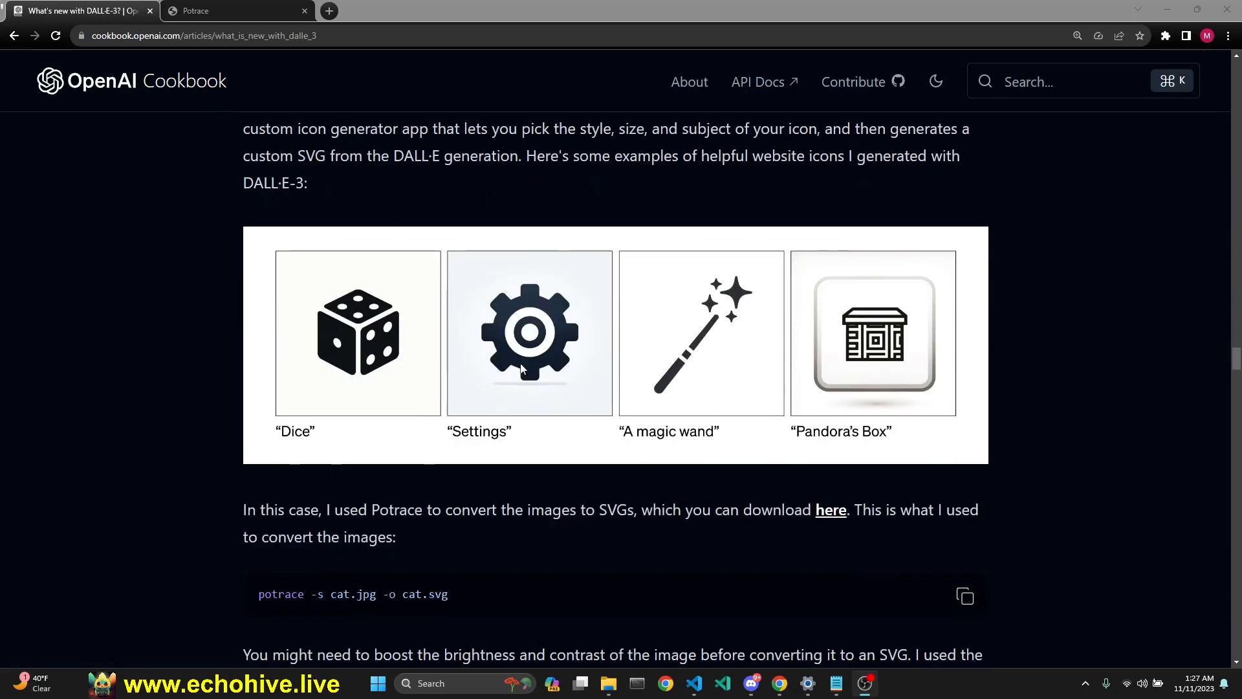
pyautogui.moveTo(598, 510)
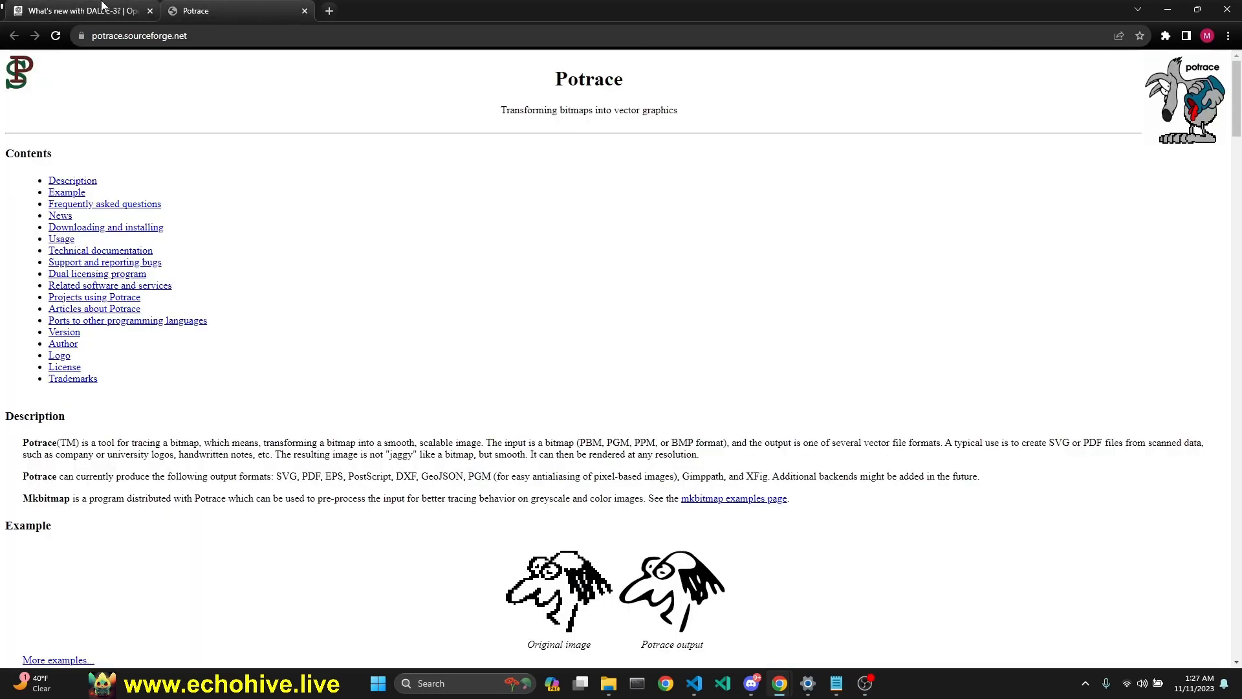
pyautogui.click(75, 10)
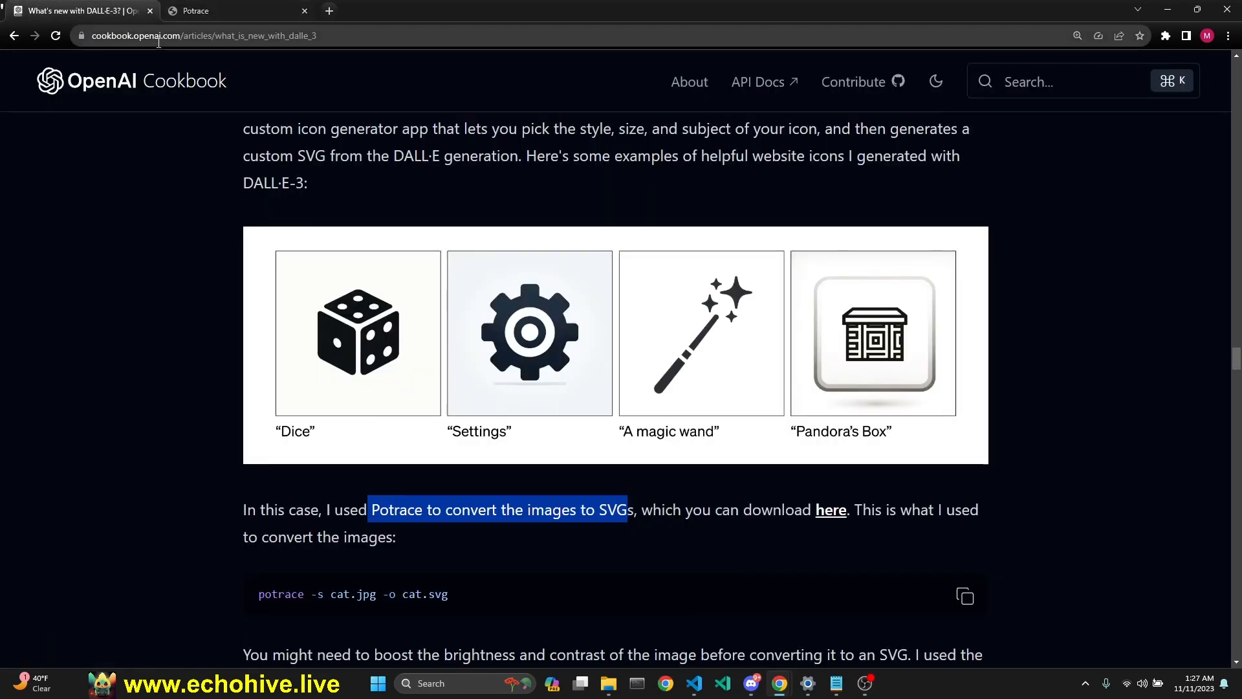
pyautogui.scroll(-3)
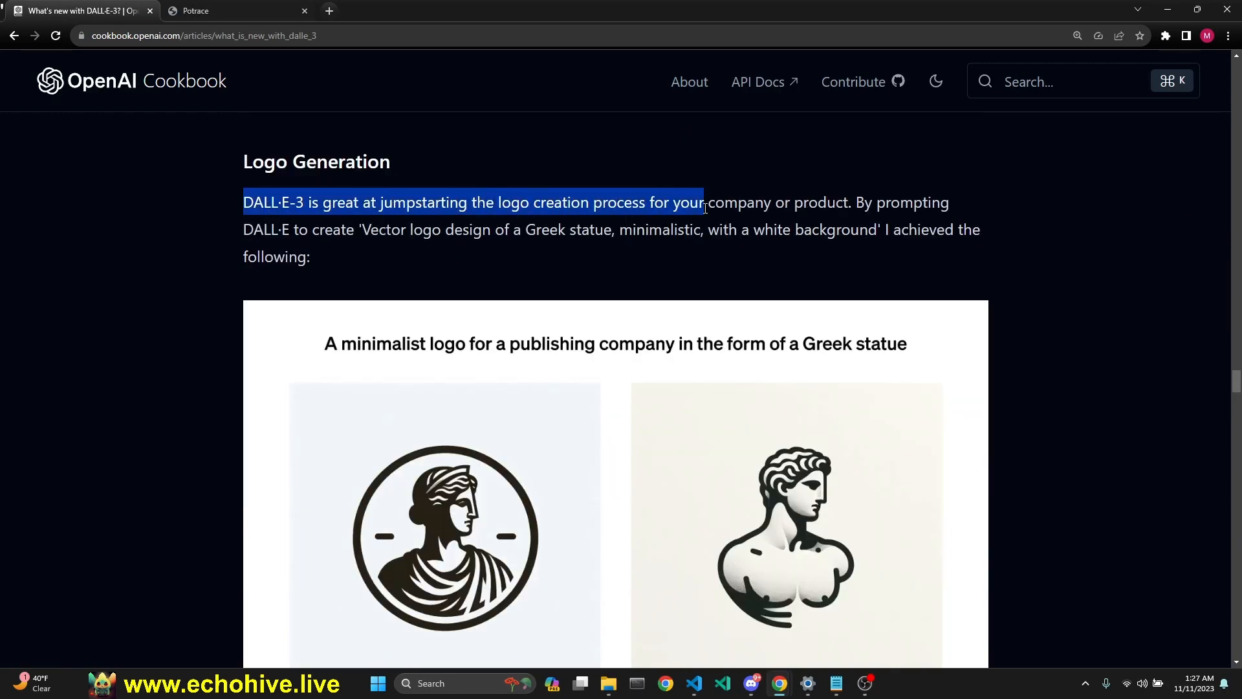
# - Scroll past the logo, tattoo, sticker and Minecraft skin examples to the Showcase image grid
pyautogui.scroll(-3)
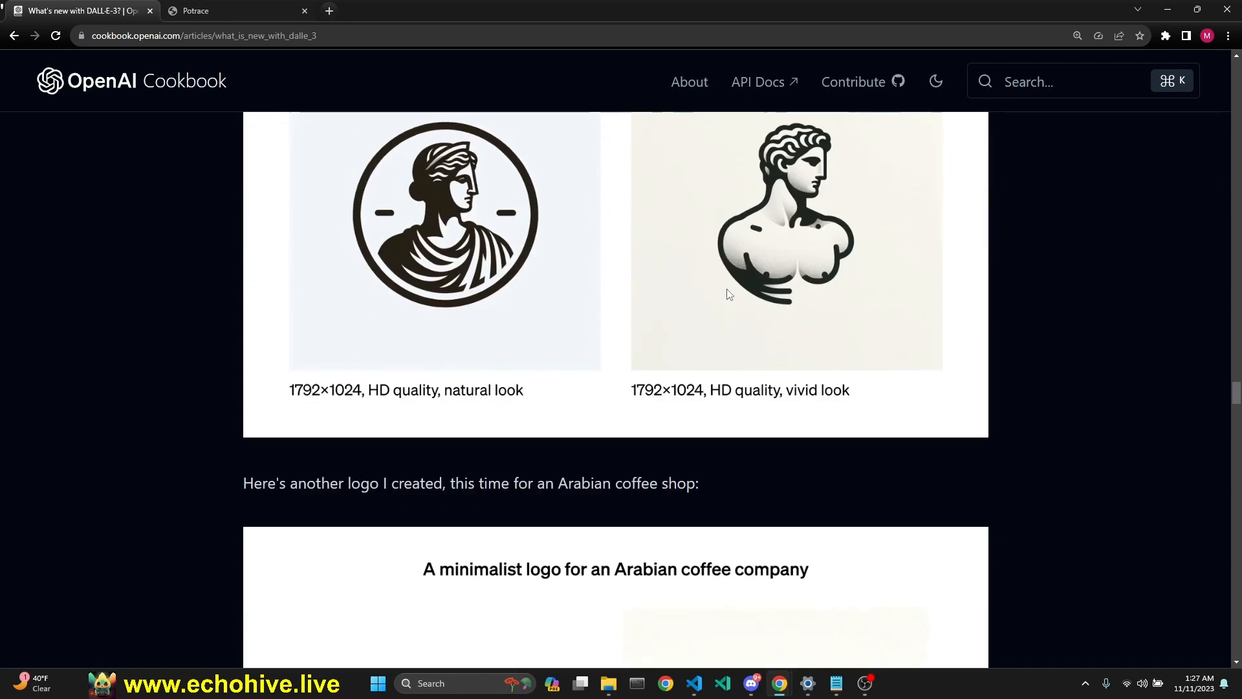
pyautogui.scroll(-3)
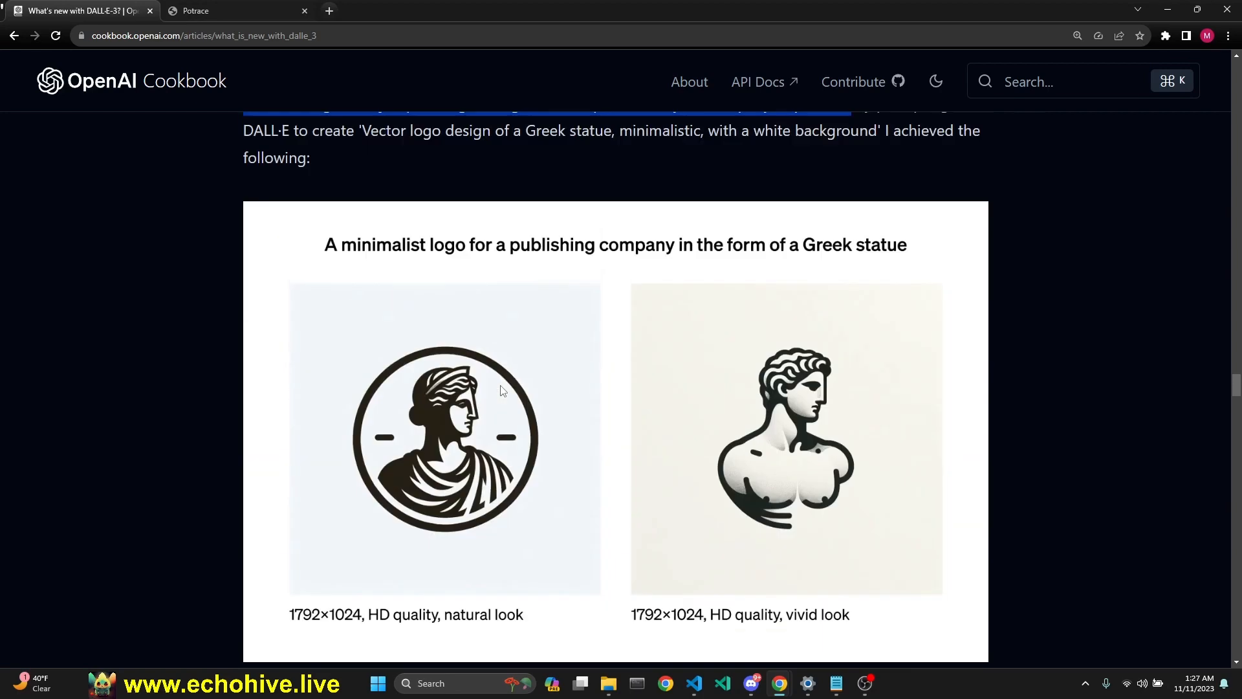
pyautogui.scroll(3)
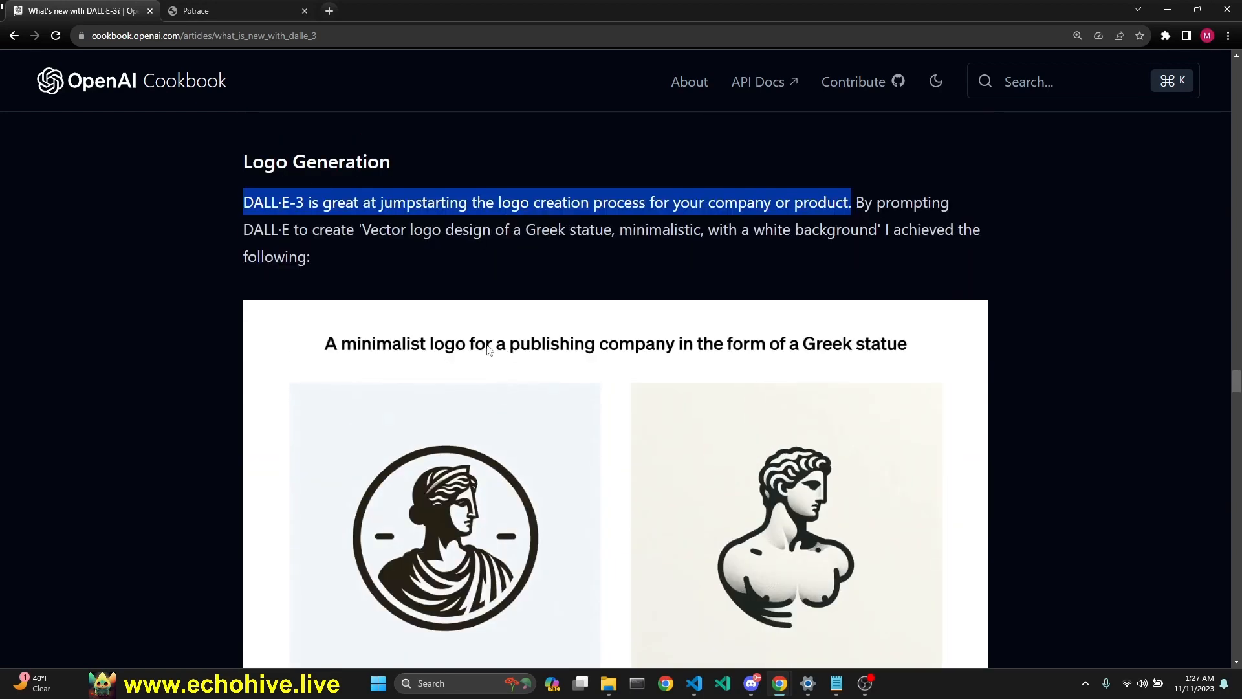
pyautogui.moveTo(343, 549)
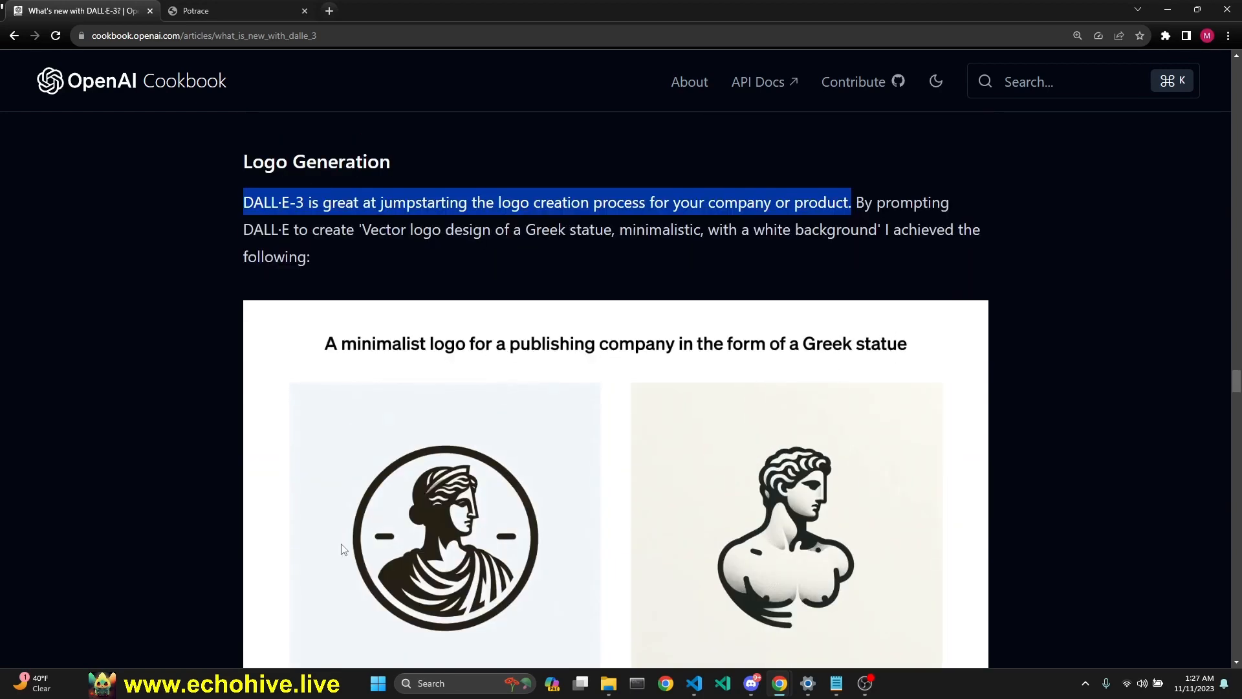
pyautogui.scroll(-3)
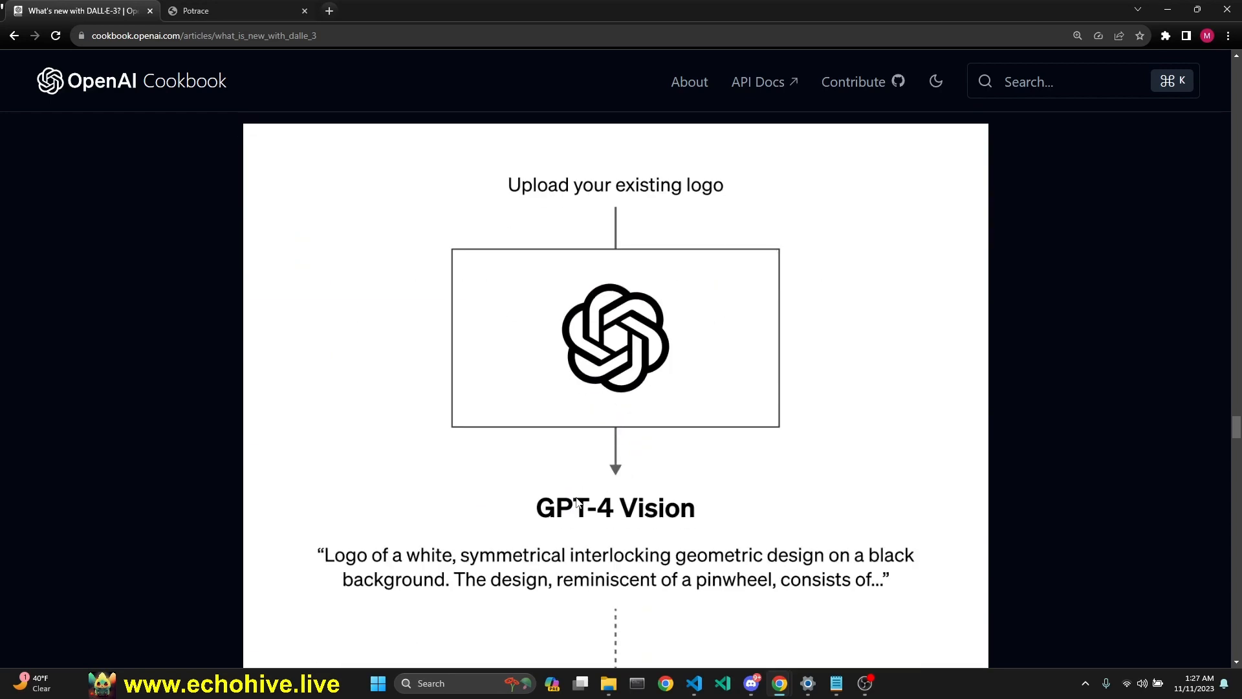
pyautogui.scroll(-3)
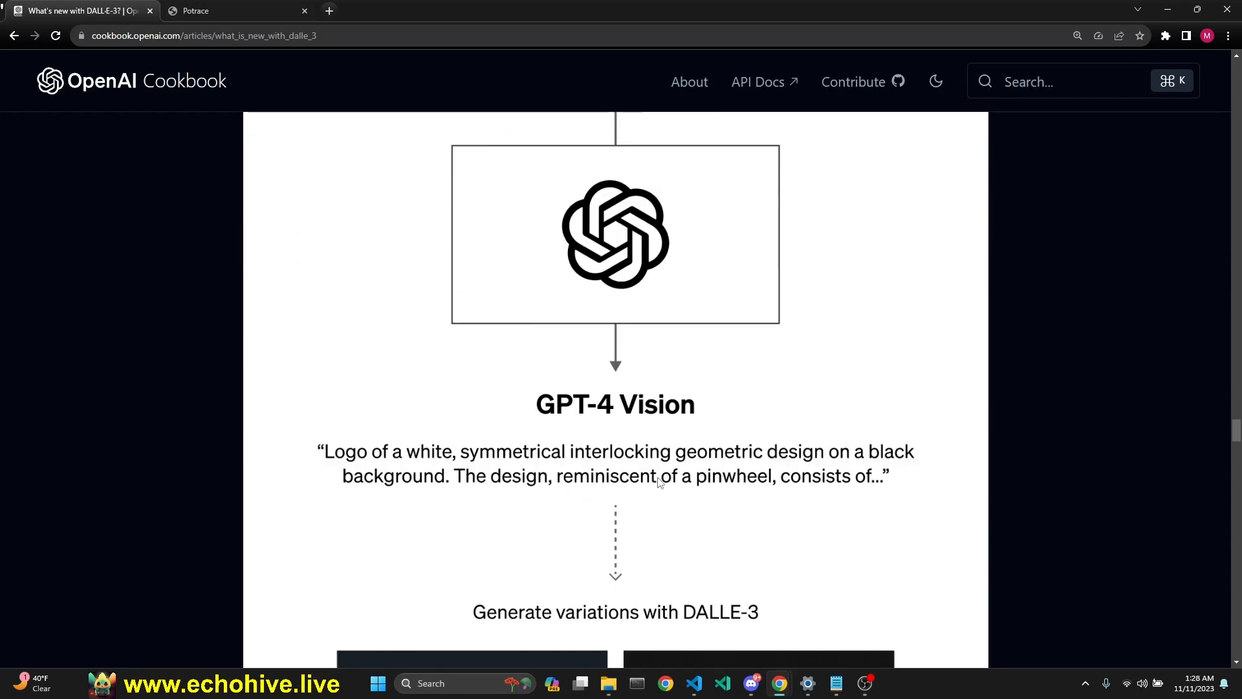
pyautogui.scroll(-3)
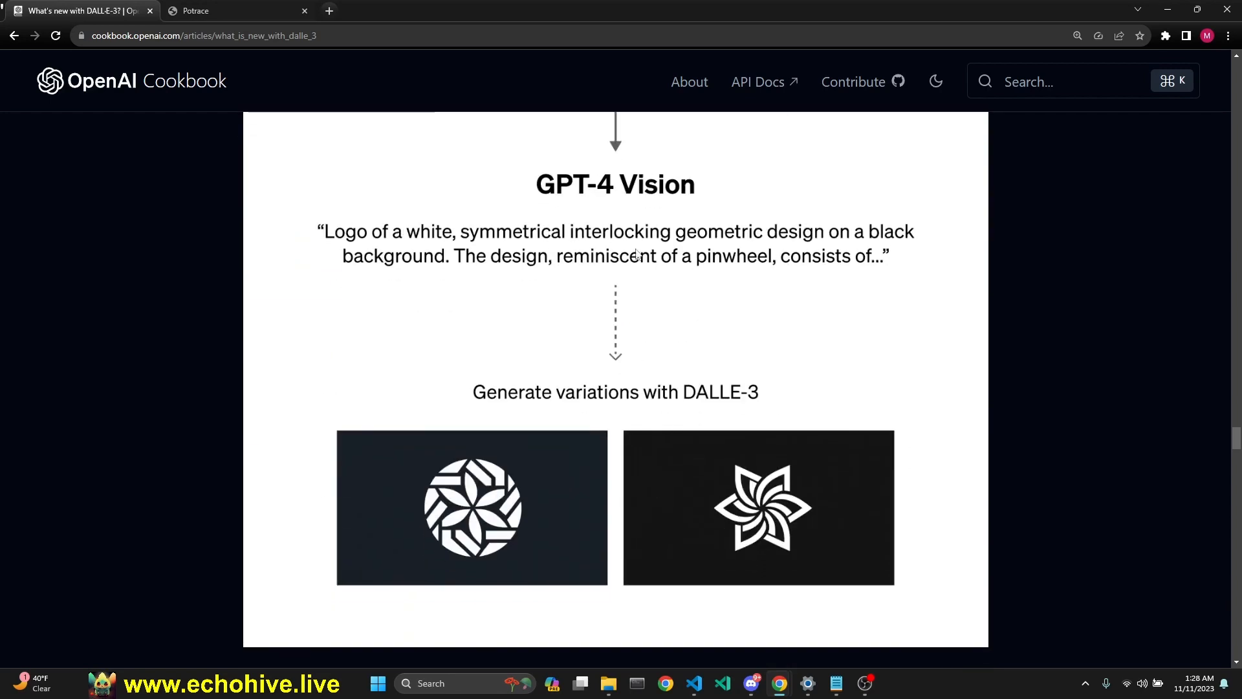
pyautogui.scroll(-3)
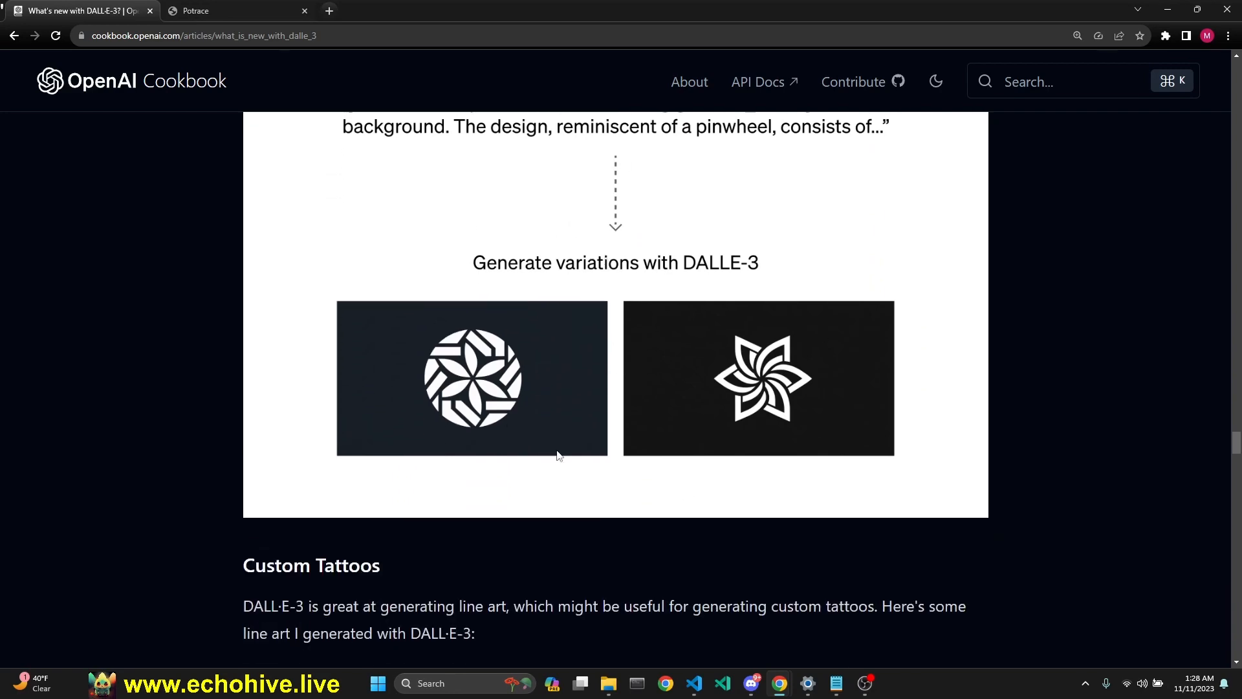
pyautogui.scroll(-3)
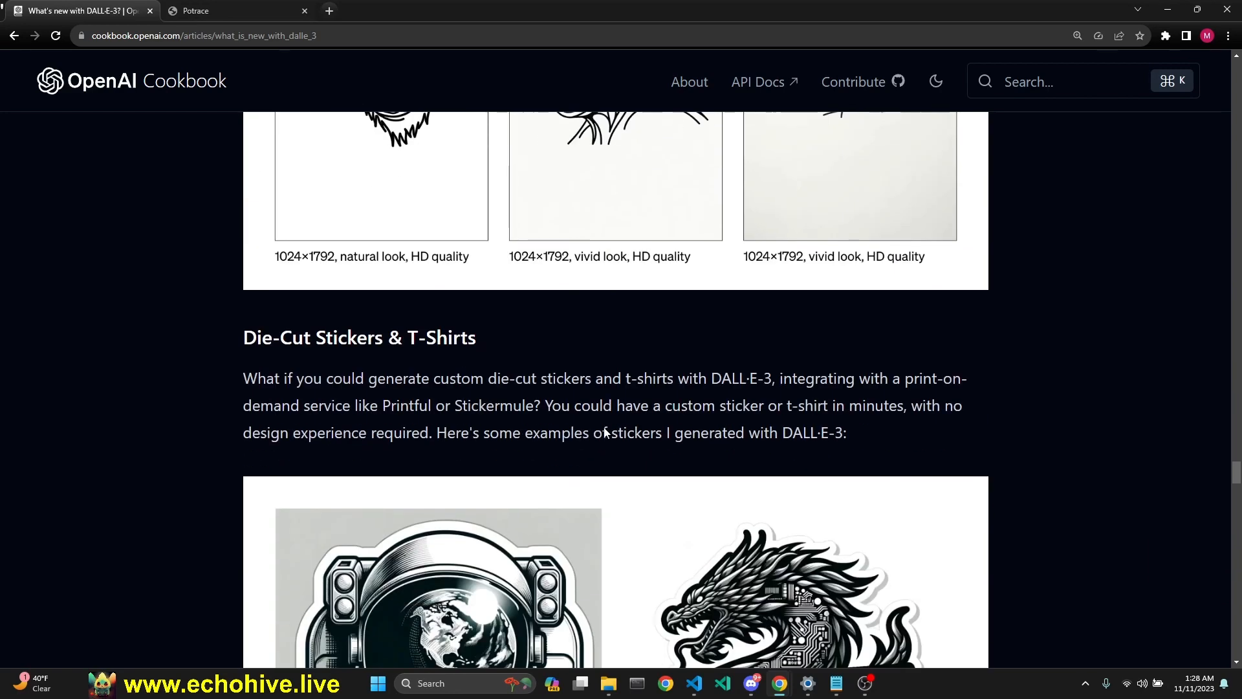
pyautogui.scroll(-3)
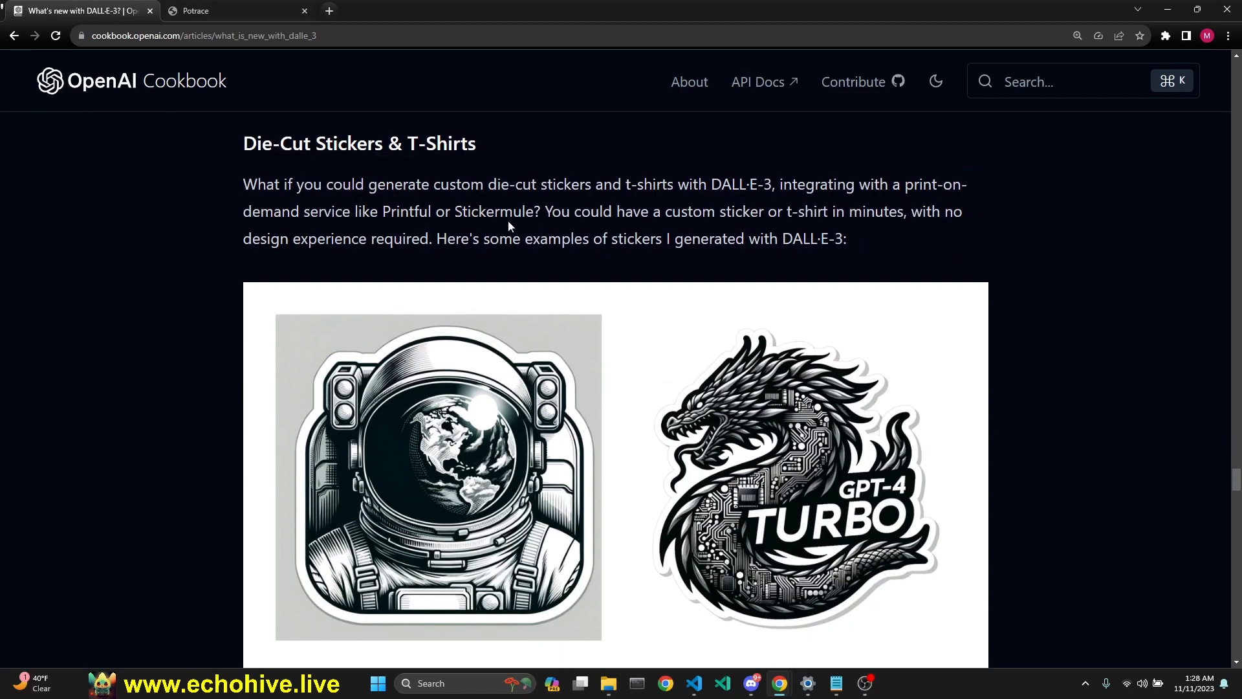
pyautogui.scroll(-3)
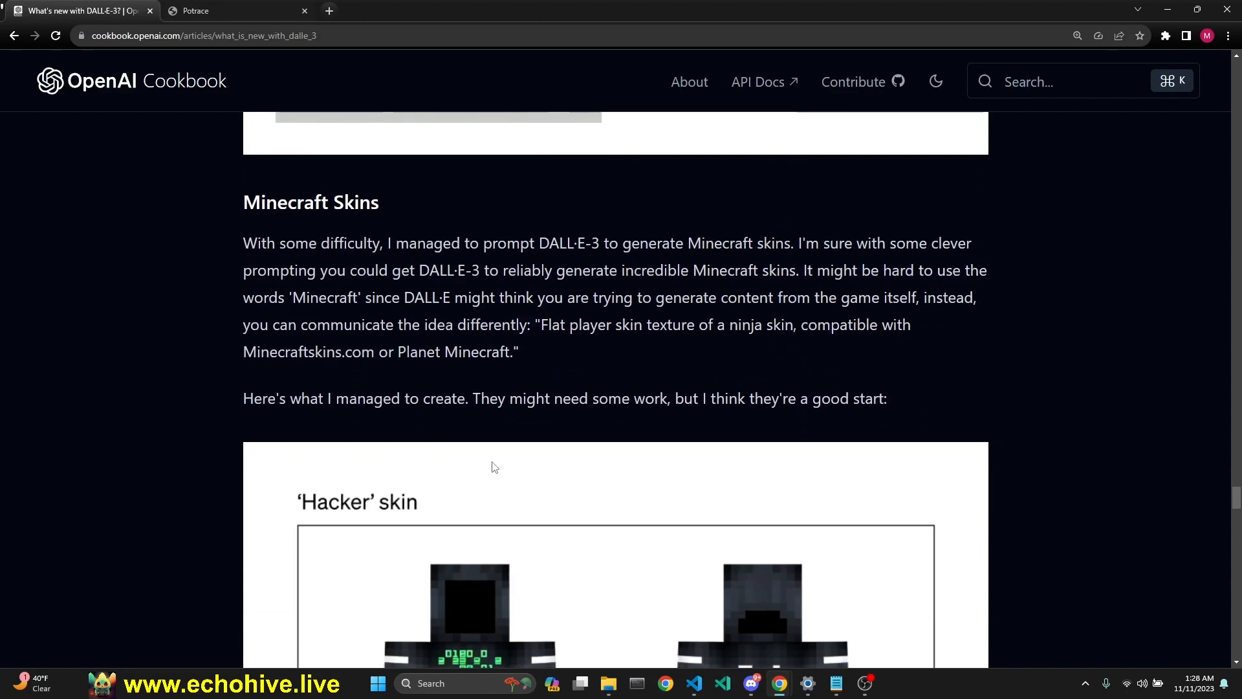
pyautogui.scroll(-3)
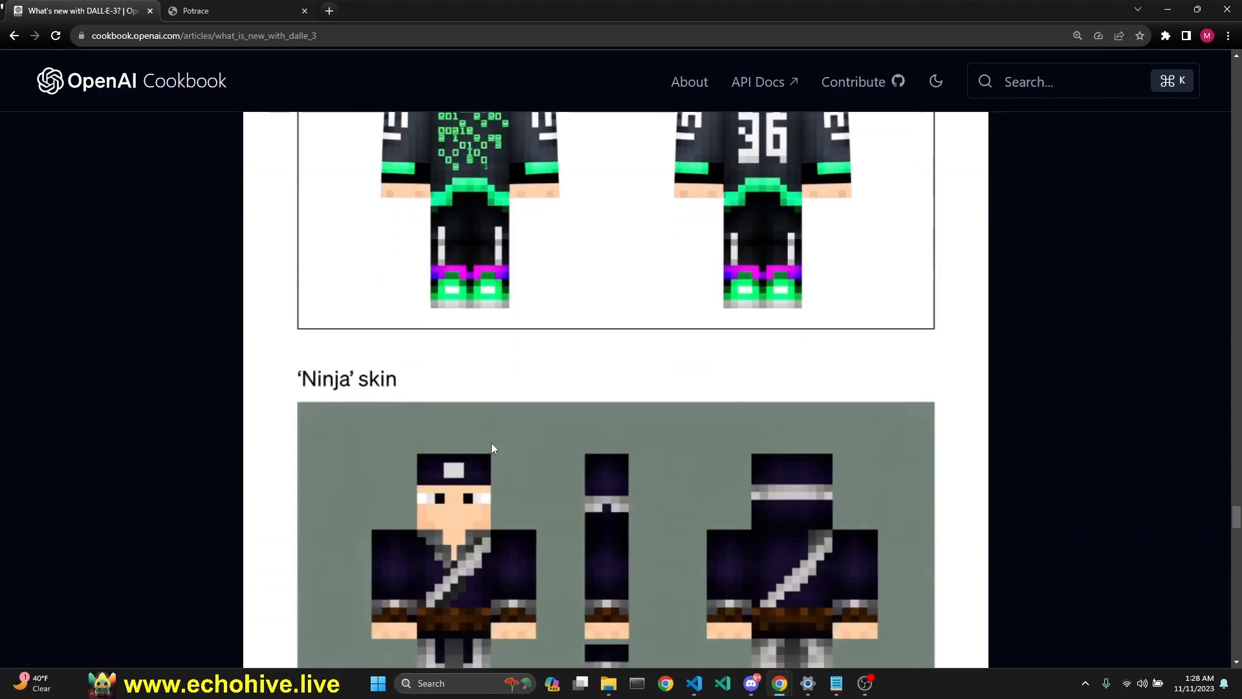
pyautogui.scroll(3)
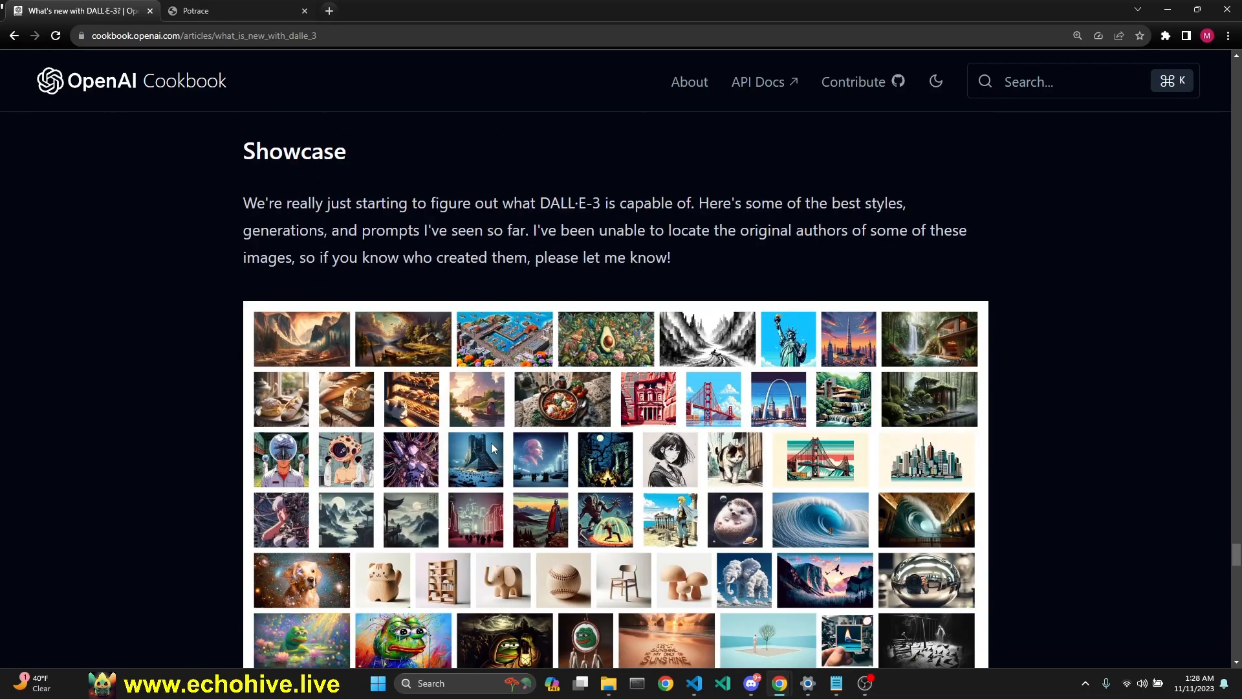
# - Scroll further into the Showcase grid, then bring Visual Studio Code back to the front
pyautogui.scroll(-3)
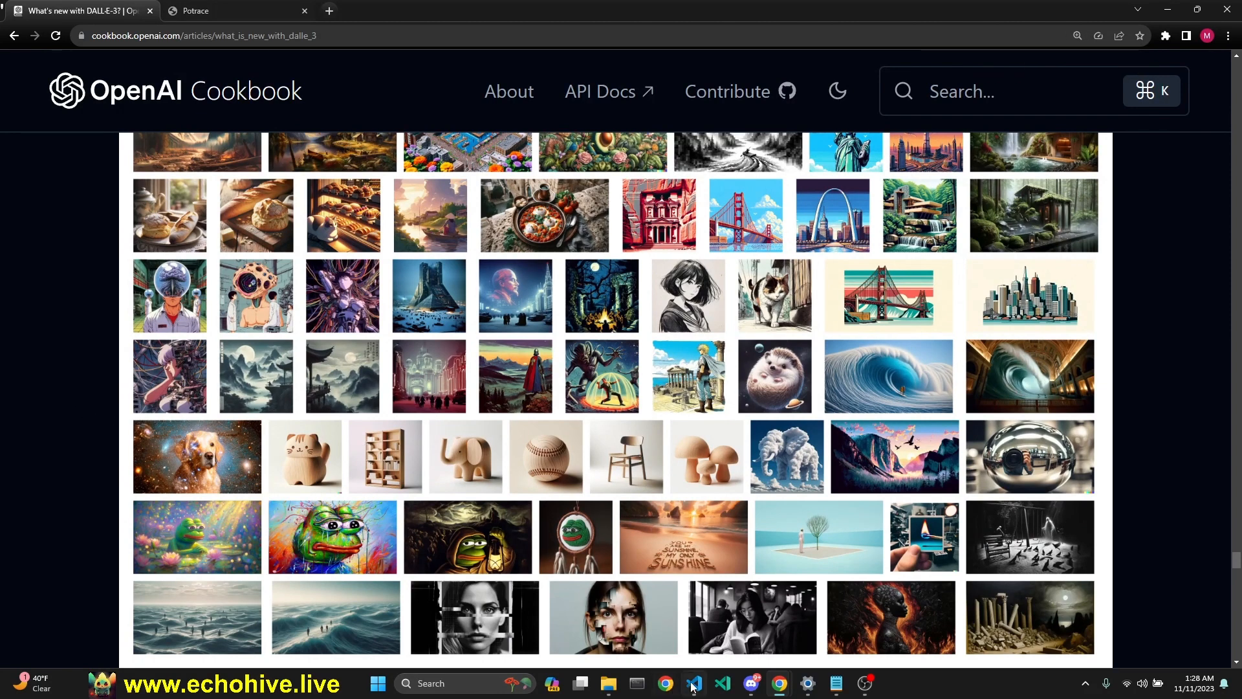
pyautogui.click(695, 683)
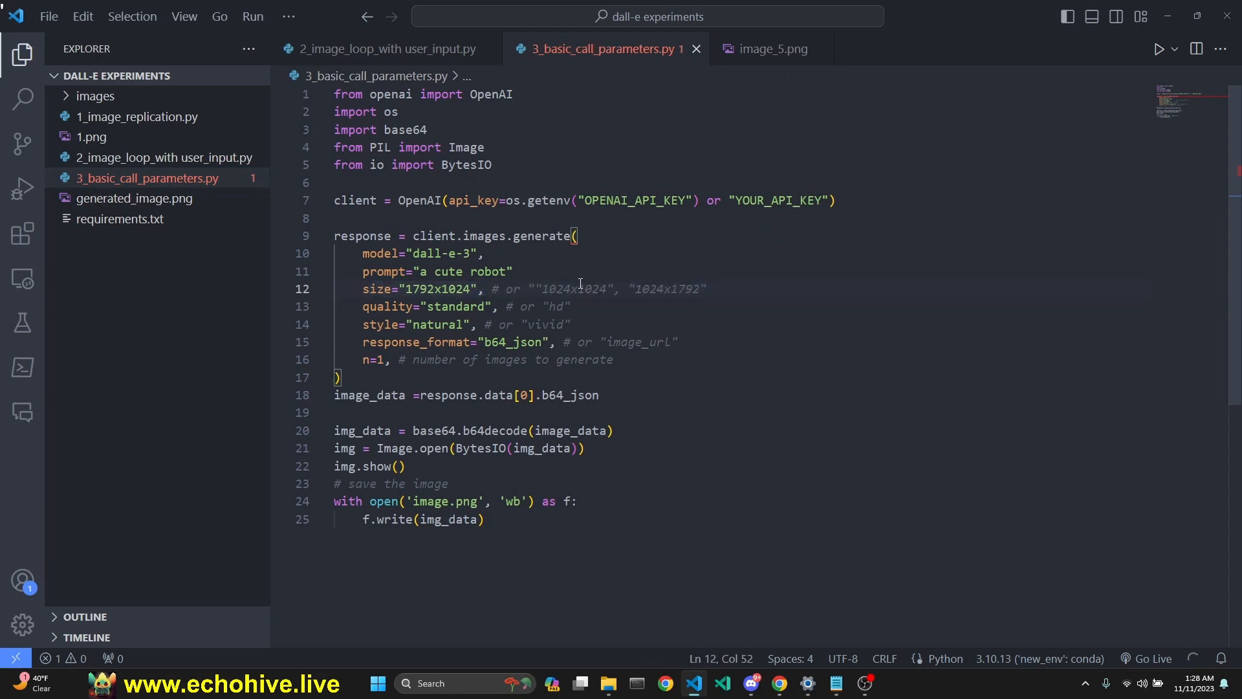
# - Walk through the 1024x1792 size, natural style and image_url response-format options down to the image-saving lines
pyautogui.doubleClick(435, 289)
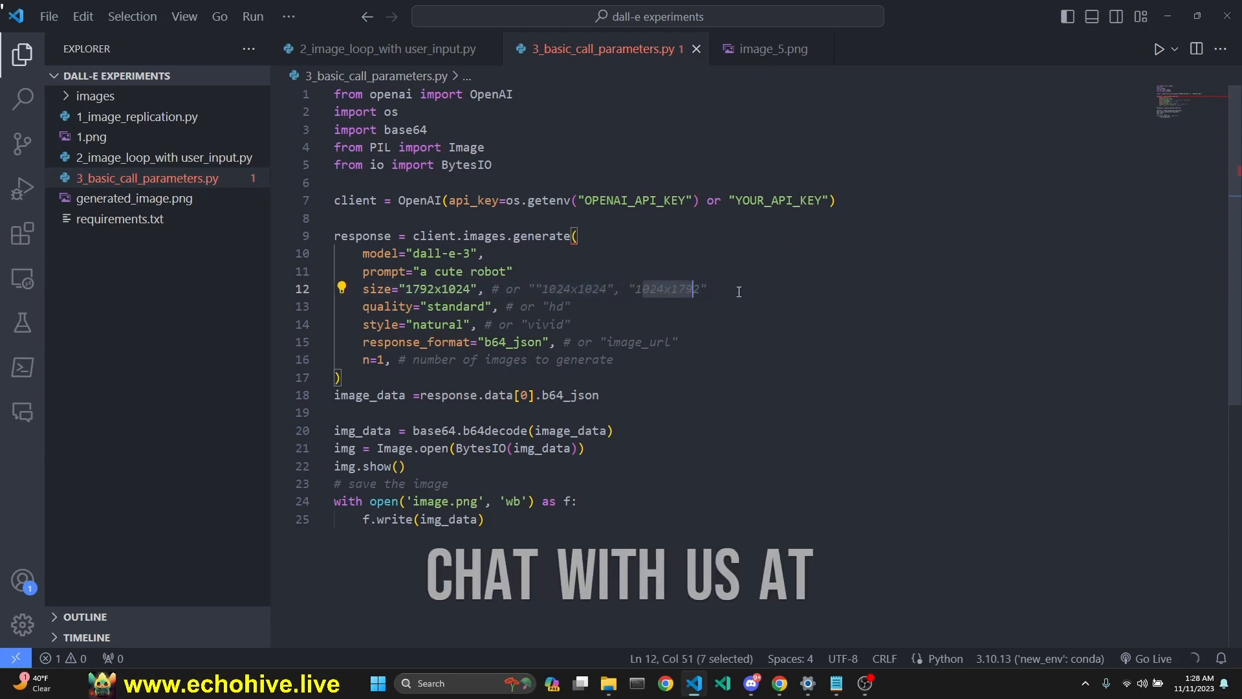
pyautogui.click(536, 306)
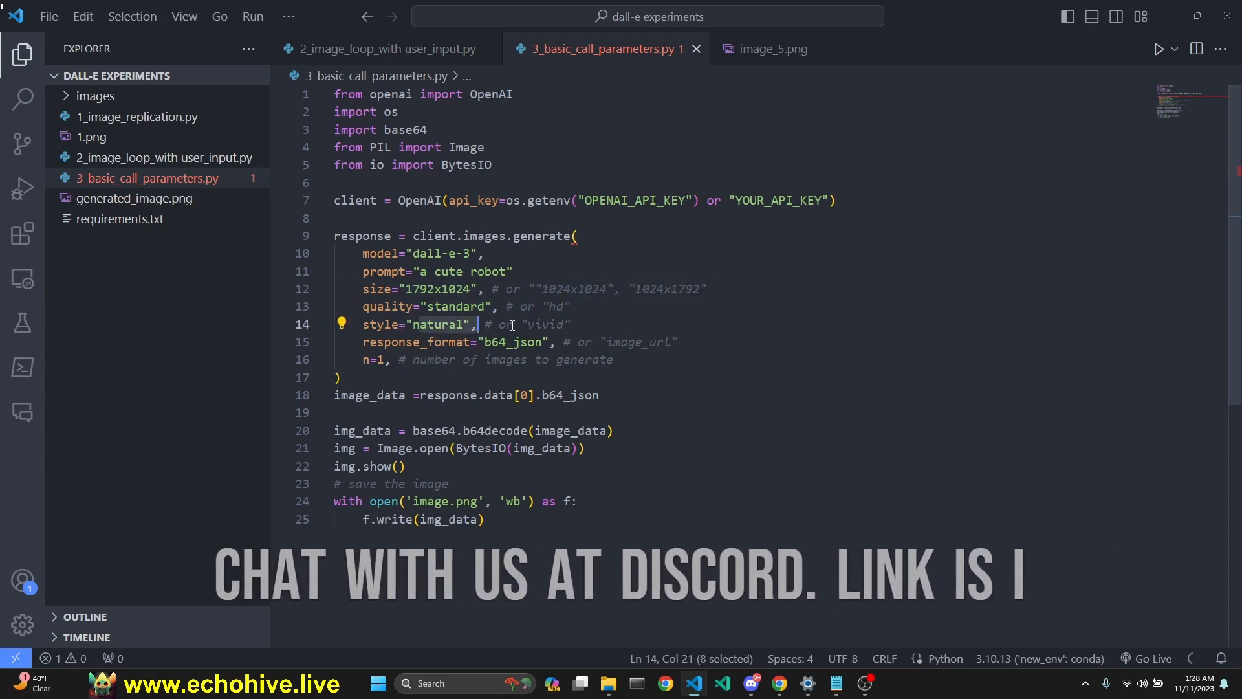
pyautogui.scroll(-3)
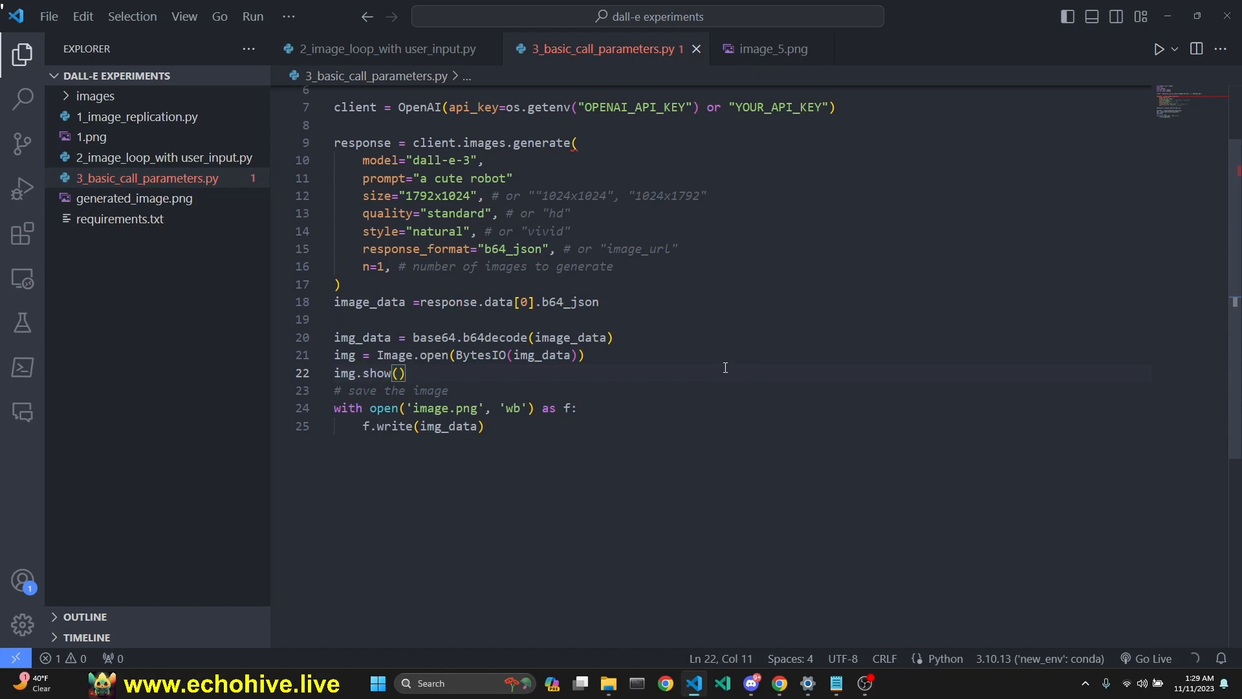
pyautogui.doubleClick(638, 249)
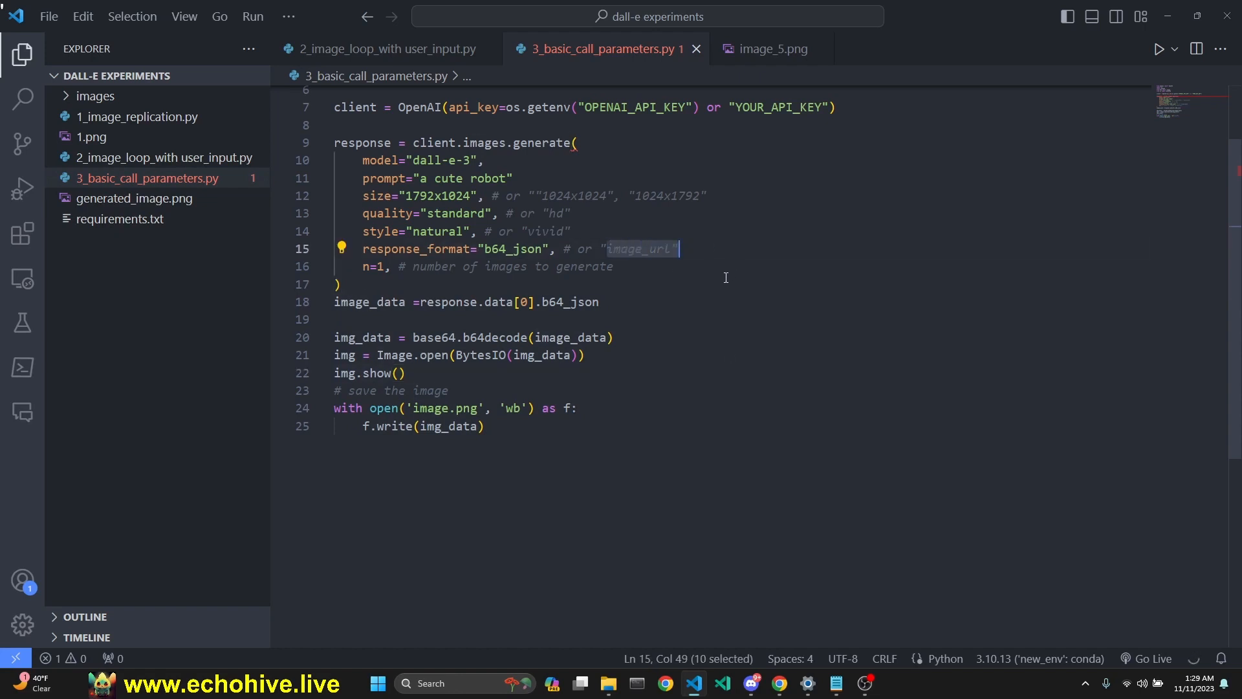
pyautogui.moveTo(630, 285)
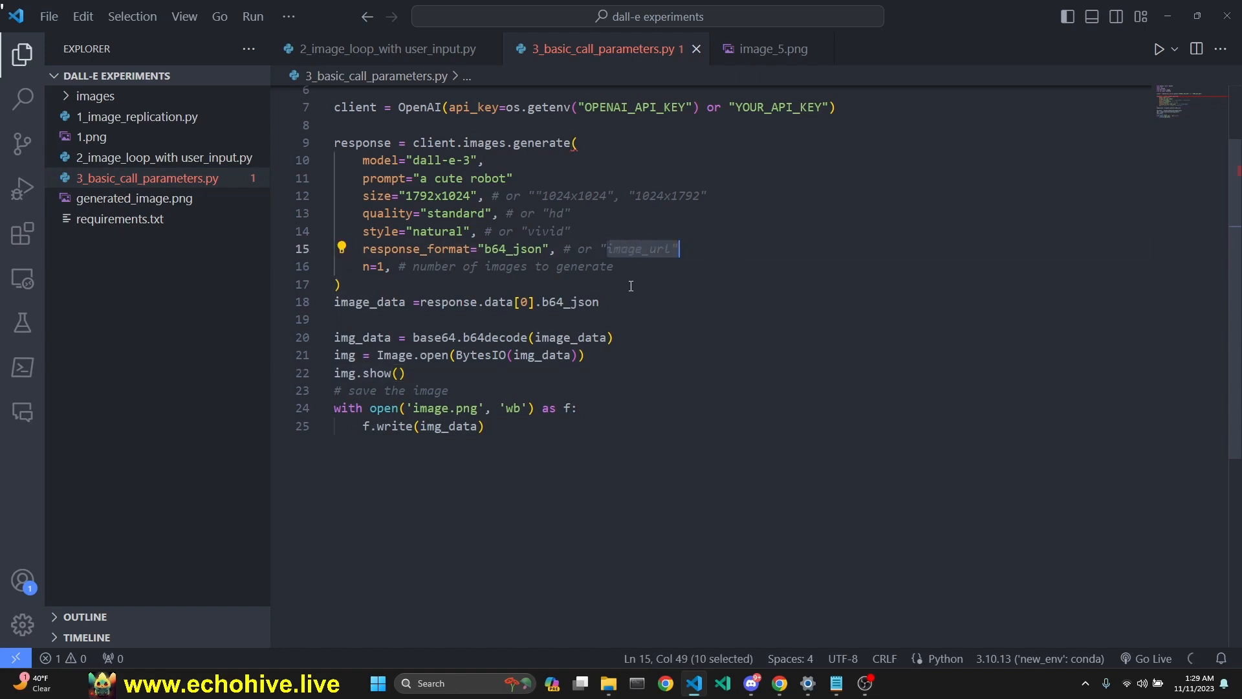
pyautogui.moveTo(651, 285)
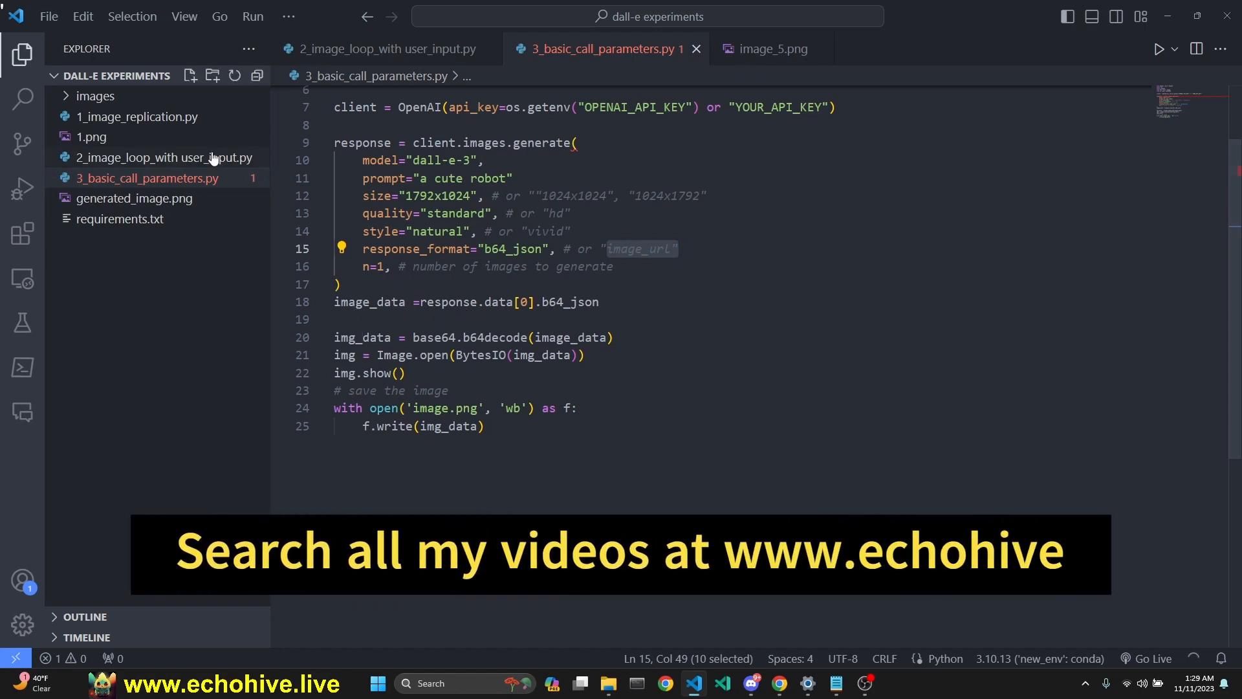
pyautogui.click(578, 408)
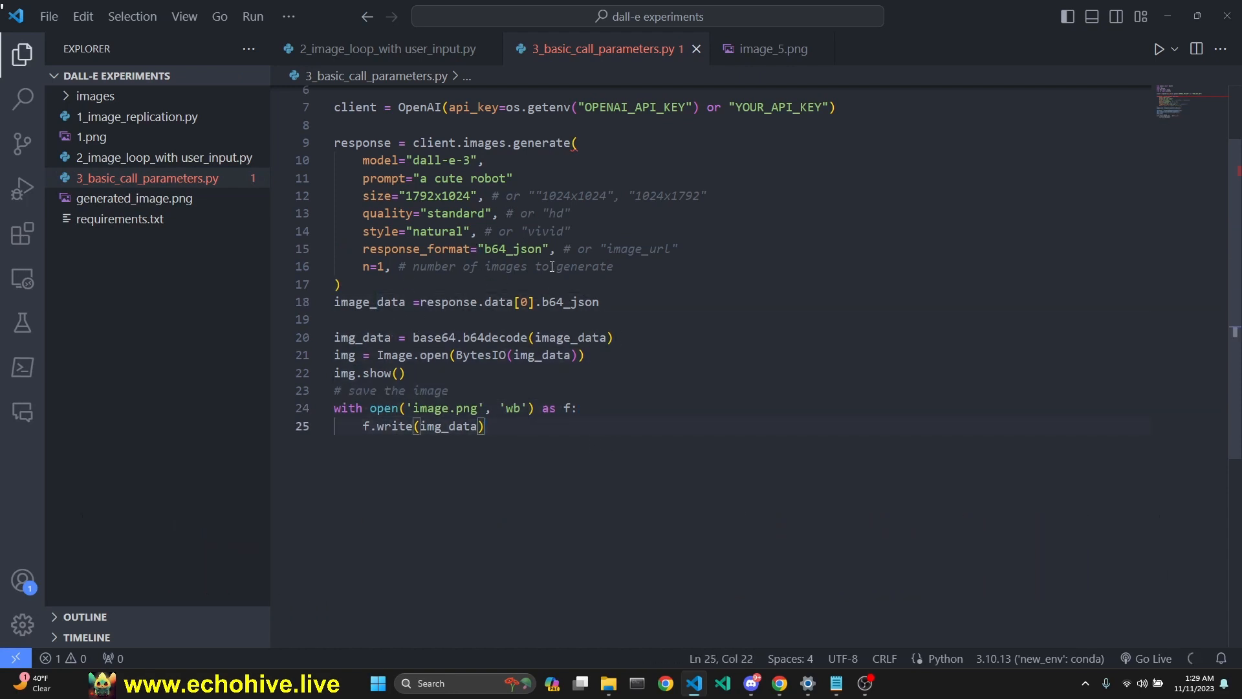
pyautogui.moveTo(719, 420)
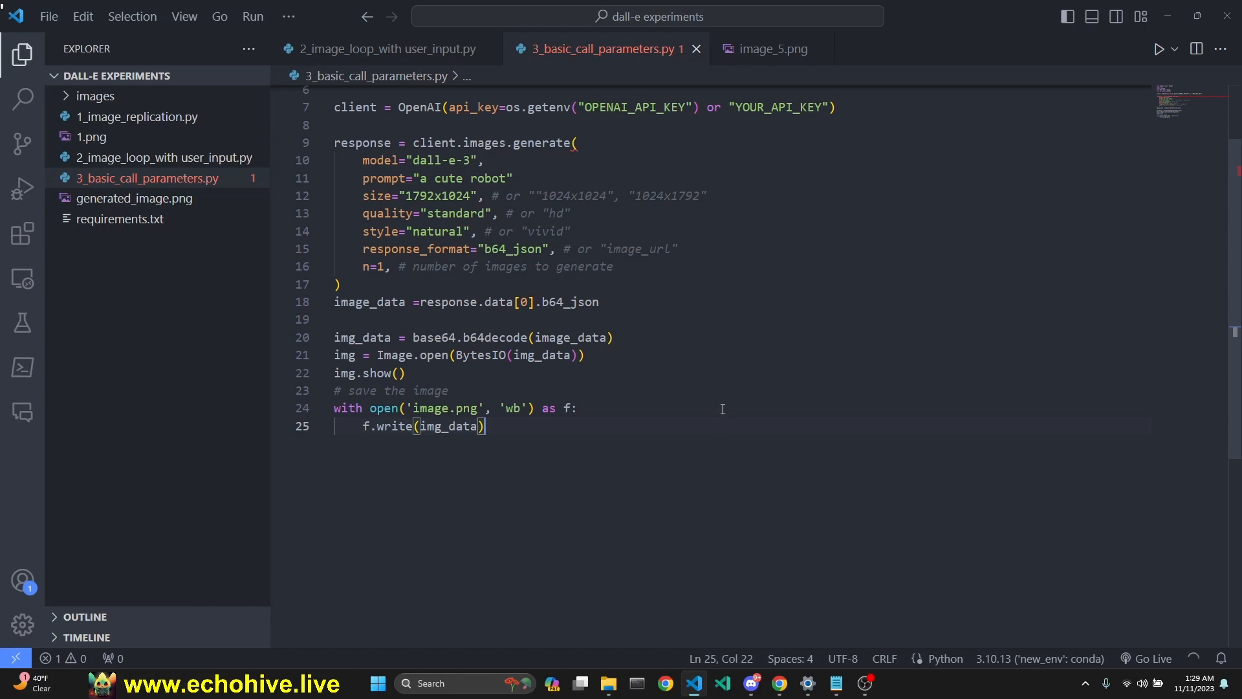
pyautogui.moveTo(851, 327)
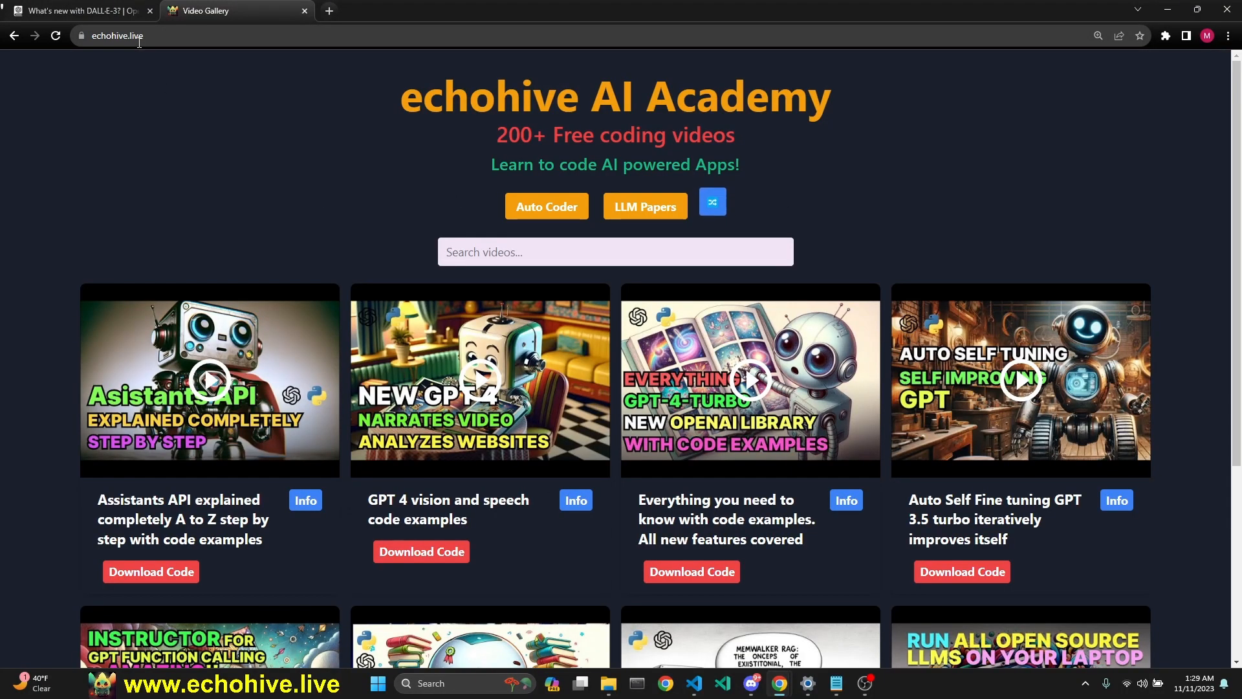
# - Scroll through the echohive AI Academy gallery of free coding video cards
pyautogui.scroll(-3)
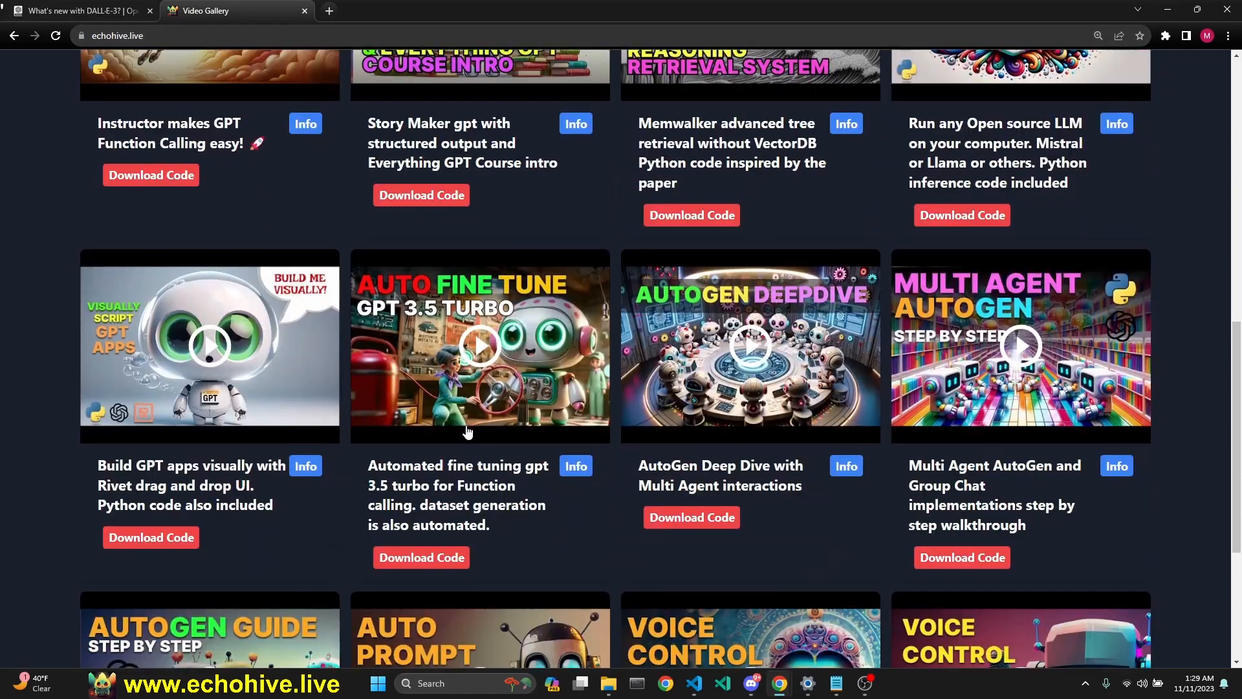
pyautogui.scroll(3)
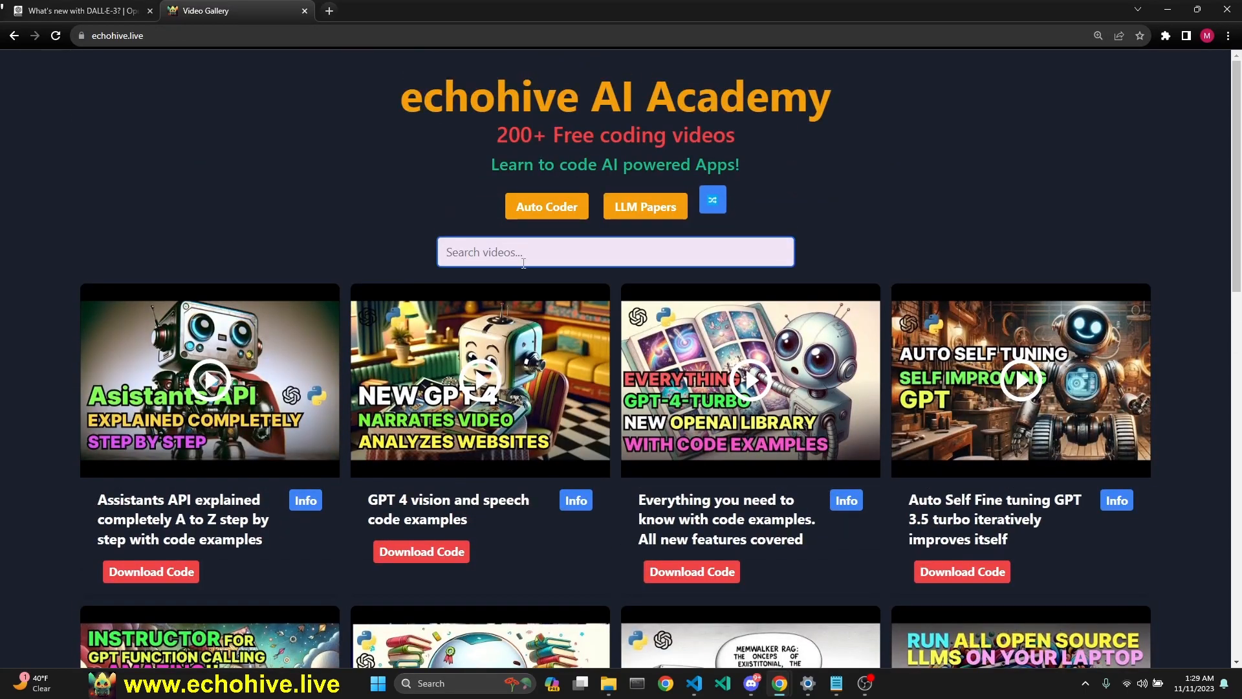
pyautogui.scroll(-3)
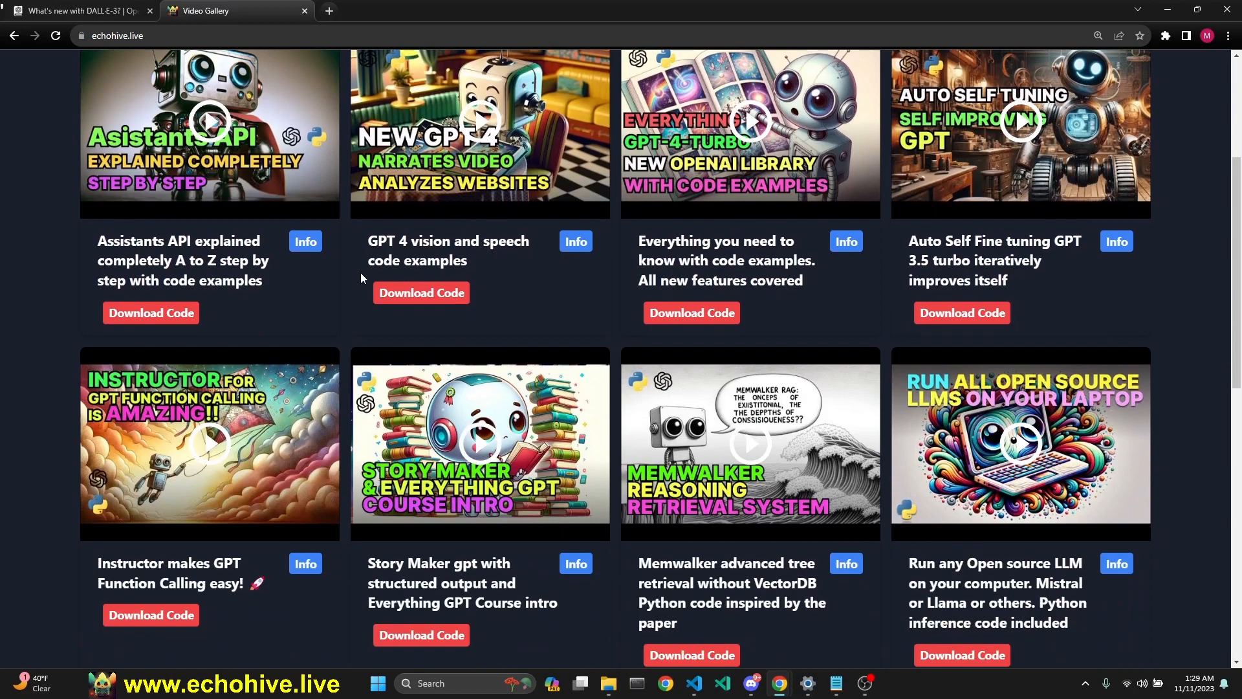
pyautogui.scroll(-3)
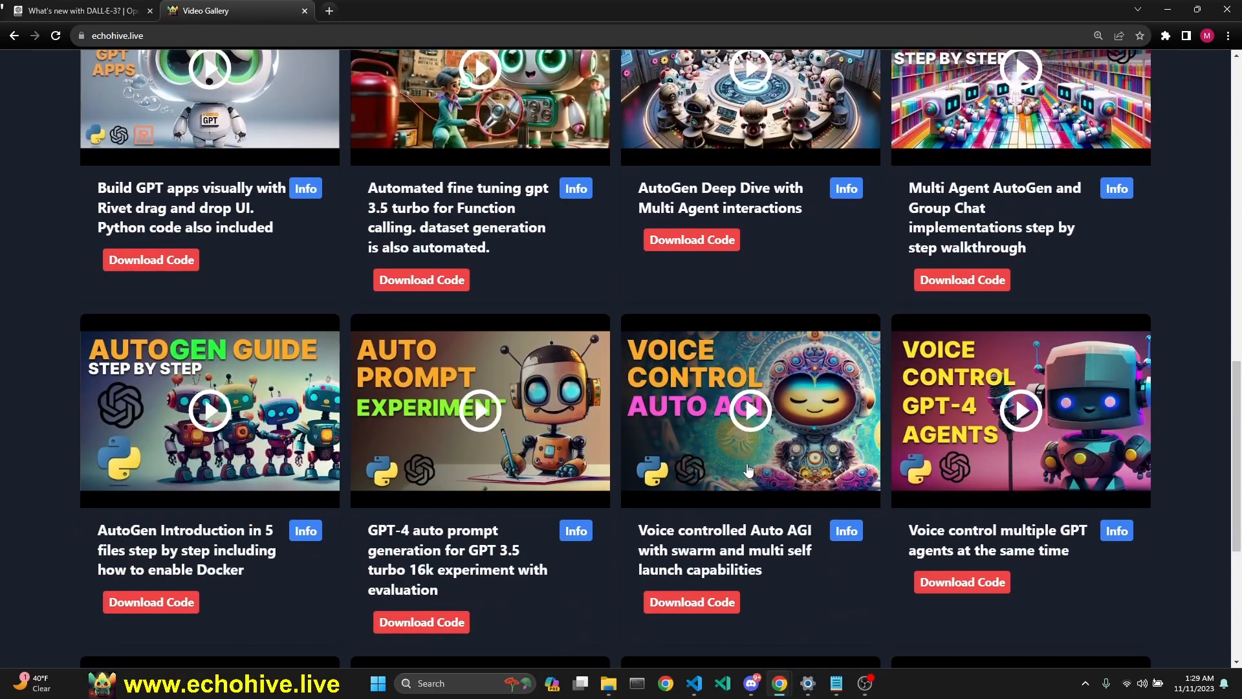
pyautogui.scroll(-3)
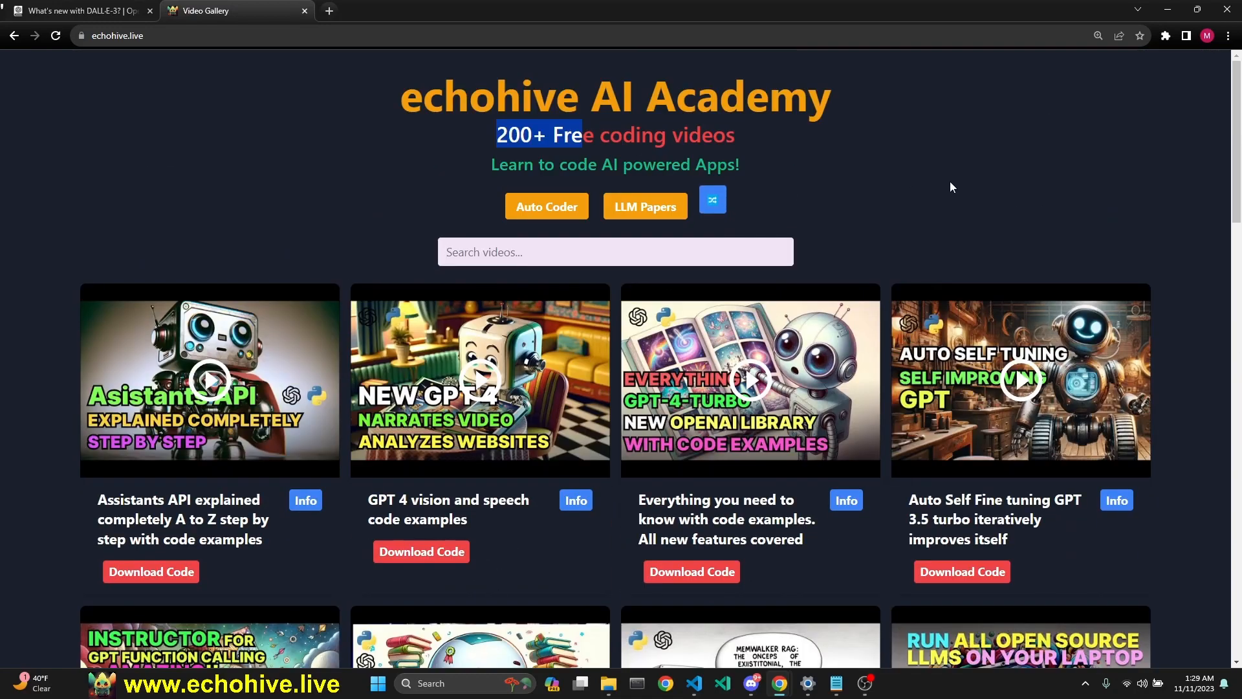
pyautogui.moveTo(412, 334)
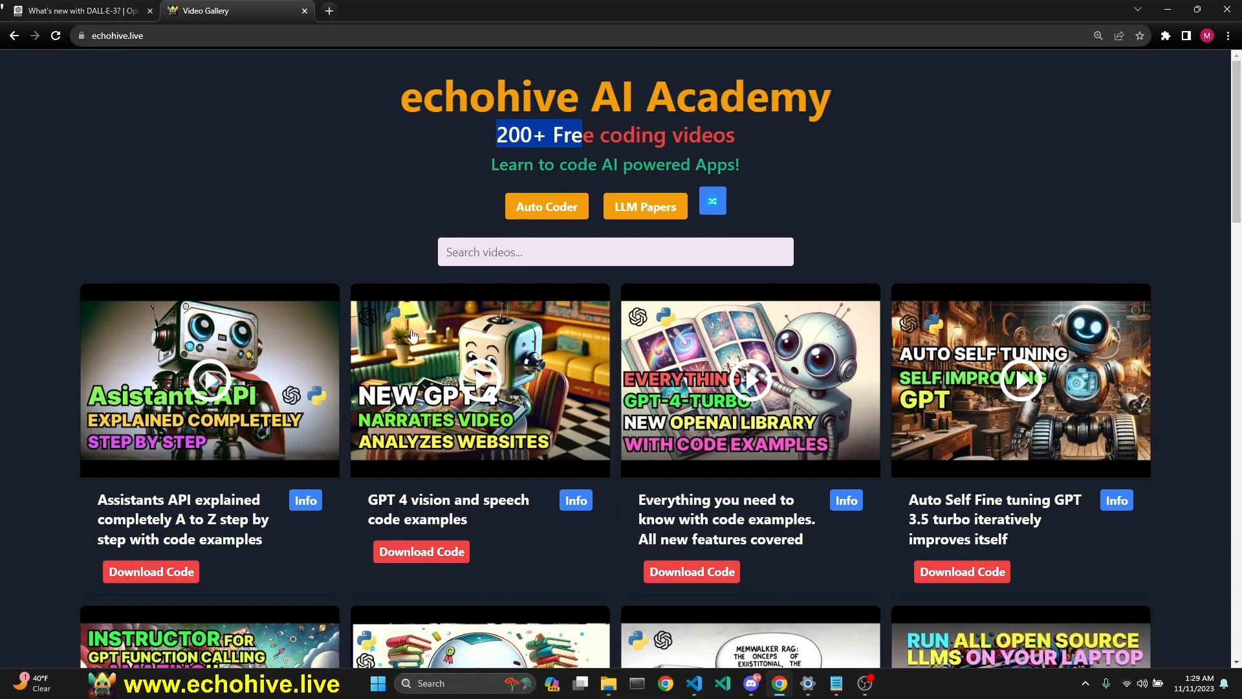
pyautogui.moveTo(27, 432)
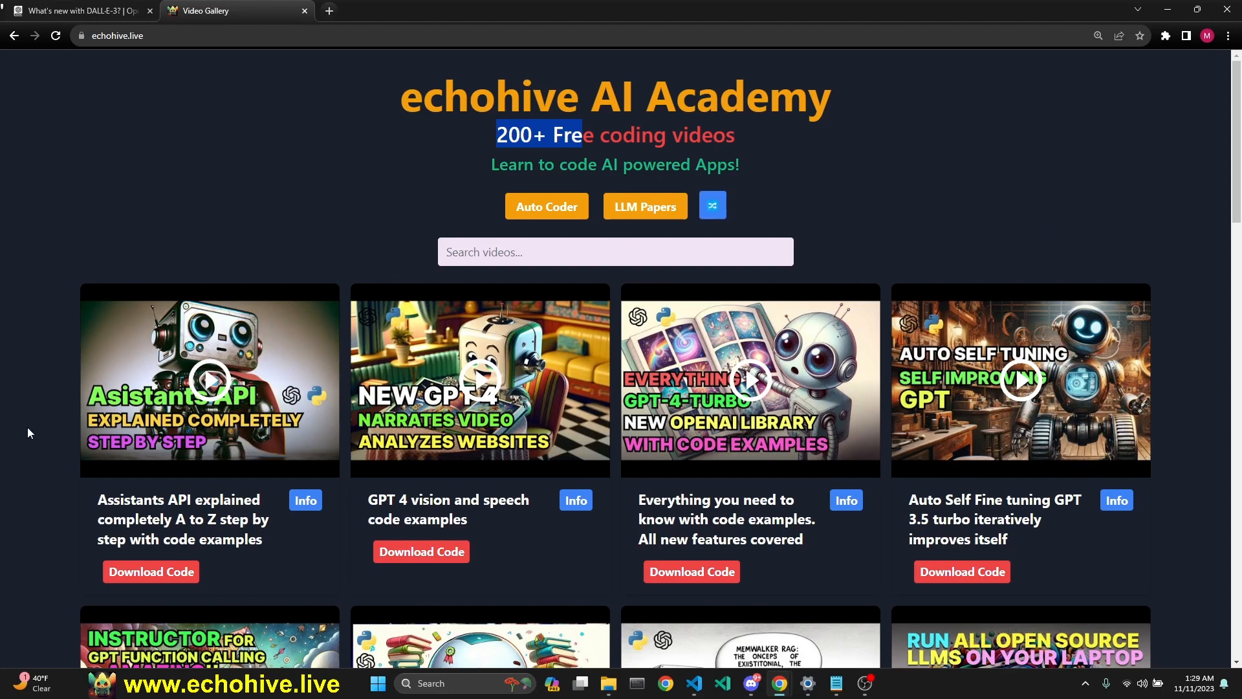